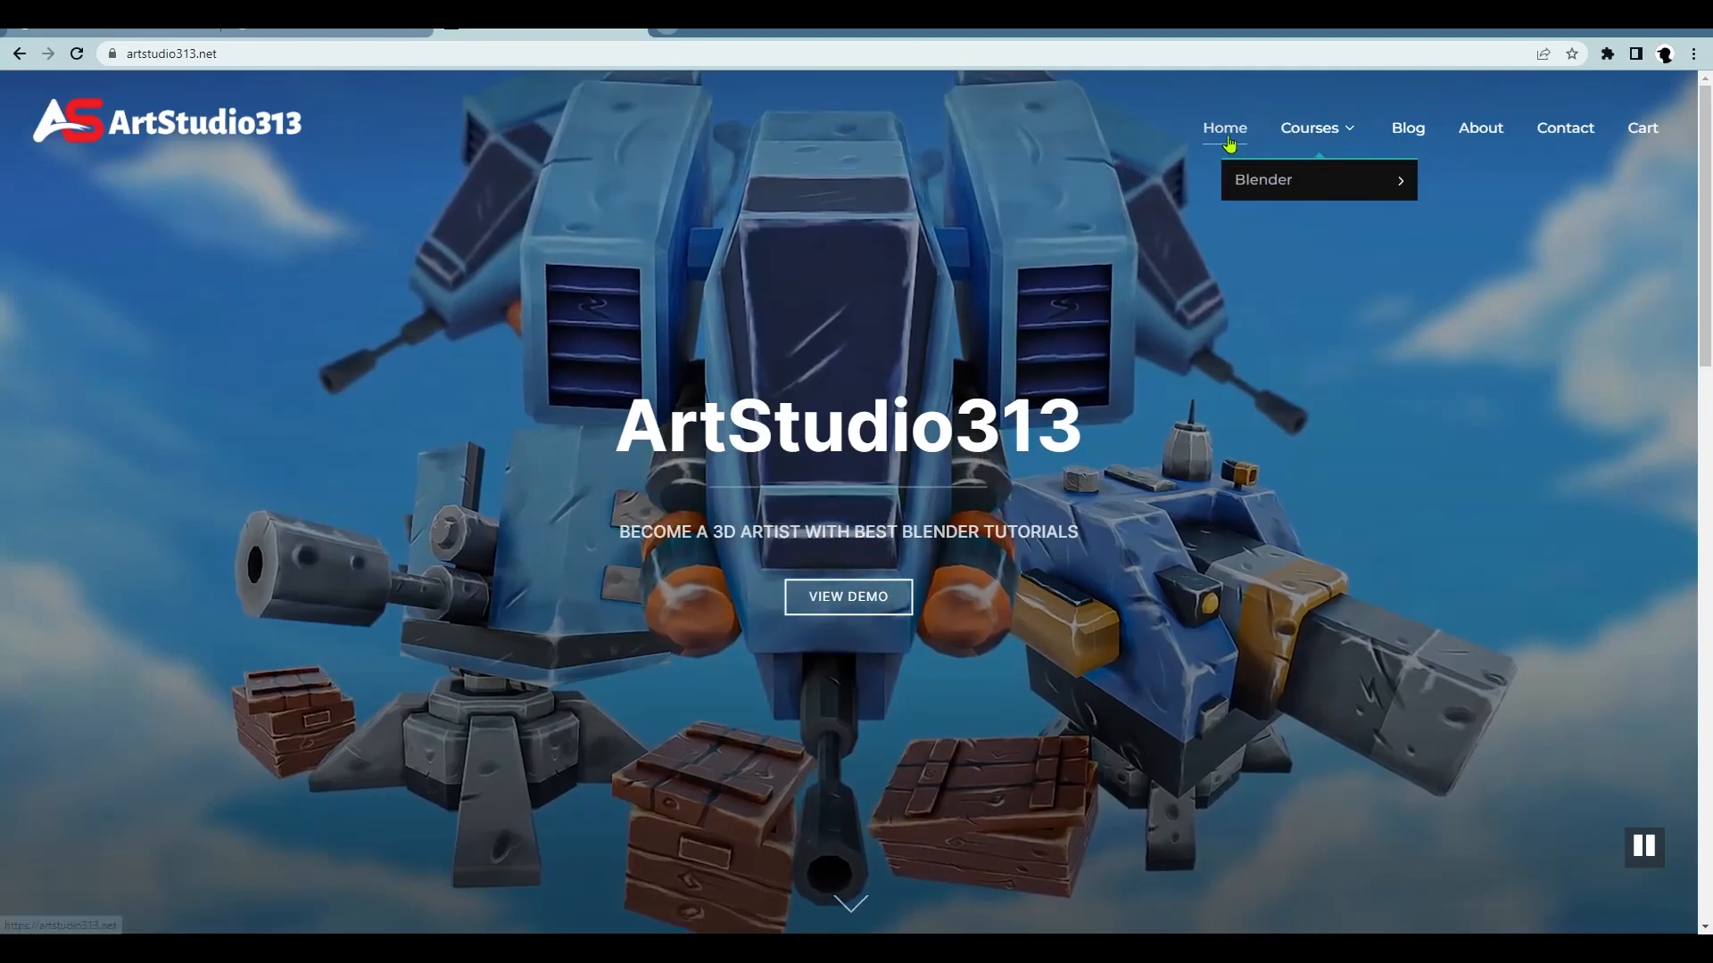
{"action": "mouse_move", "coordinate": [1315, 185]}
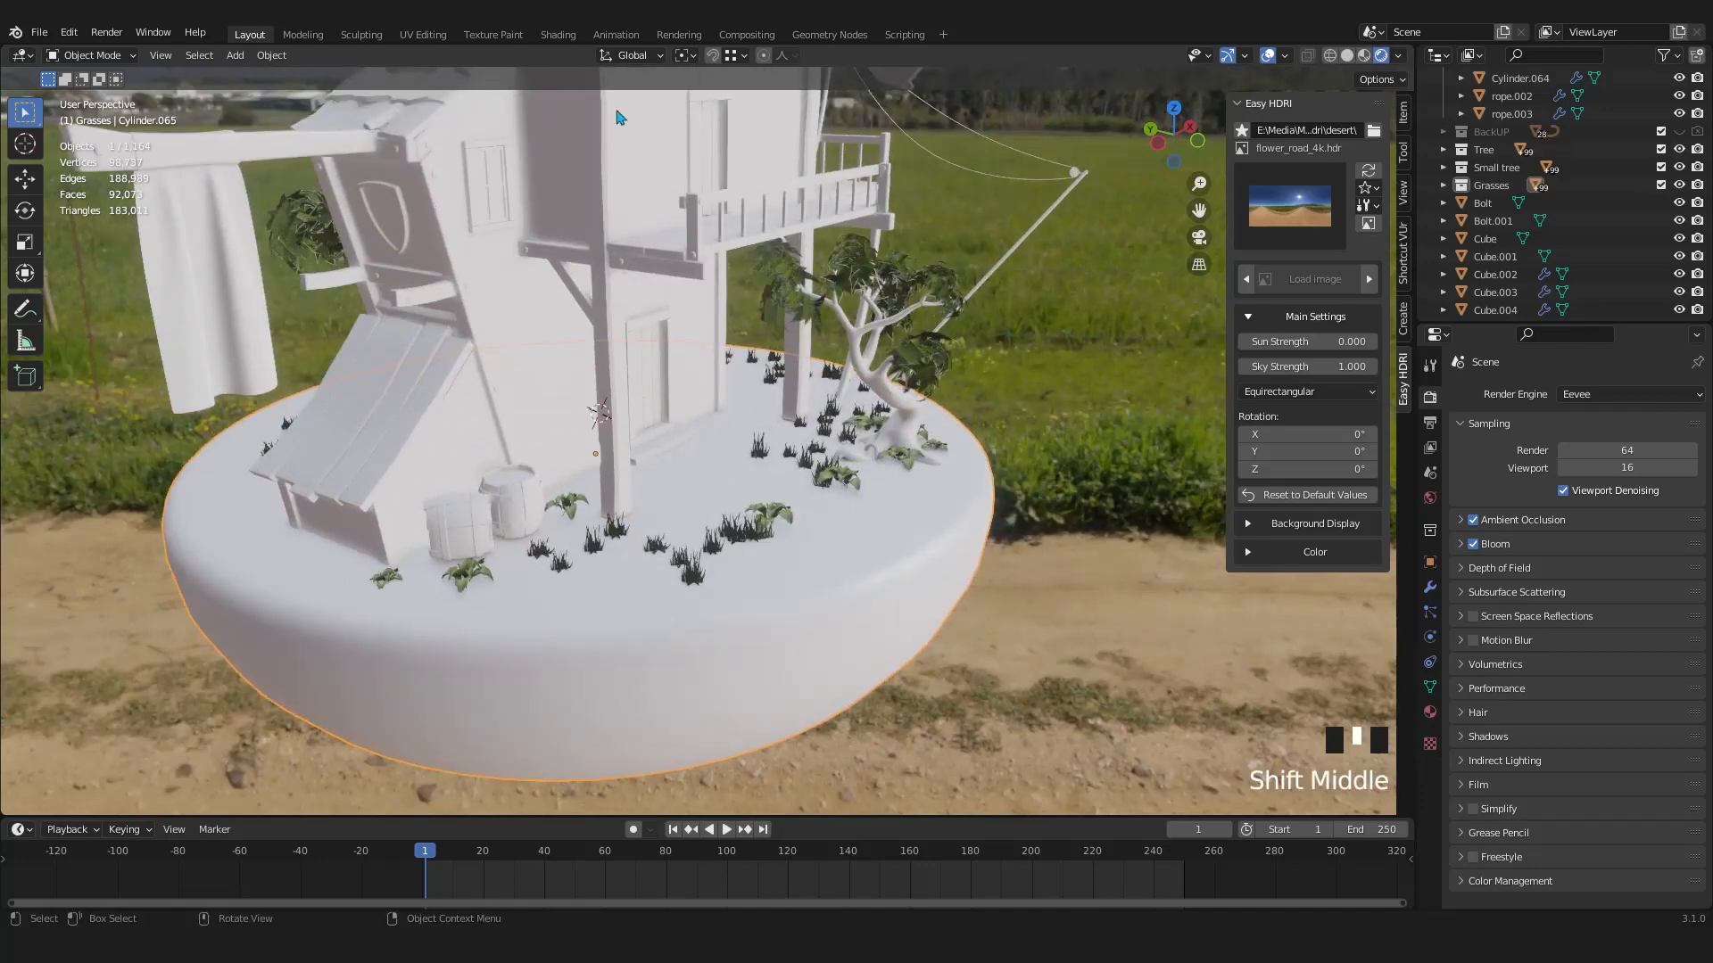
Switch to the Shading workspace and add a new material to the island base
{"action": "left_click", "coordinate": [558, 34]}
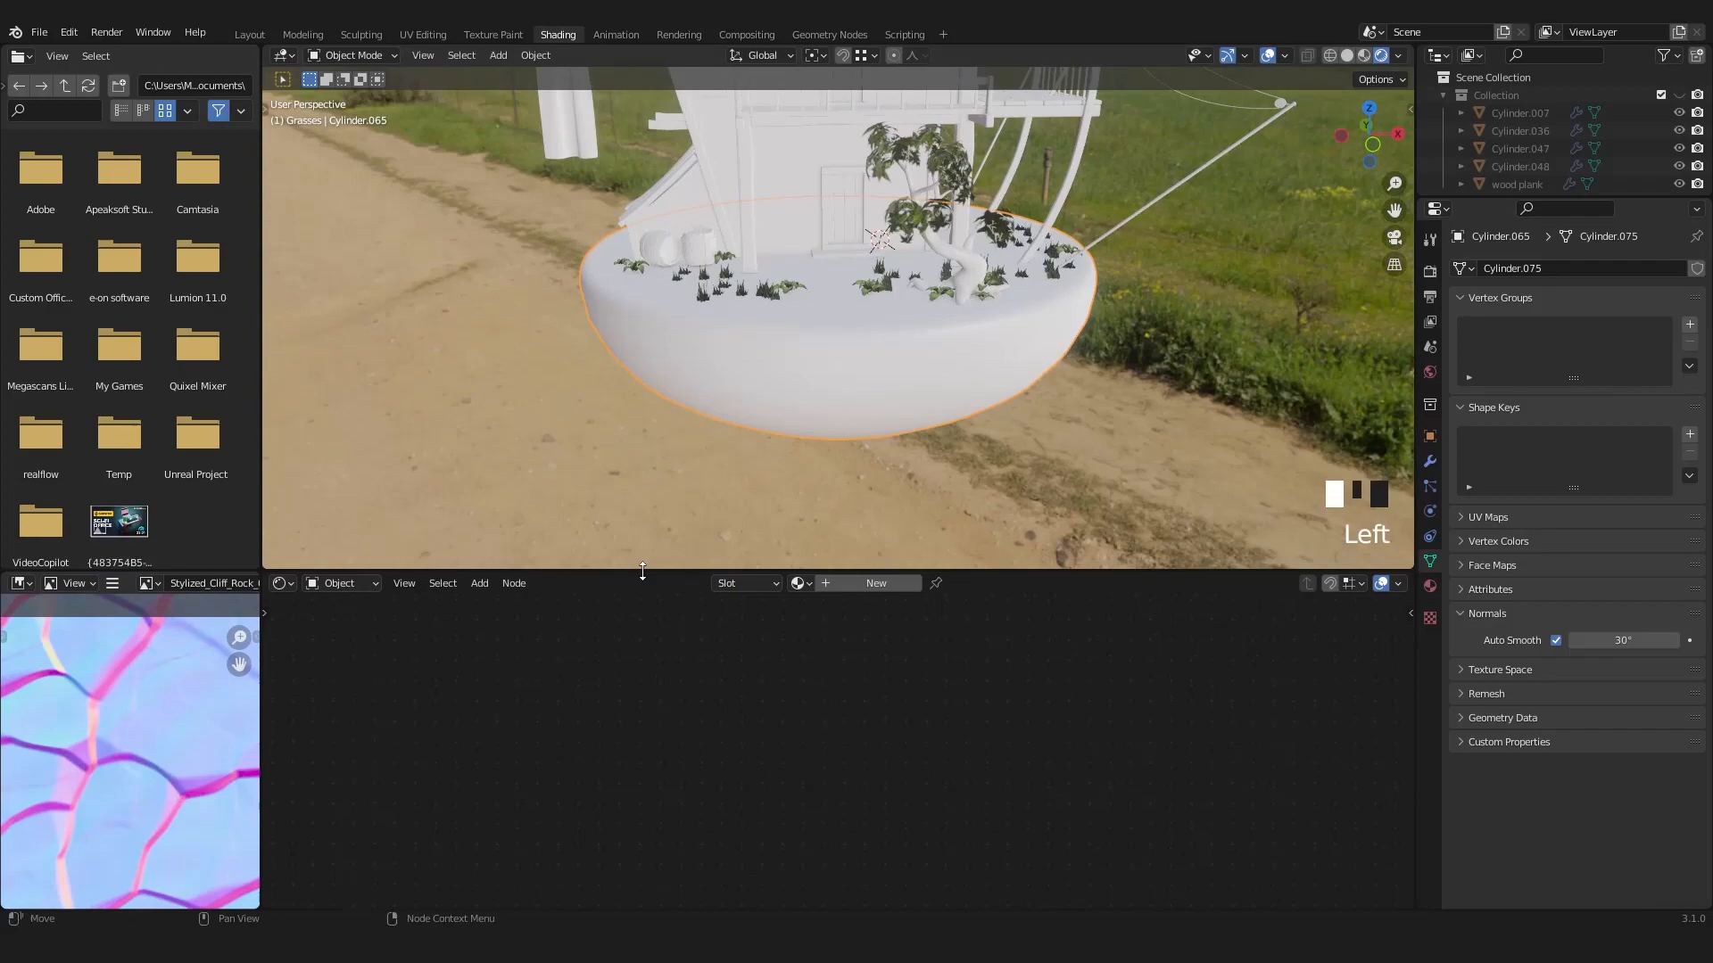
{"action": "scroll", "scroll_direction": "up", "scroll_amount": 3}
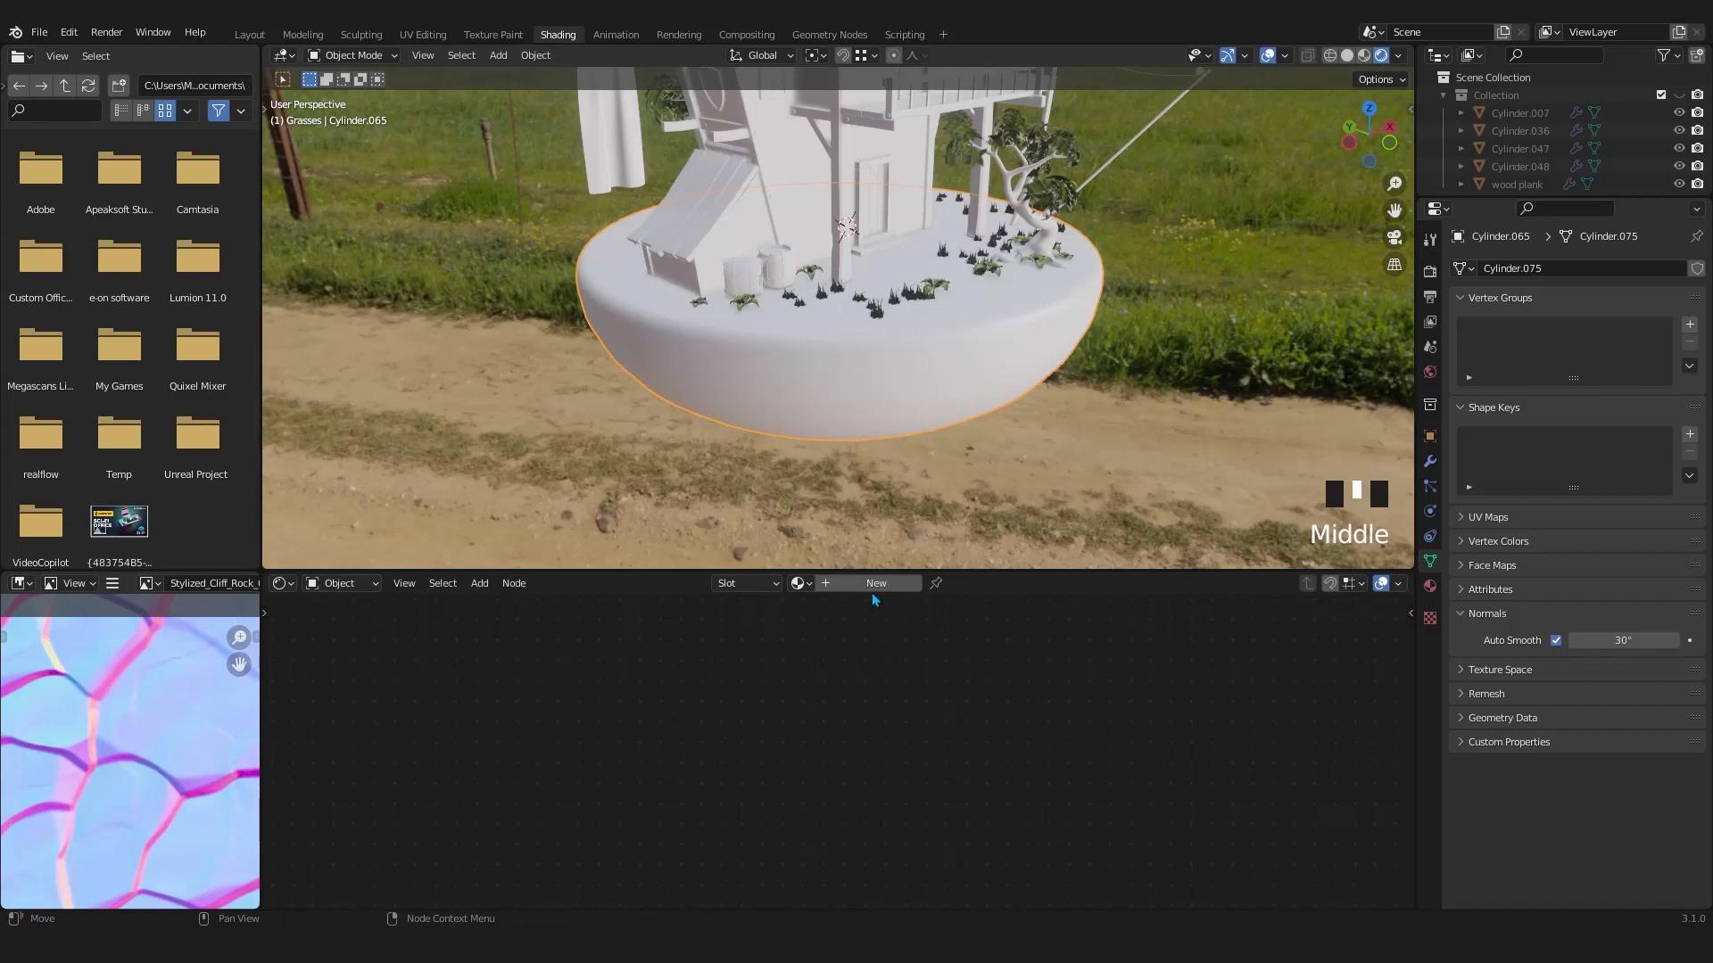
{"action": "left_click", "coordinate": [875, 584]}
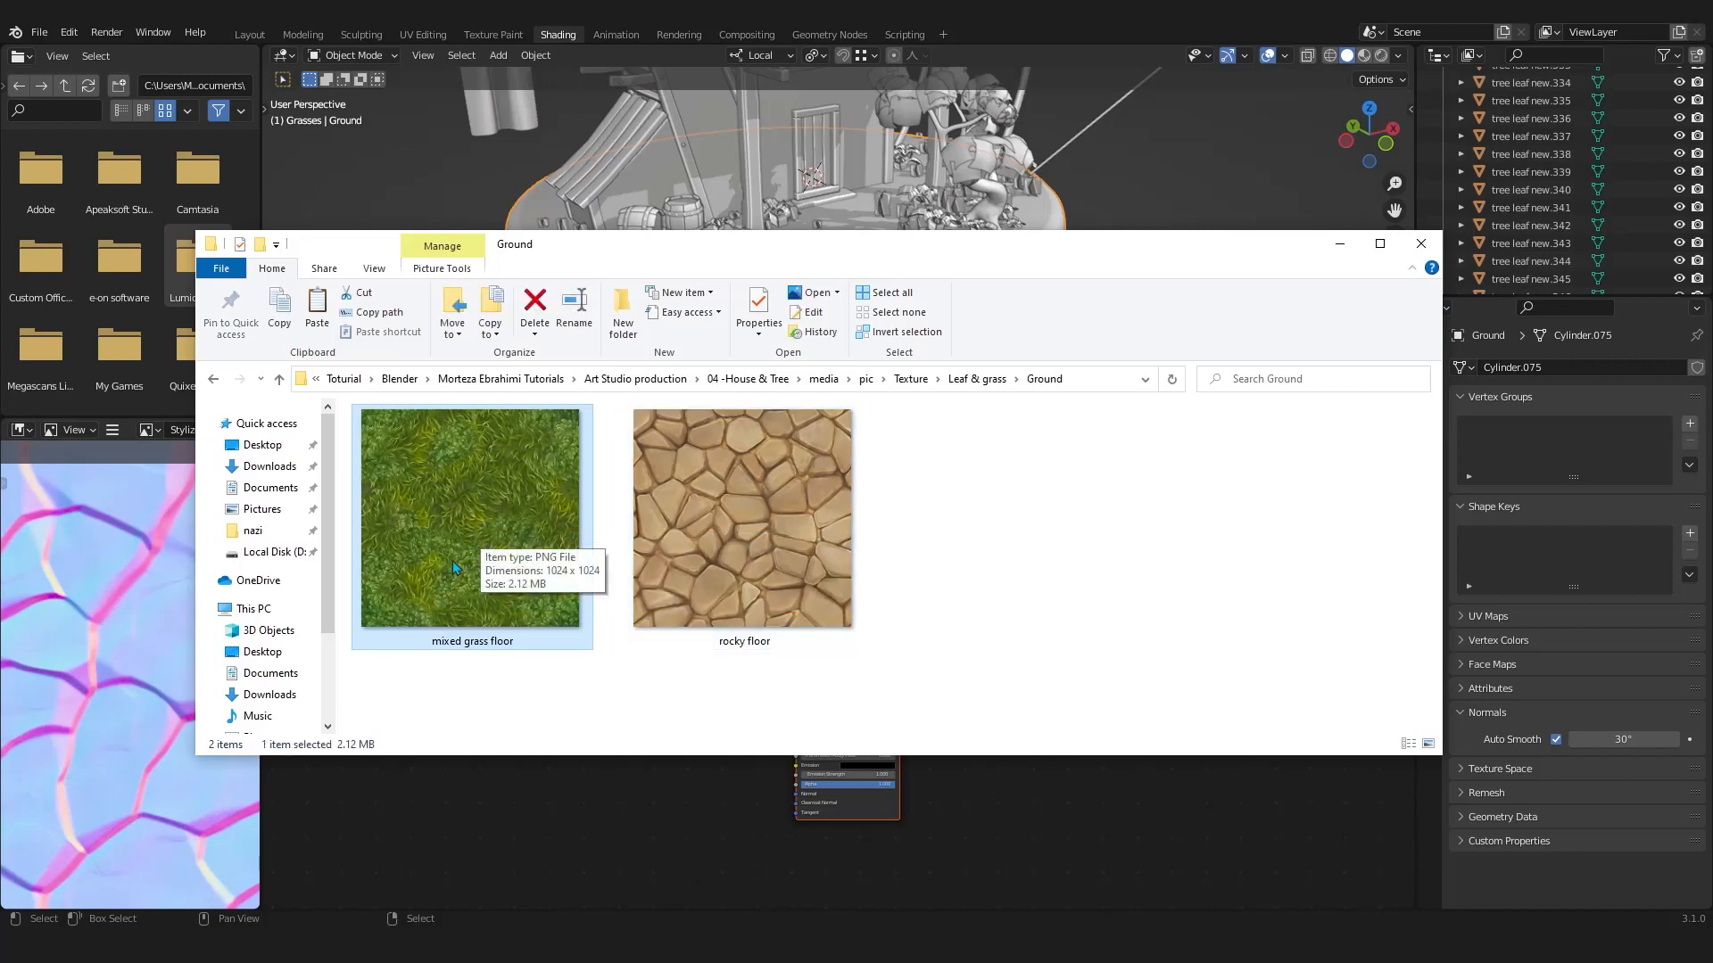
{"action": "mouse_move", "coordinate": [481, 533]}
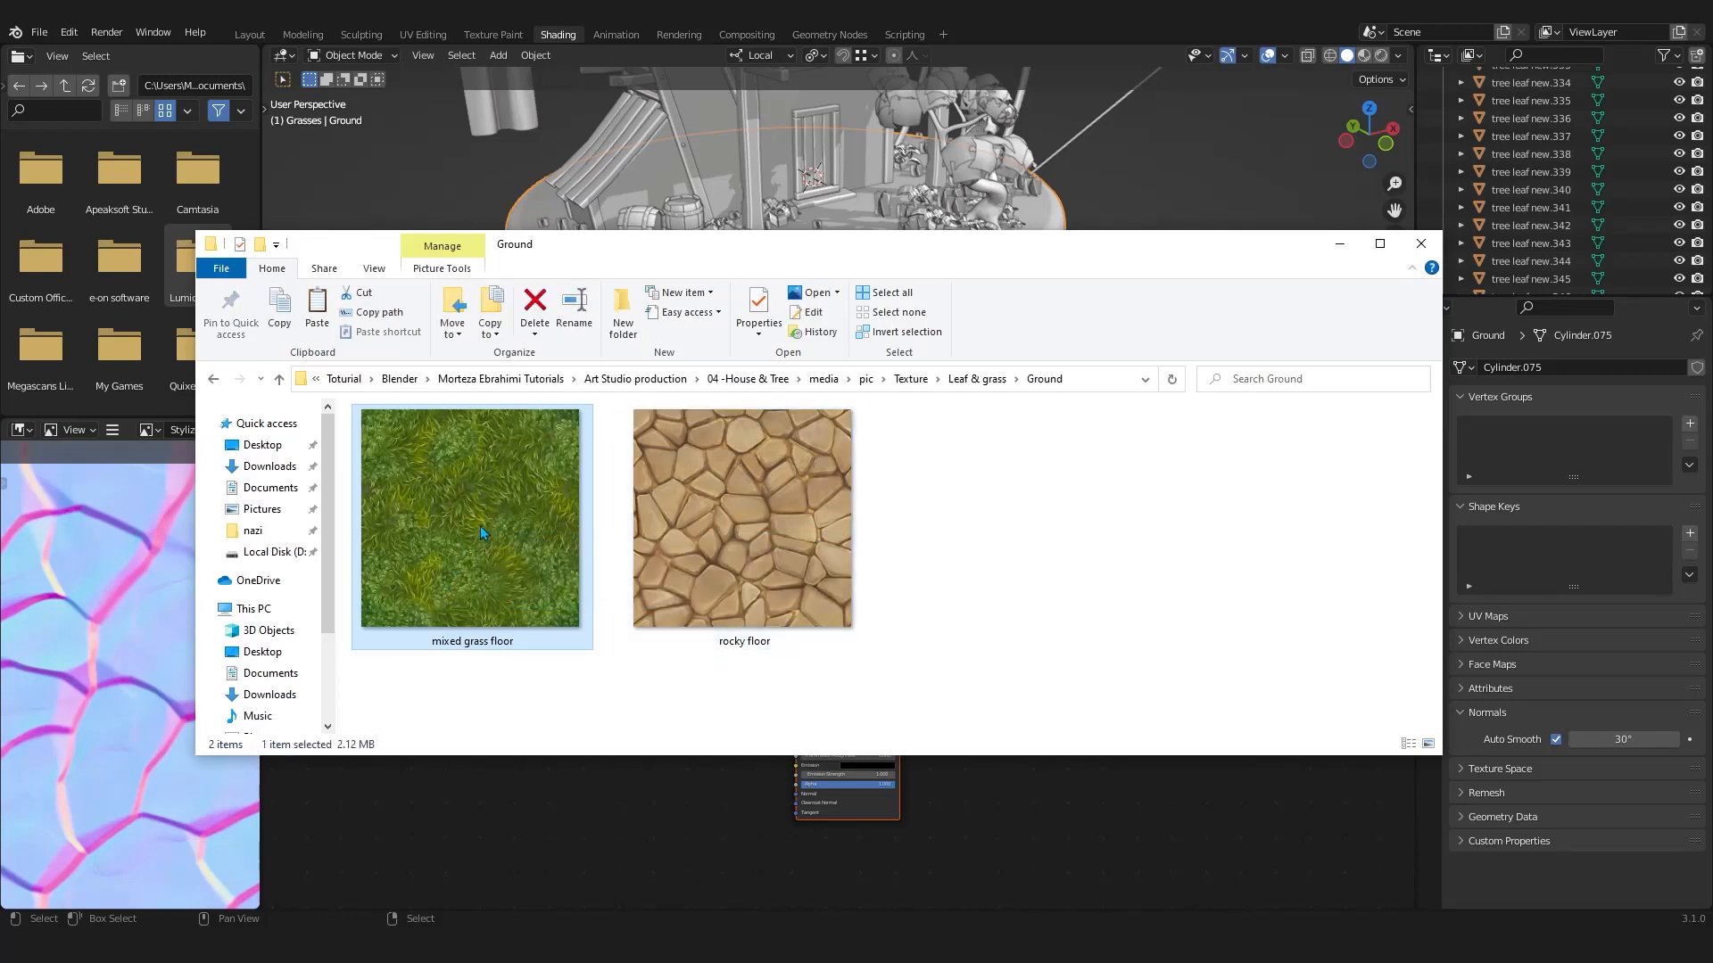
Preview the mixed grass floor texture in Photos, then select the rocky floor texture
{"action": "double_click", "coordinate": [481, 533]}
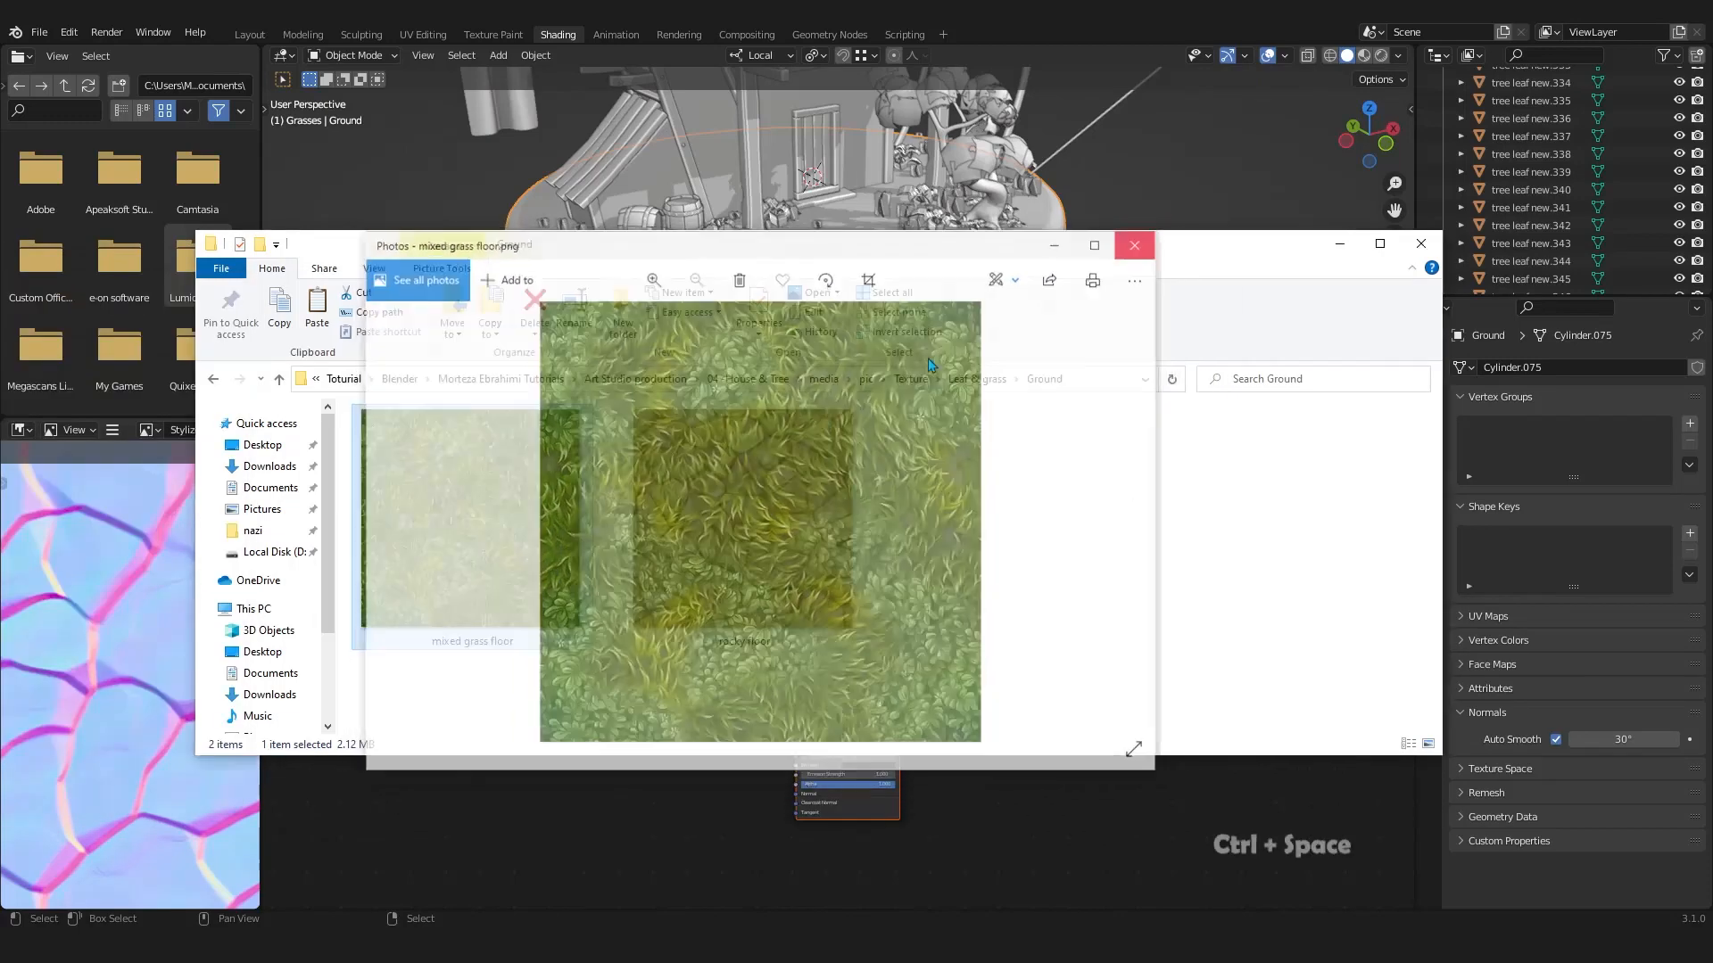
{"action": "left_click", "coordinate": [1133, 245]}
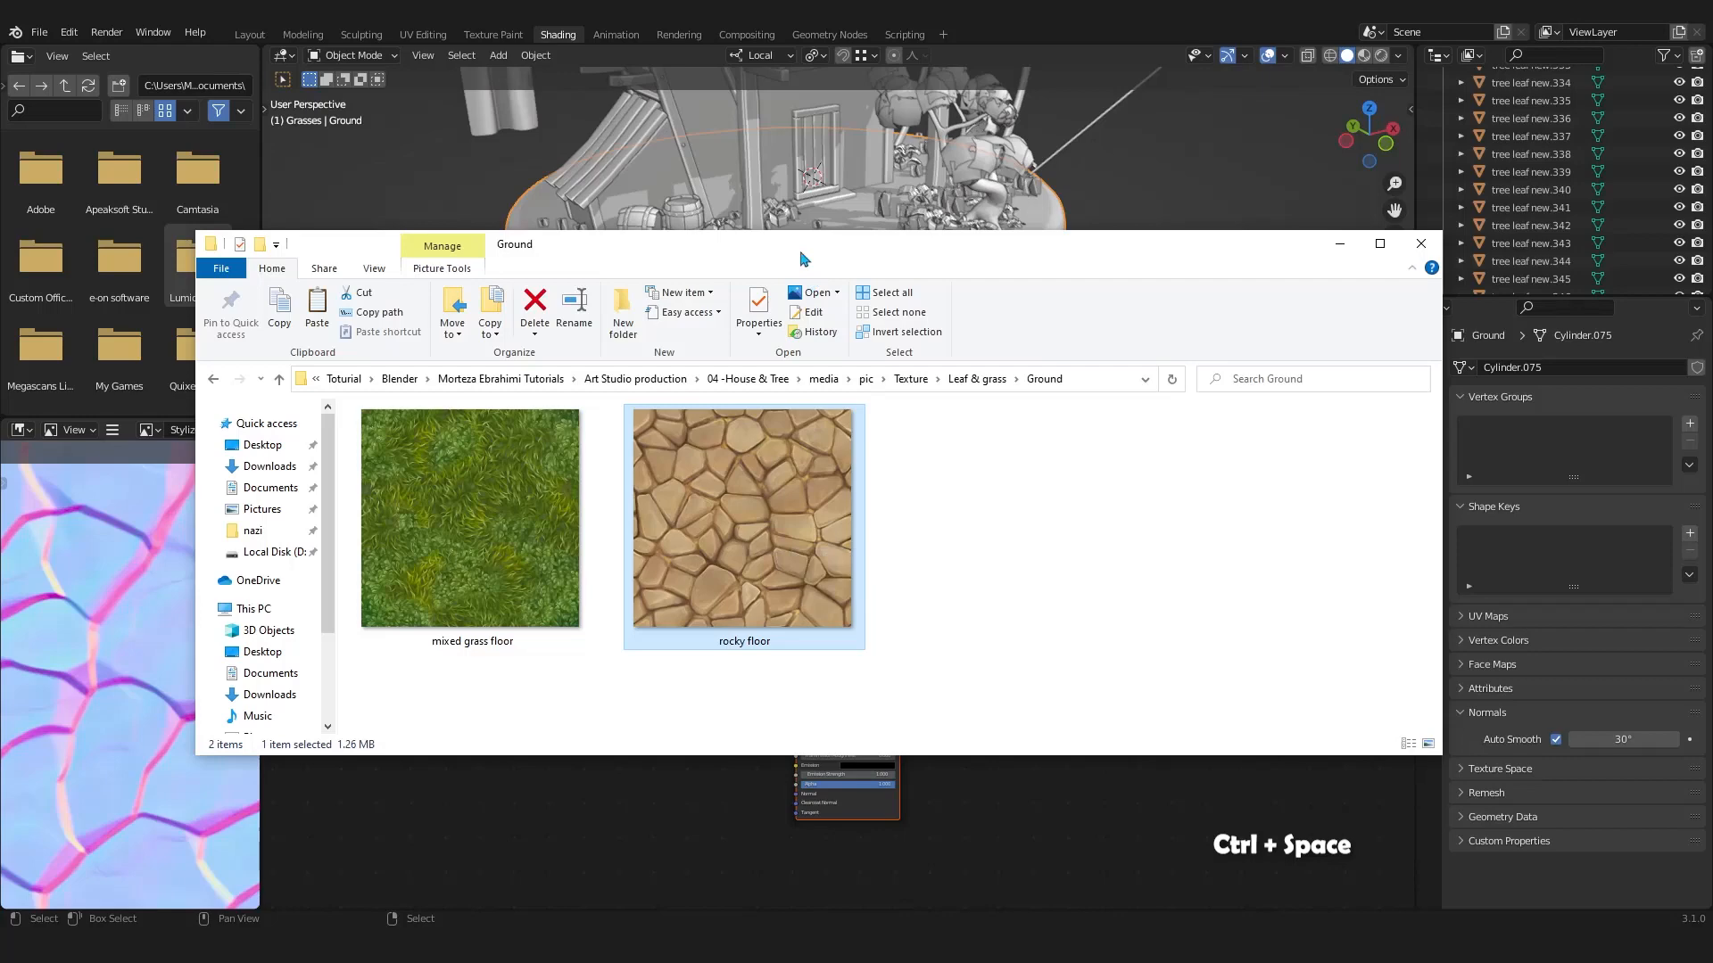
{"action": "left_click", "coordinate": [1420, 242]}
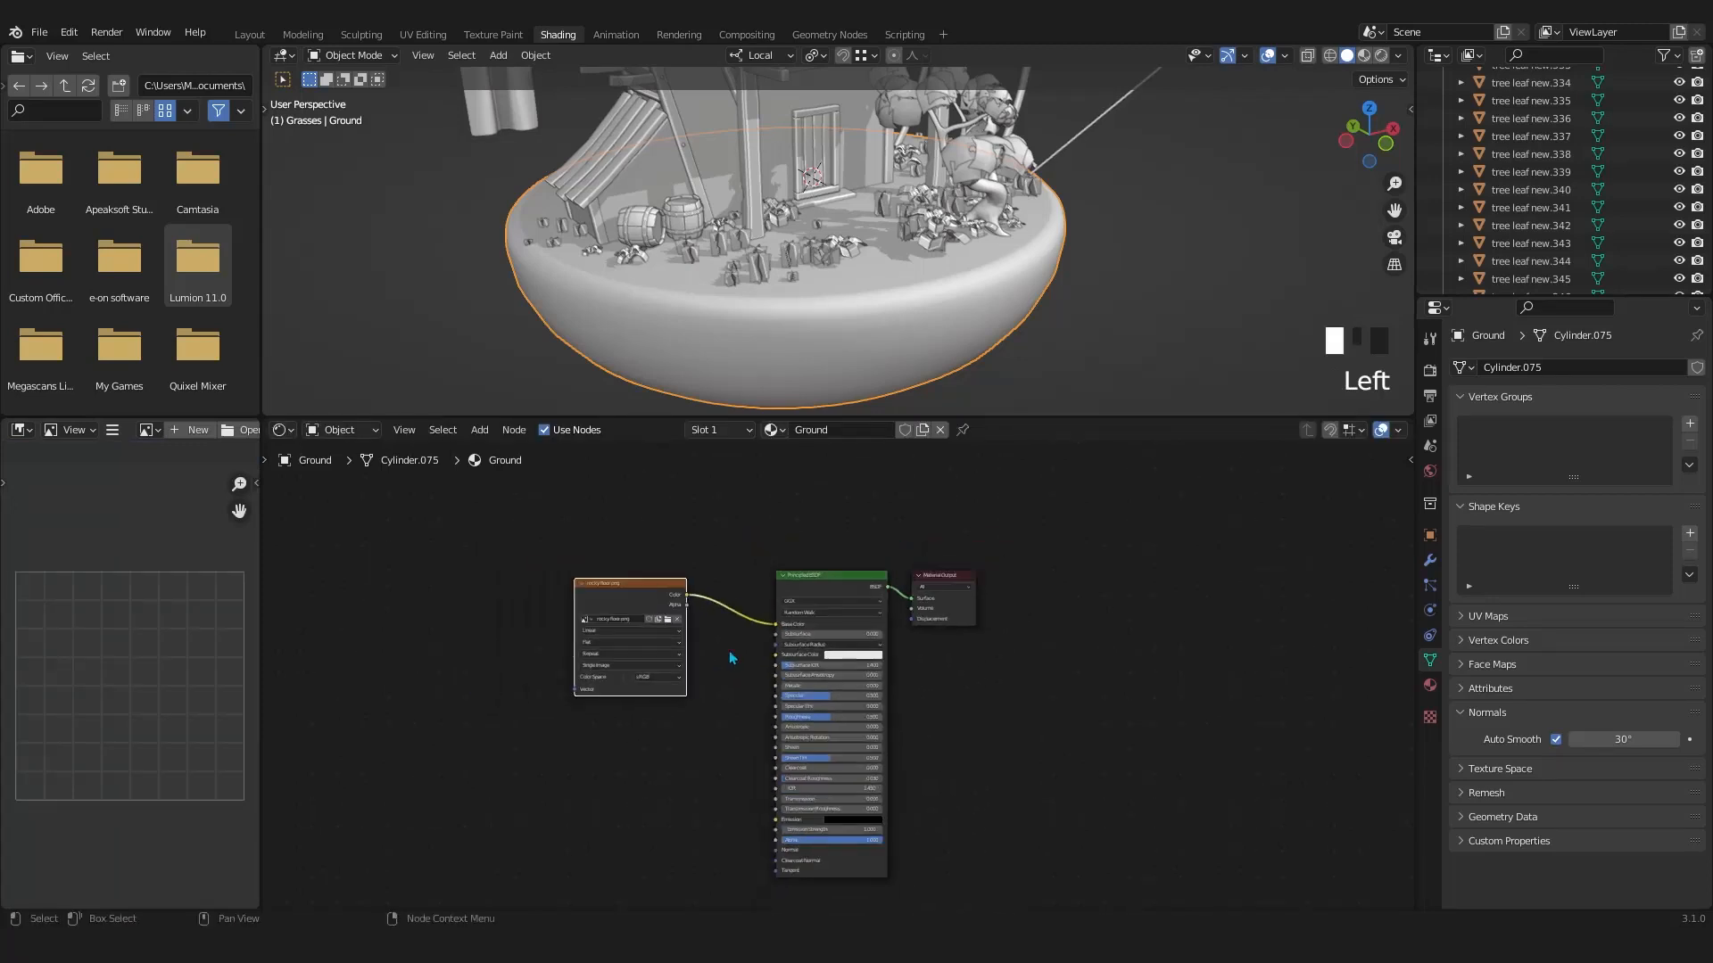
Link the rocky floor texture to Base Color and load mixed grass floor.png into a second Image Texture
{"action": "left_click_drag", "start_coordinate": [936, 574], "coordinate": [1168, 595]}
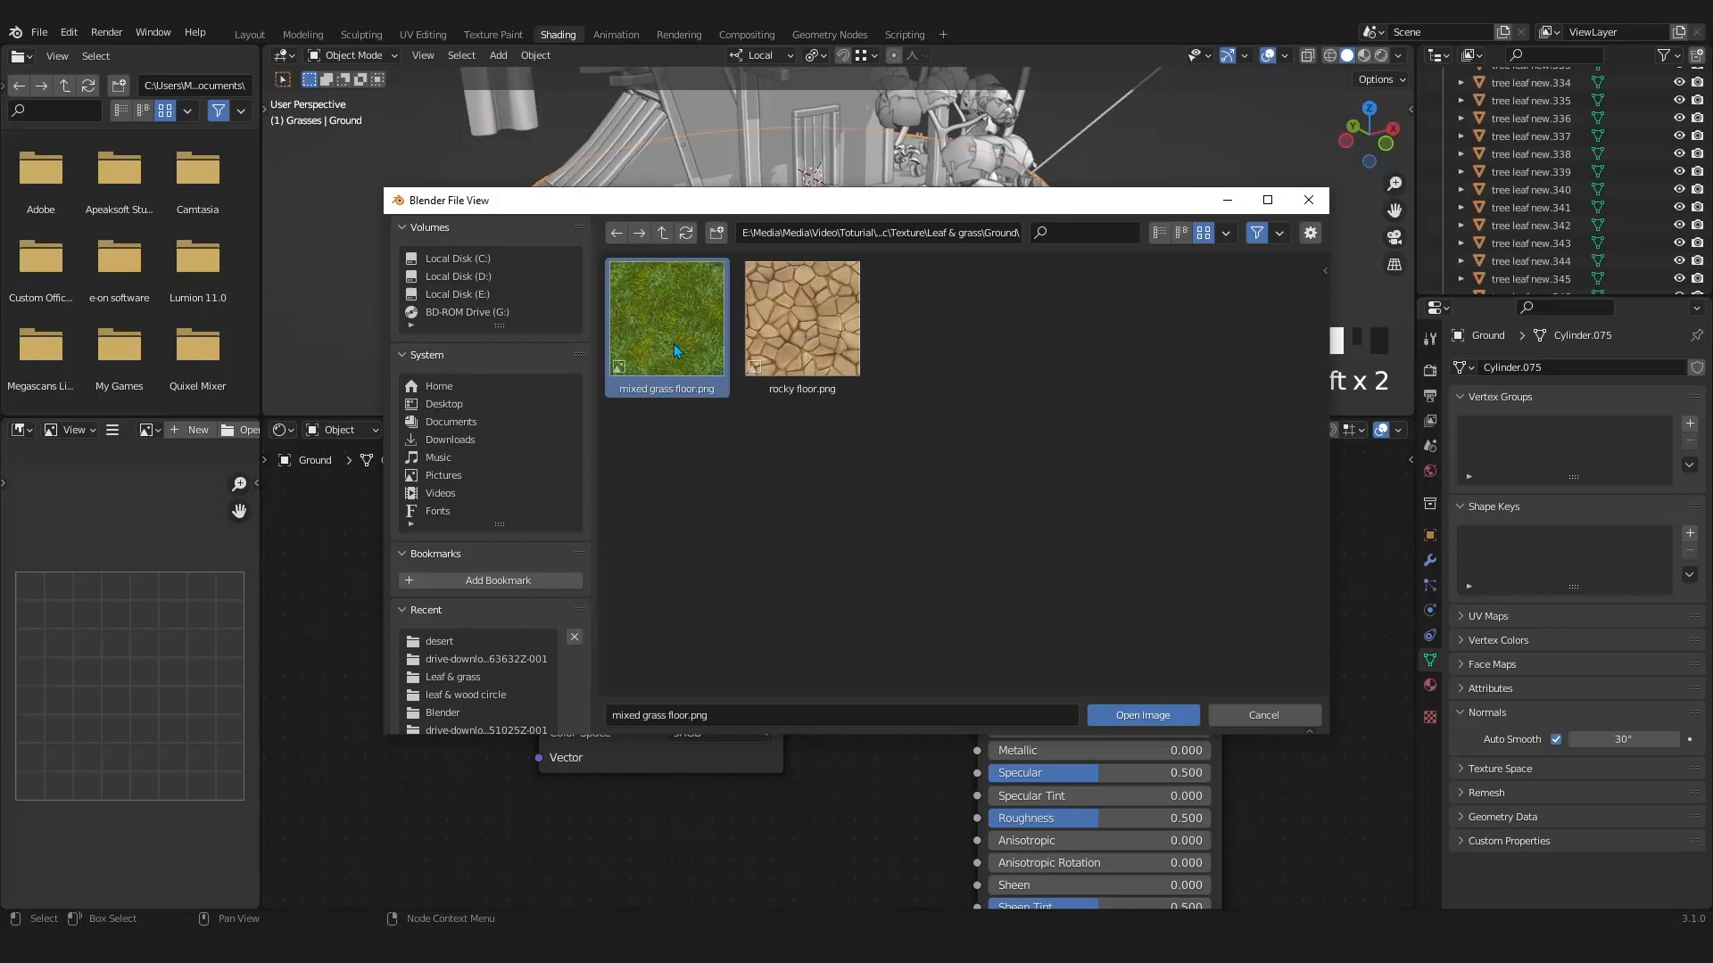
{"action": "mouse_move", "coordinate": [946, 596]}
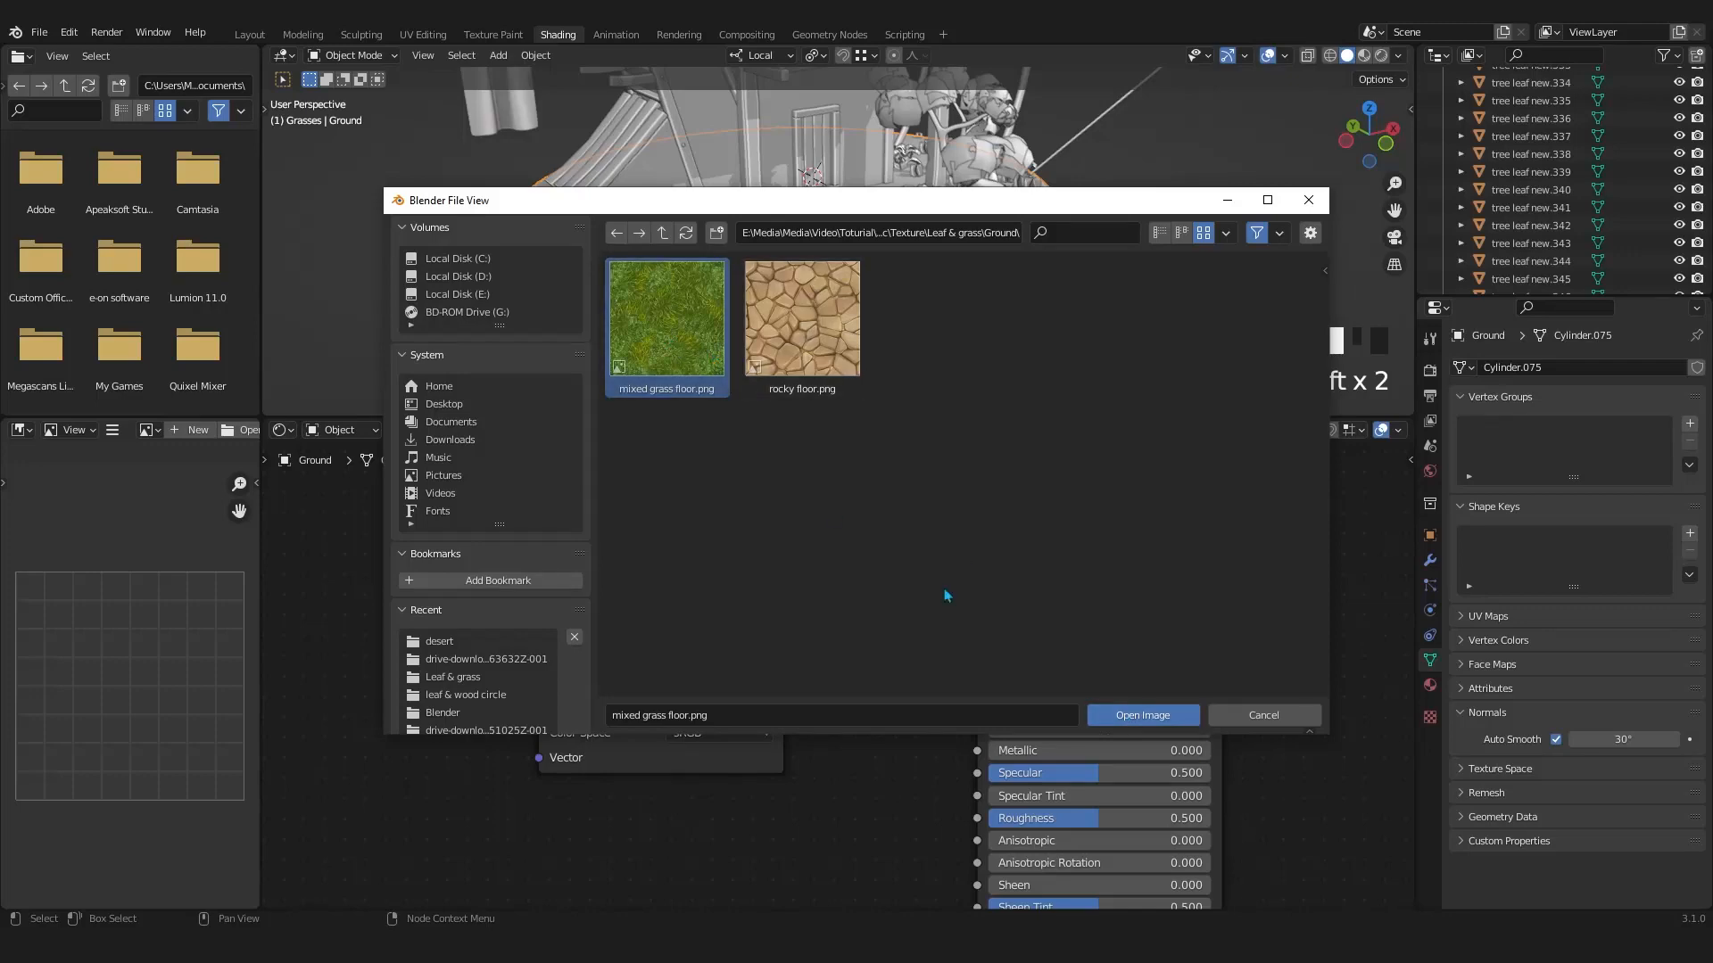
{"action": "left_click", "coordinate": [1142, 714]}
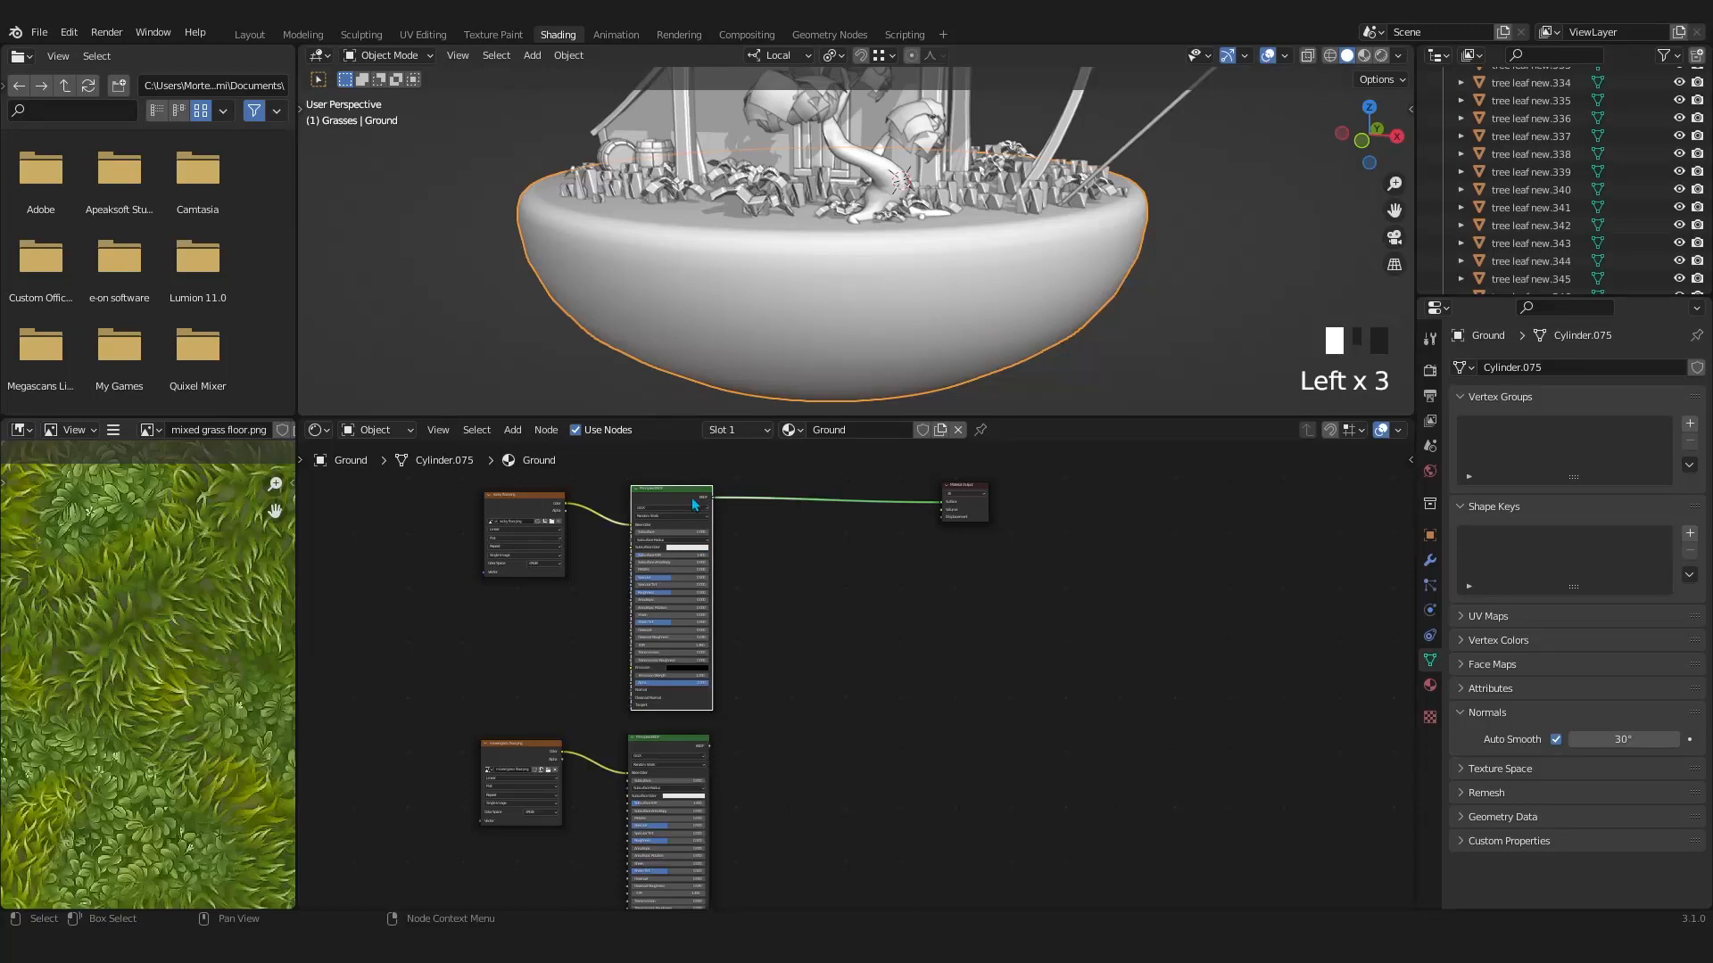
{"action": "mouse_move", "coordinate": [678, 497]}
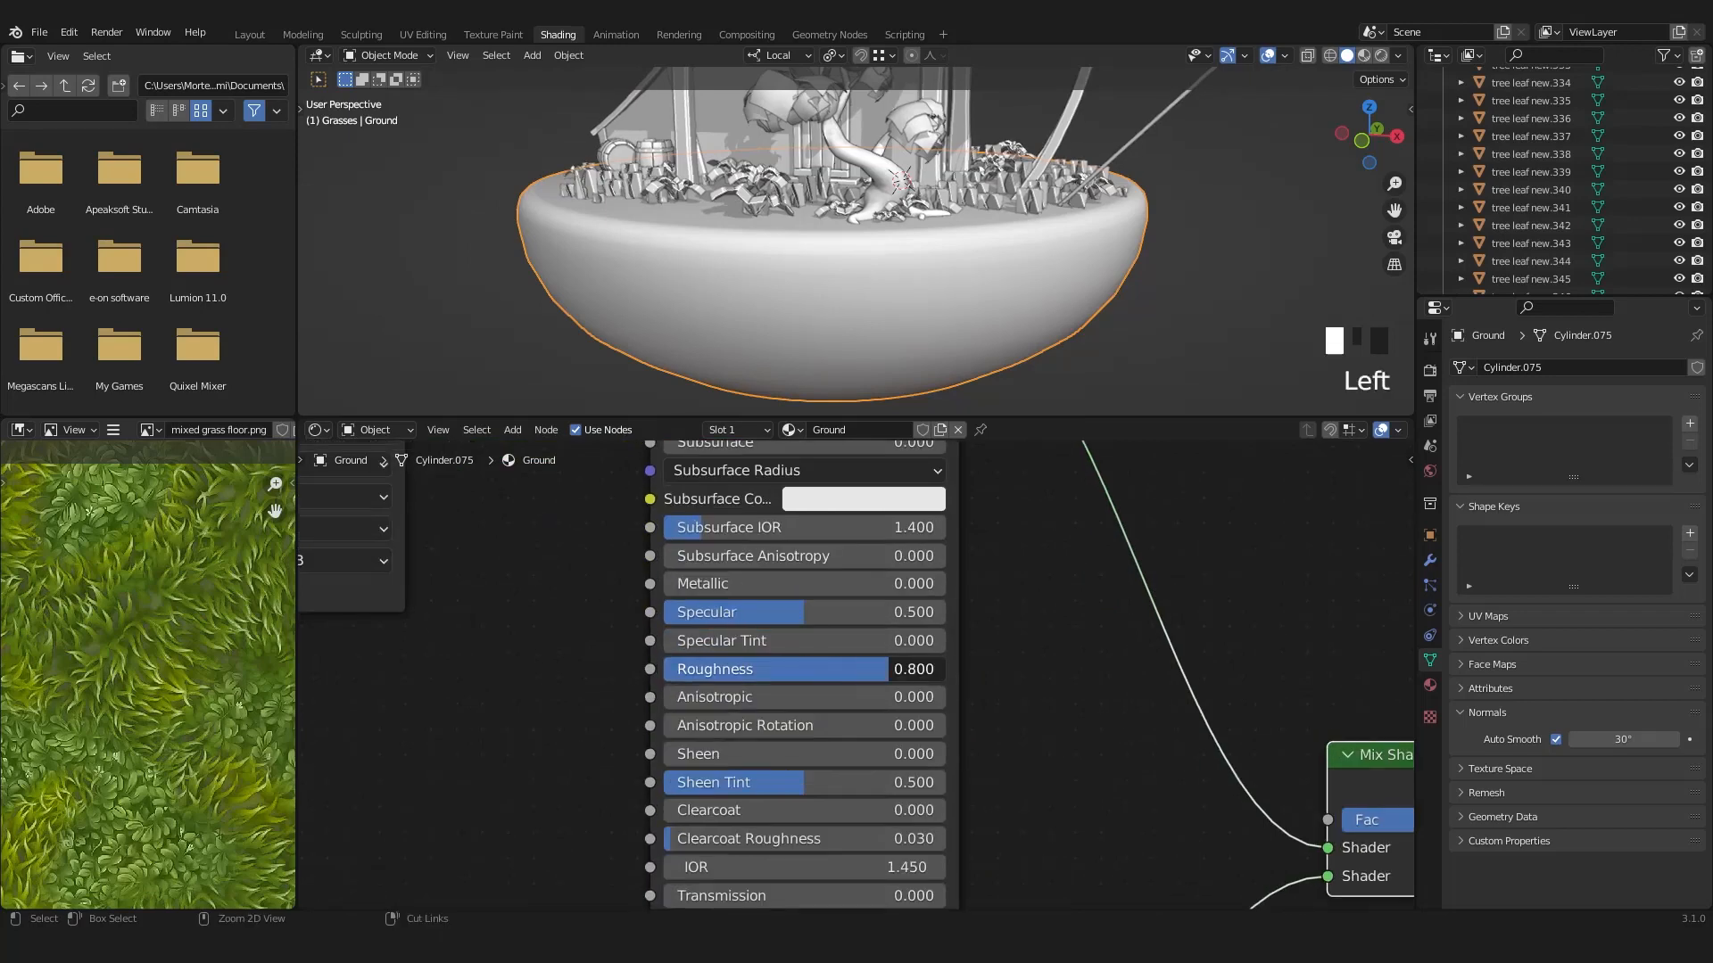
{"action": "mouse_move", "coordinate": [849, 654]}
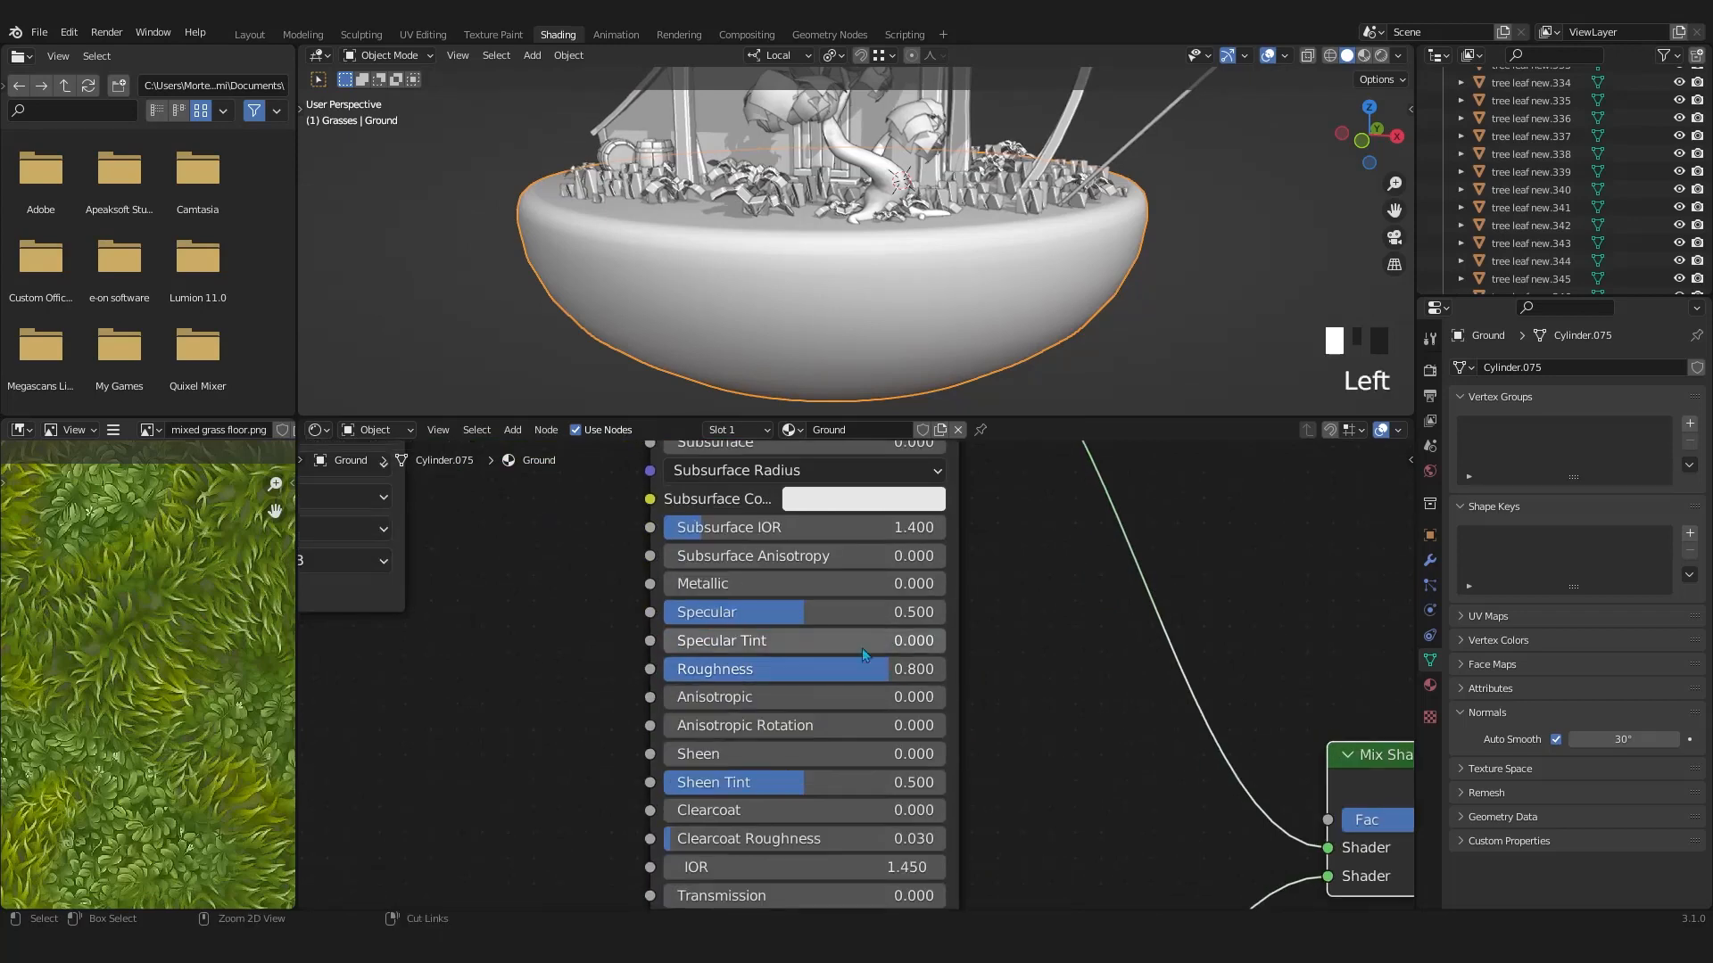
Set Roughness to 0.8 and route both Principled BSDFs through a Mix Shader to Surface
{"action": "left_click_drag", "start_coordinate": [862, 612], "coordinate": [765, 612]}
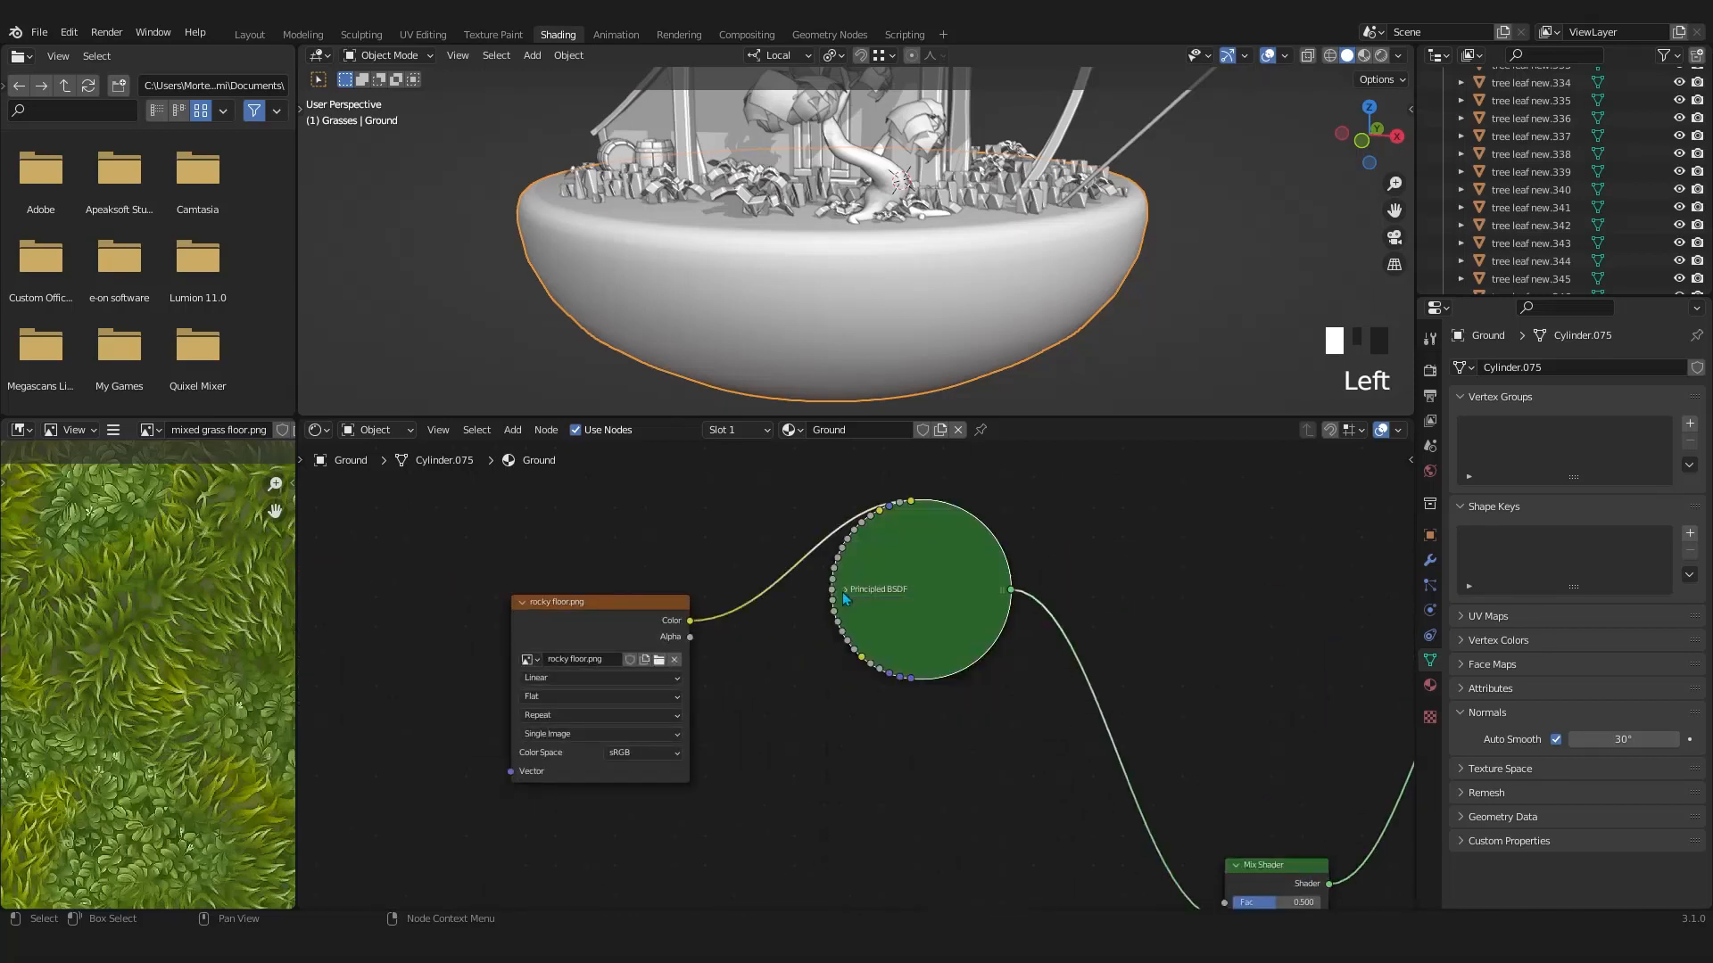
{"action": "scroll", "scroll_direction": "down", "scroll_amount": 3}
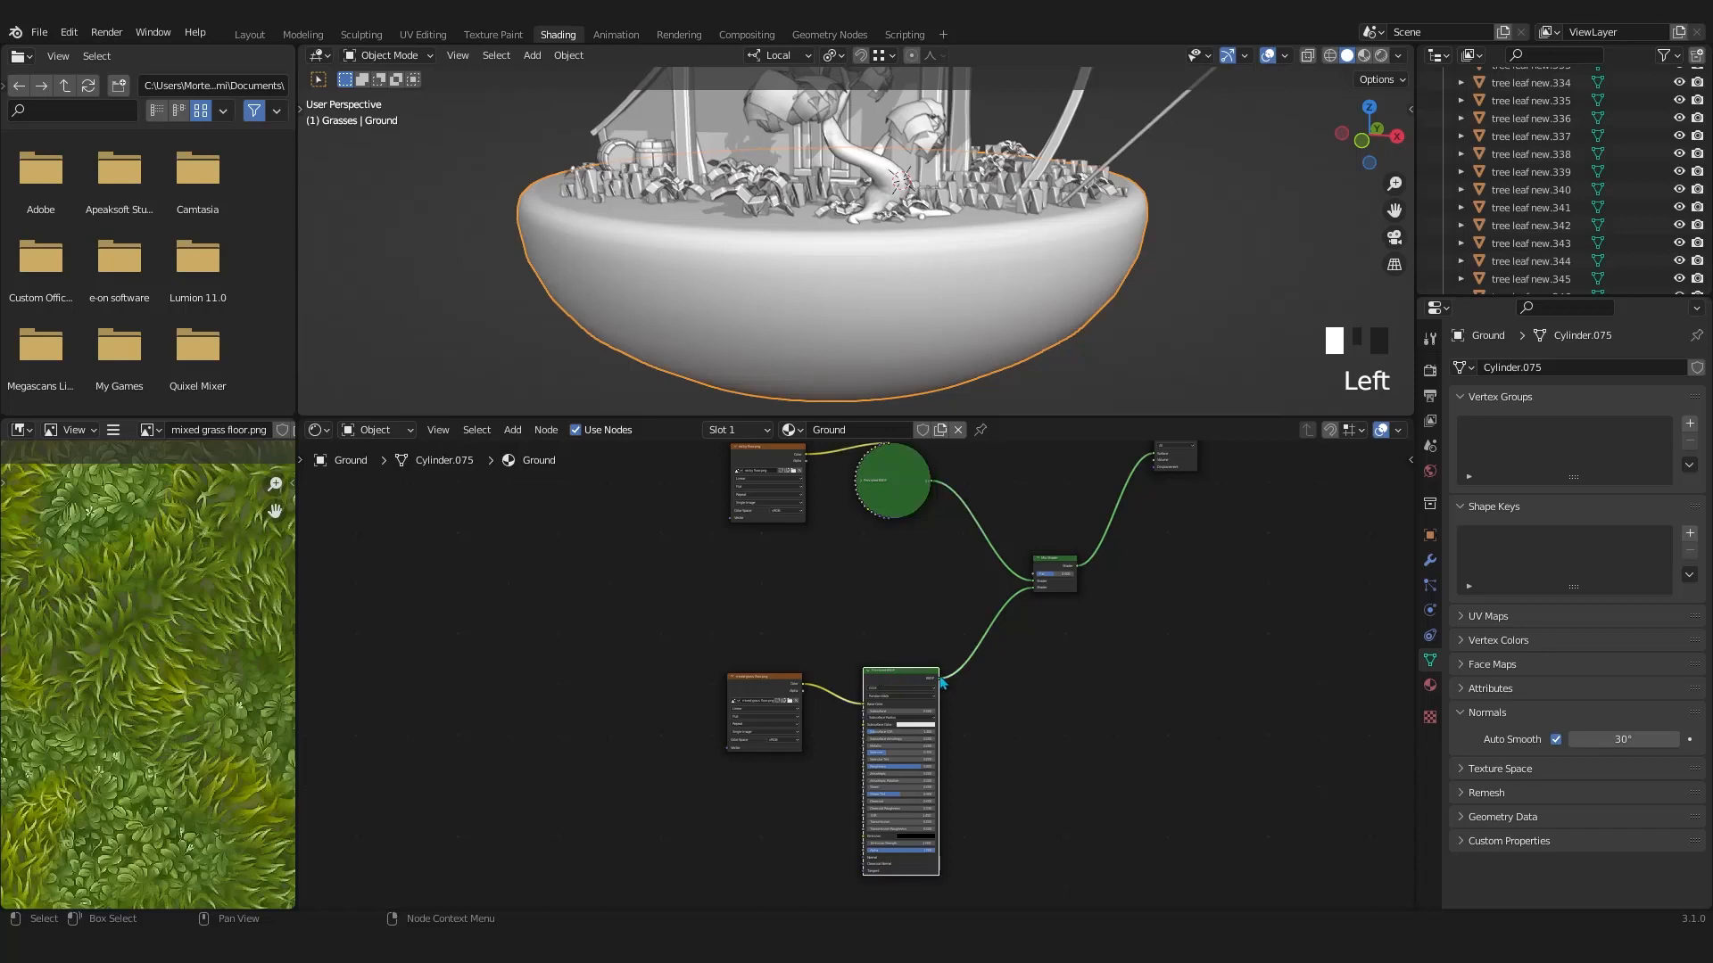
{"action": "mouse_move", "coordinate": [943, 664]}
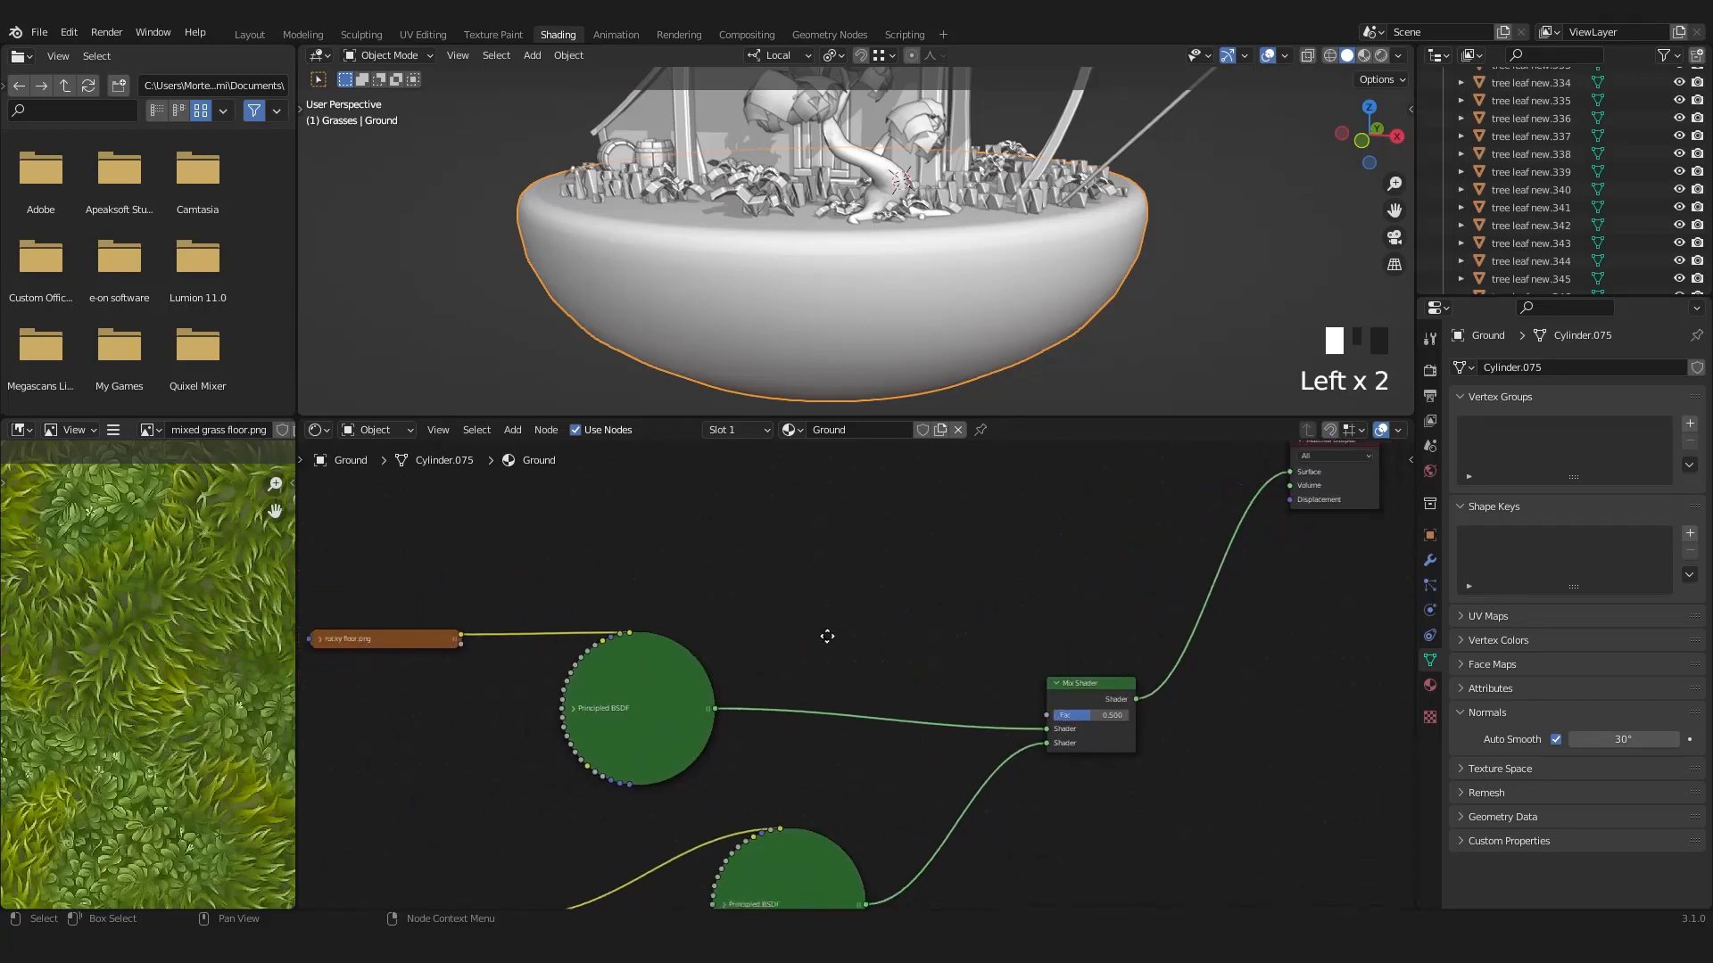
{"action": "left_click_drag", "start_coordinate": [827, 637], "coordinate": [929, 578]}
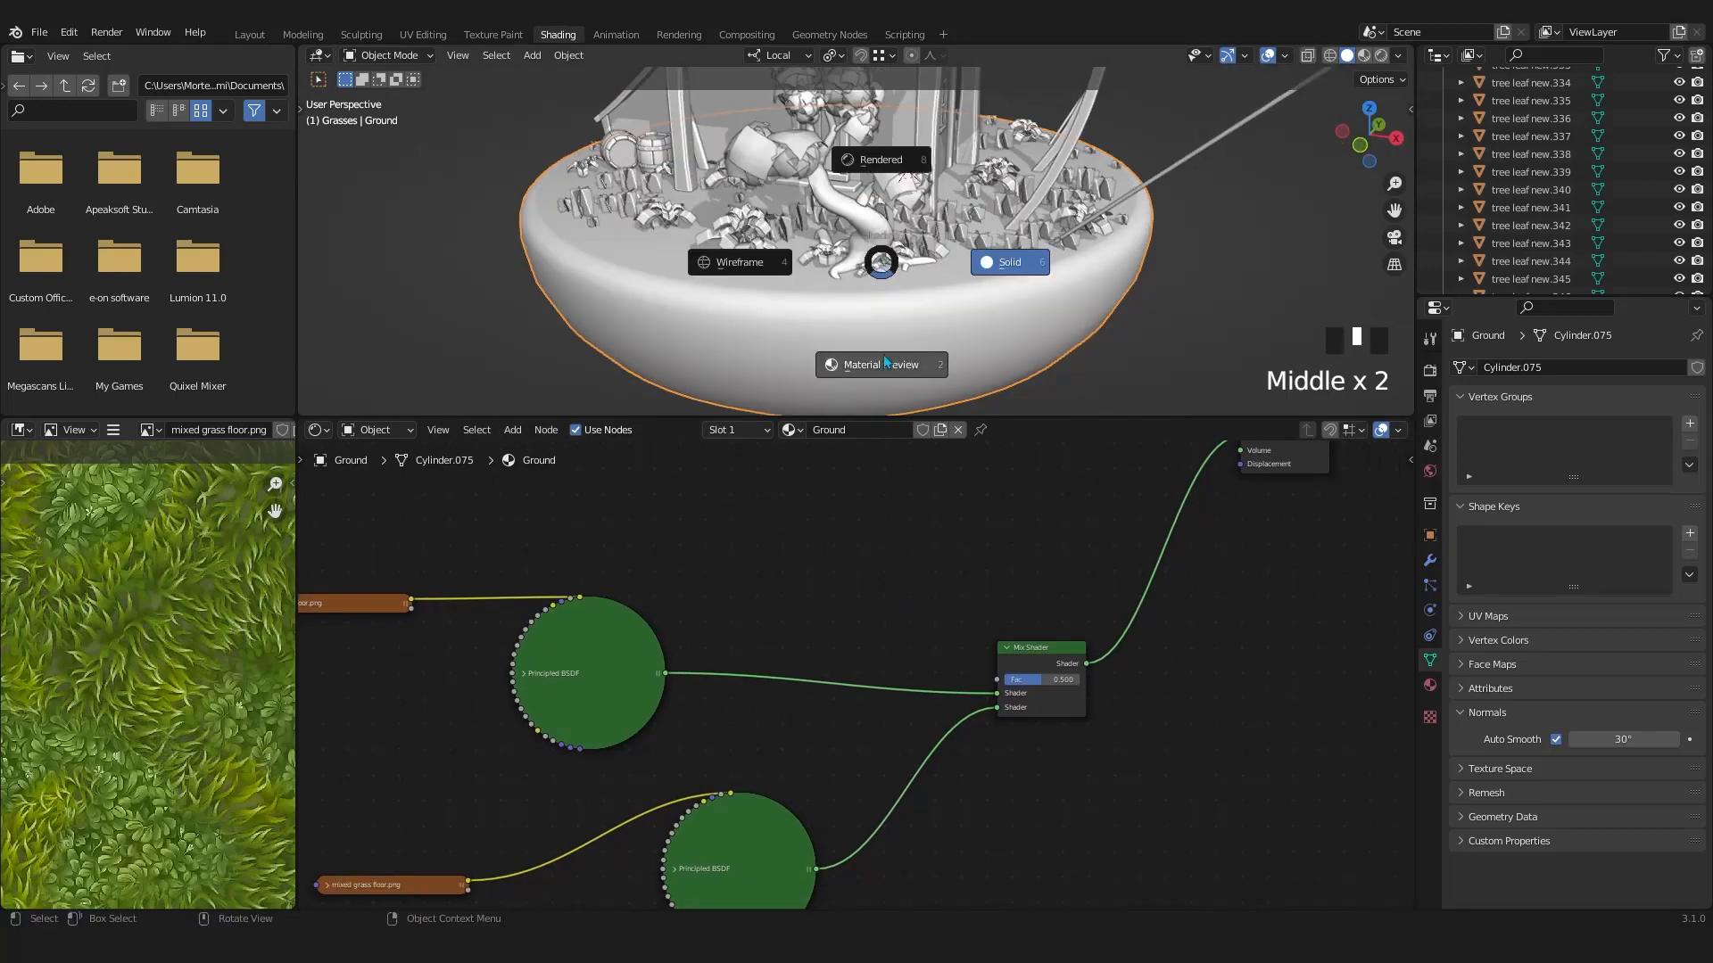
View the island in Material Preview, orbit around it, and isolate the ground in local view
{"action": "scroll", "scroll_direction": "down", "scroll_amount": 3}
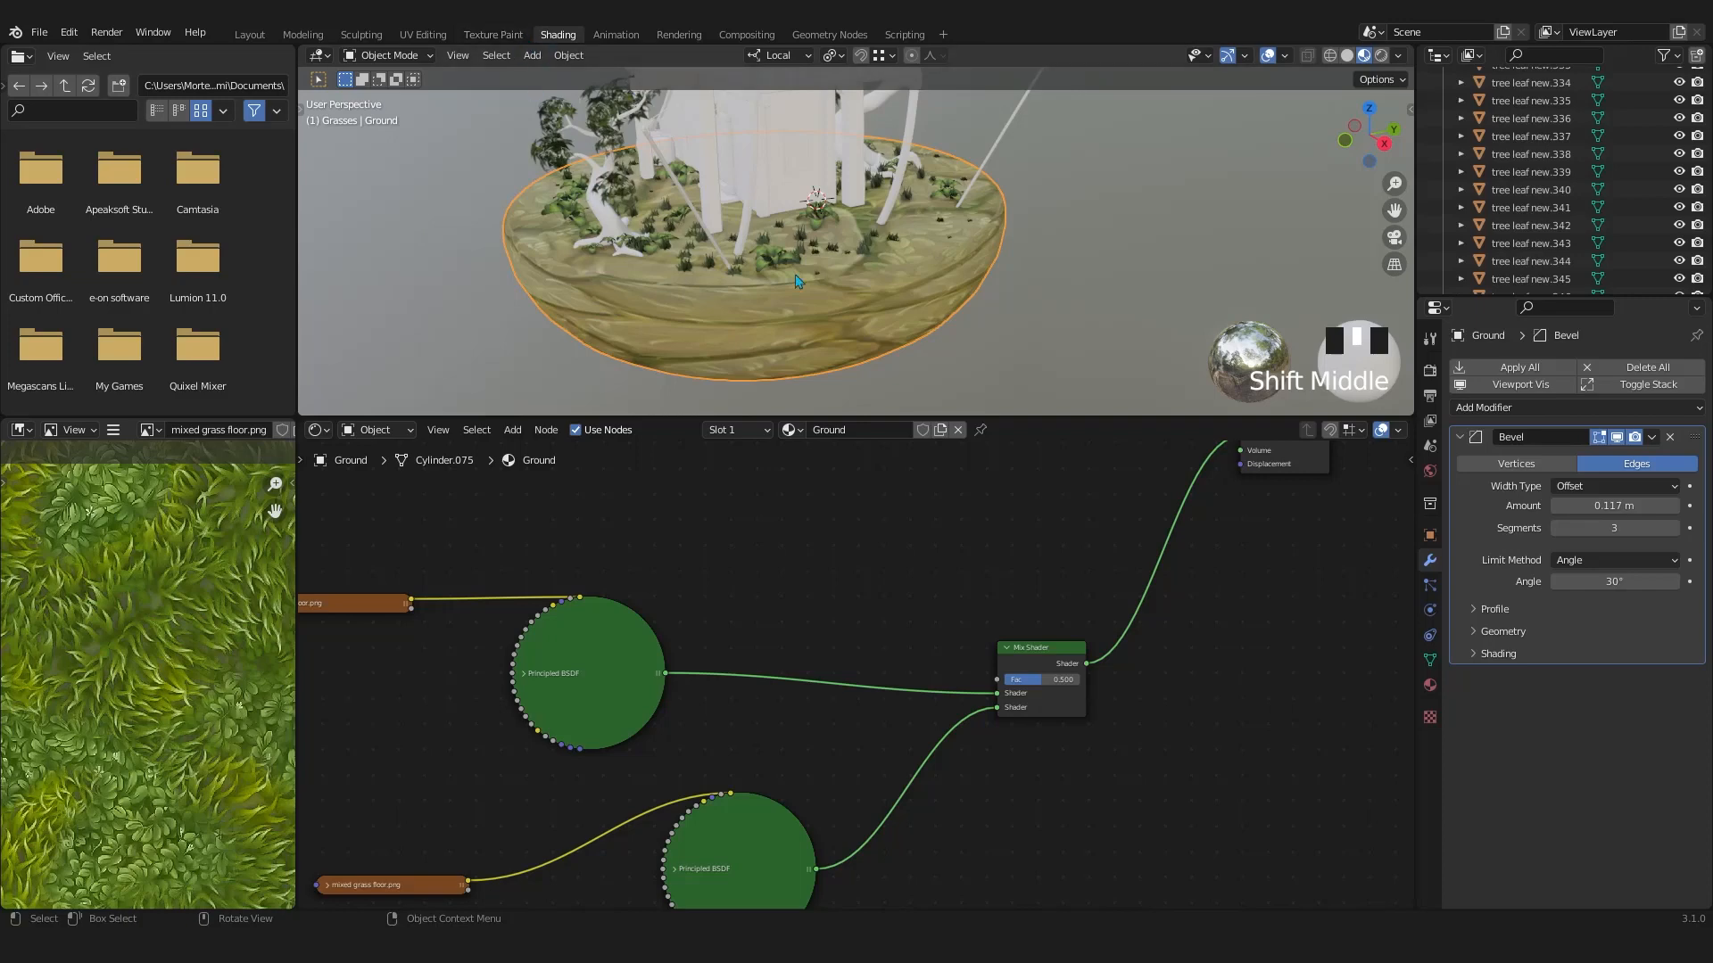
{"action": "left_click_drag", "start_coordinate": [797, 281], "coordinate": [1046, 273]}
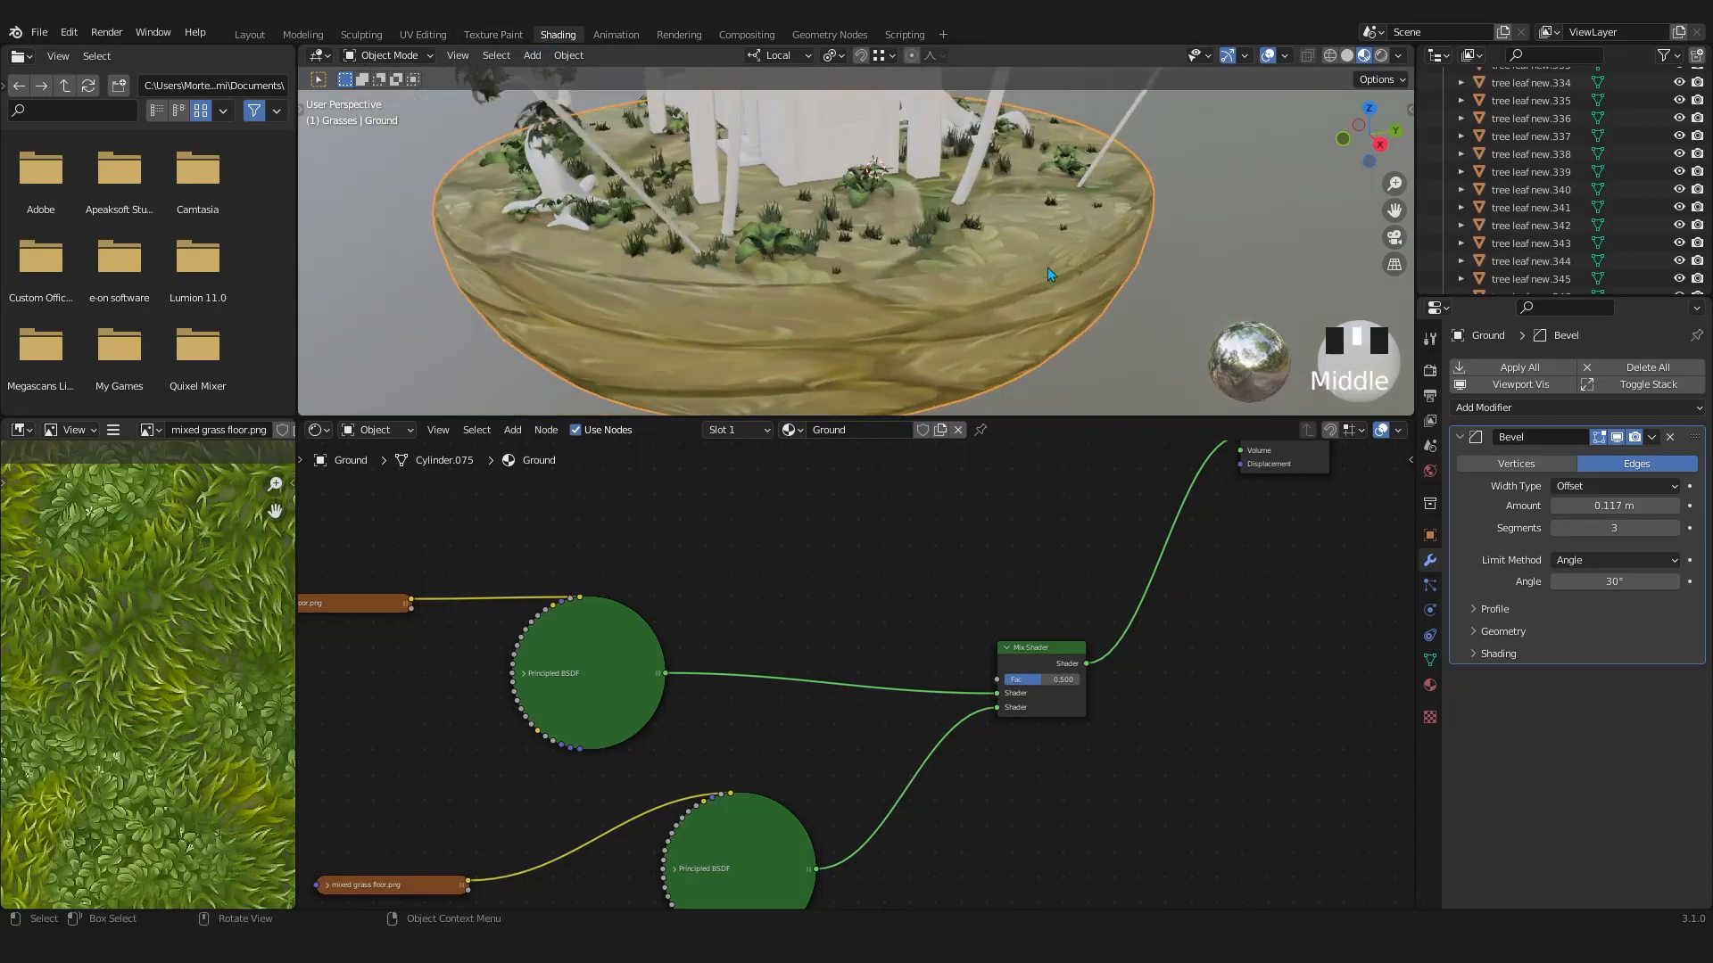
{"action": "key", "text": "NUMPAD_SLASH"}
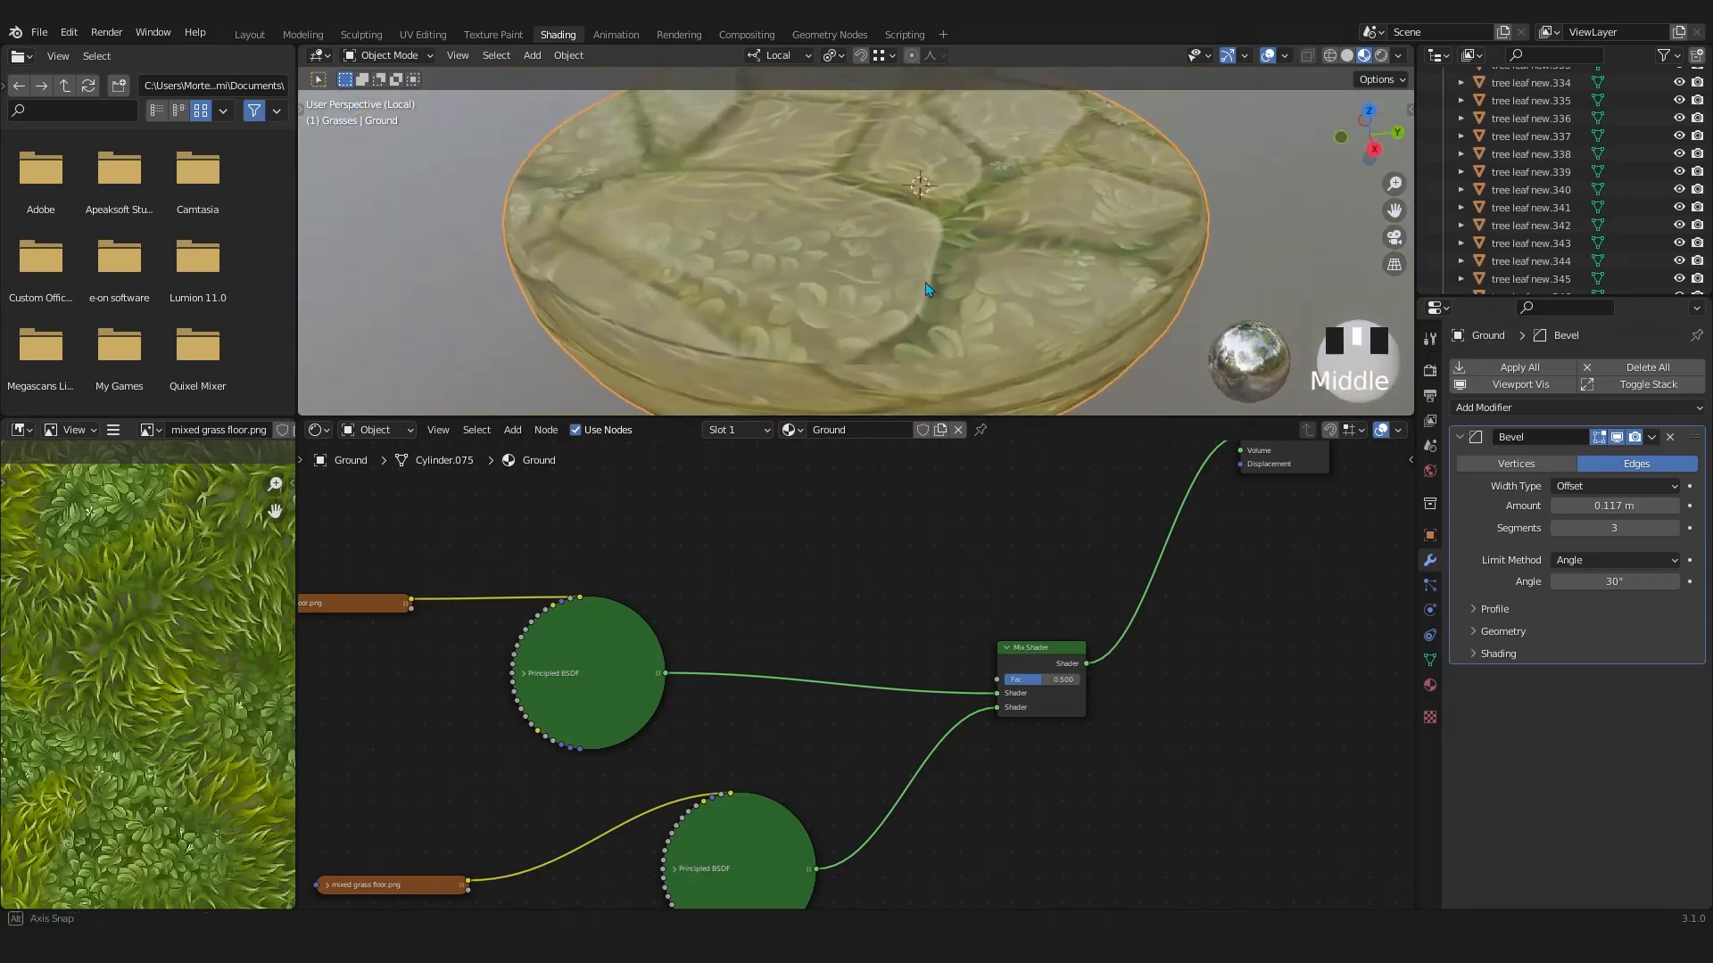
{"action": "mouse_move", "coordinate": [432, 38]}
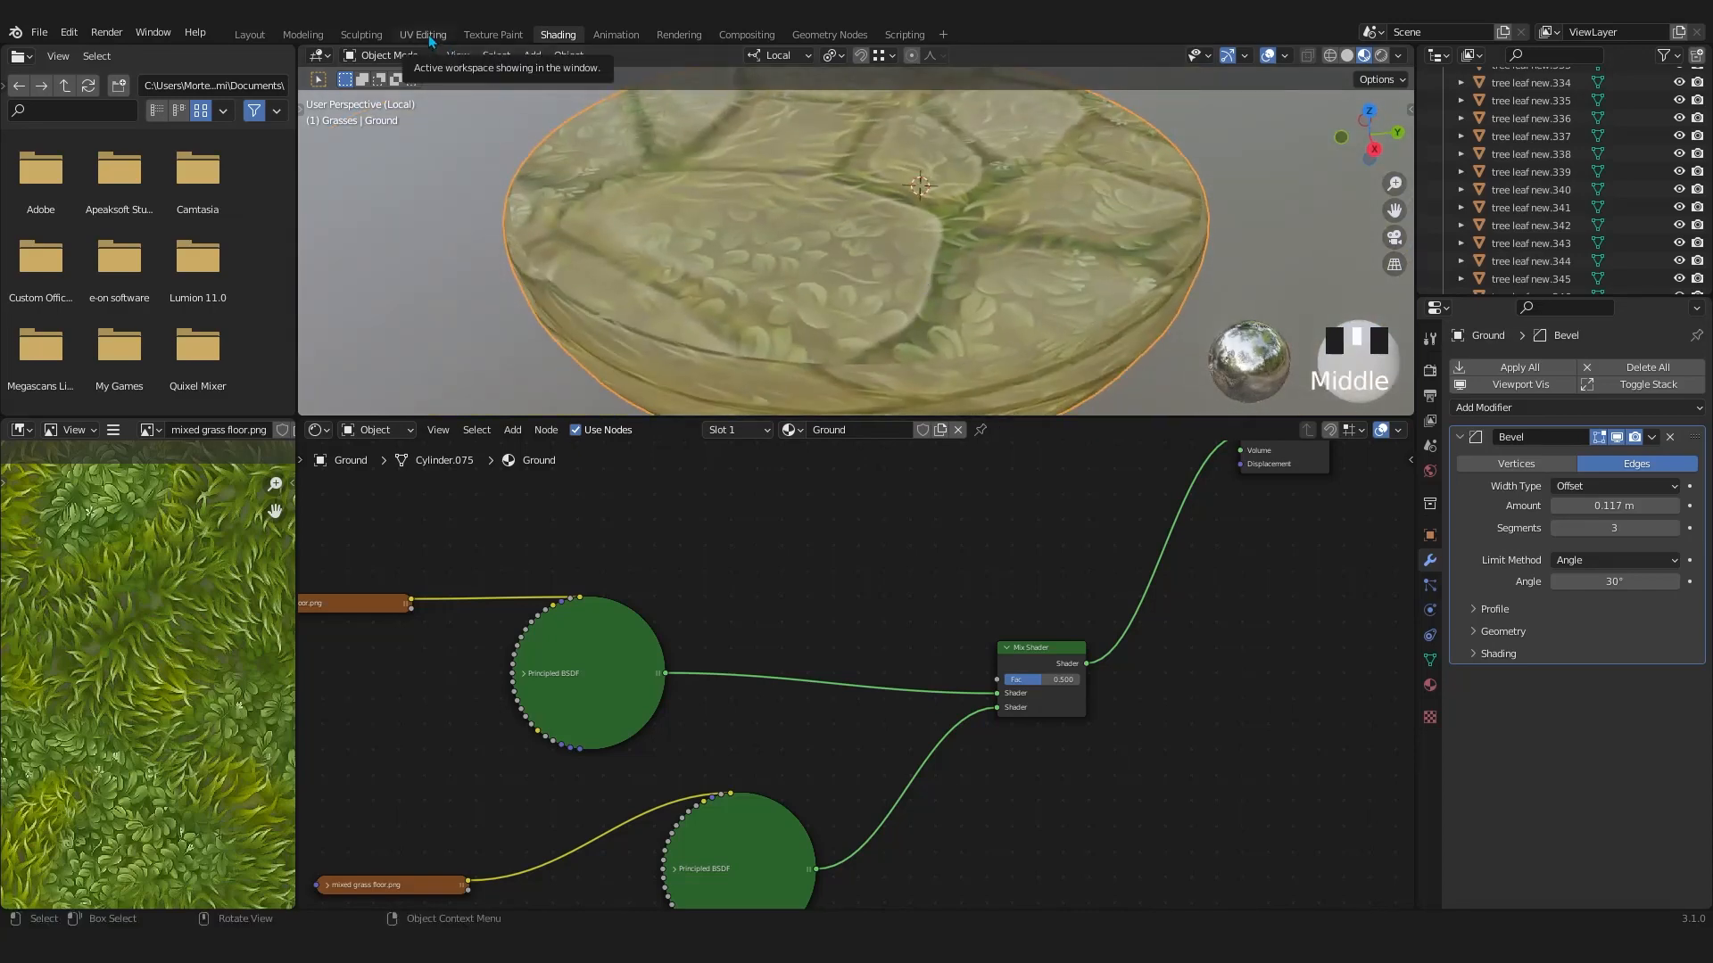
Enter the UV Editing workspace, select all ground faces, and orbit to the front
{"action": "left_click", "coordinate": [422, 33]}
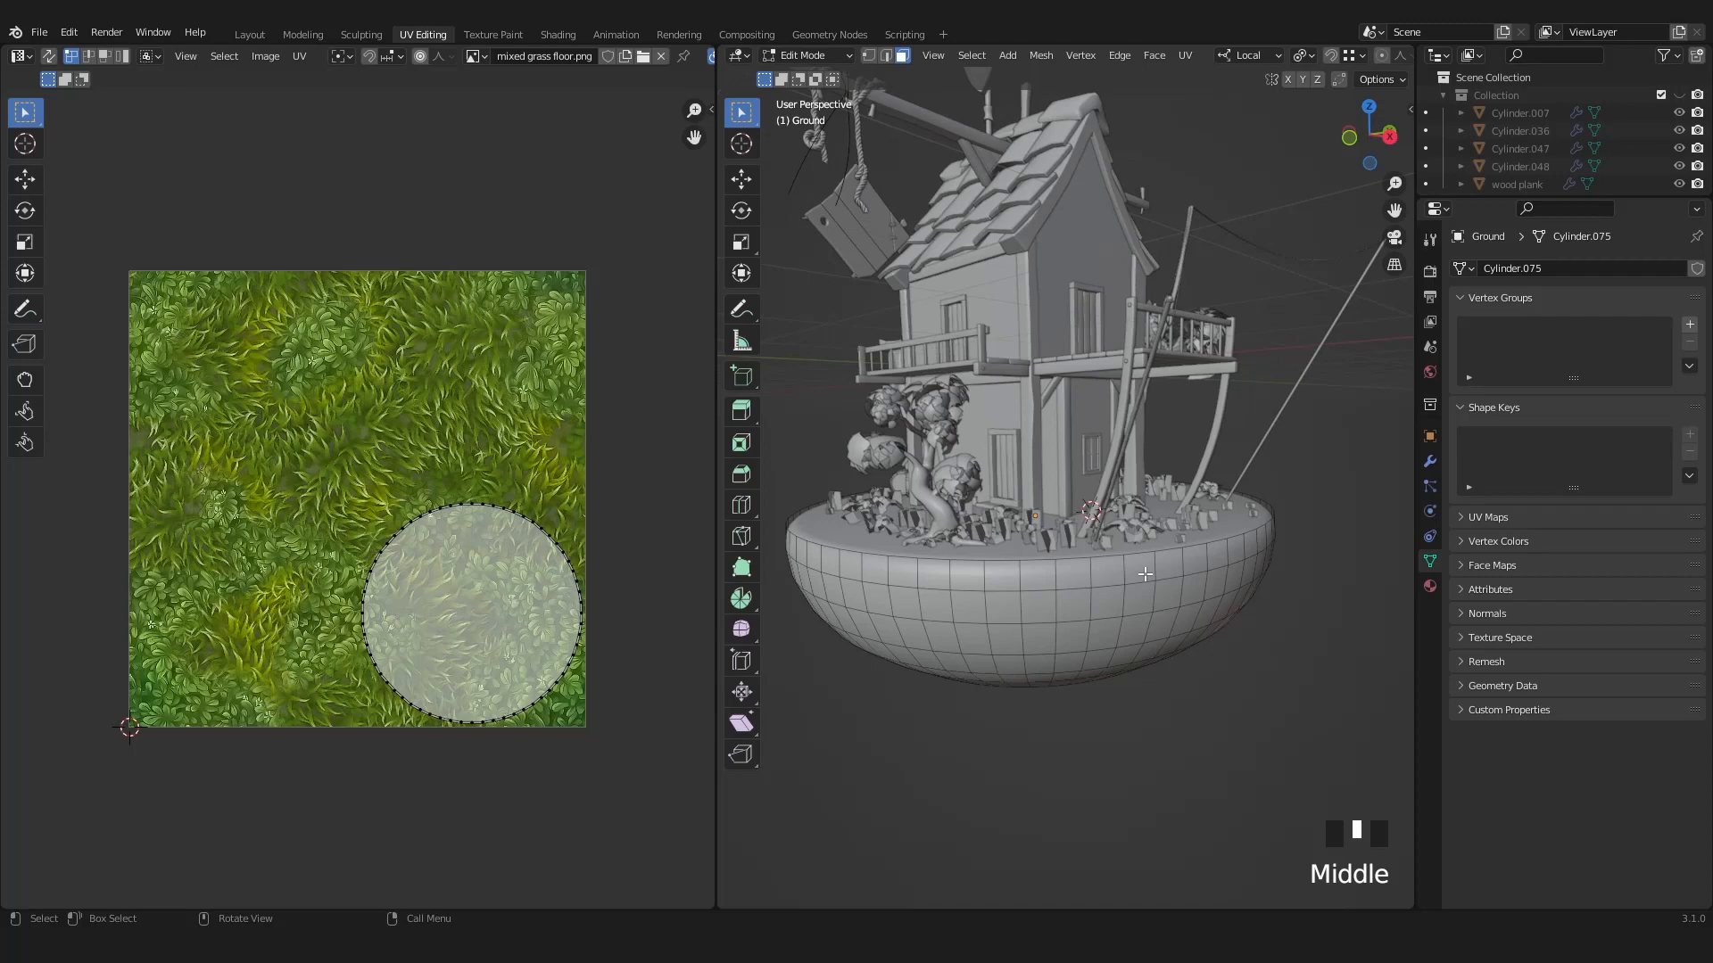
{"action": "key", "text": "a"}
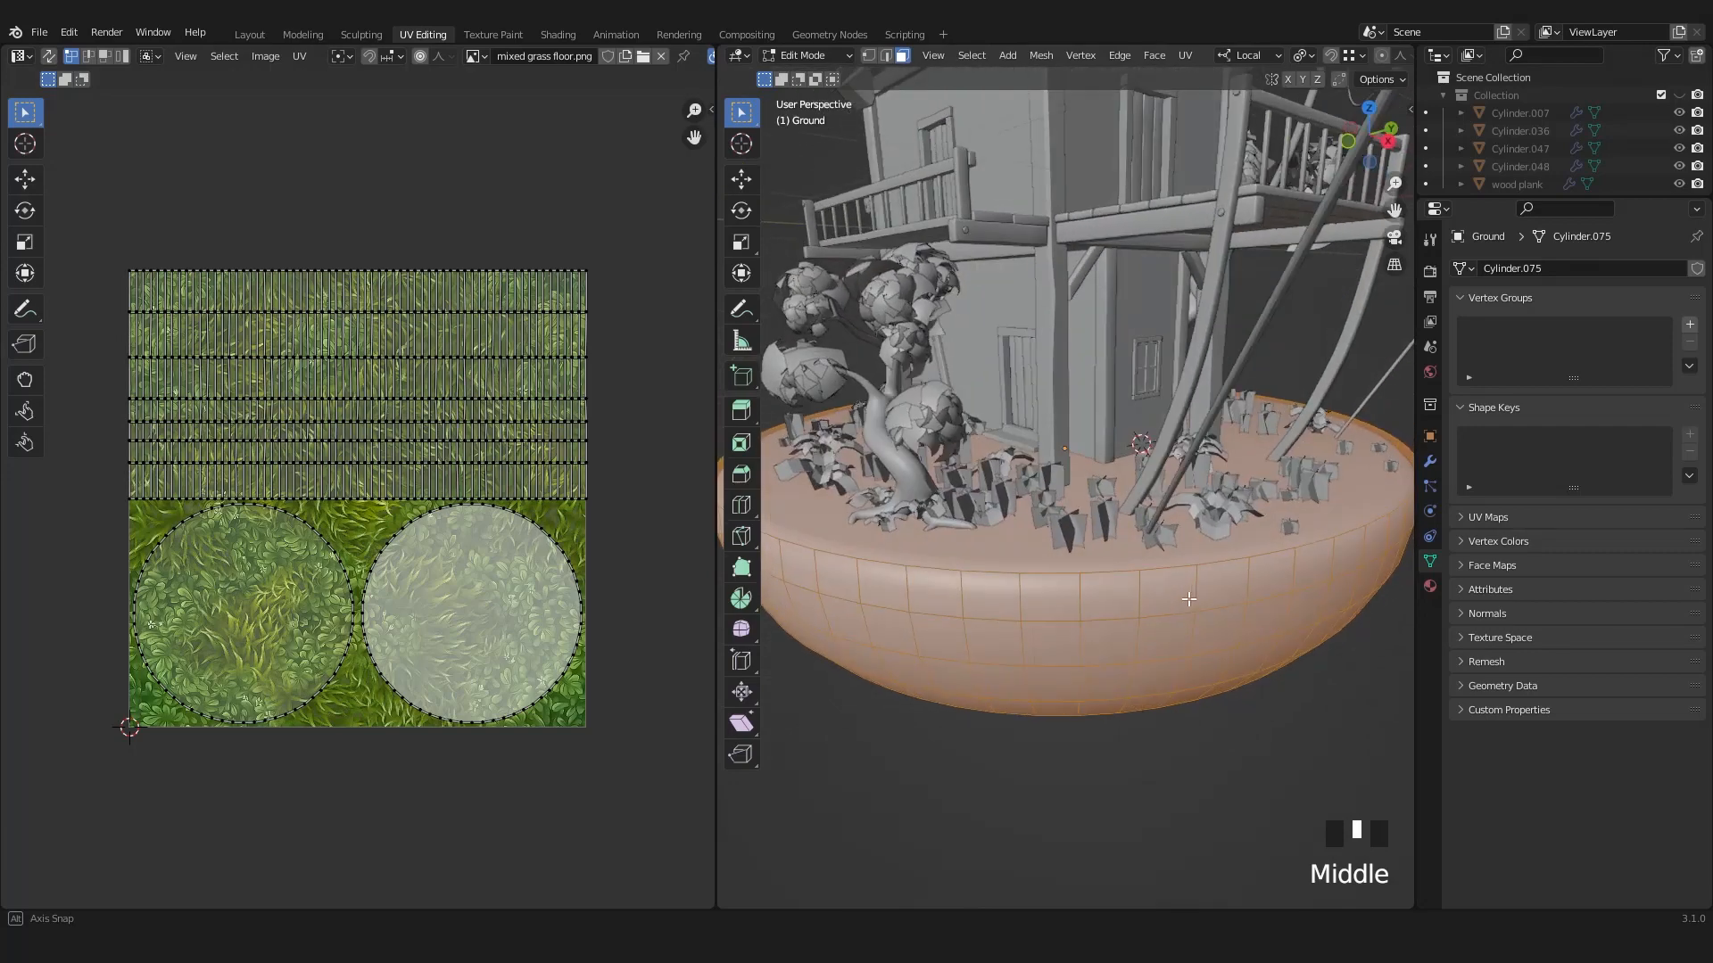
{"action": "scroll", "scroll_direction": "down", "scroll_amount": 3}
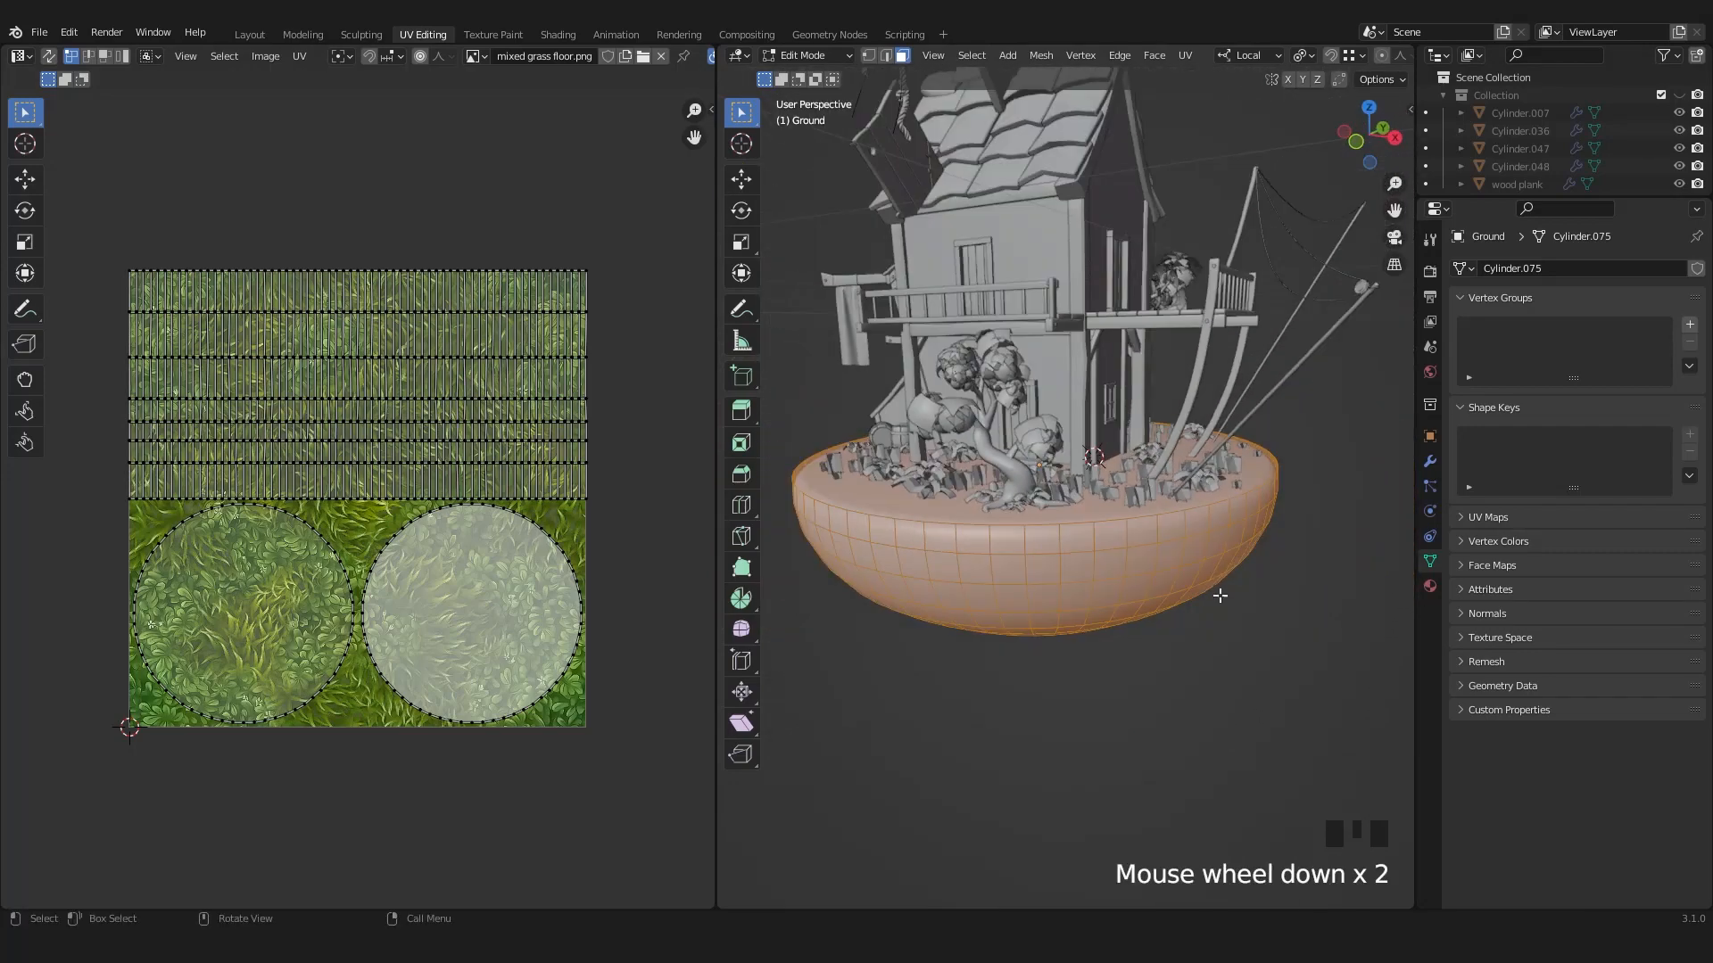
{"action": "scroll", "scroll_direction": "down", "scroll_amount": 3}
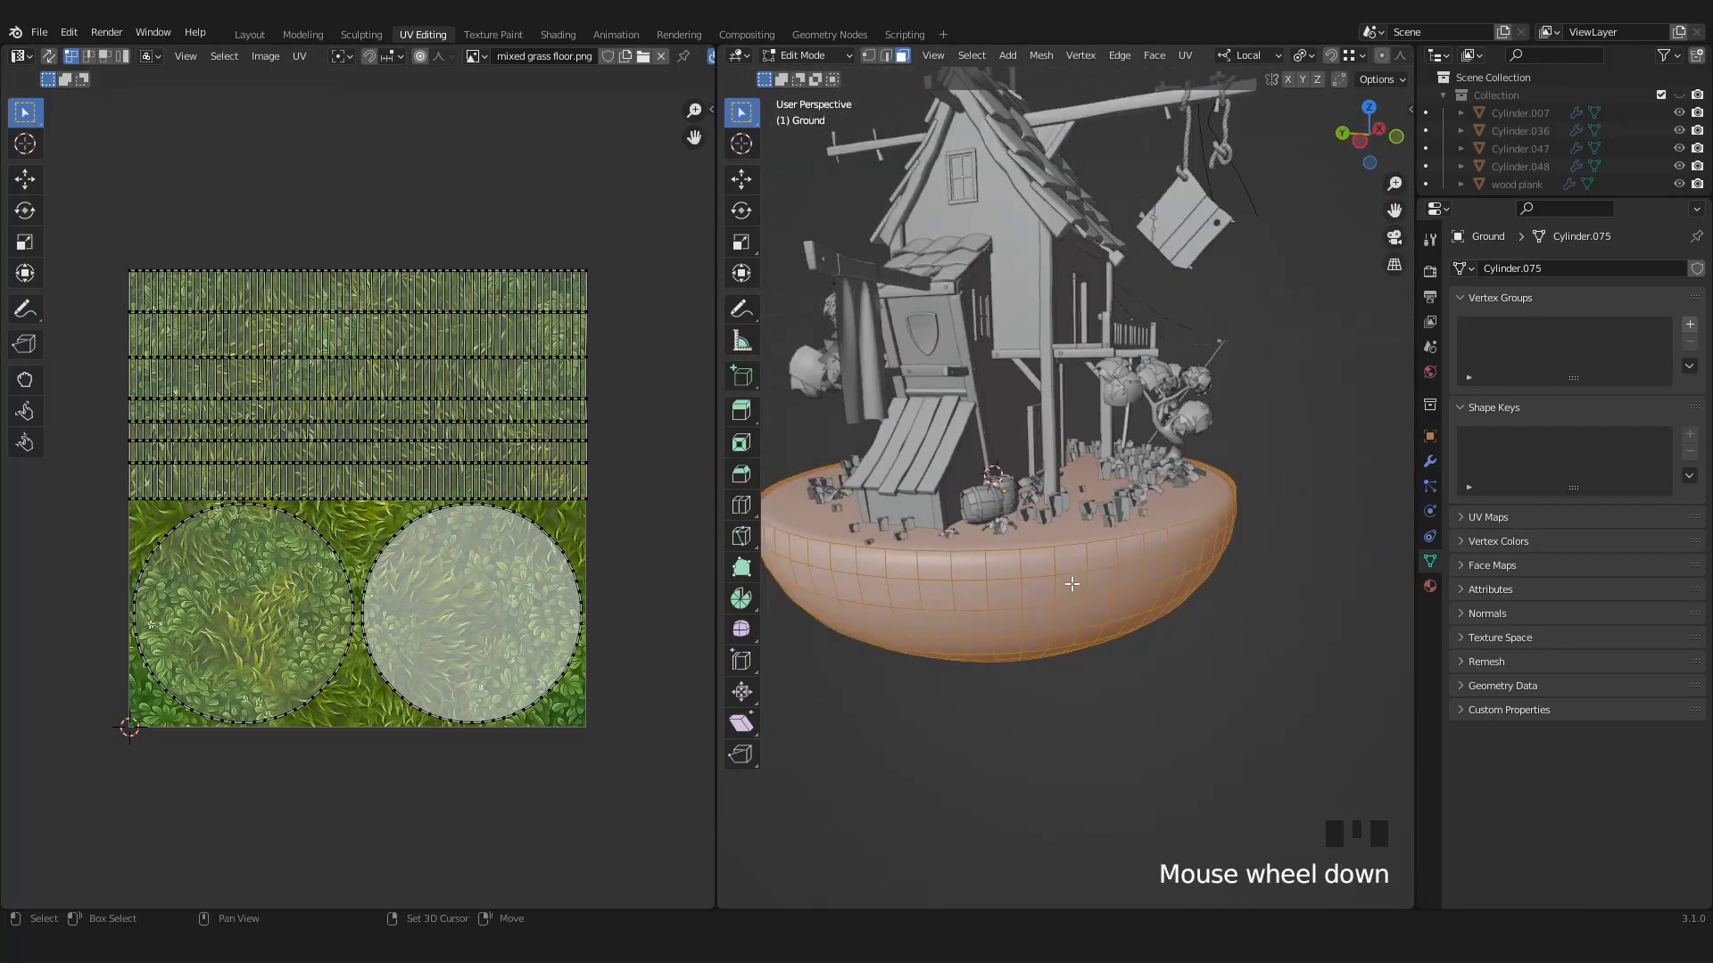
{"action": "left_click_drag", "start_coordinate": [1071, 584], "coordinate": [1139, 564]}
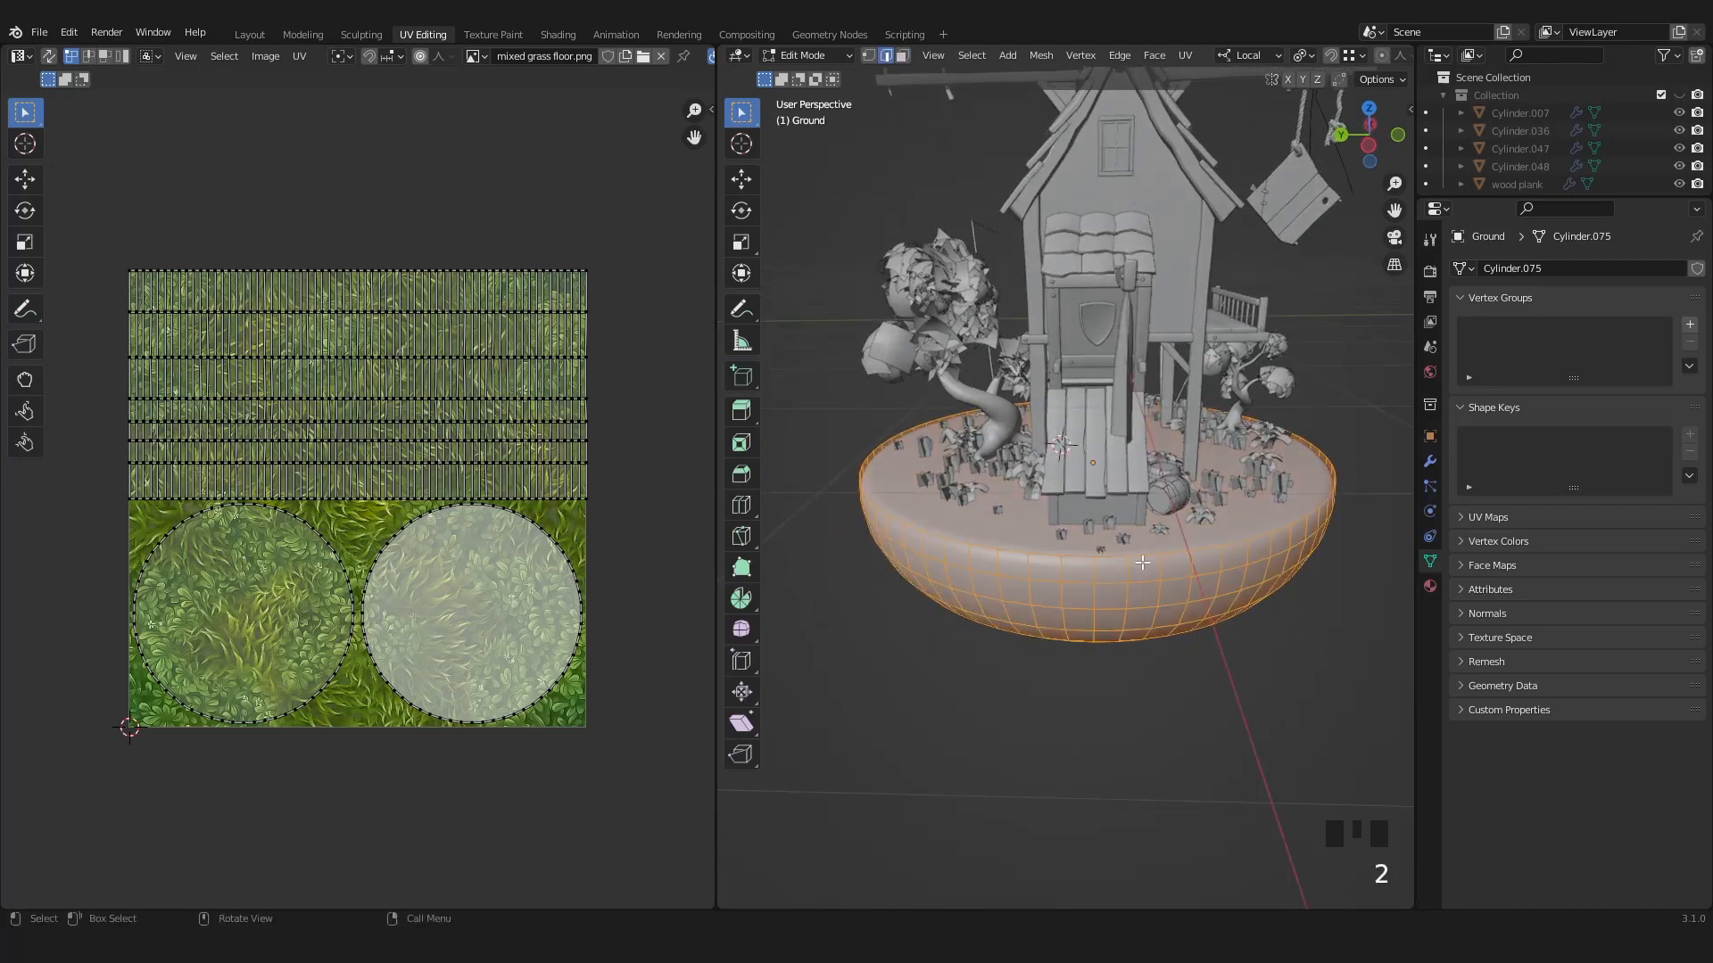
{"action": "mouse_move", "coordinate": [887, 55]}
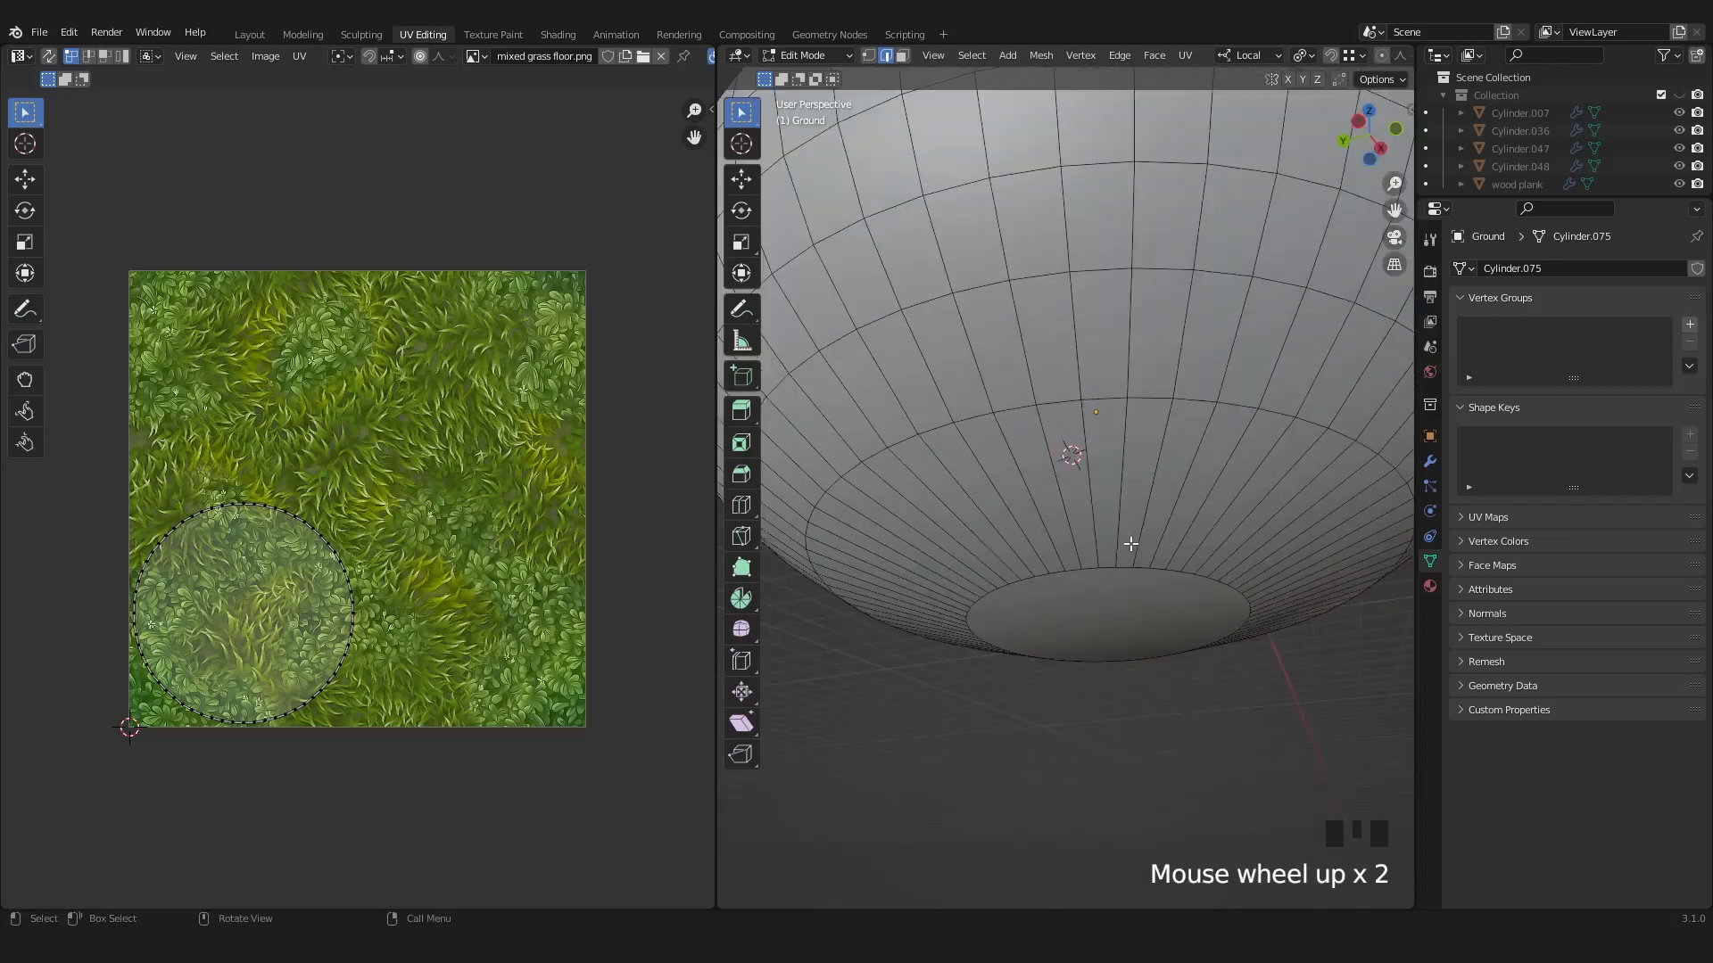
Mark the rim loops as seams, then select a vertical rim-to-bottom edge path for seaming
{"action": "scroll", "scroll_direction": "up", "scroll_amount": 3}
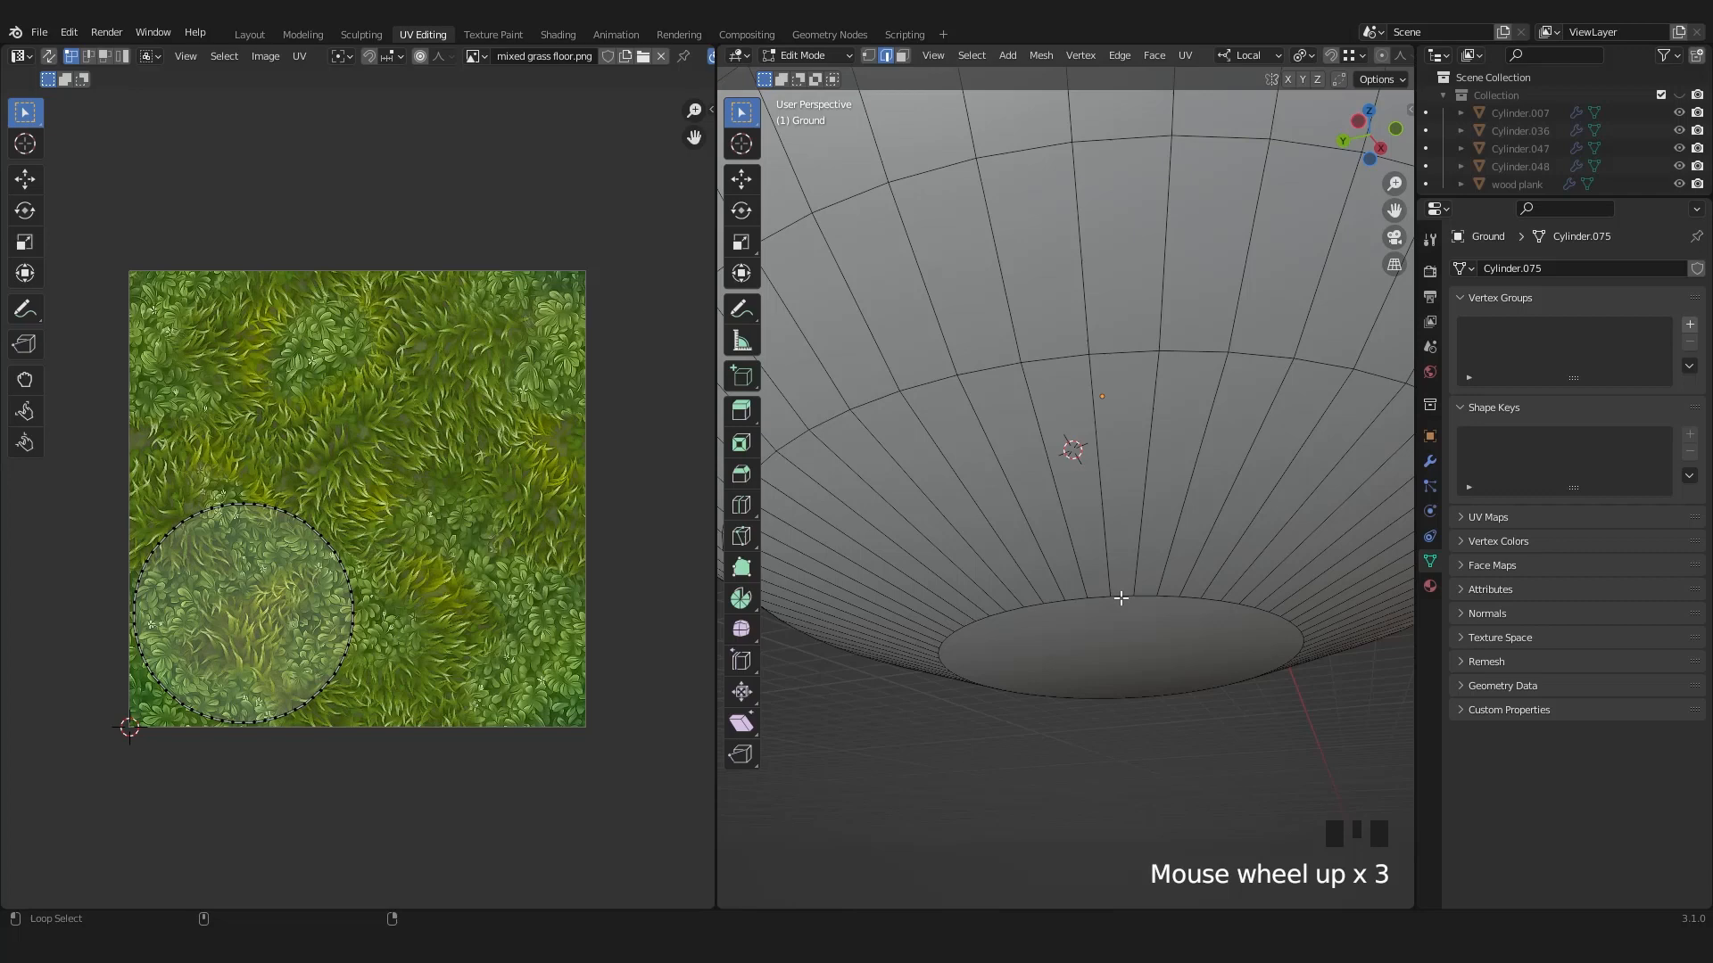
{"action": "scroll", "scroll_direction": "down", "scroll_amount": 3}
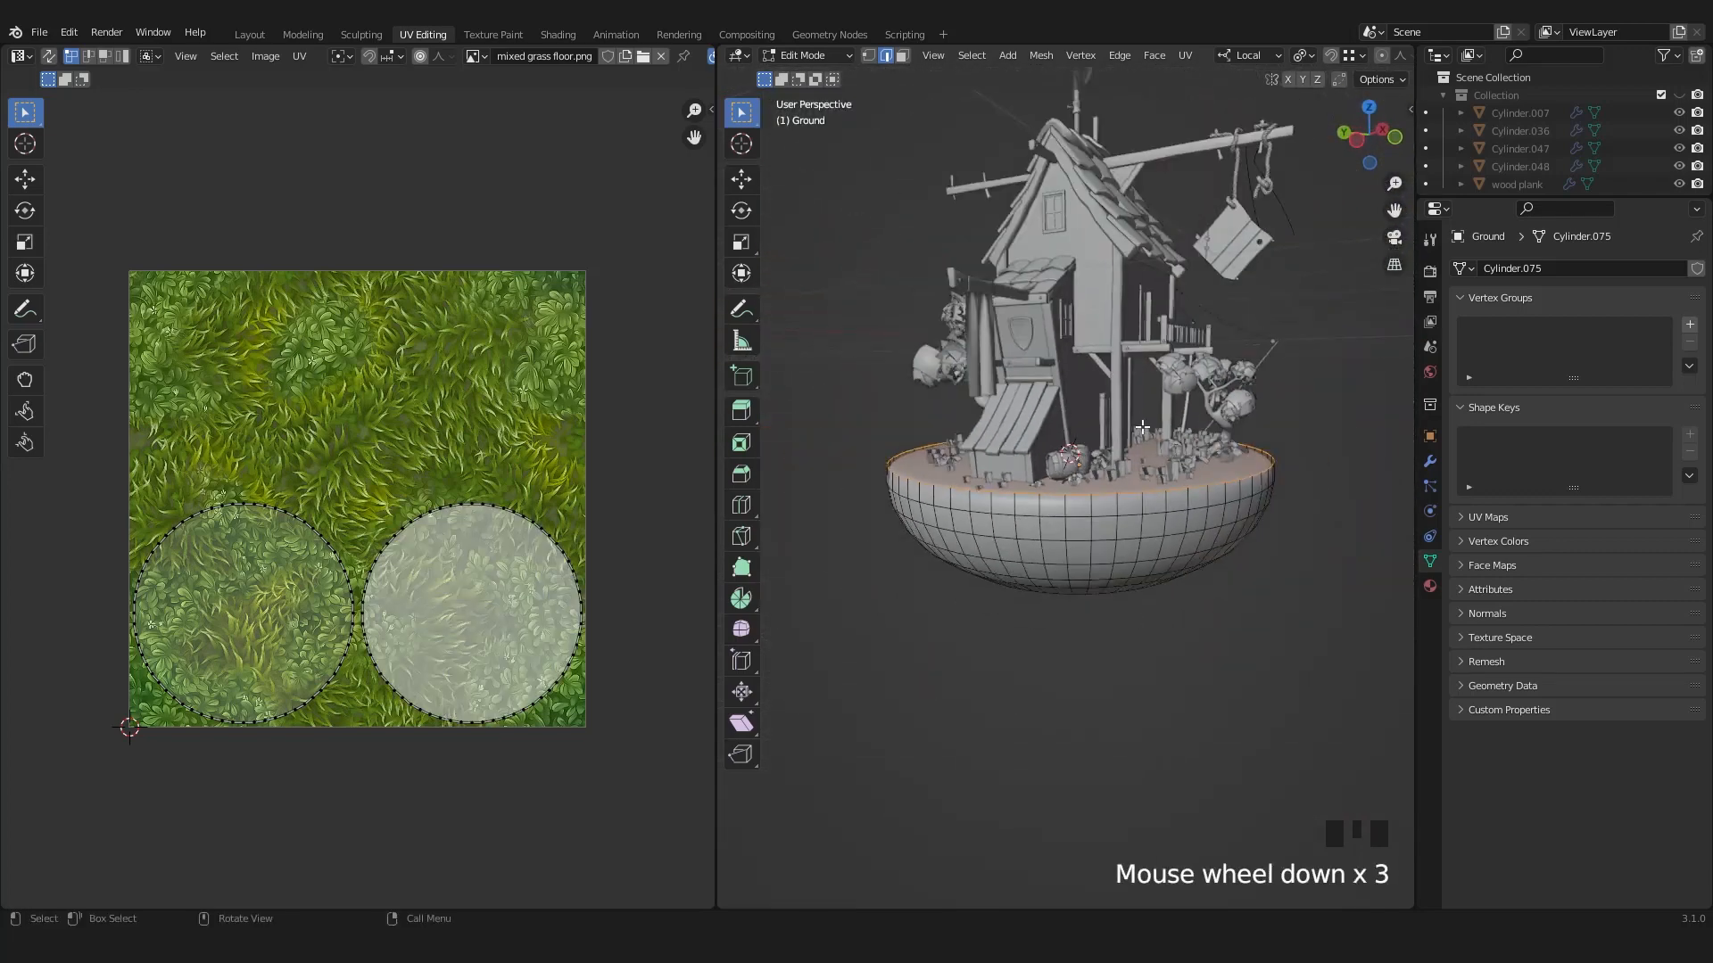
{"action": "right_click", "coordinate": [1141, 426]}
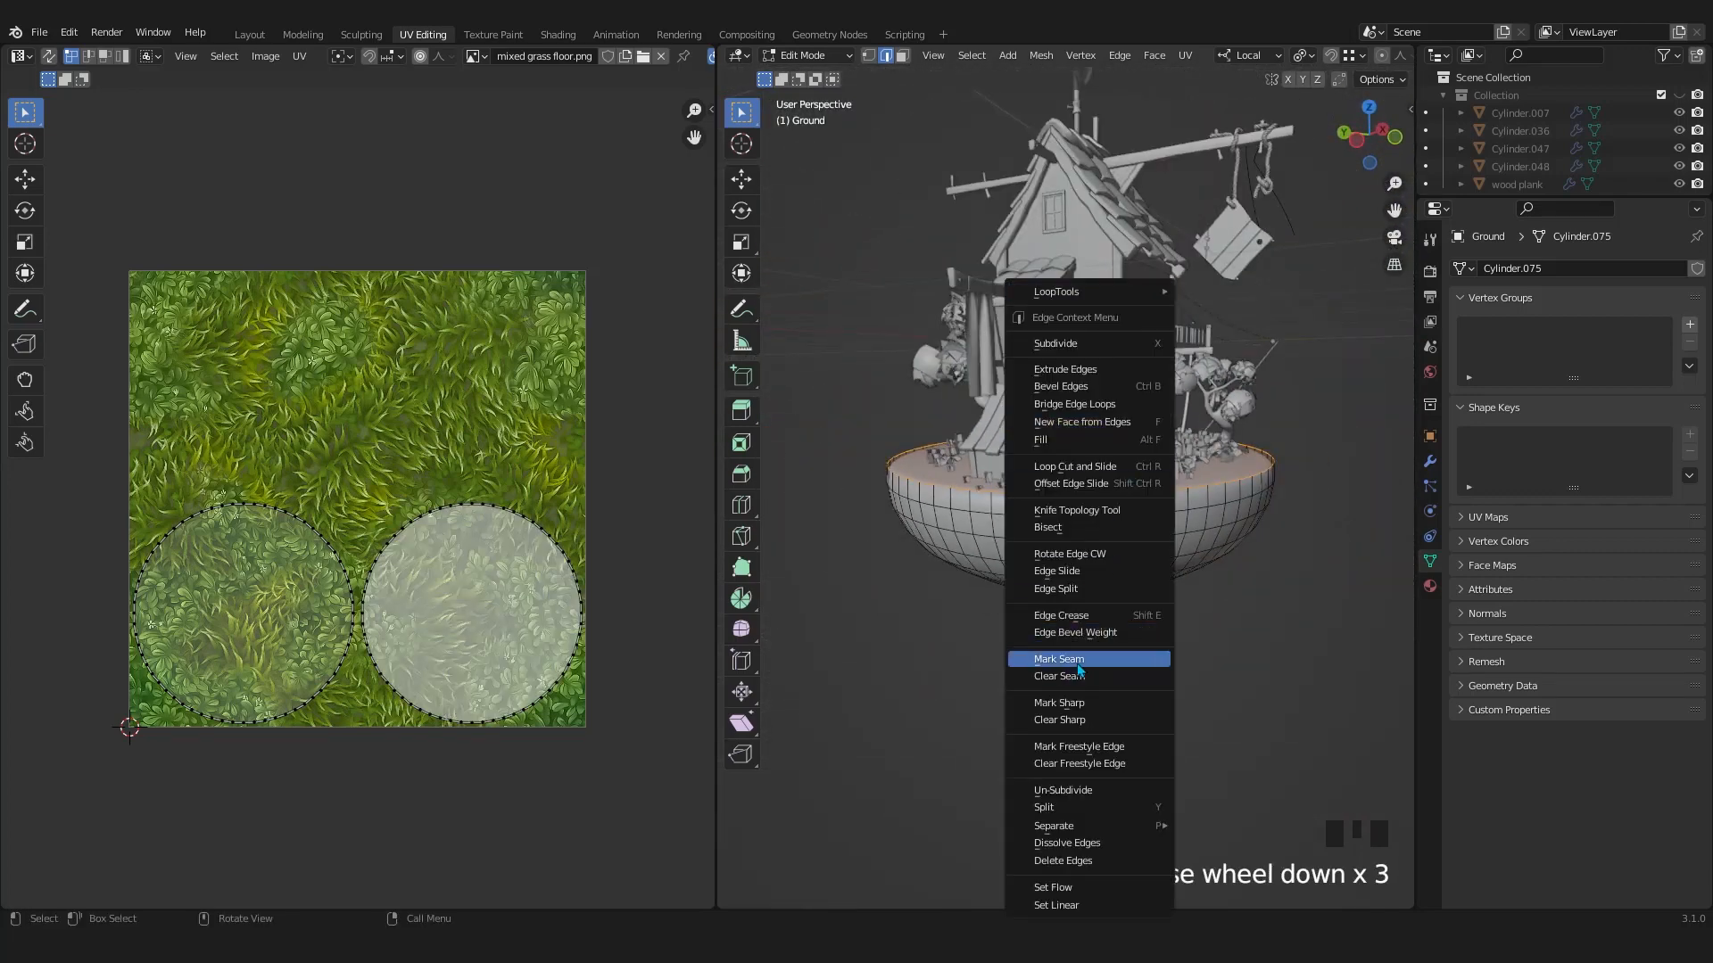
{"action": "left_click", "coordinate": [1058, 659]}
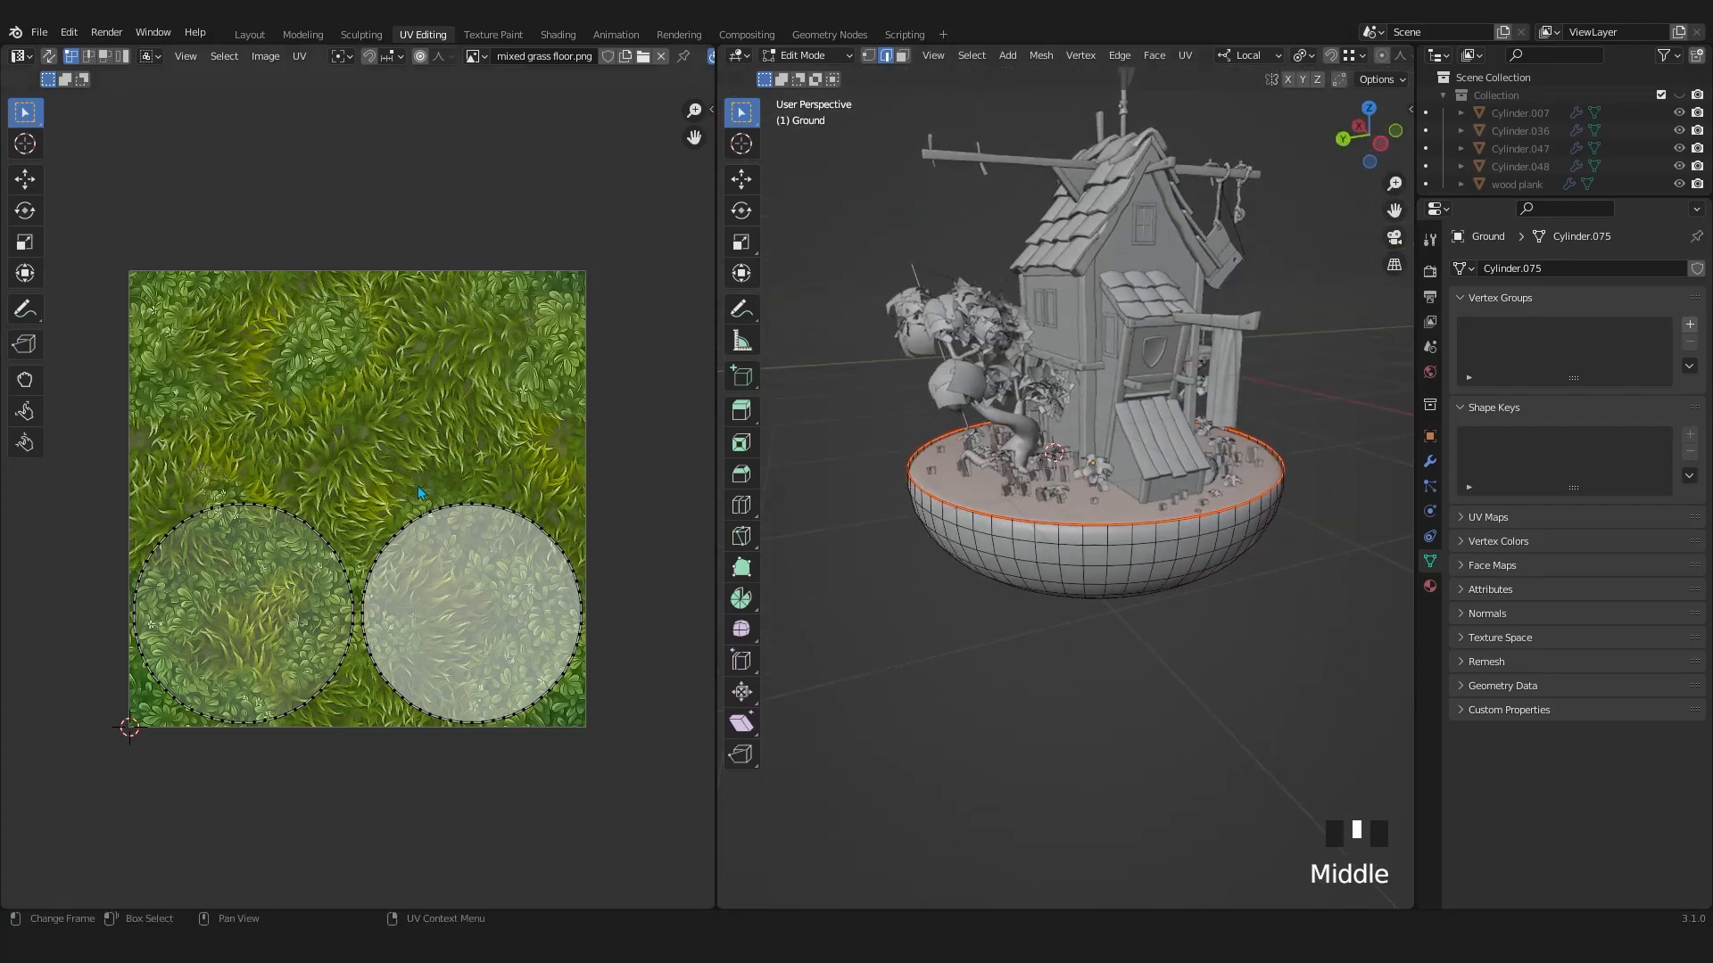
{"action": "key", "text": "A"}
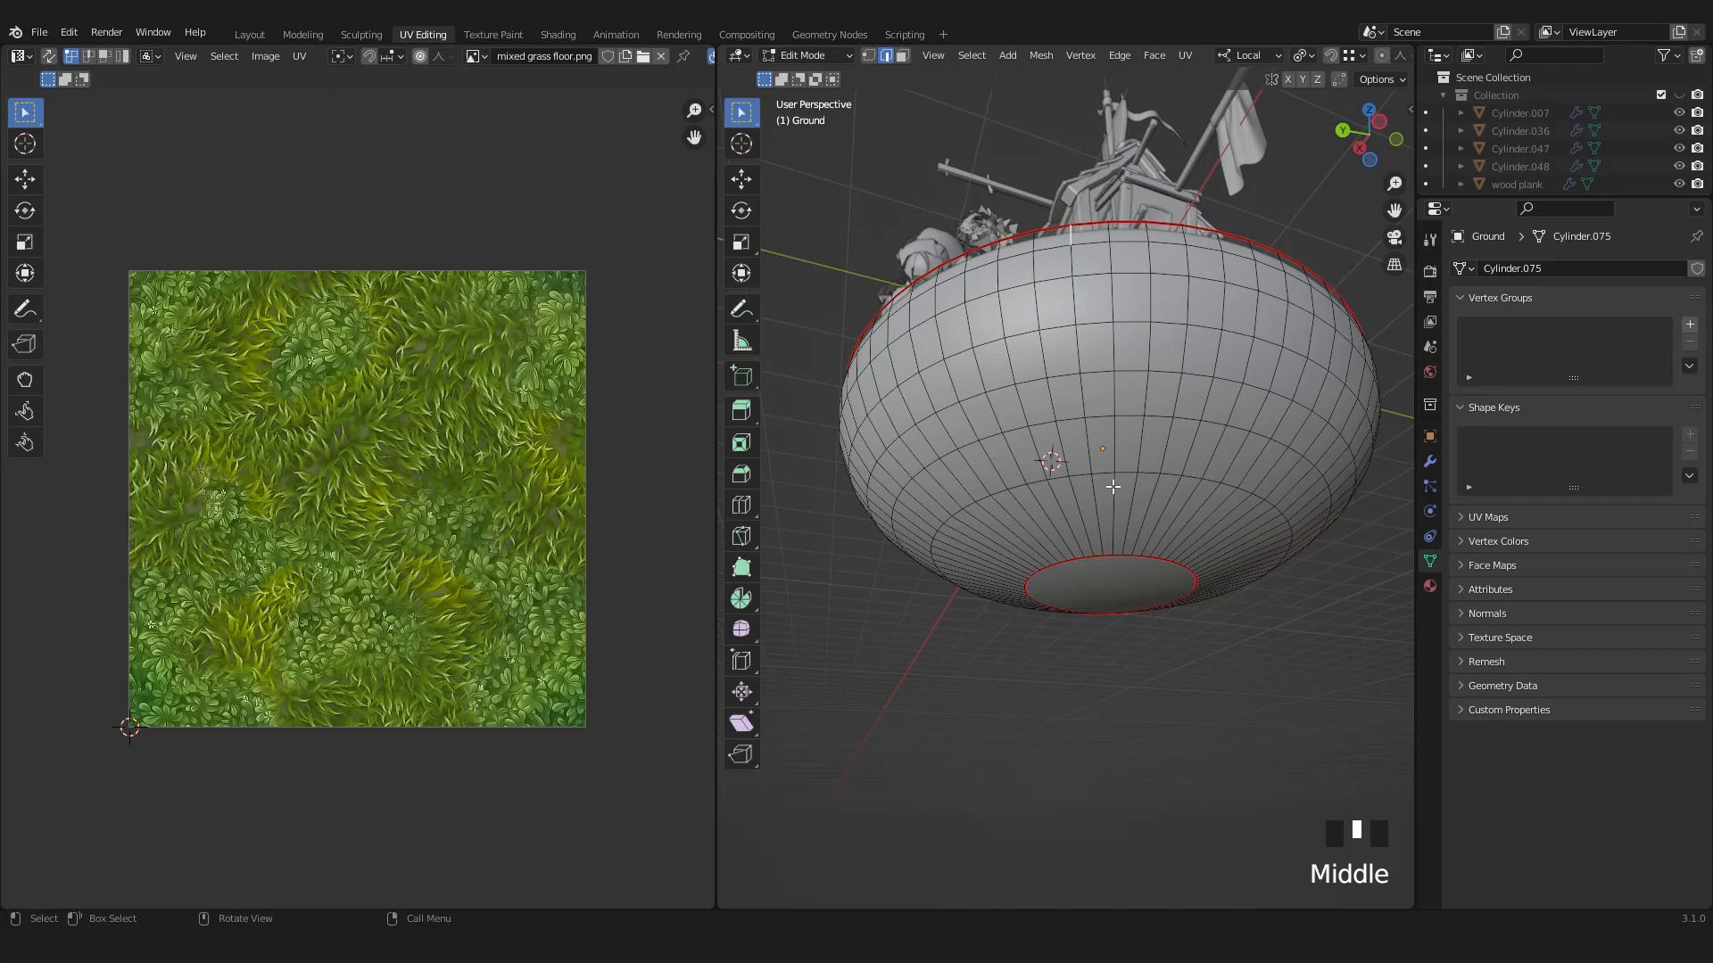
{"action": "left_click", "coordinate": [1098, 472]}
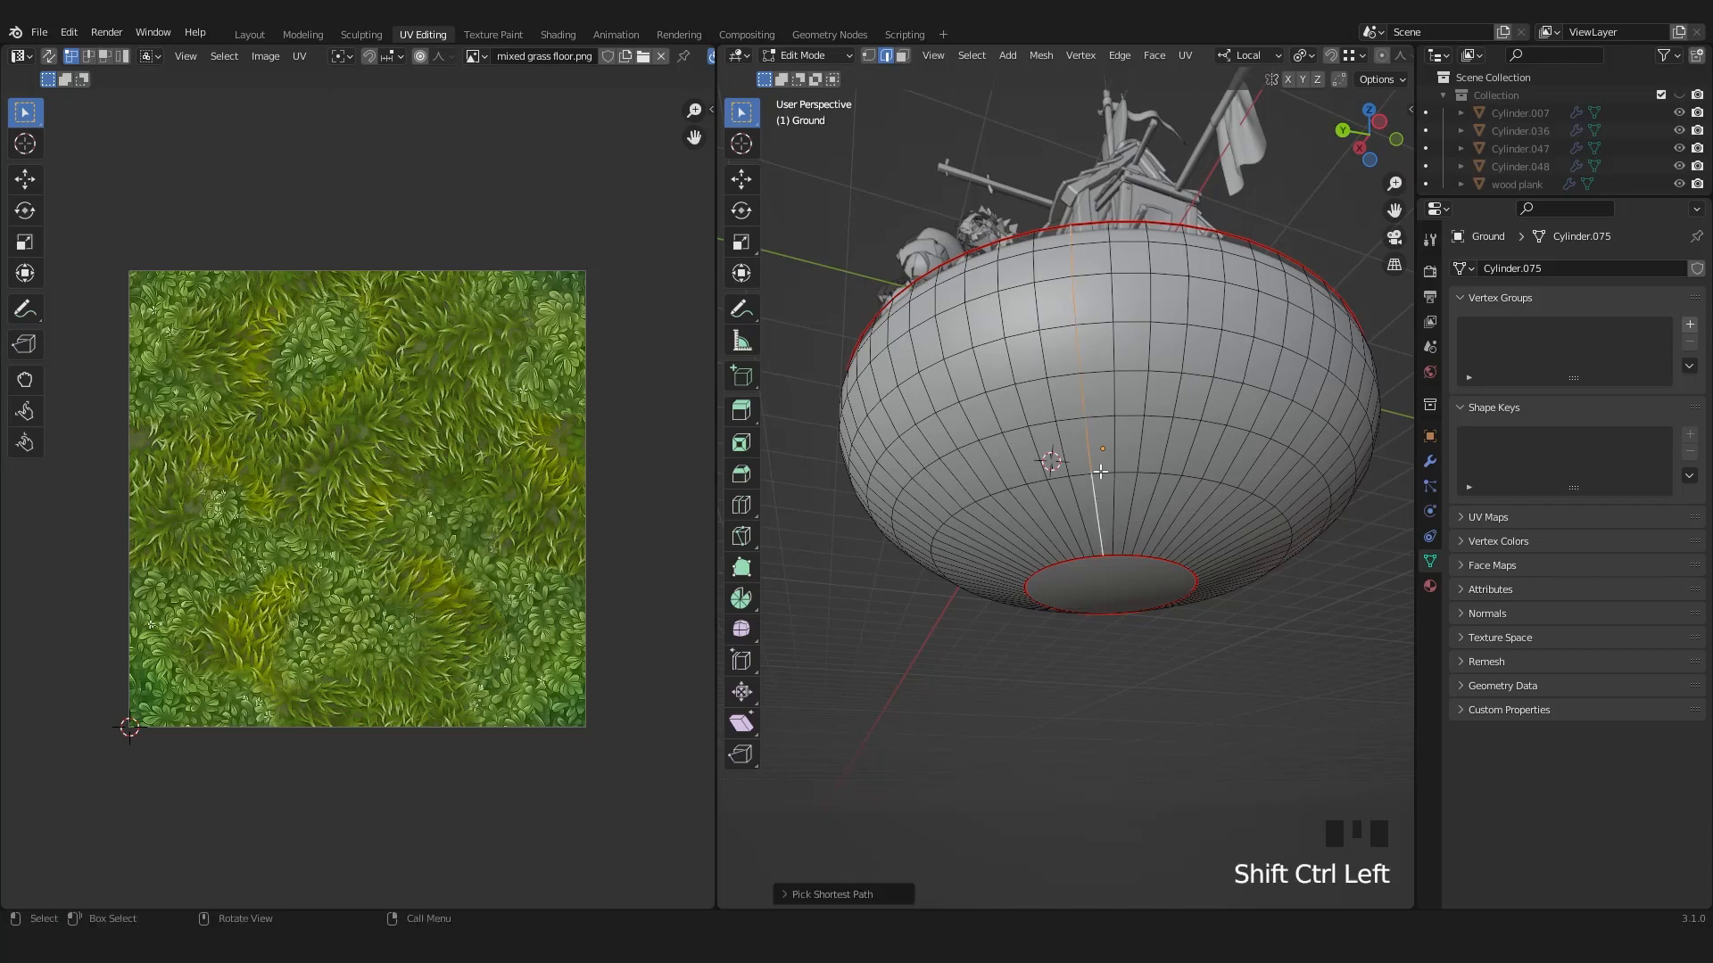
{"action": "right_click", "coordinate": [1100, 466]}
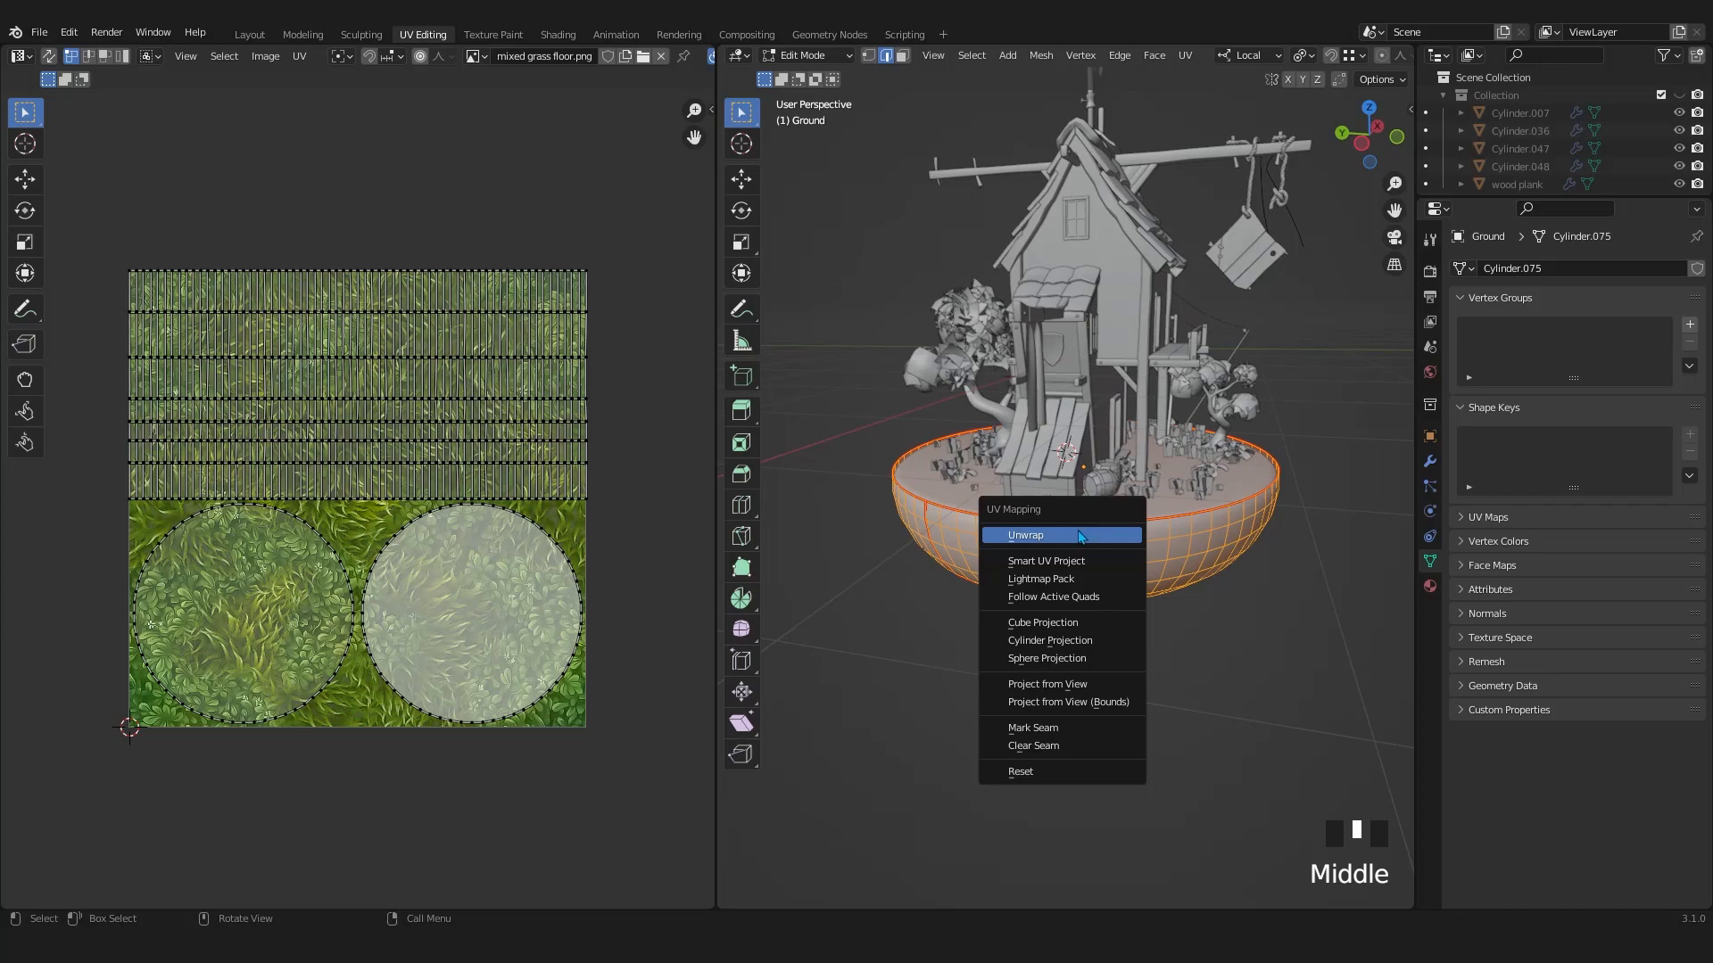
Unwrap the ground mesh and select the large round UV island
{"action": "left_click", "coordinate": [1025, 535]}
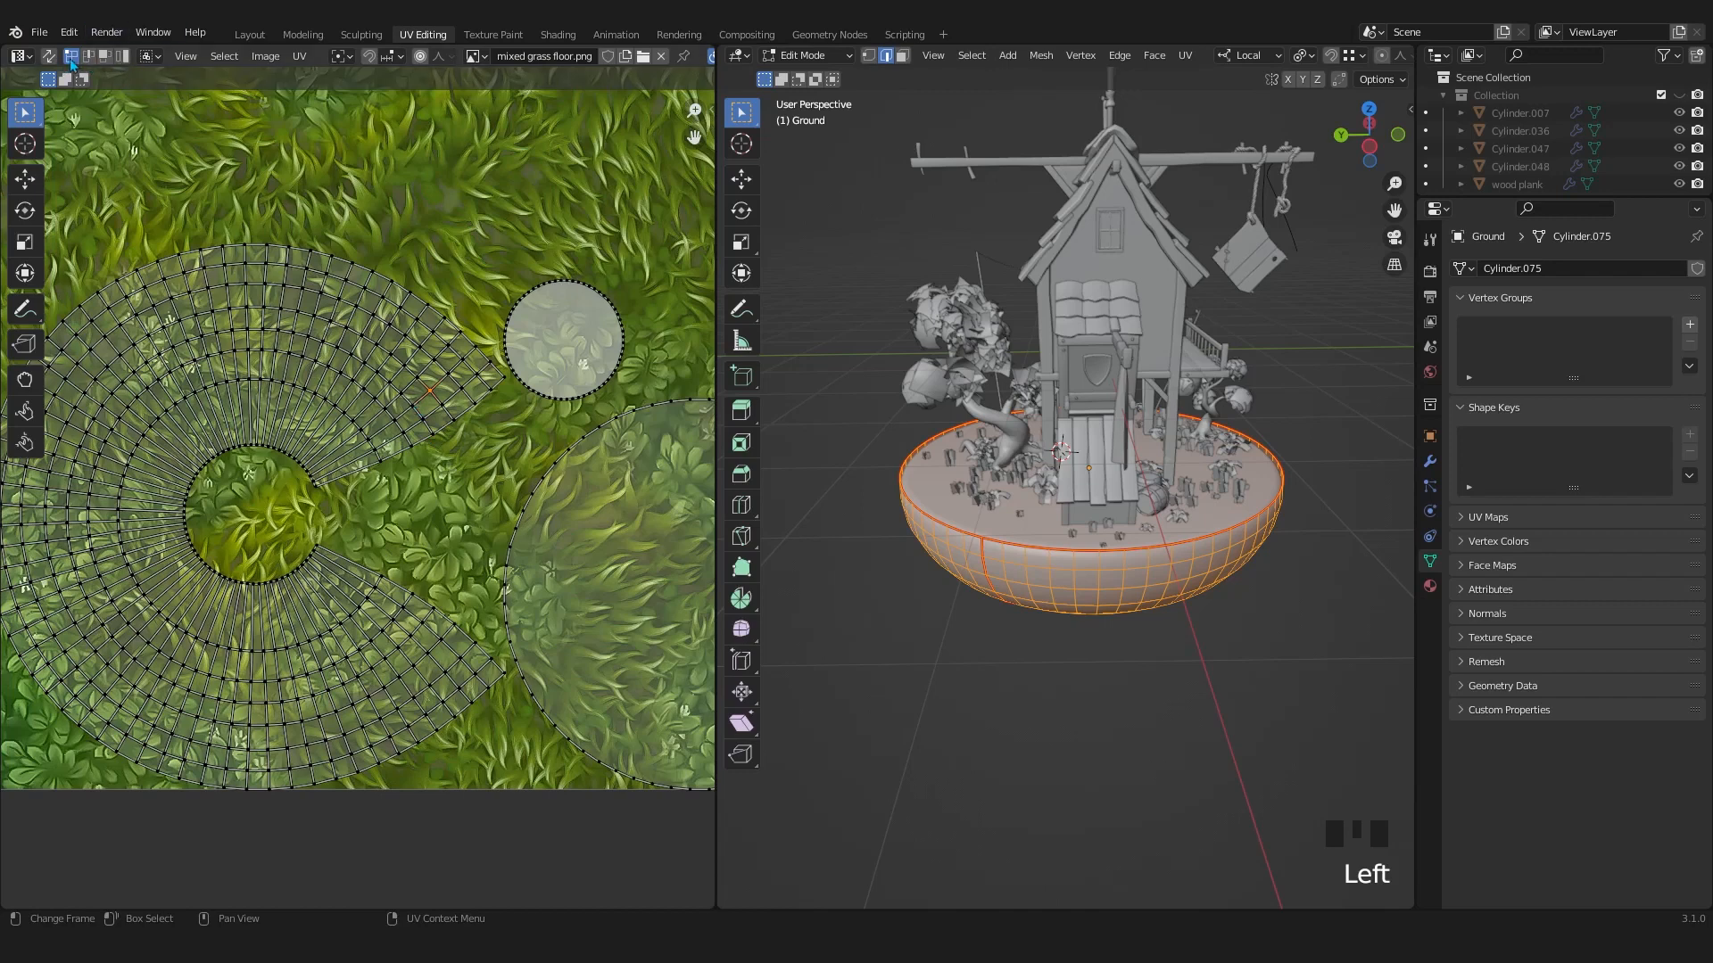
{"action": "mouse_move", "coordinate": [73, 56]}
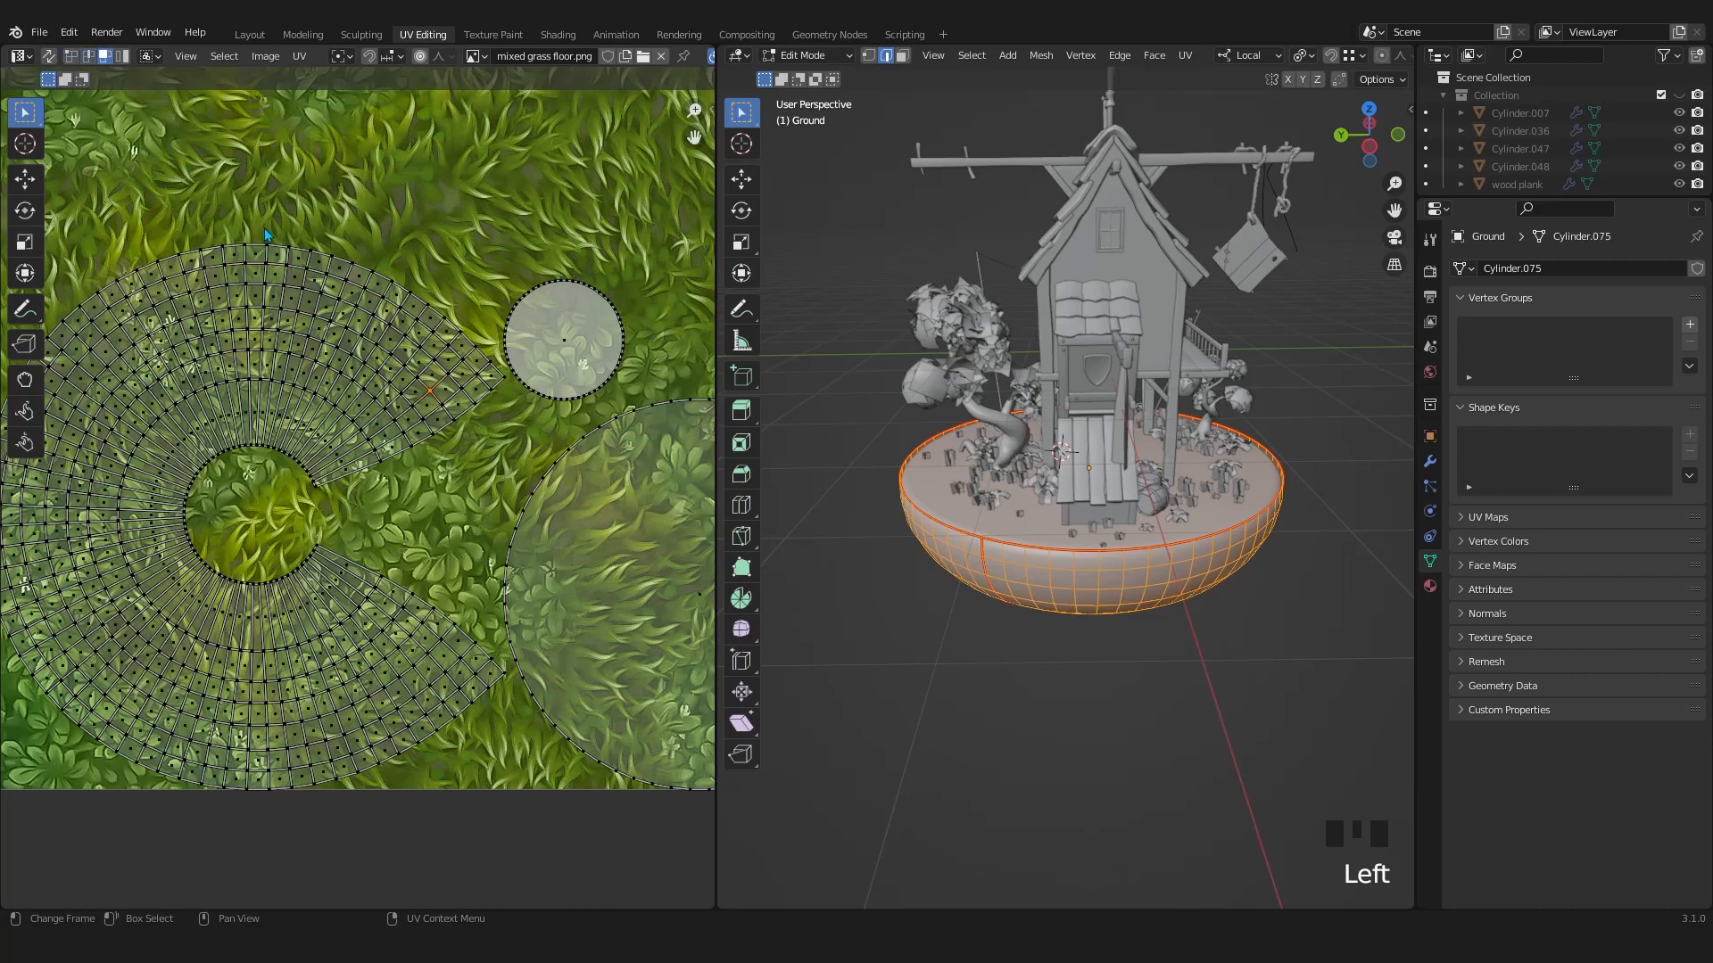
{"action": "mouse_move", "coordinate": [124, 57]}
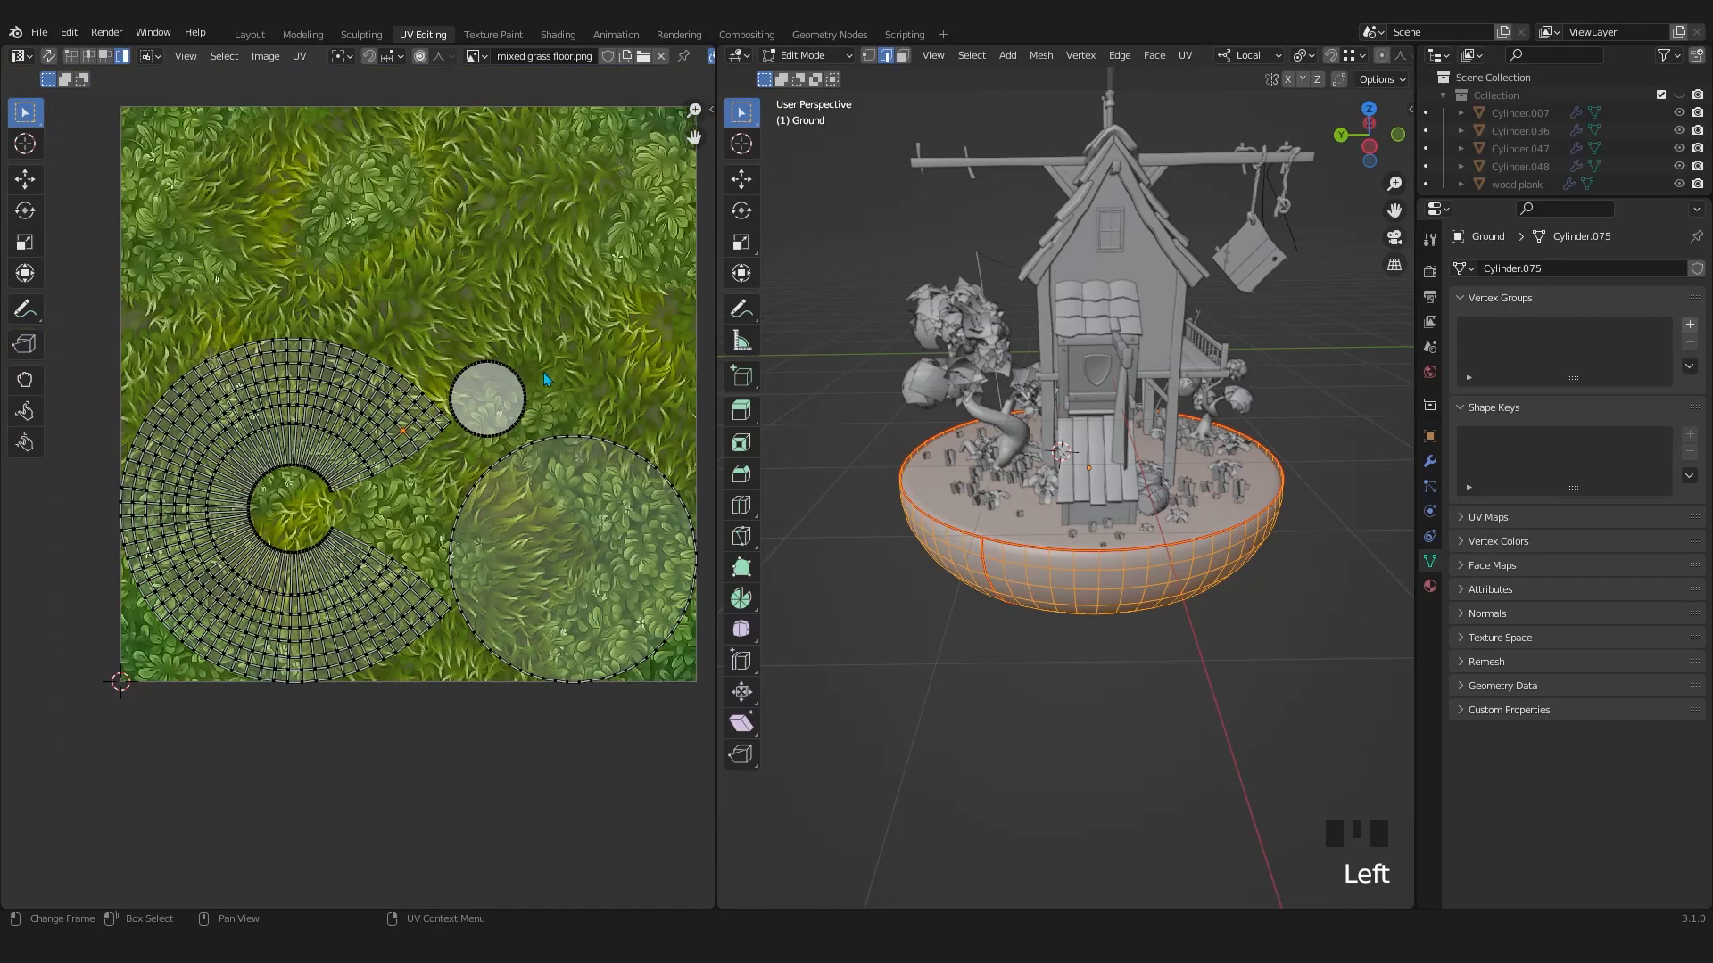
{"action": "mouse_move", "coordinate": [562, 452]}
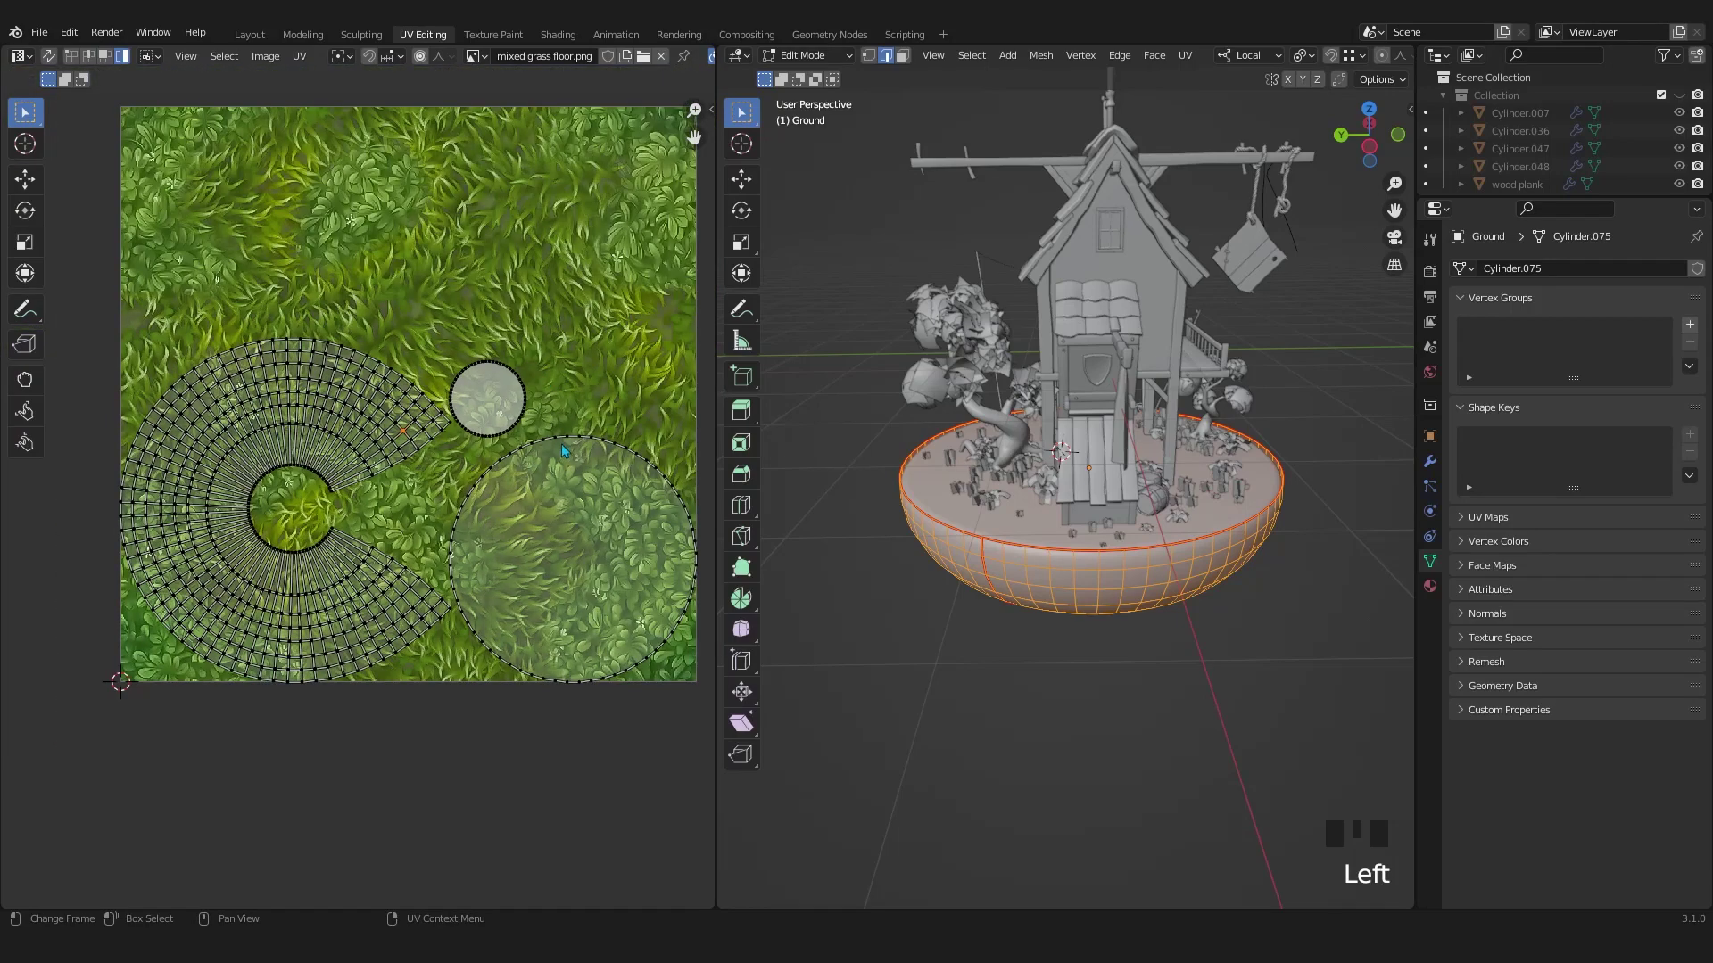
{"action": "mouse_move", "coordinate": [556, 444]}
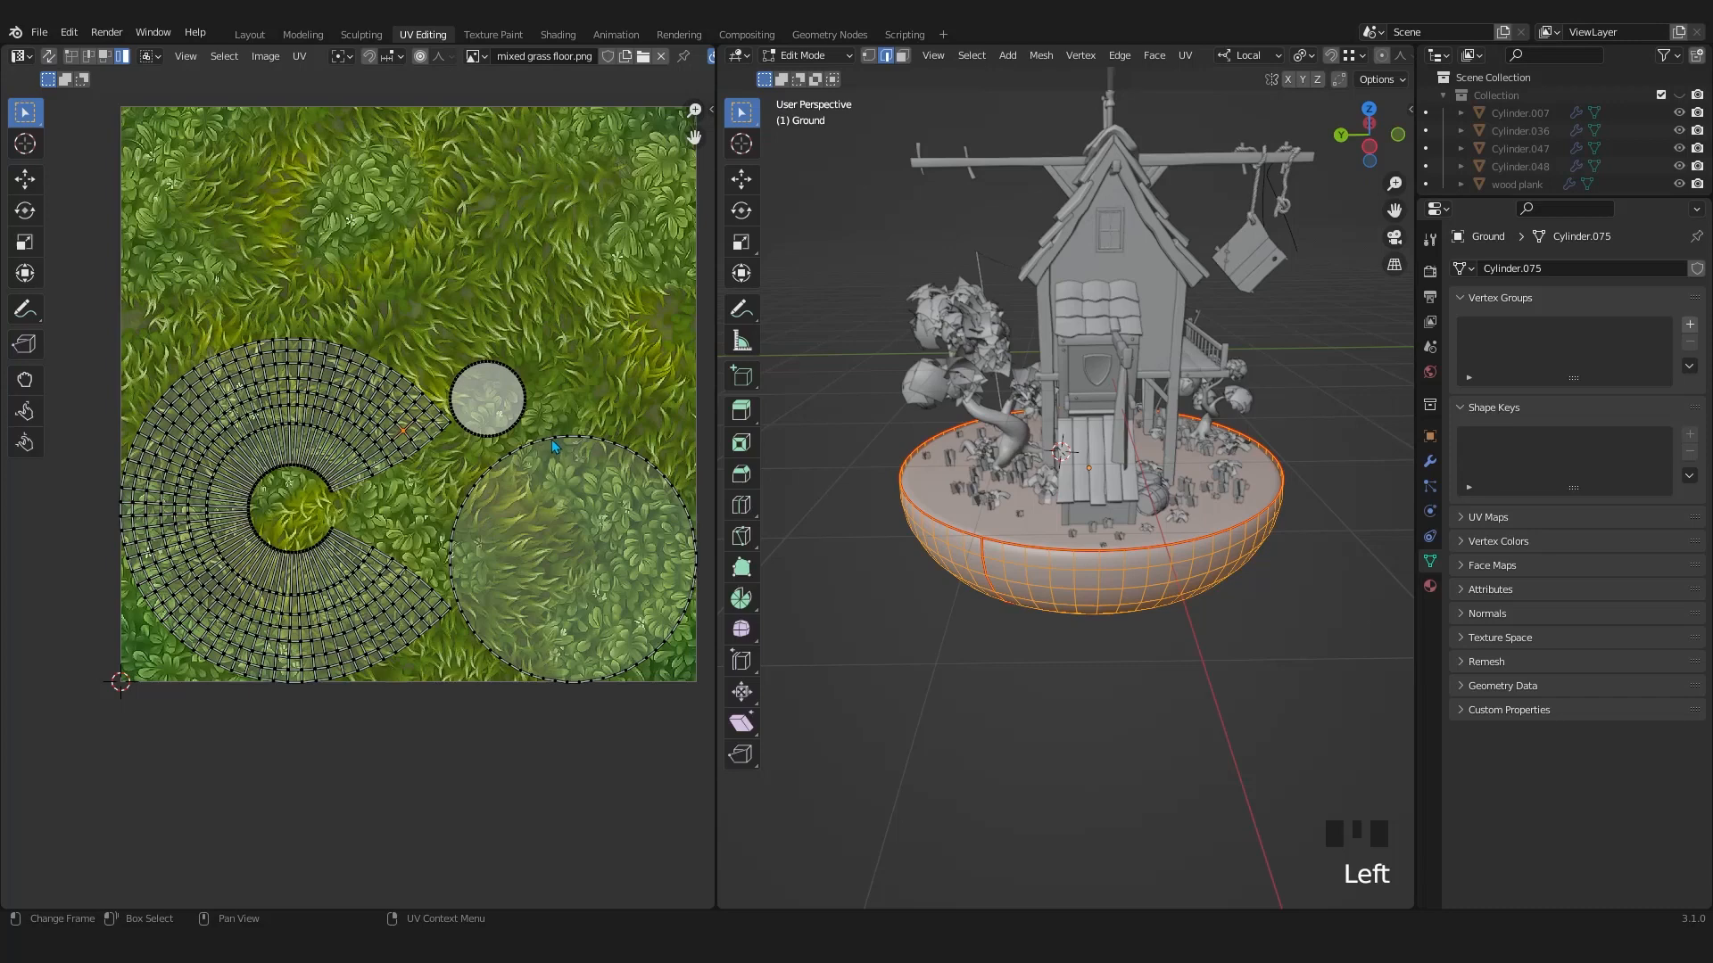
{"action": "left_click", "coordinate": [567, 528]}
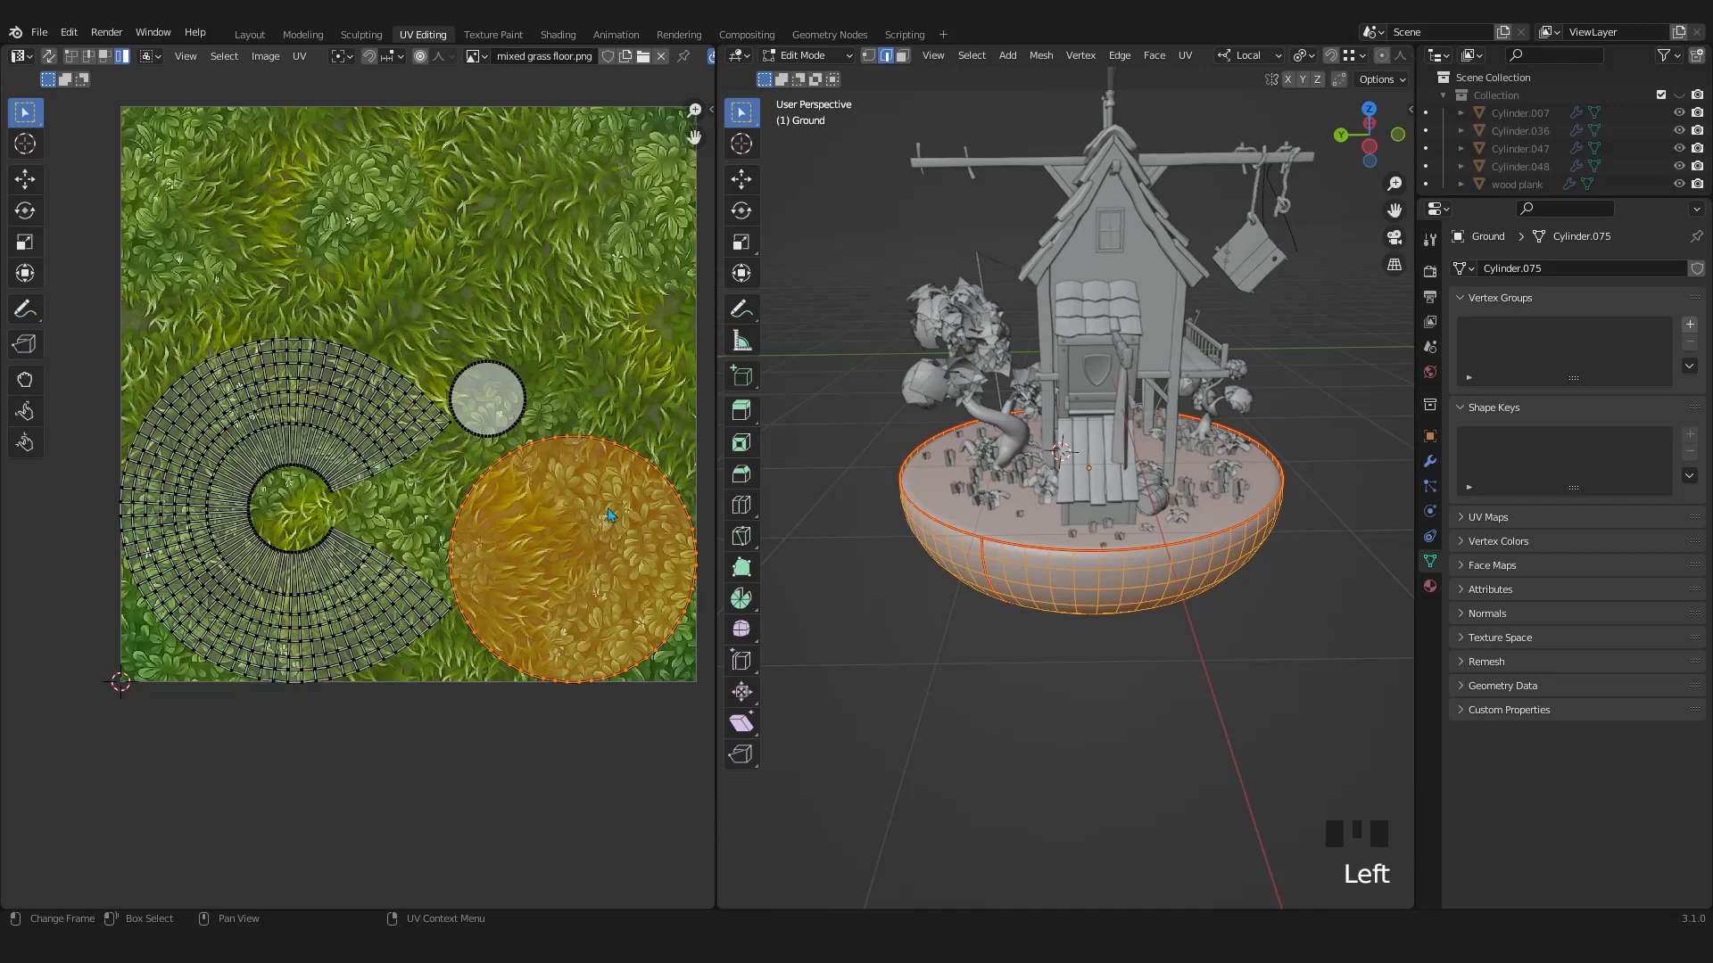
{"action": "mouse_move", "coordinate": [567, 528]}
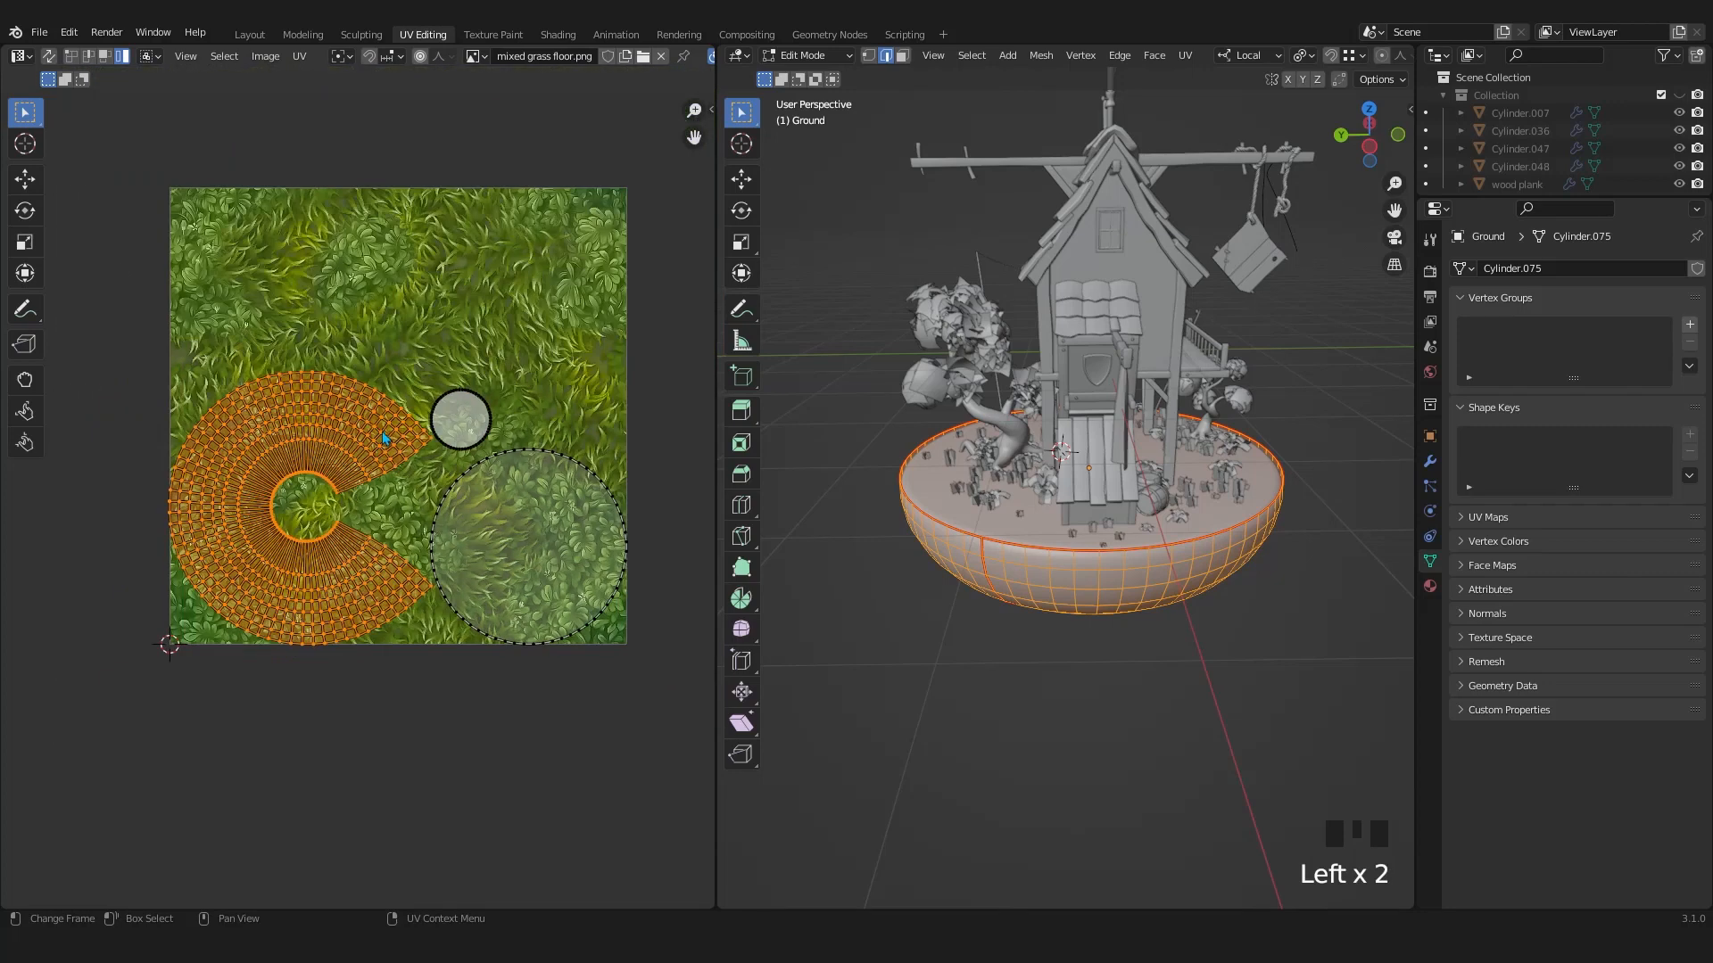
{"action": "mouse_move", "coordinate": [671, 243]}
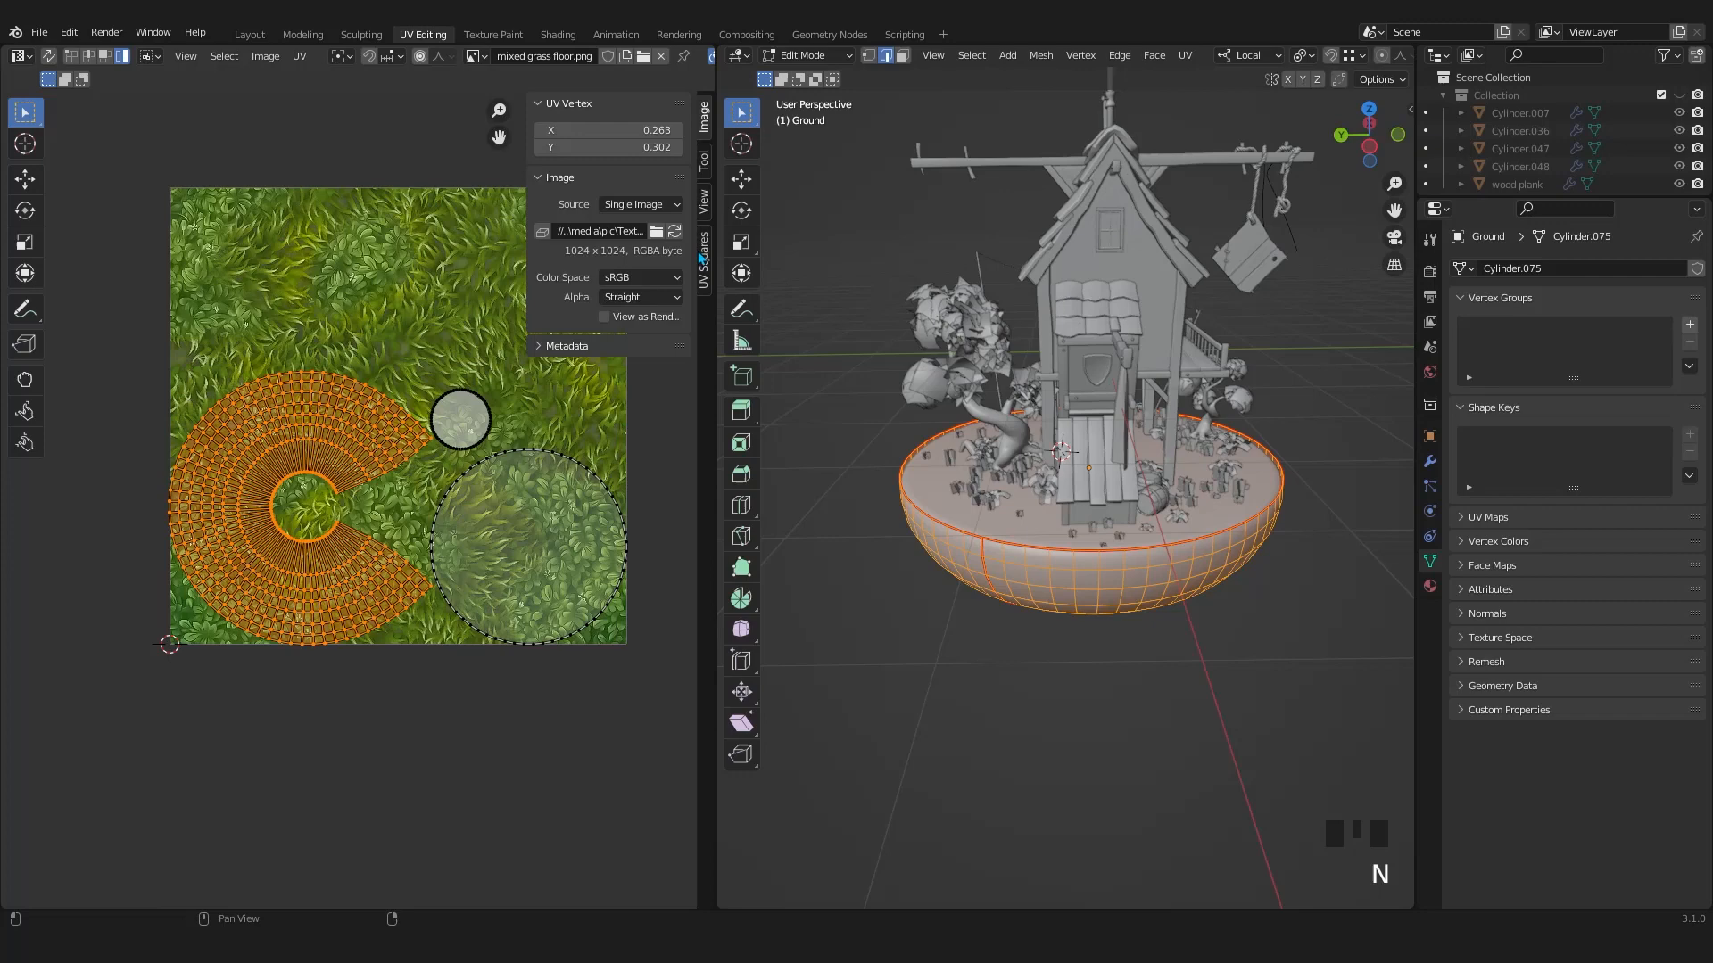
Apply UV Squares' To Square Grid to the C-shaped side island
{"action": "left_click", "coordinate": [702, 268]}
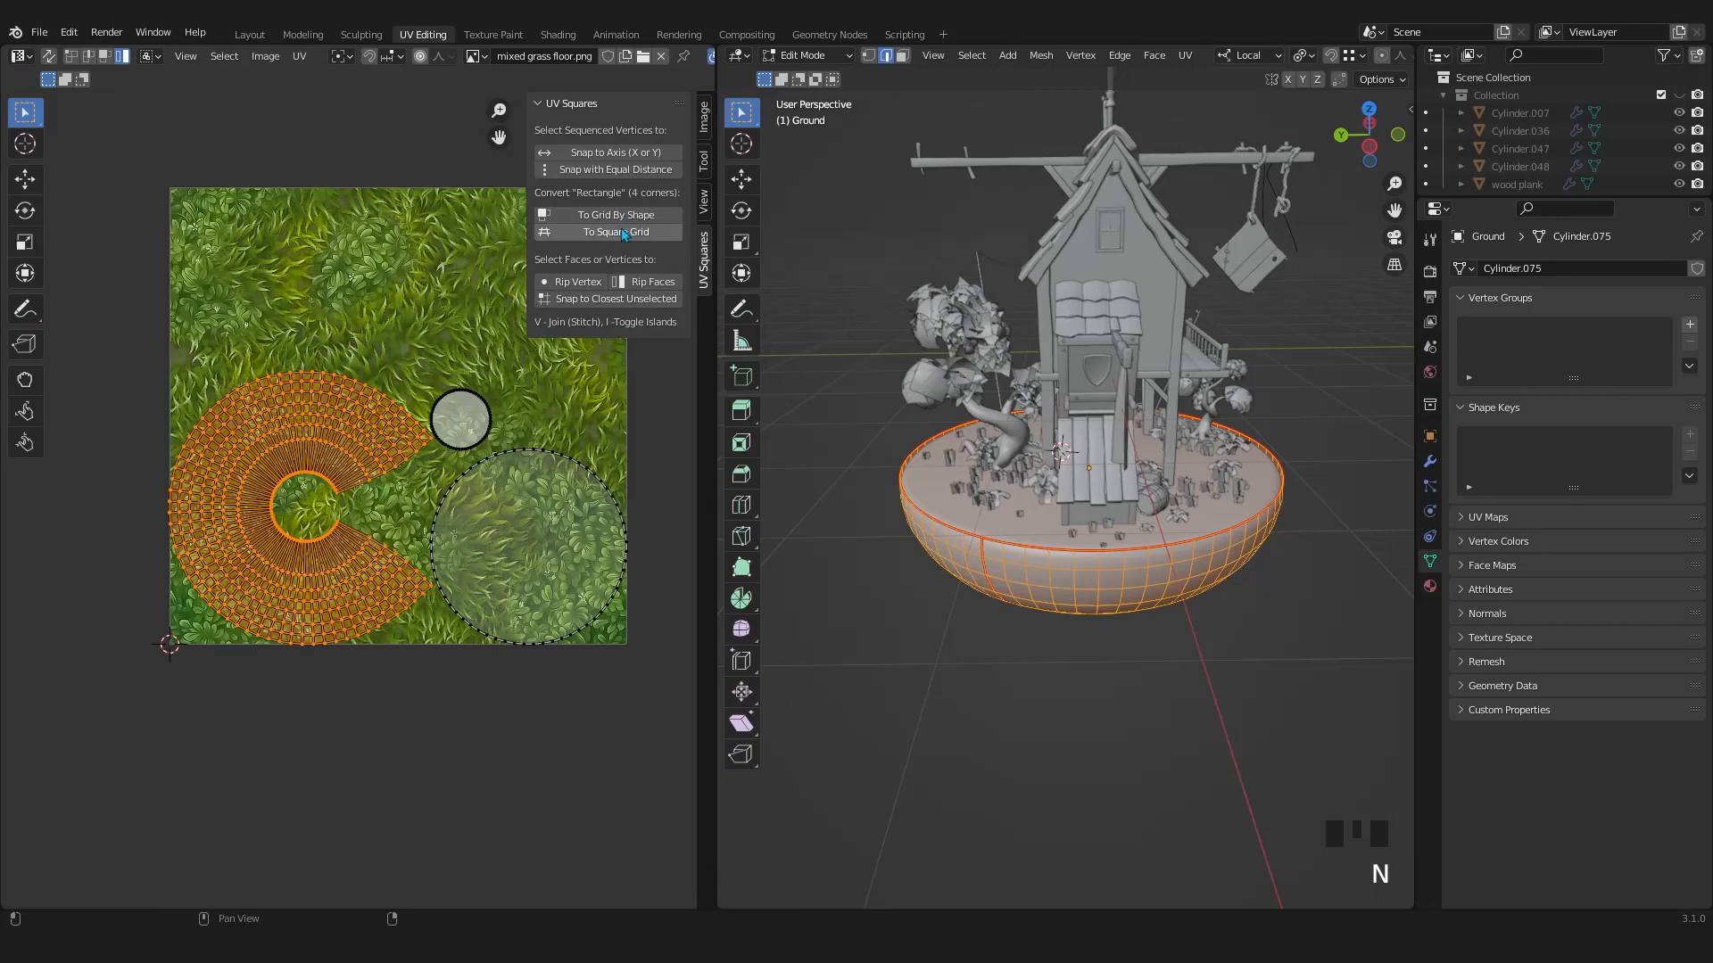
{"action": "left_click", "coordinate": [608, 231]}
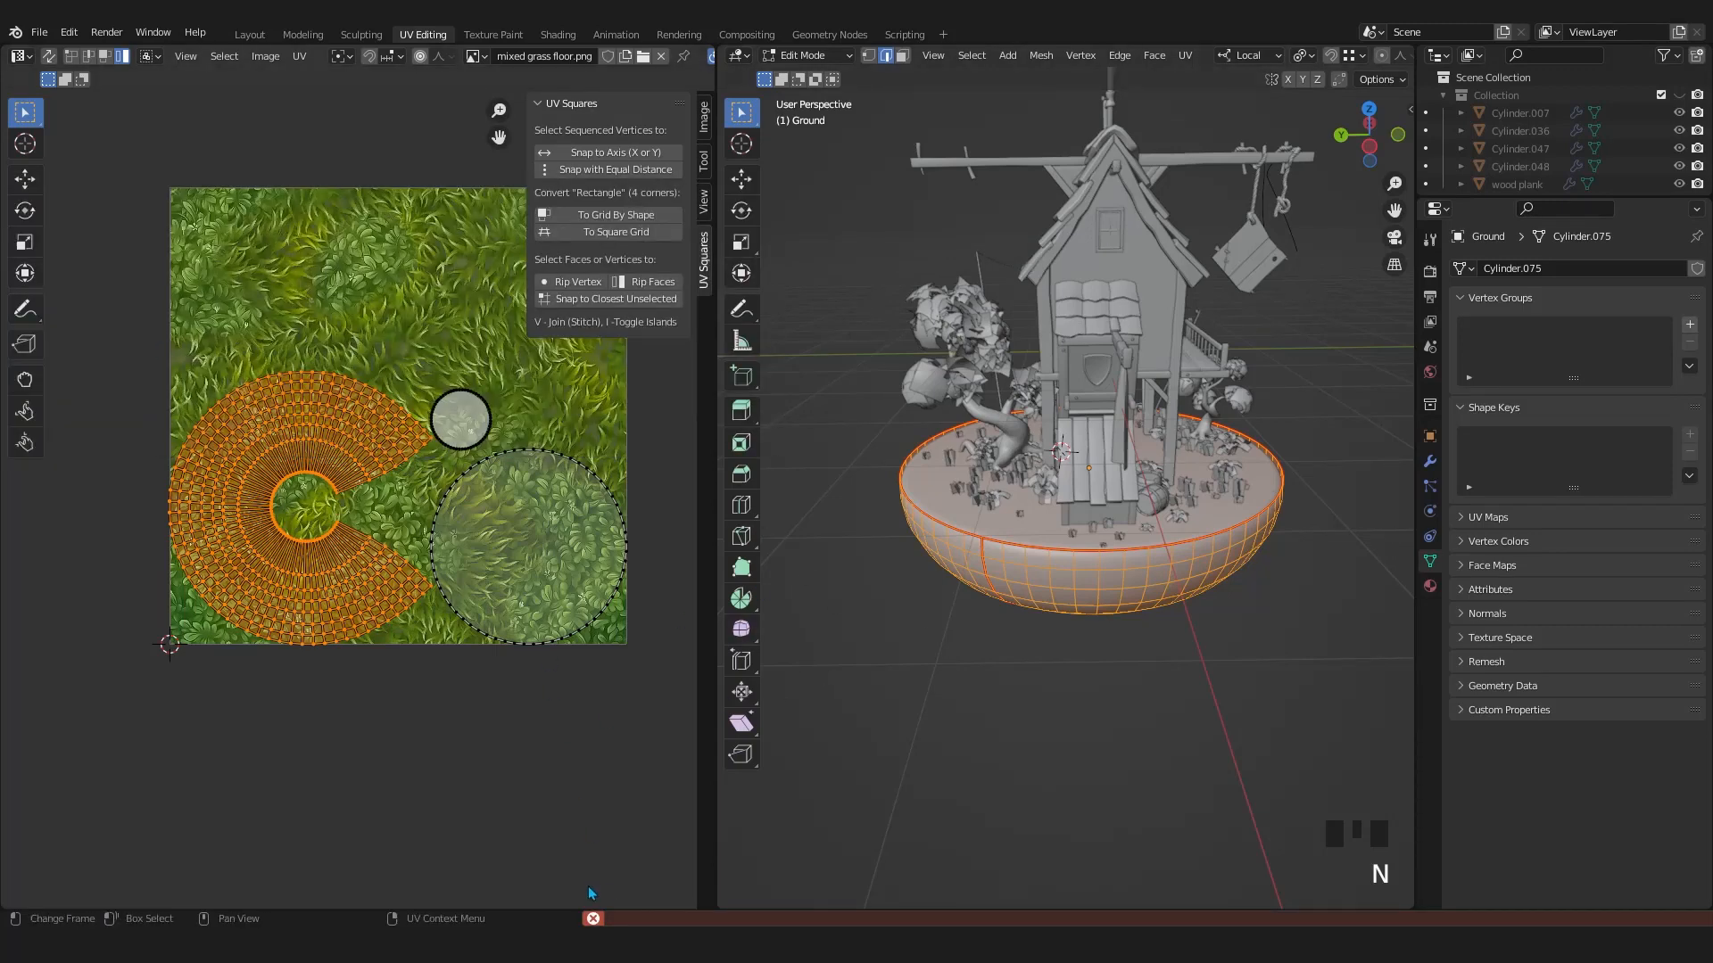
{"action": "mouse_move", "coordinate": [654, 281]}
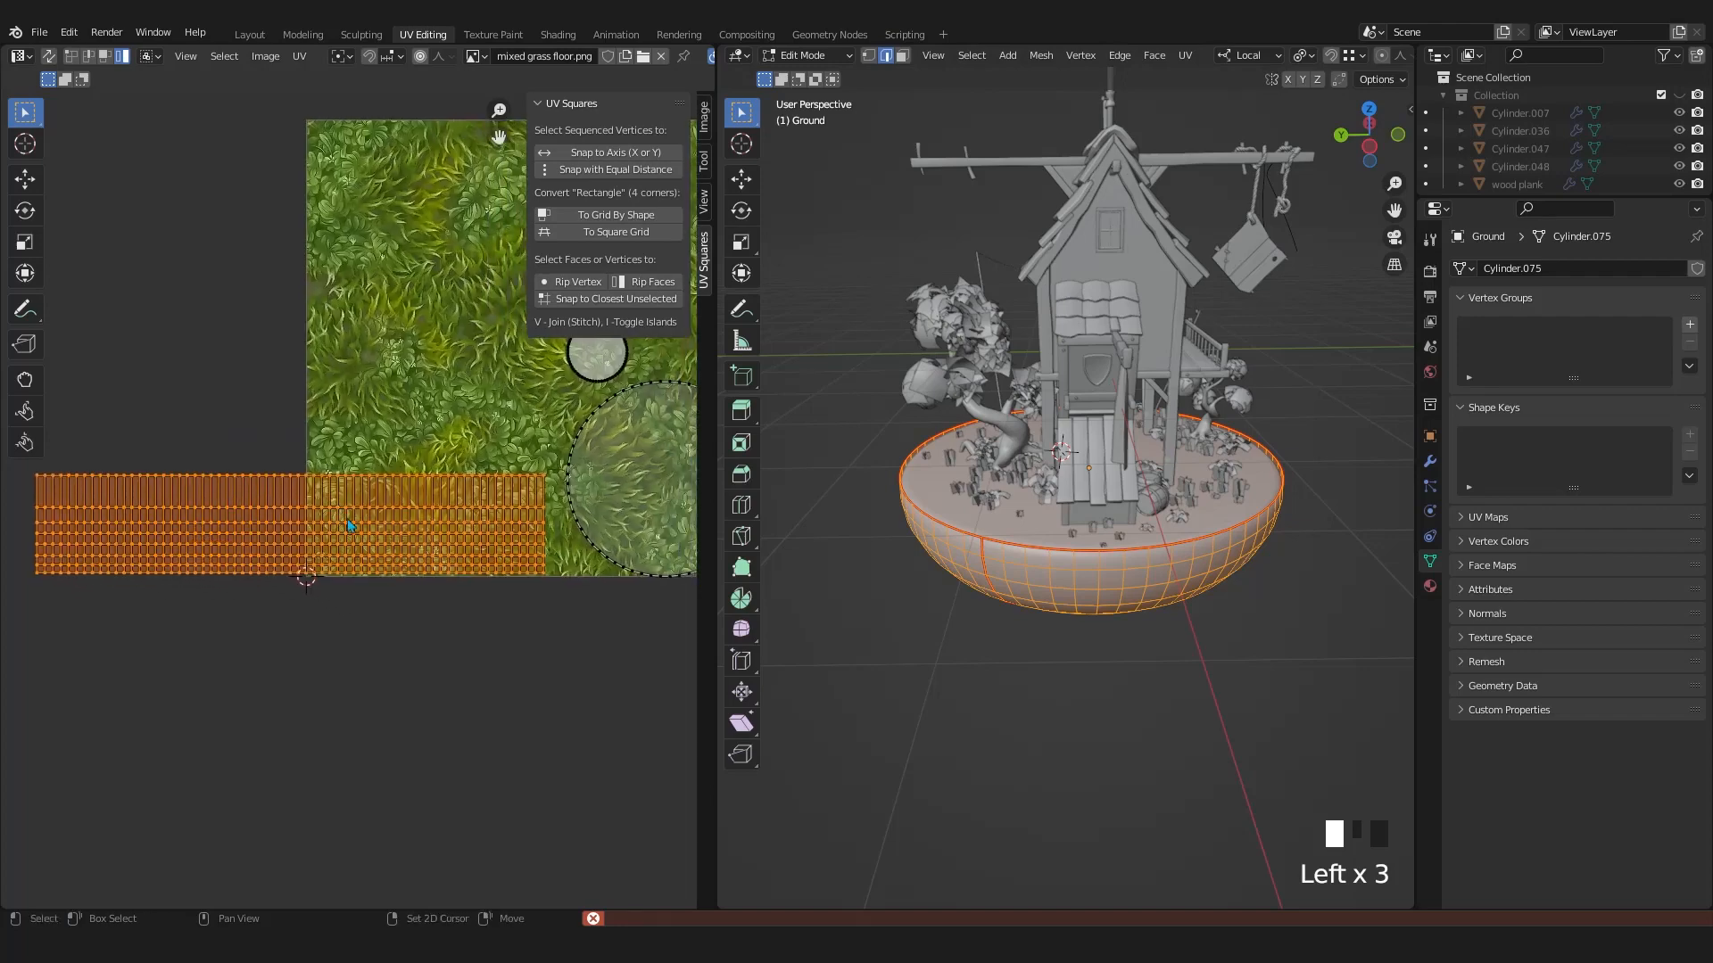
Rotate the side strip 90° upright and pack all UV islands inside the image
{"action": "key", "text": "r"}
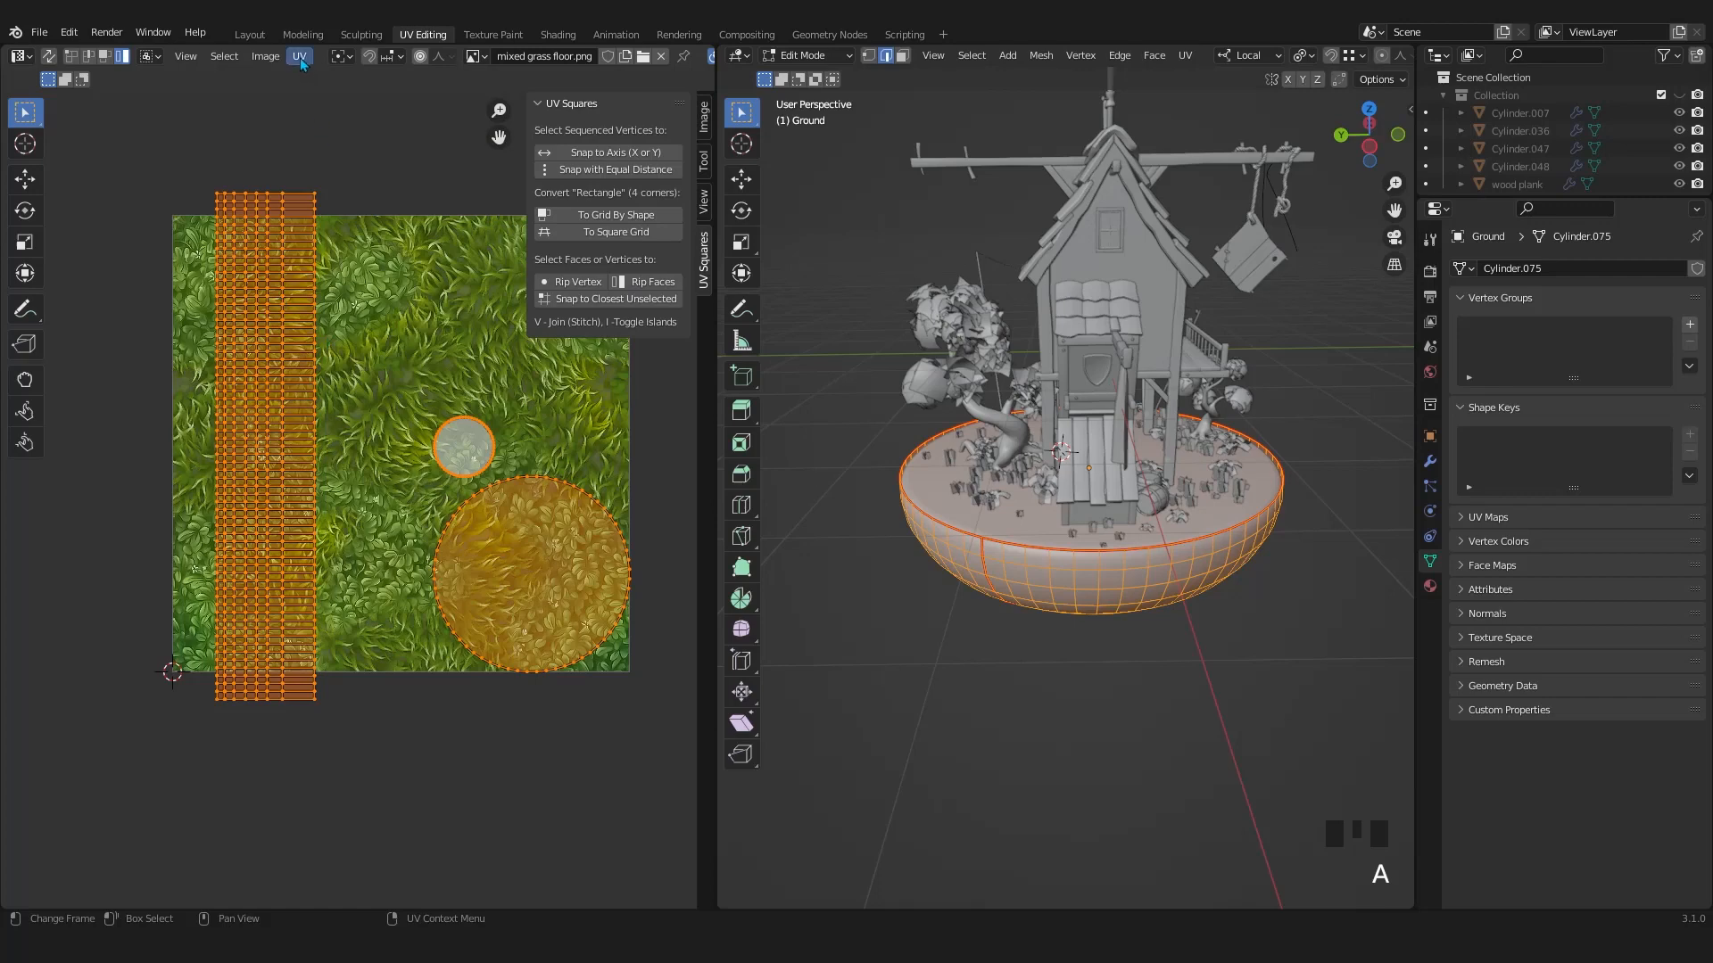
{"action": "left_click", "coordinate": [299, 56]}
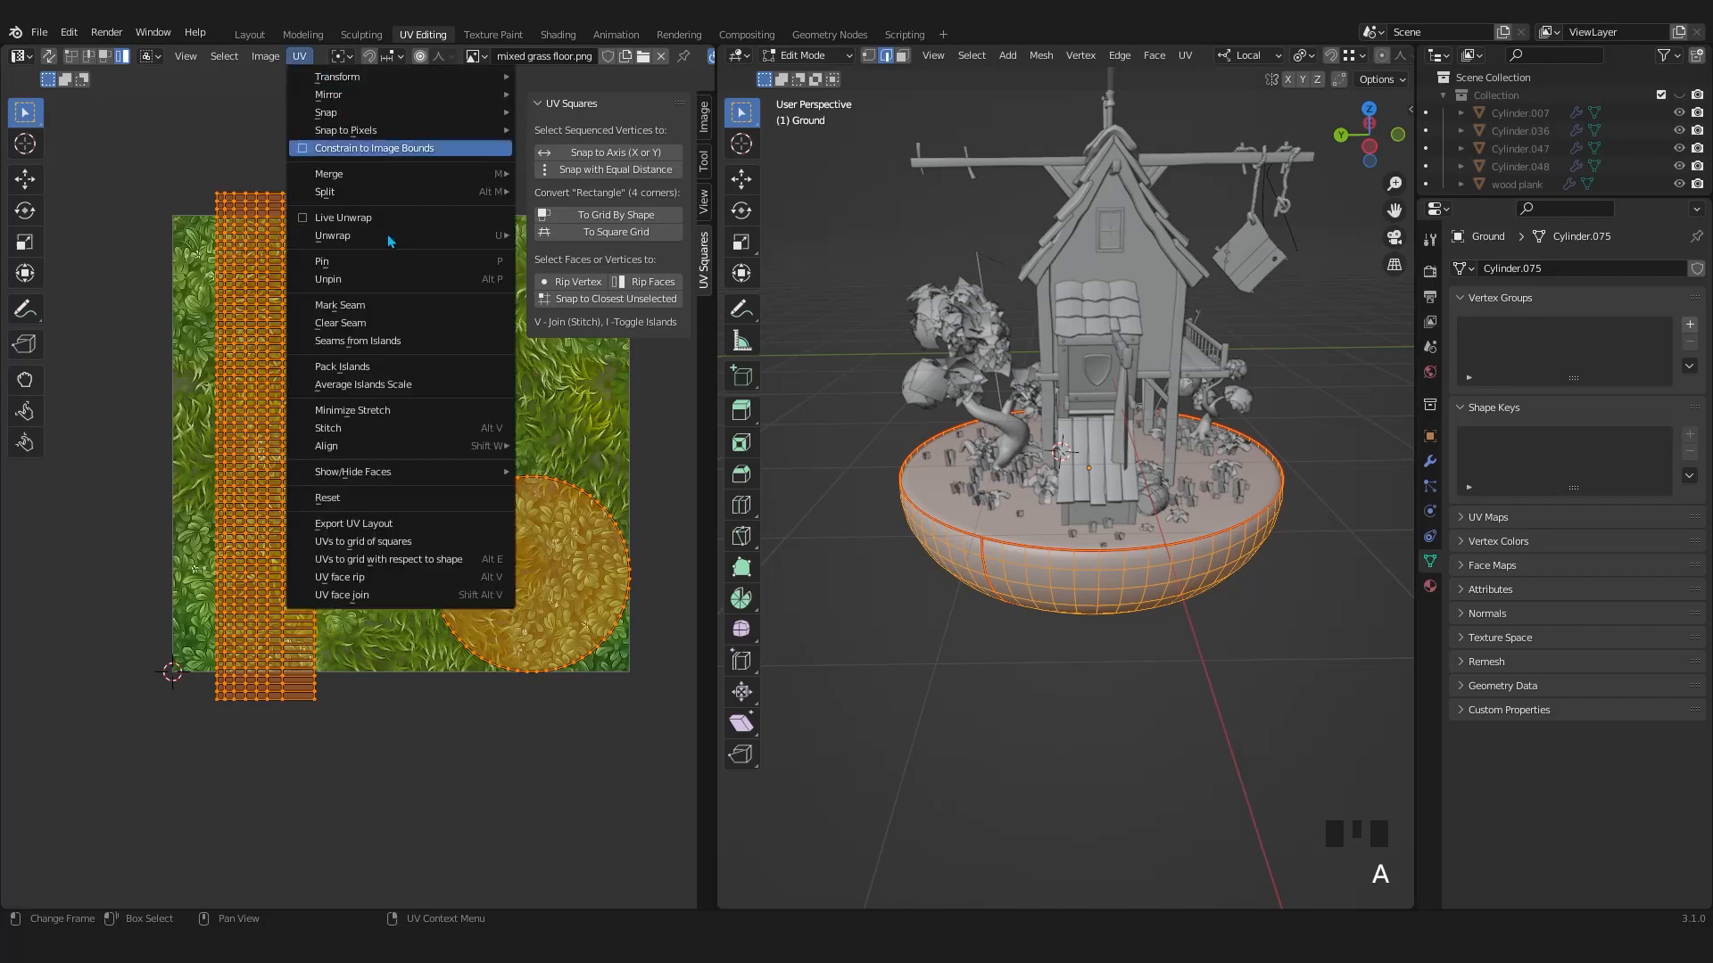
{"action": "left_click", "coordinate": [342, 366]}
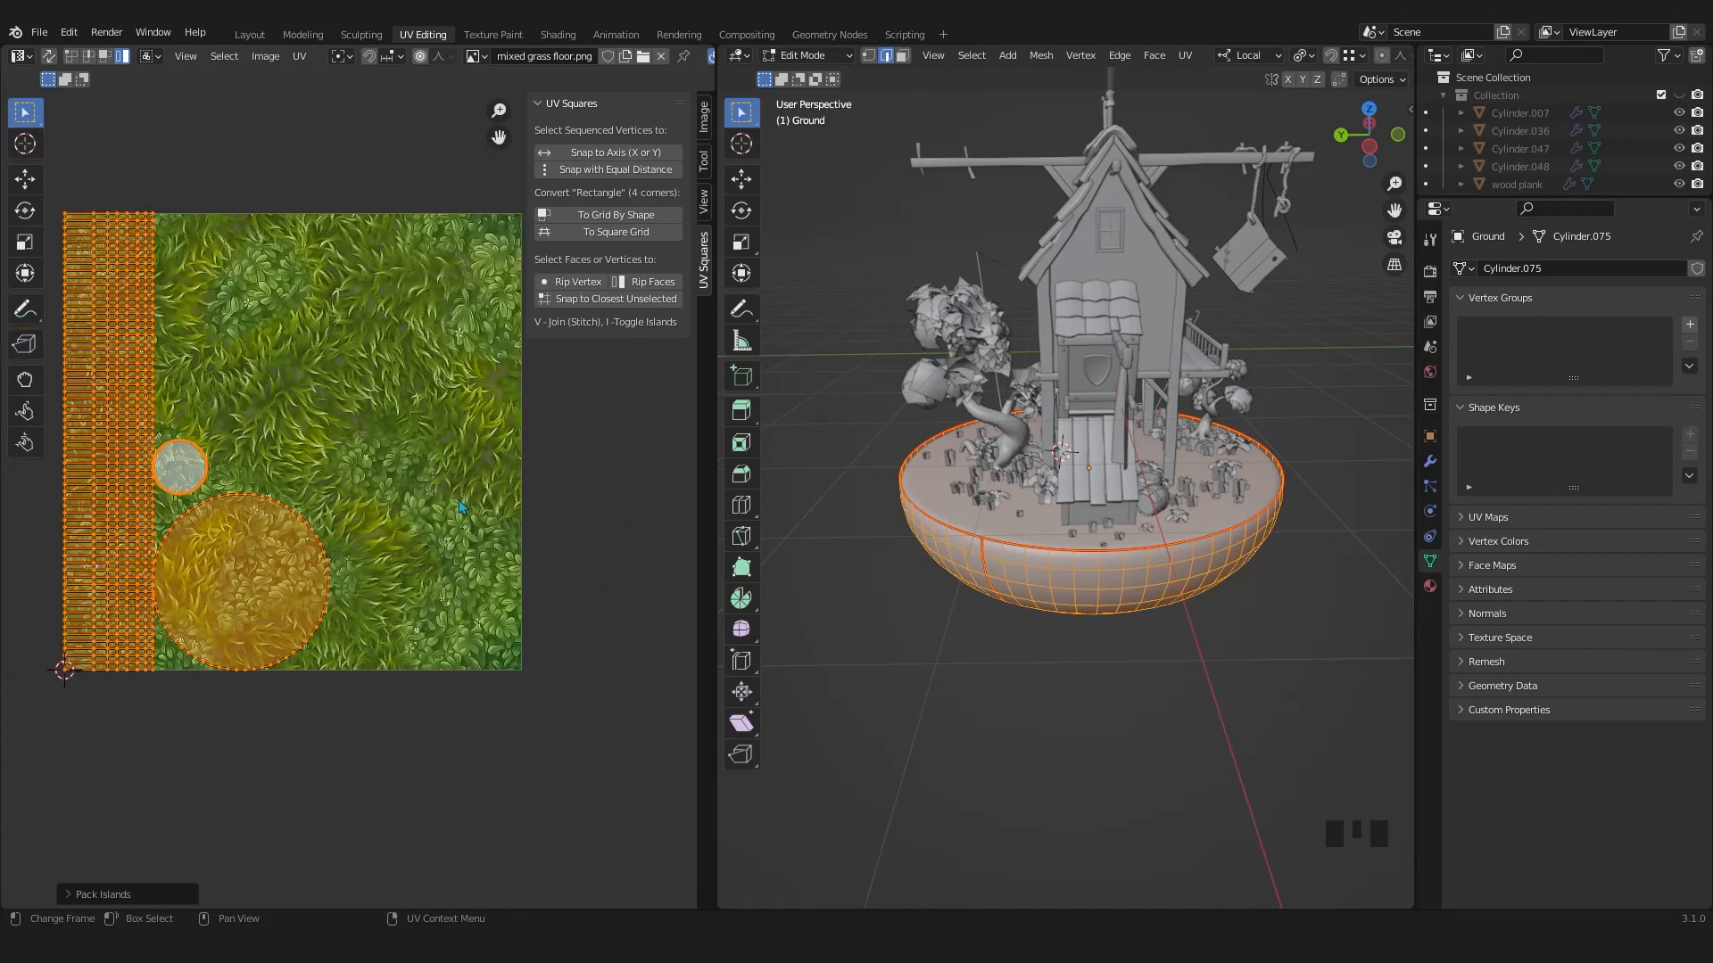
{"action": "mouse_move", "coordinate": [434, 427]}
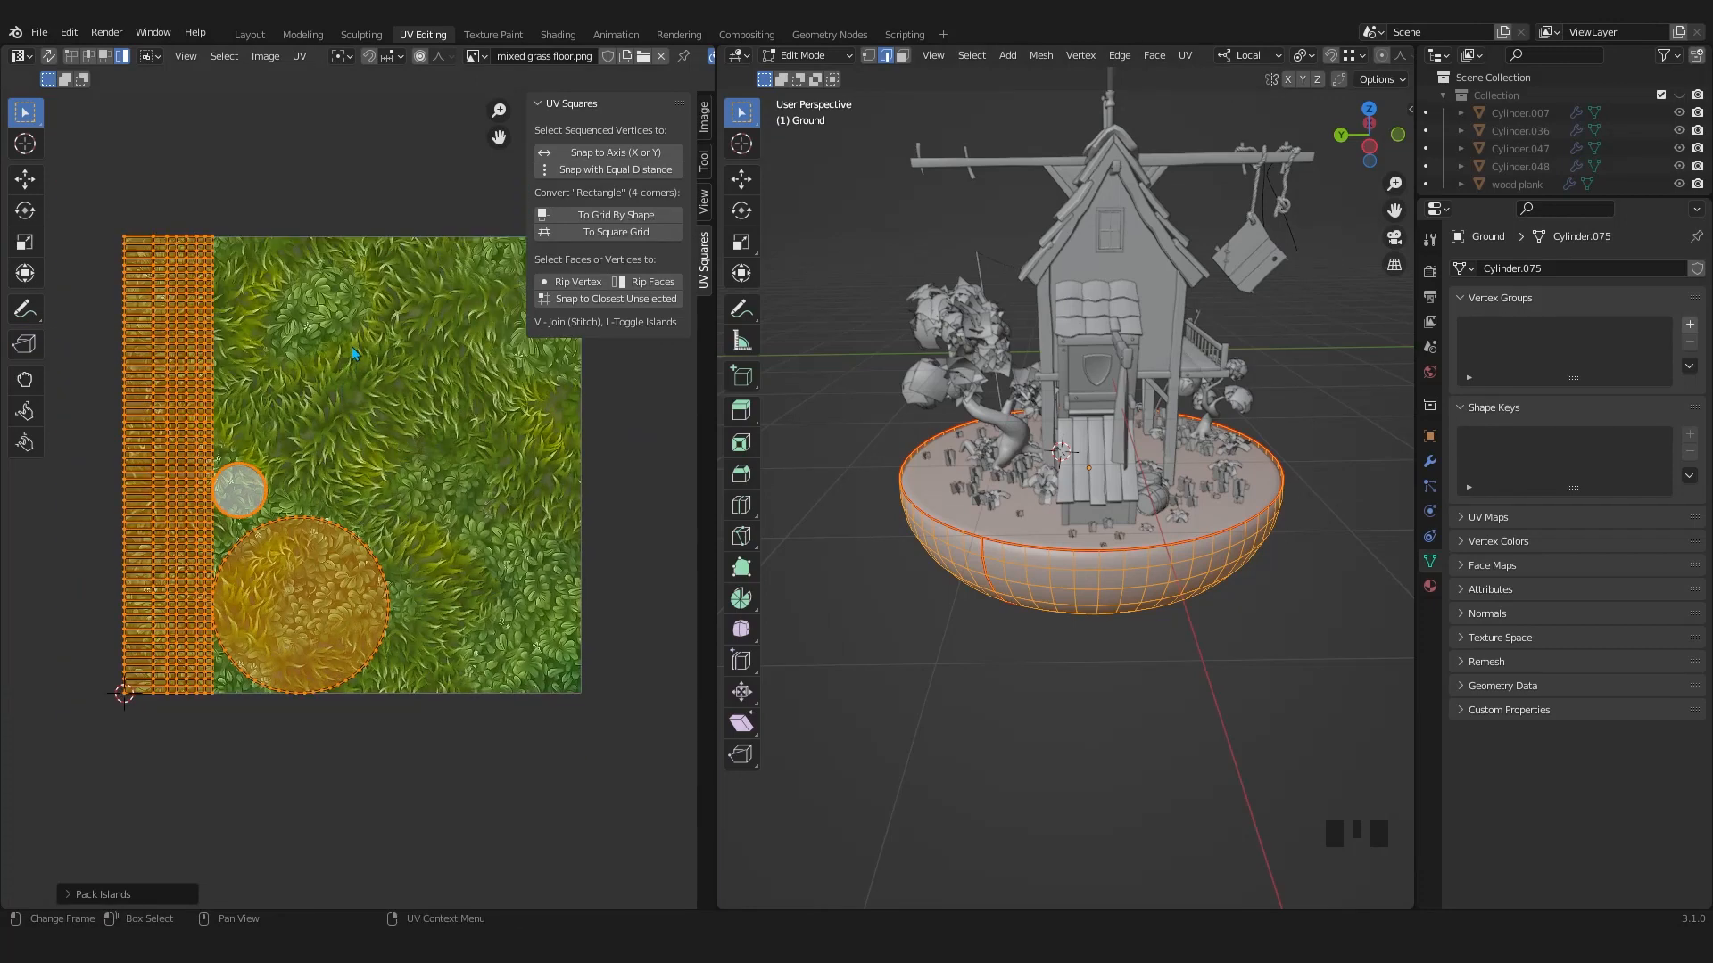
{"action": "scroll", "scroll_direction": "up", "scroll_amount": 3}
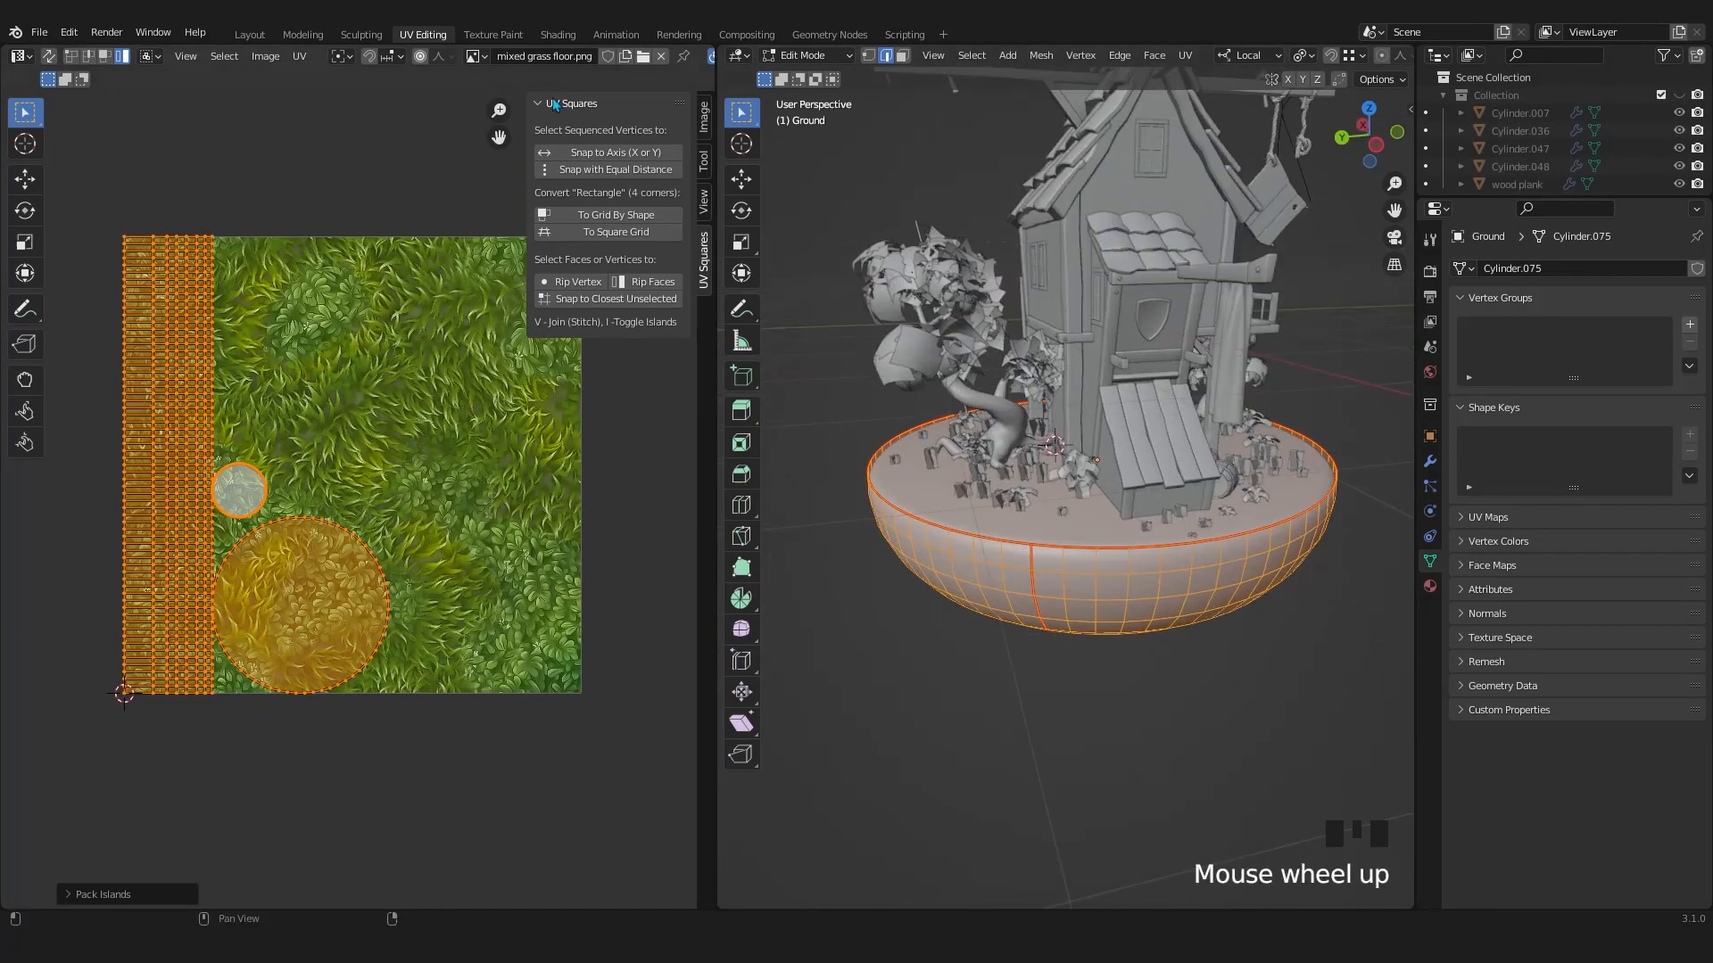
{"action": "left_click_drag", "start_coordinate": [1092, 437], "coordinate": [1150, 552]}
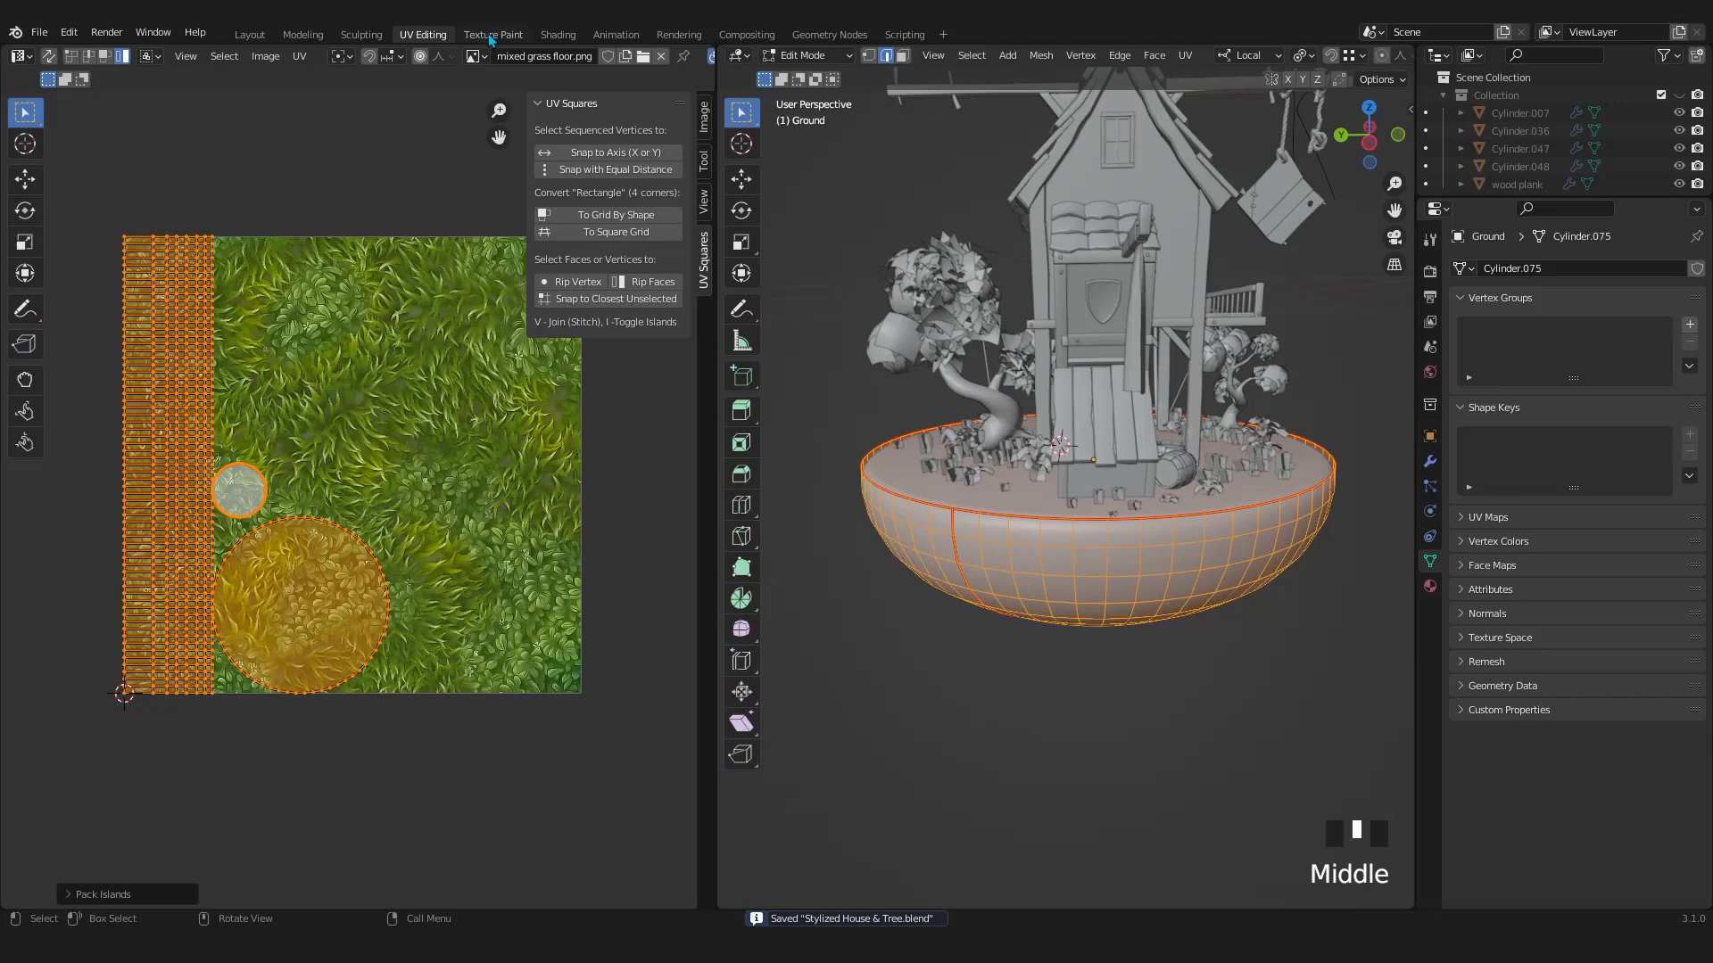
In the Shading workspace, drag the grass-stone Mix Shader factor to 0.000 so only stone shows
{"action": "left_click", "coordinate": [556, 34]}
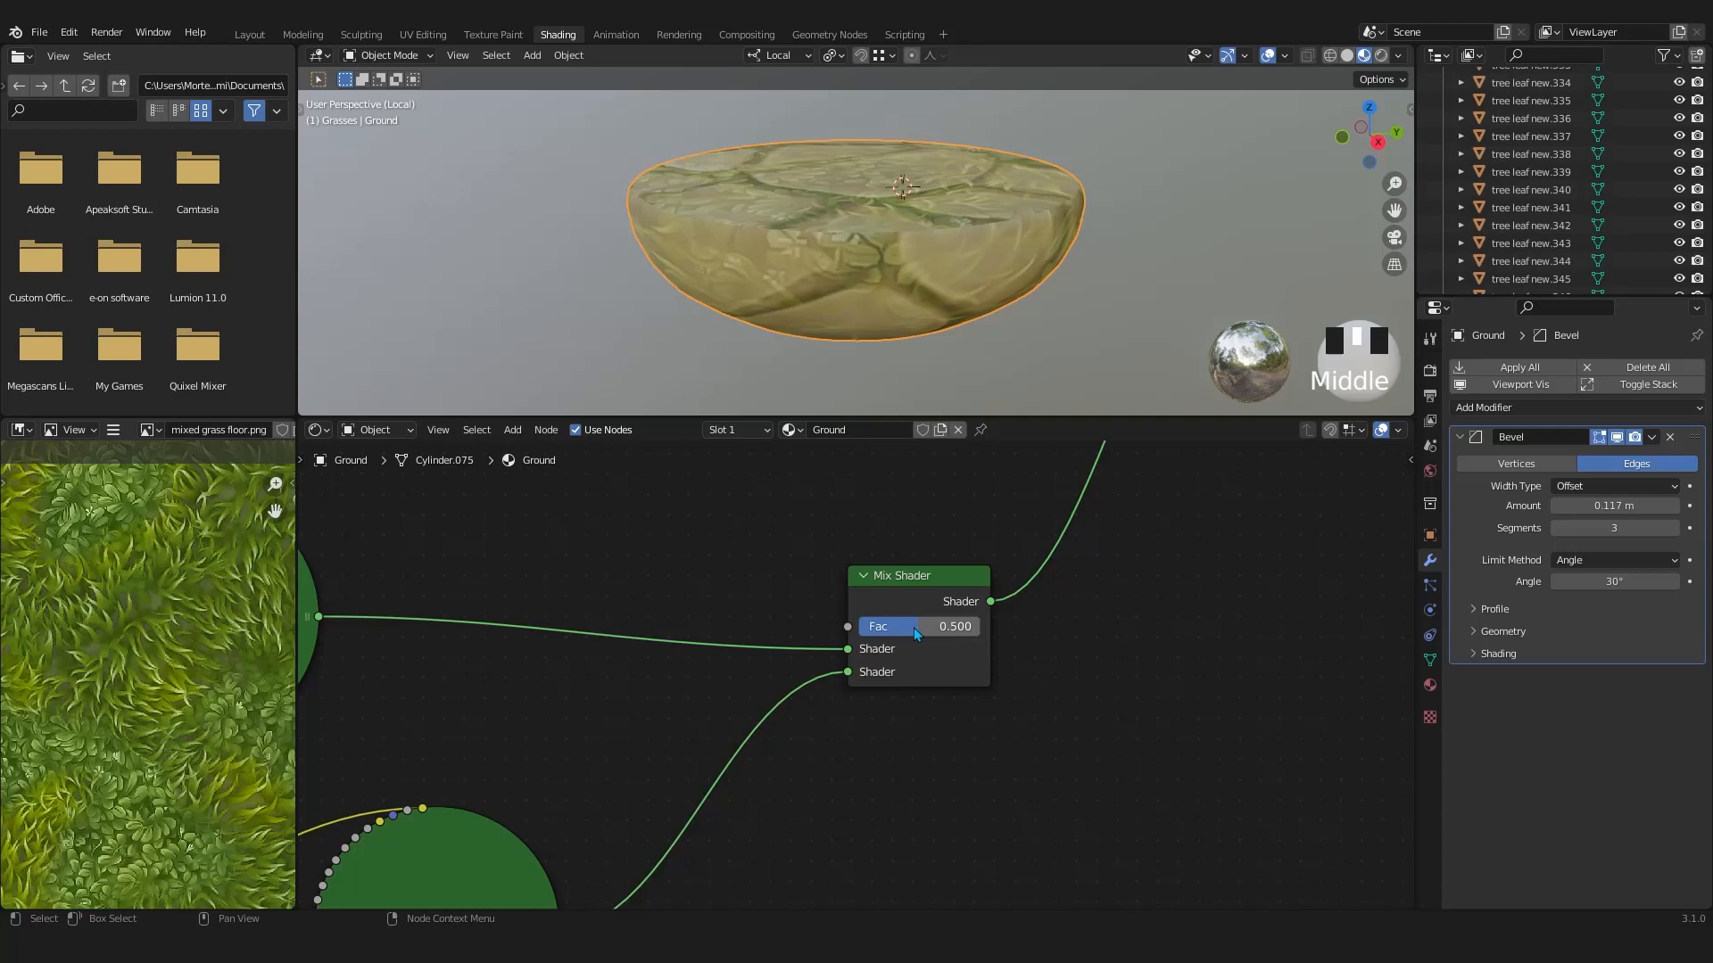
{"action": "left_click_drag", "start_coordinate": [918, 626], "coordinate": [972, 627]}
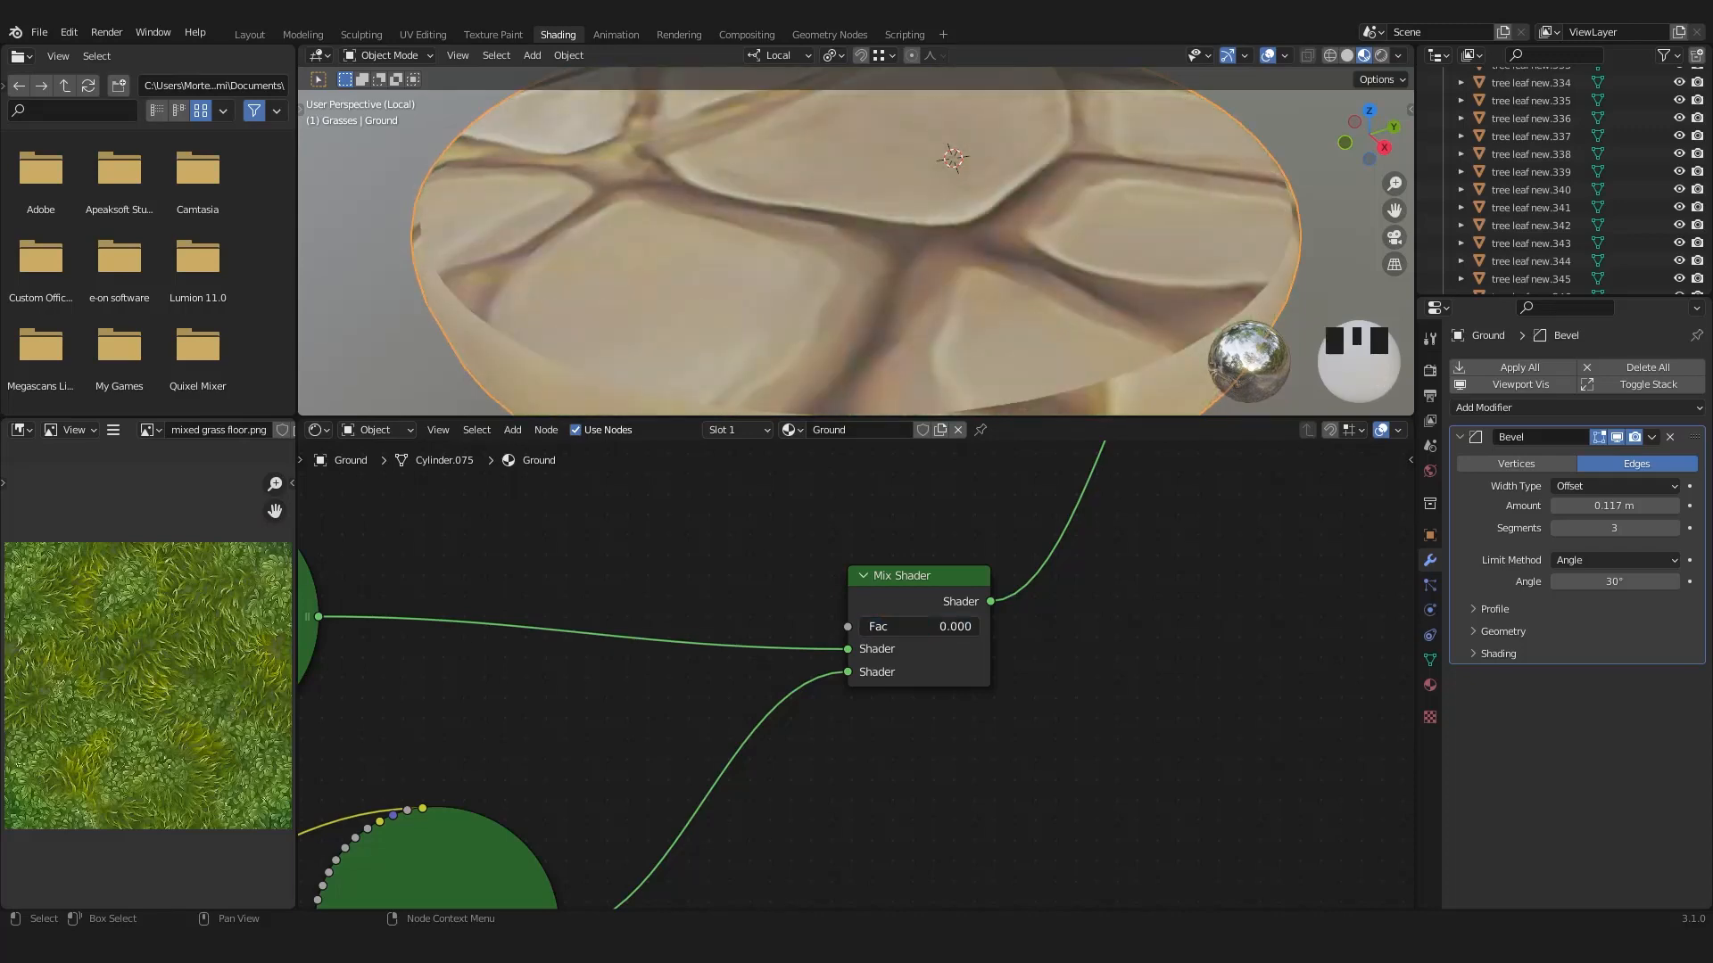
{"action": "scroll", "scroll_direction": "down", "scroll_amount": 3}
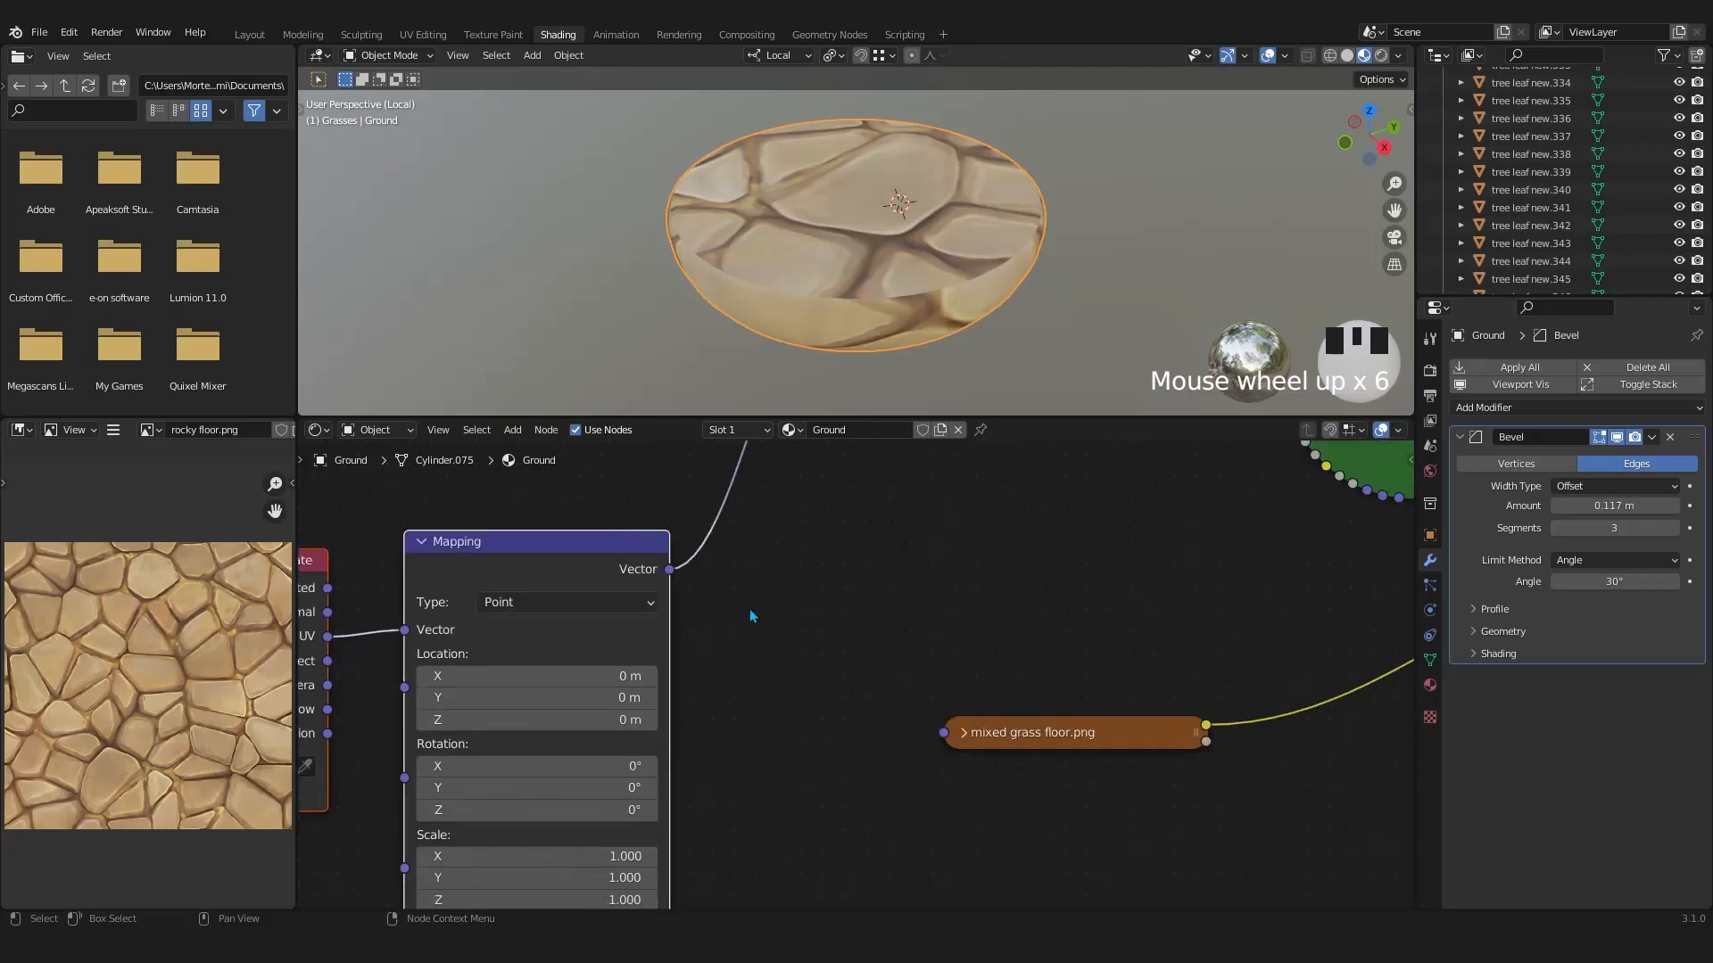
Link the Mapping node's Vector output to the mixed grass floor.png texture and edit its scale
{"action": "left_click_drag", "start_coordinate": [670, 569], "coordinate": [942, 734]}
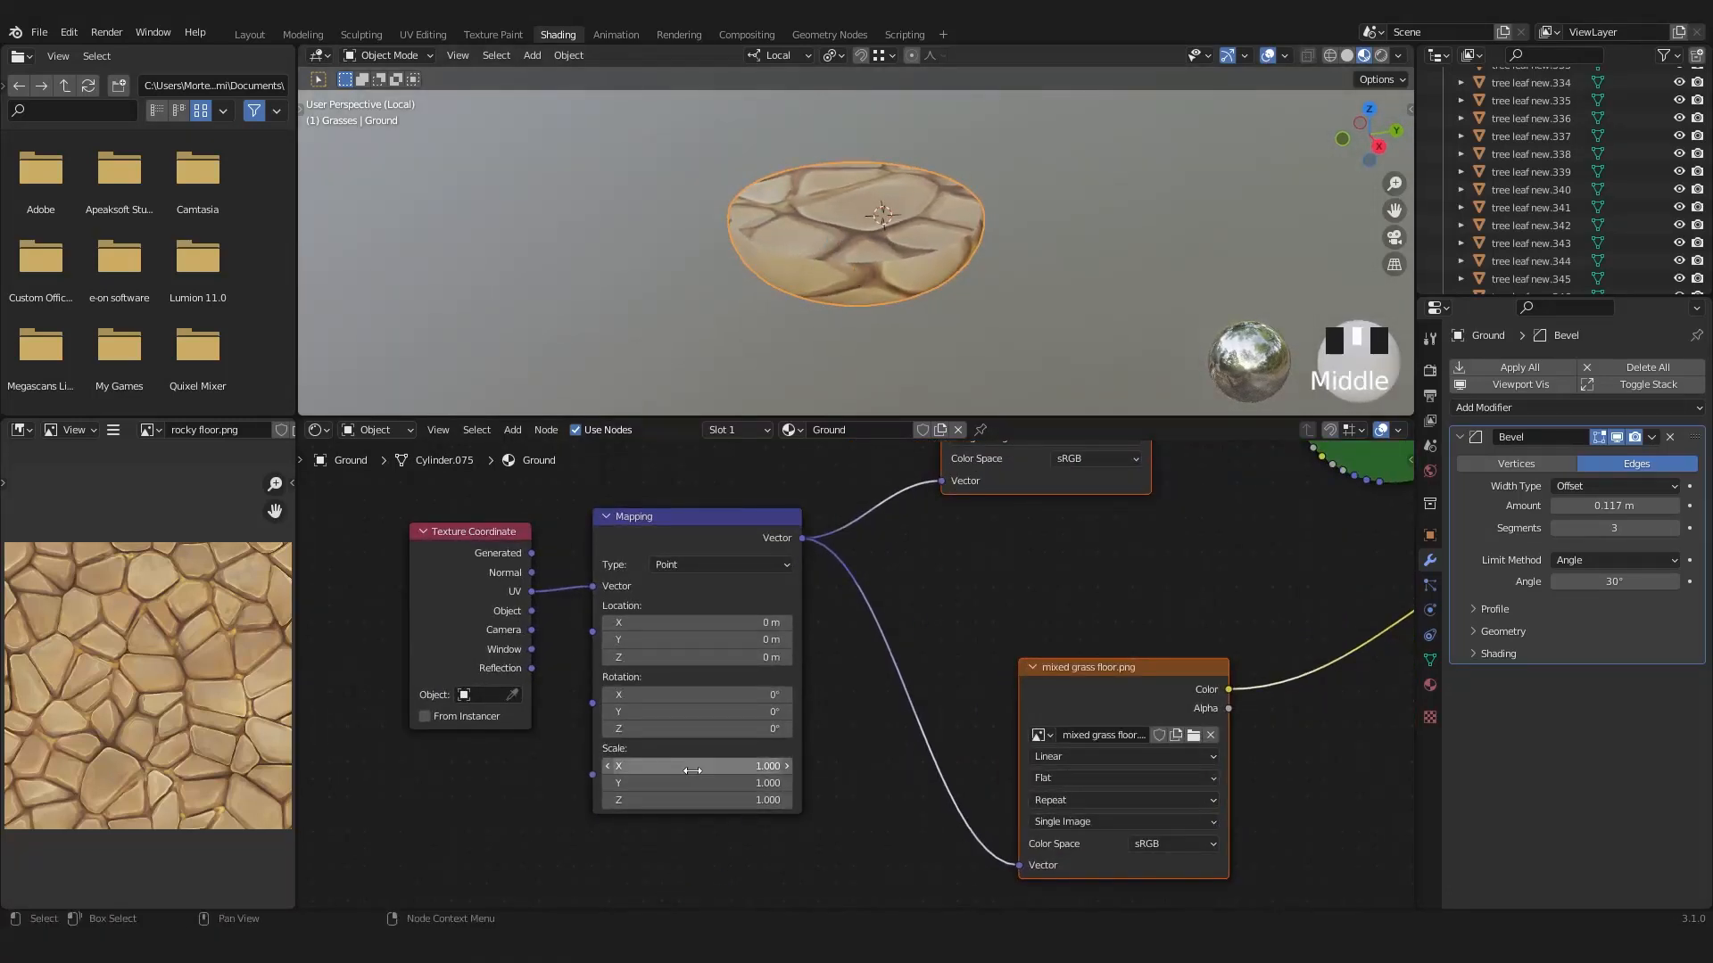
{"action": "double_click", "coordinate": [695, 765]}
{"action": "type", "text": "10.000"}
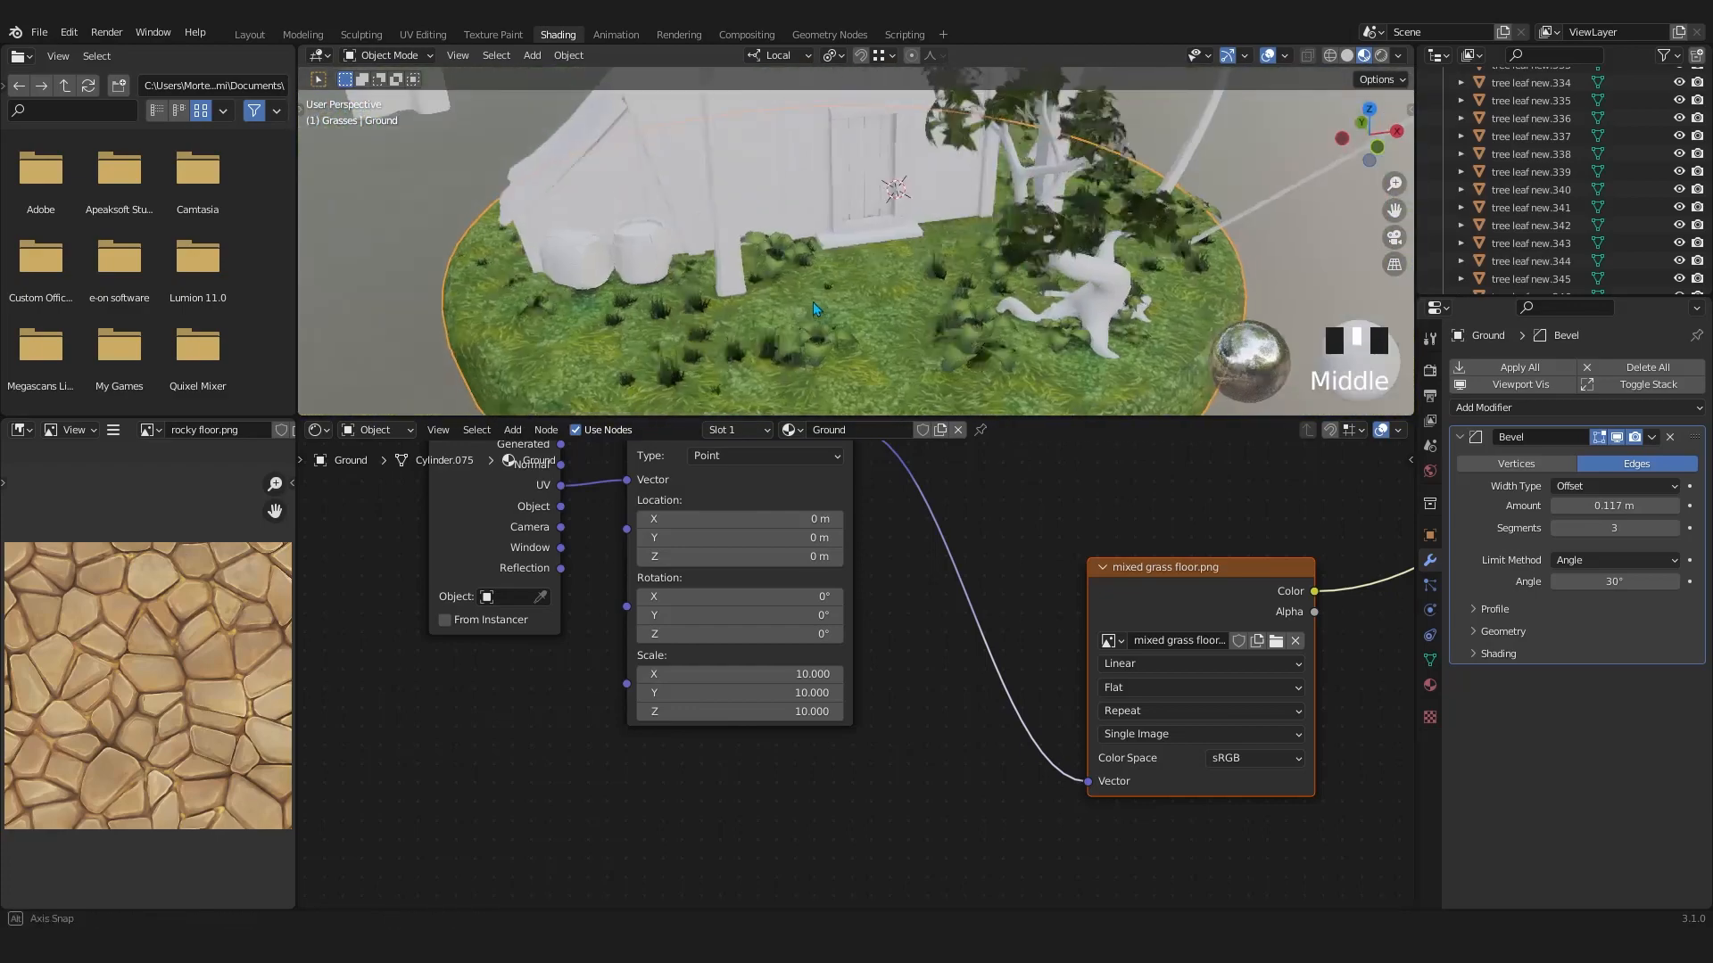
Zoom and orbit the viewport to inspect the tiled grass and stone textures on the island
{"action": "scroll", "scroll_direction": "up", "scroll_amount": 3}
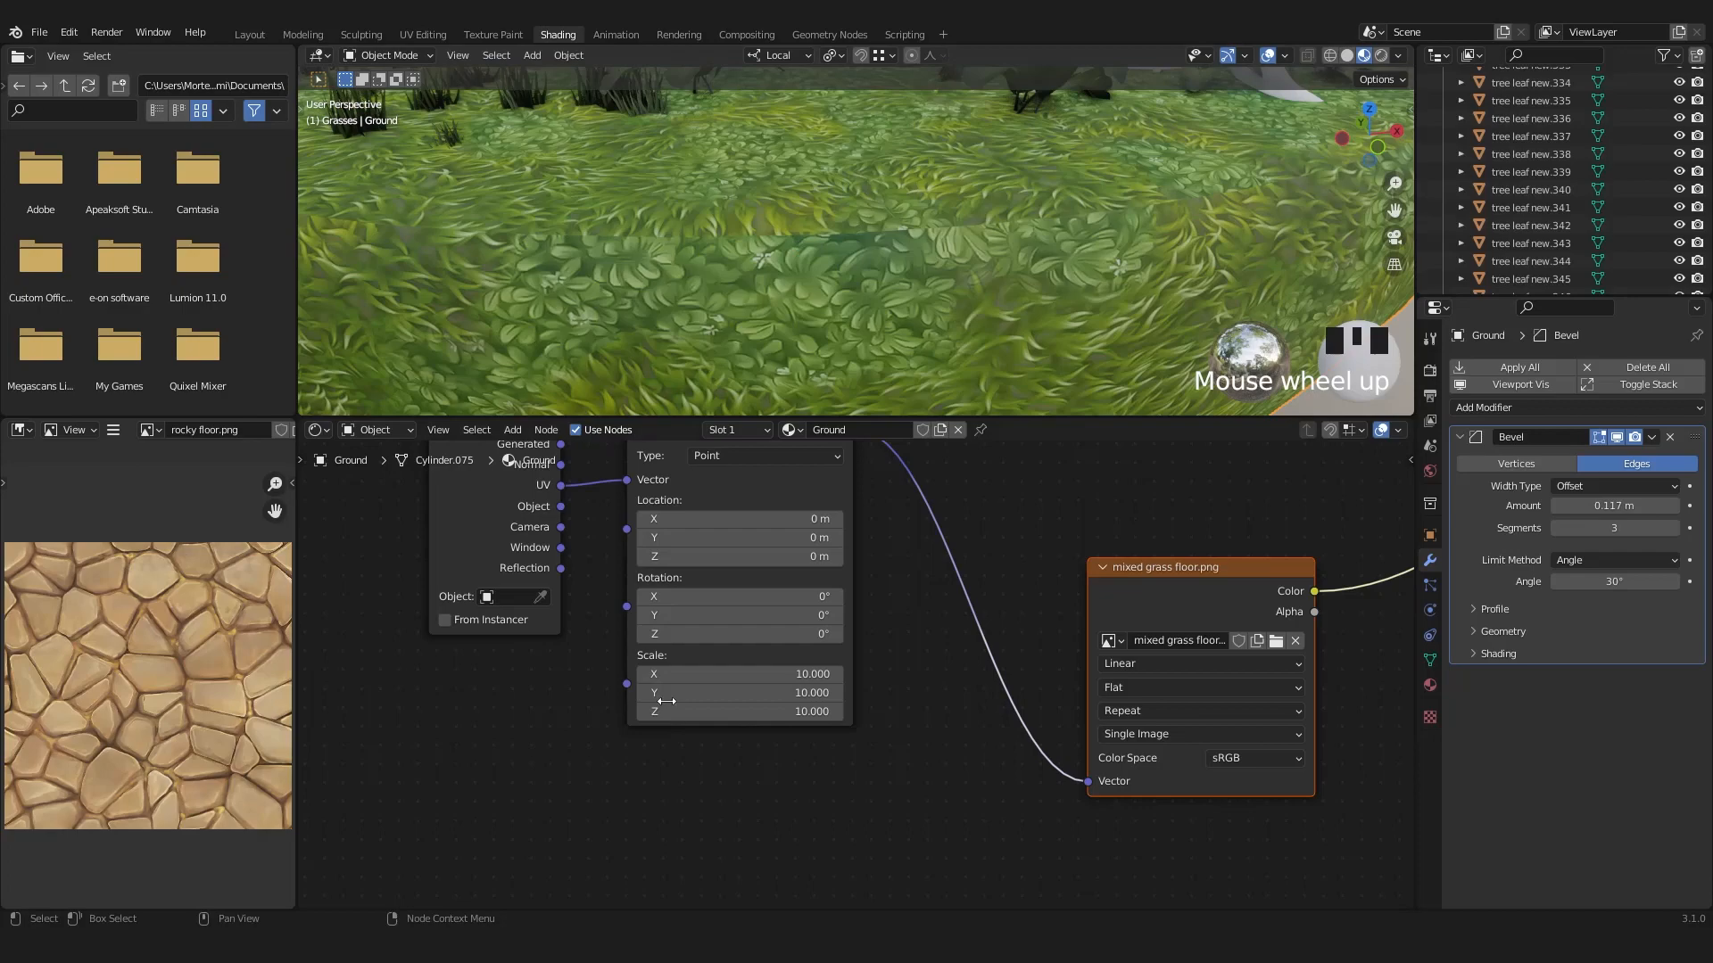
{"action": "scroll", "scroll_direction": "down", "scroll_amount": 3}
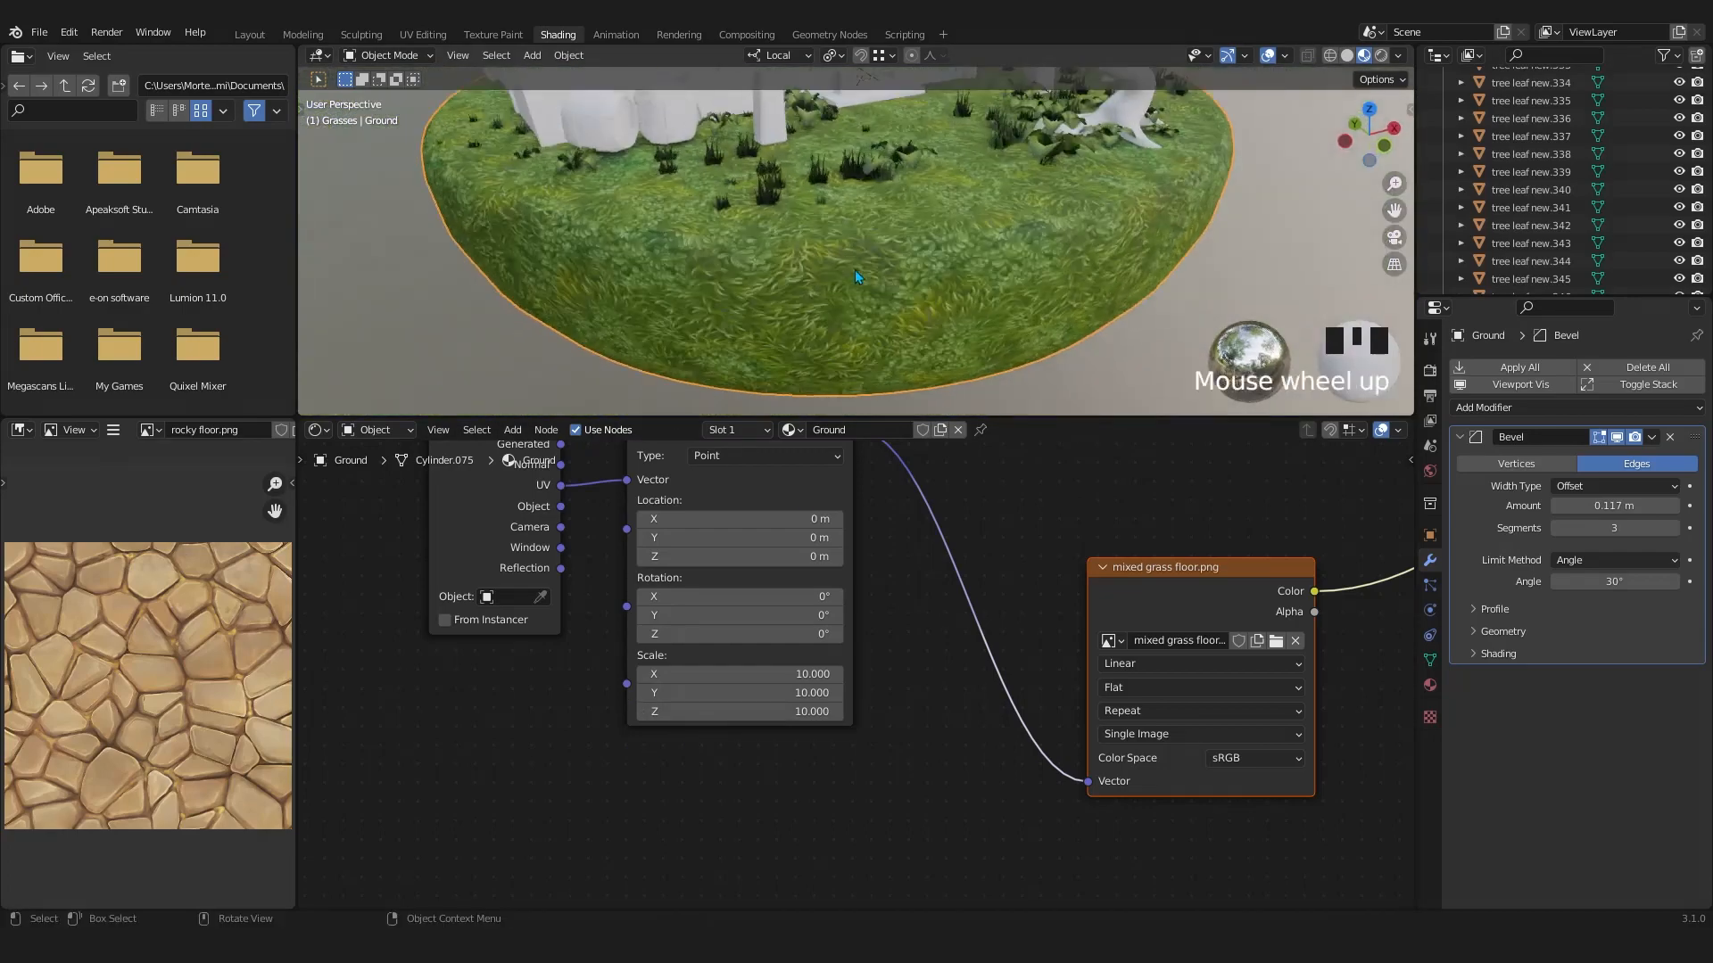
{"action": "scroll", "scroll_direction": "down", "scroll_amount": 3}
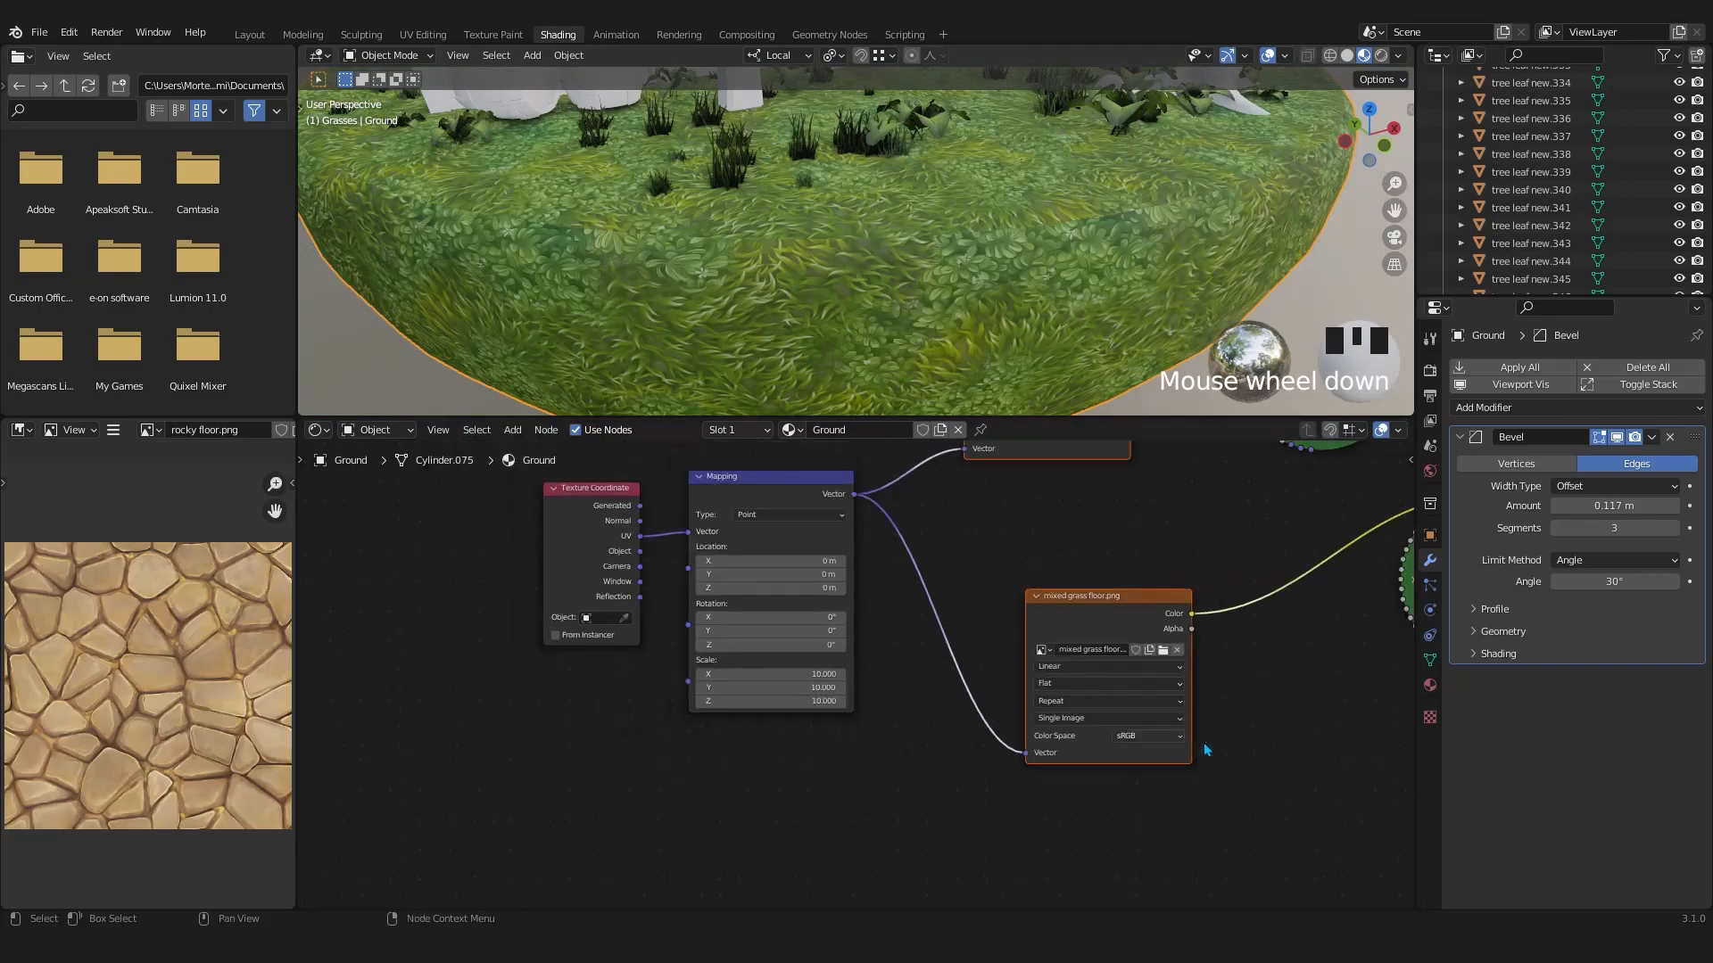
{"action": "scroll", "scroll_direction": "down", "scroll_amount": 3}
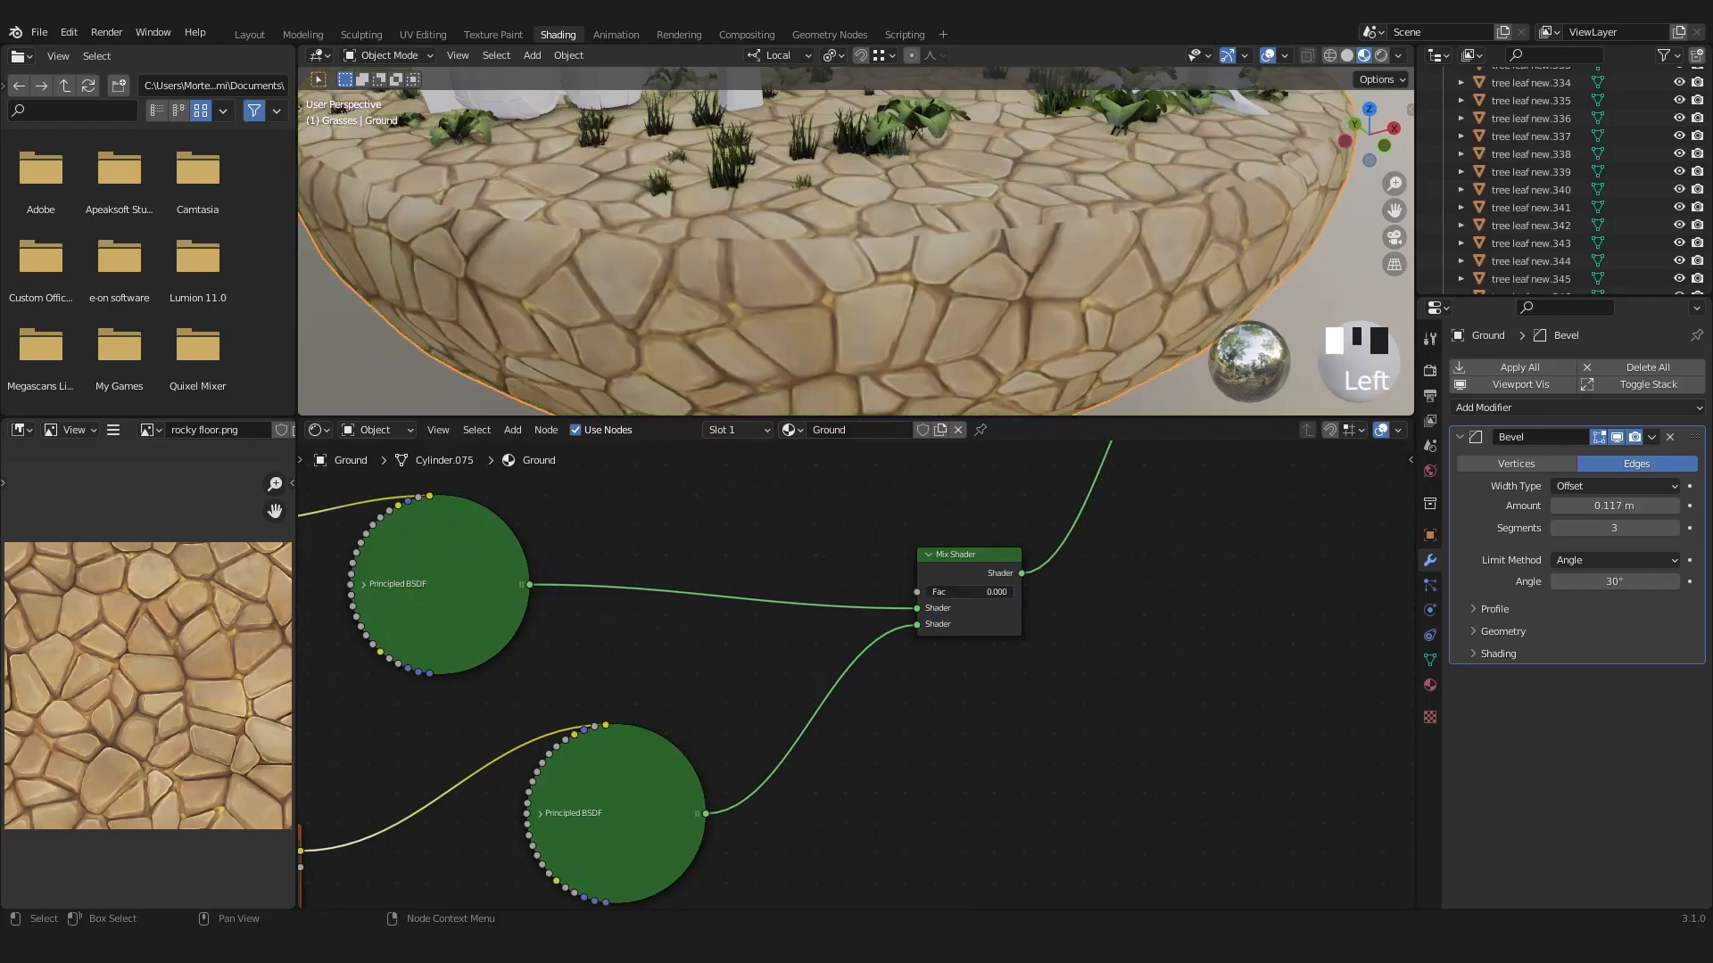
{"action": "left_click_drag", "start_coordinate": [862, 219], "coordinate": [979, 284]}
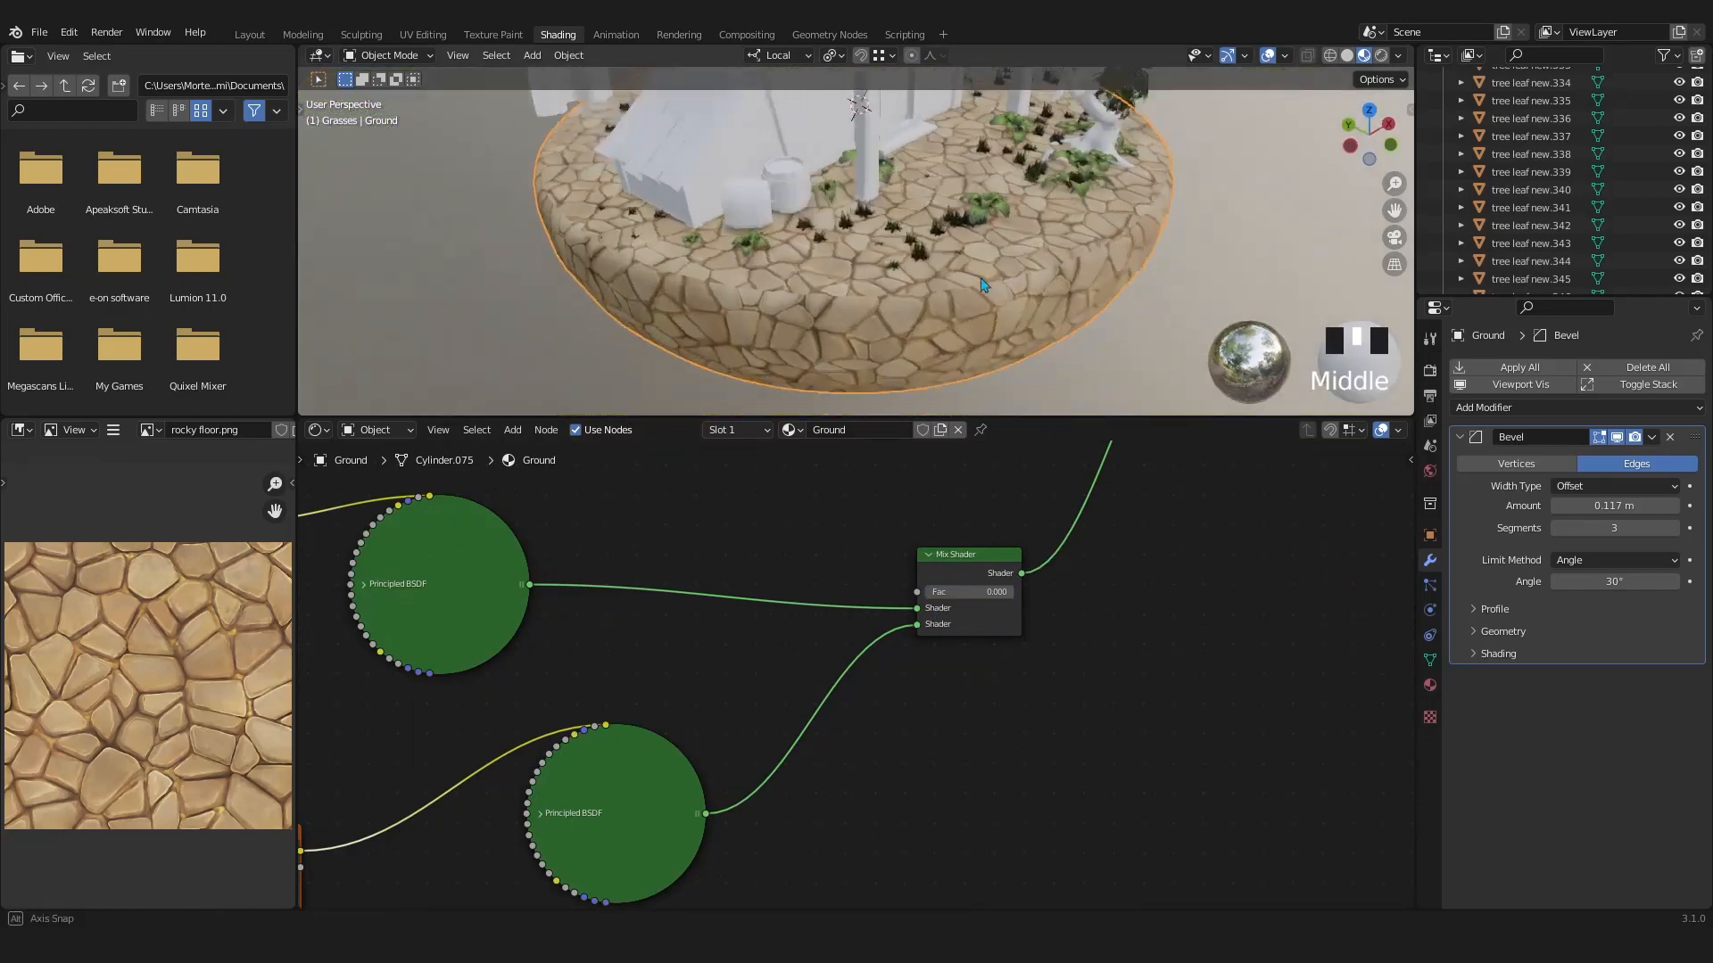
{"action": "scroll", "scroll_direction": "down", "scroll_amount": 3}
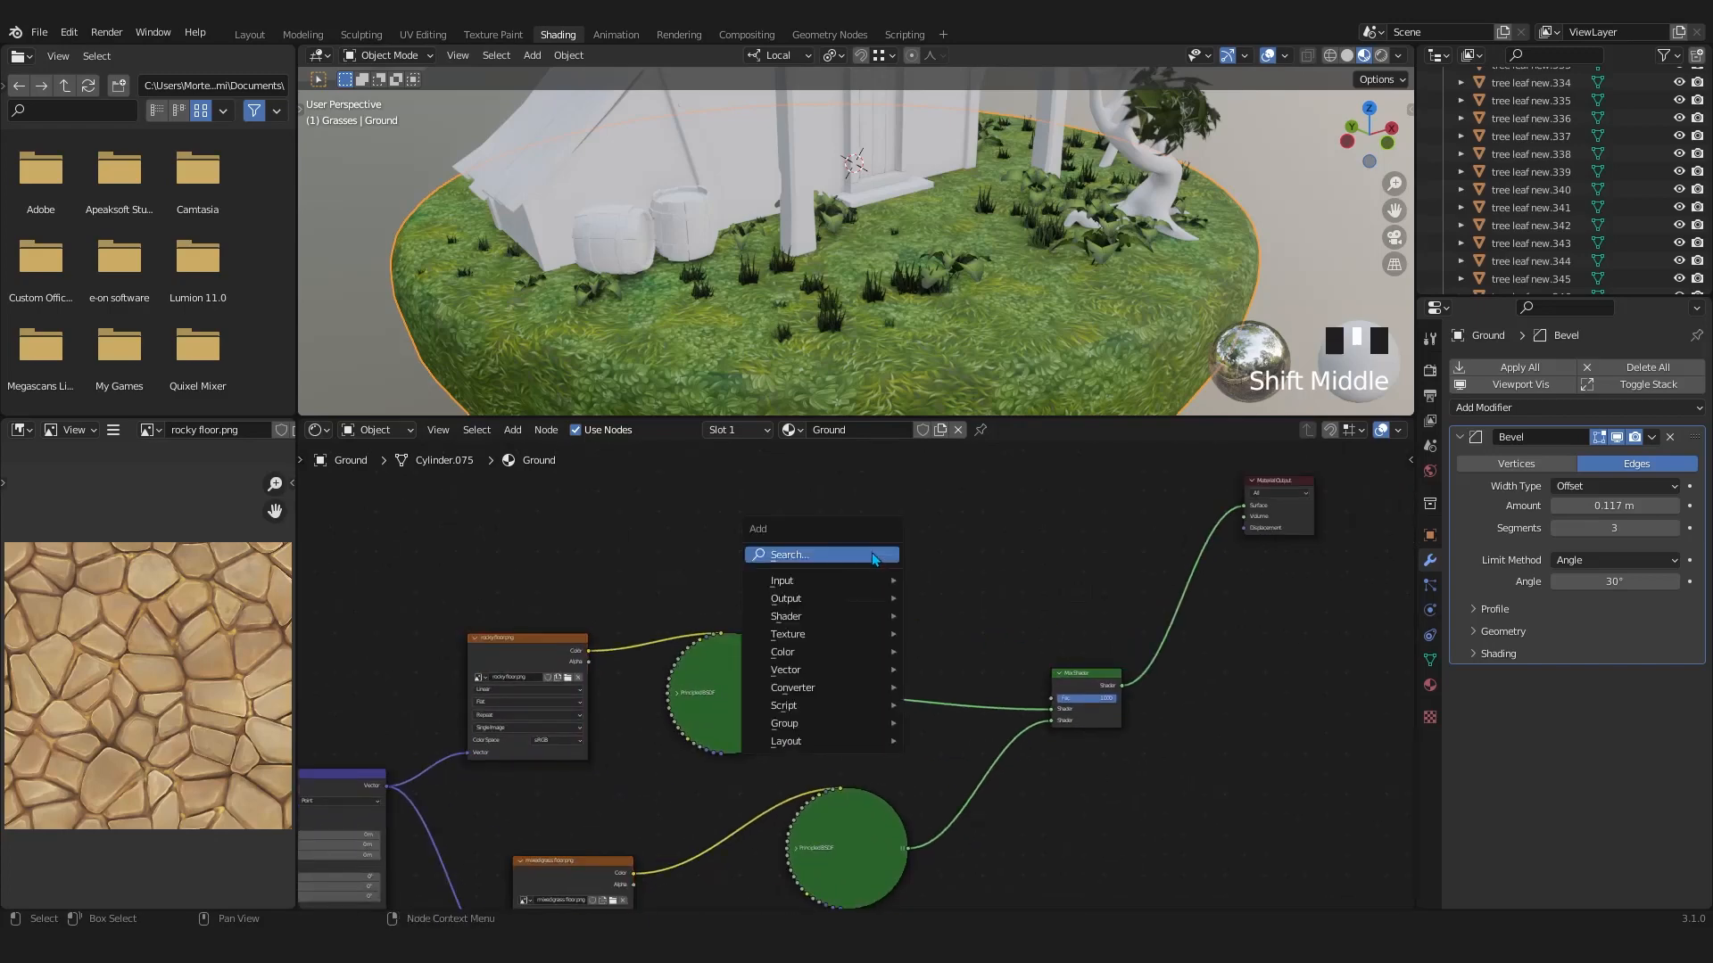
Add an Image Texture node through search to feed the Mix Shader factor
{"action": "type", "text": "ima"}
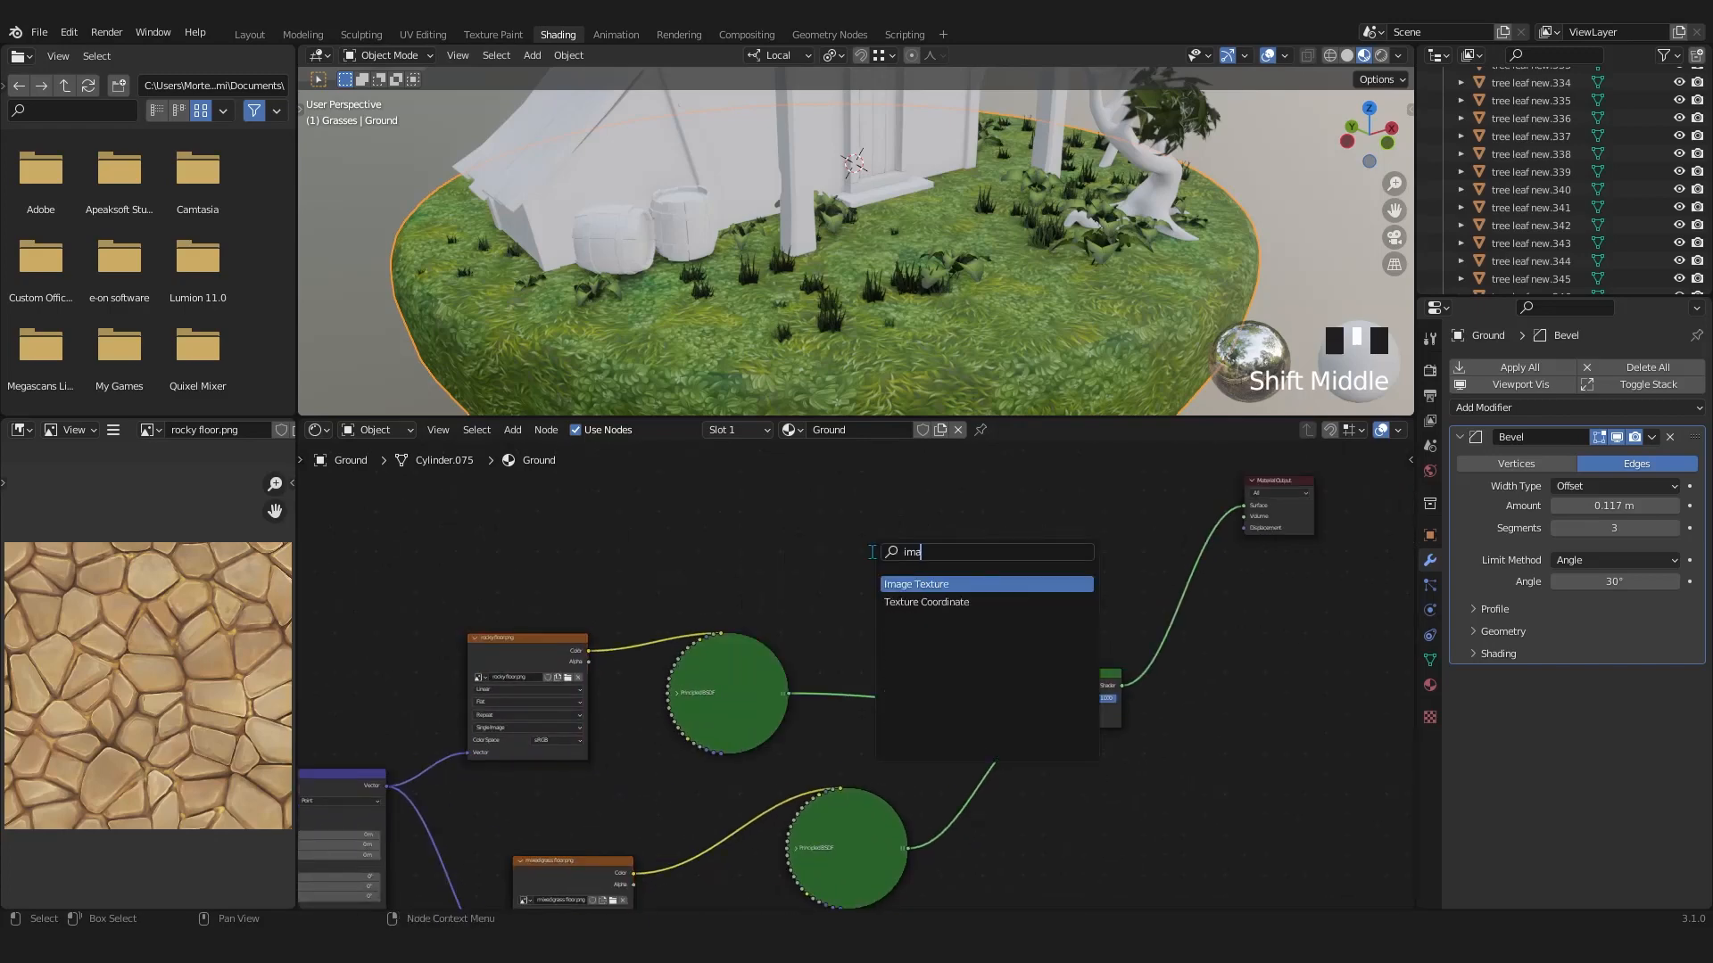
{"action": "left_click", "coordinate": [915, 583]}
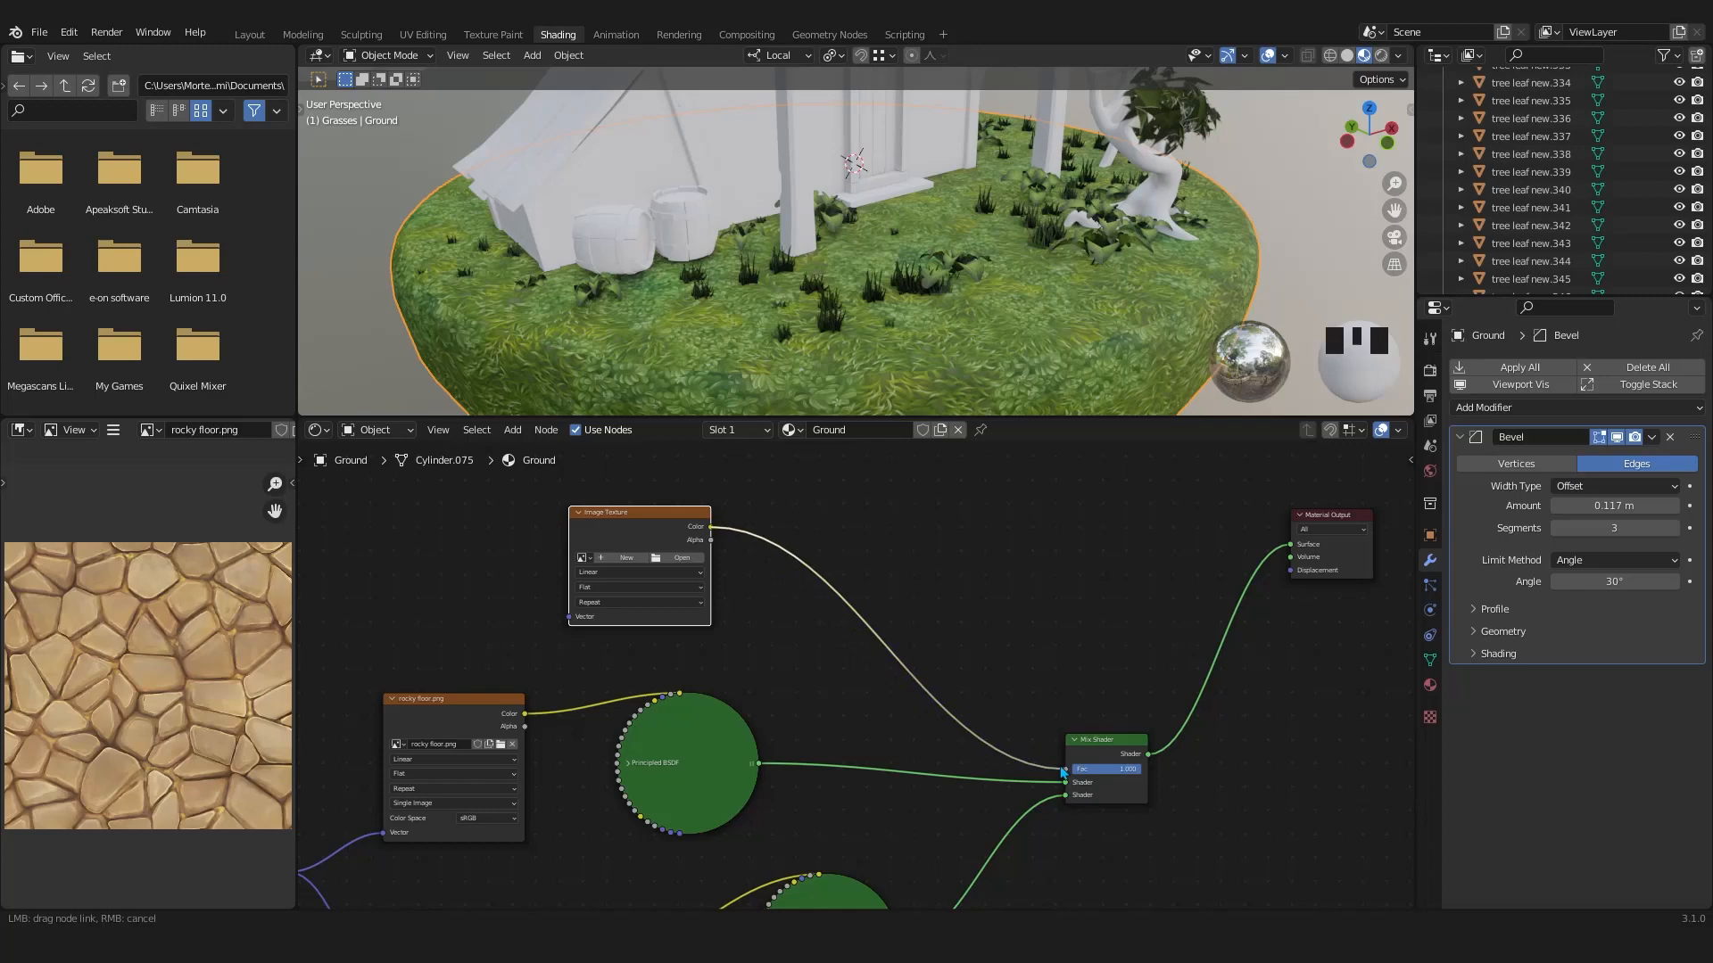
{"action": "scroll", "scroll_direction": "up", "scroll_amount": 3}
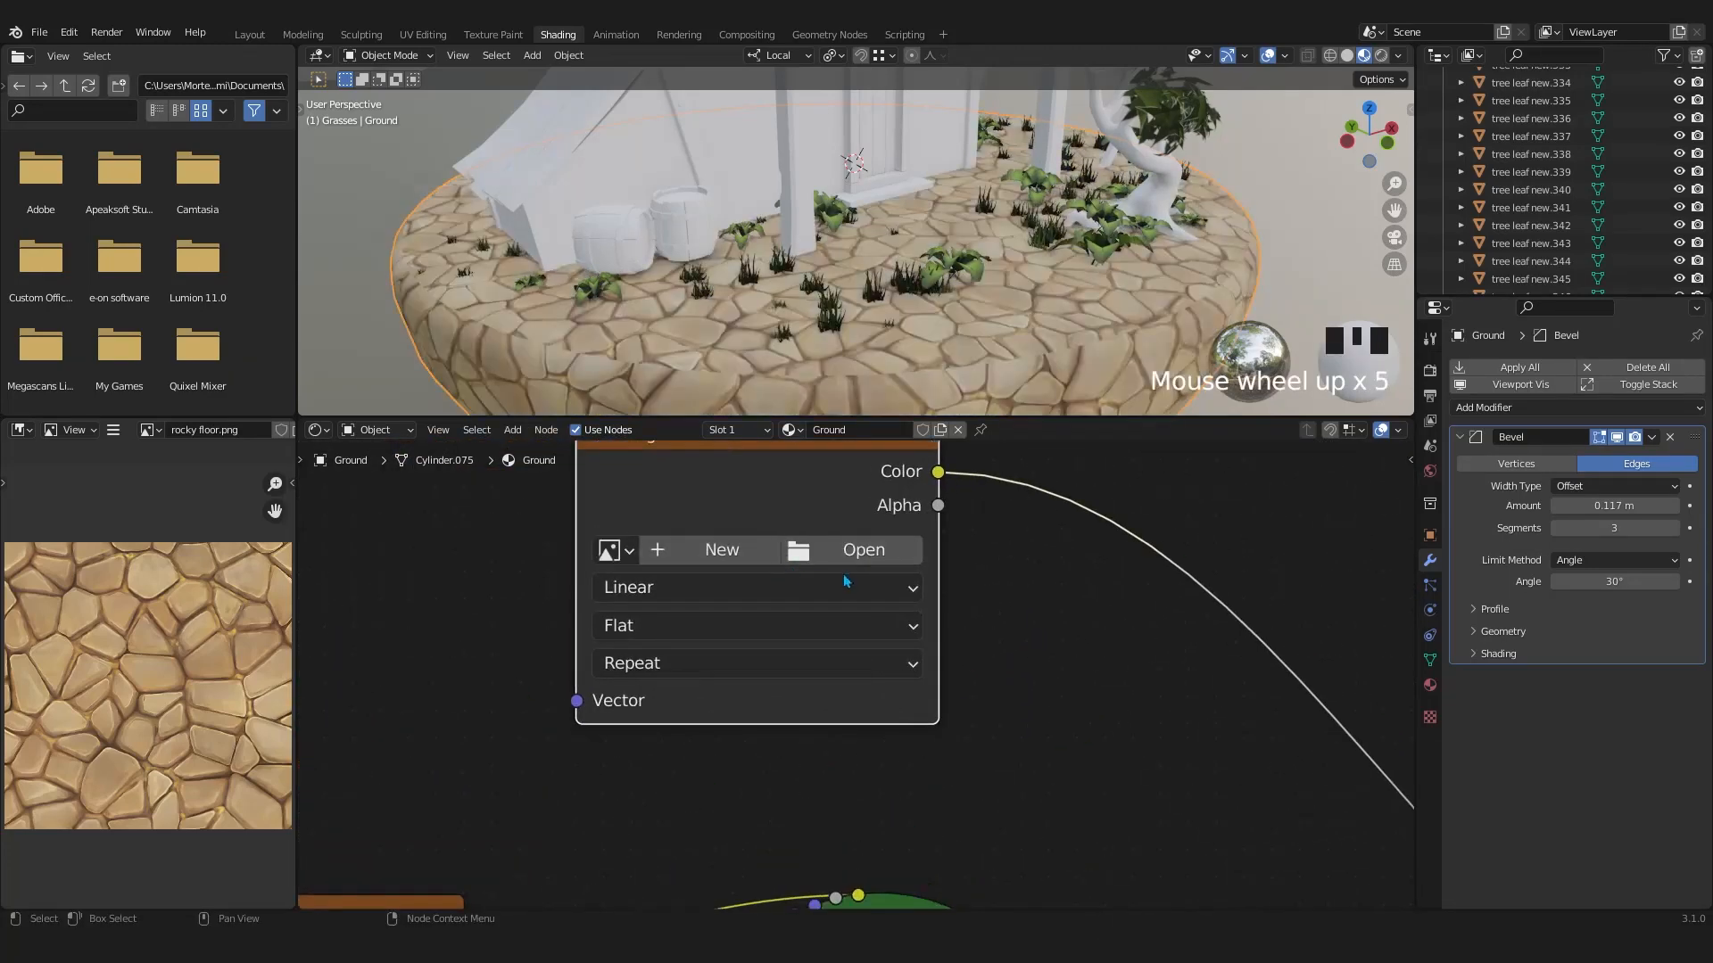
Create a new 1024 px blank image named 'Mask' in the texture node
{"action": "left_click", "coordinate": [722, 549]}
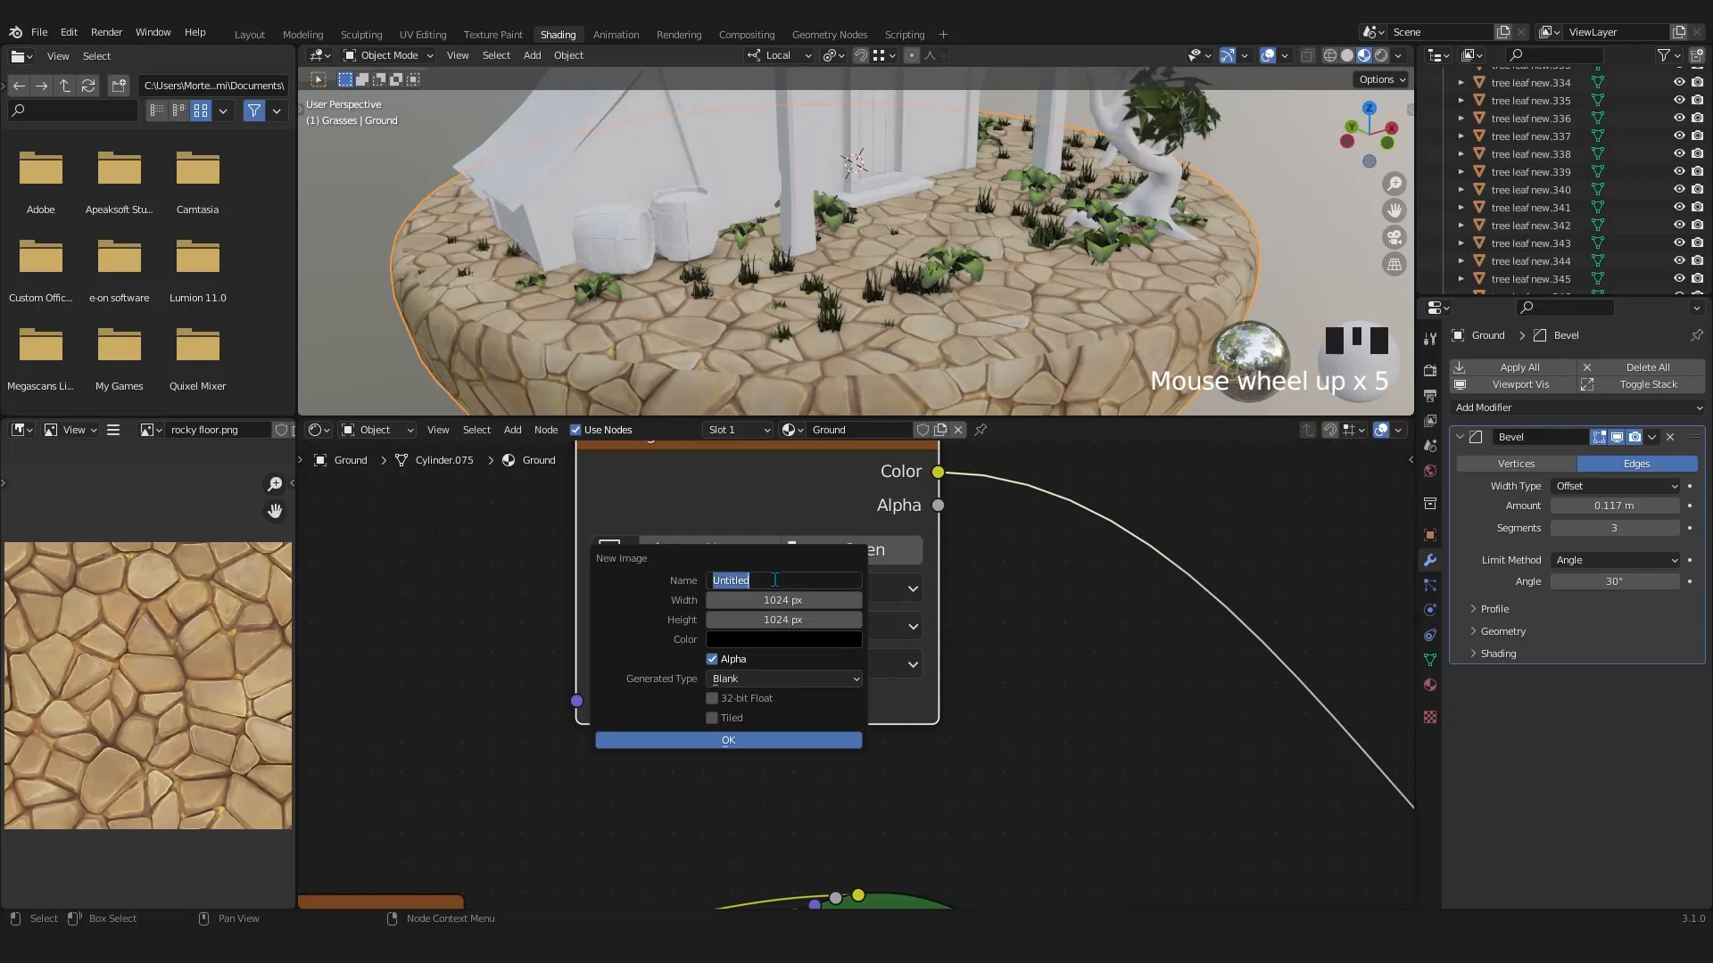
{"action": "type", "text": "M"}
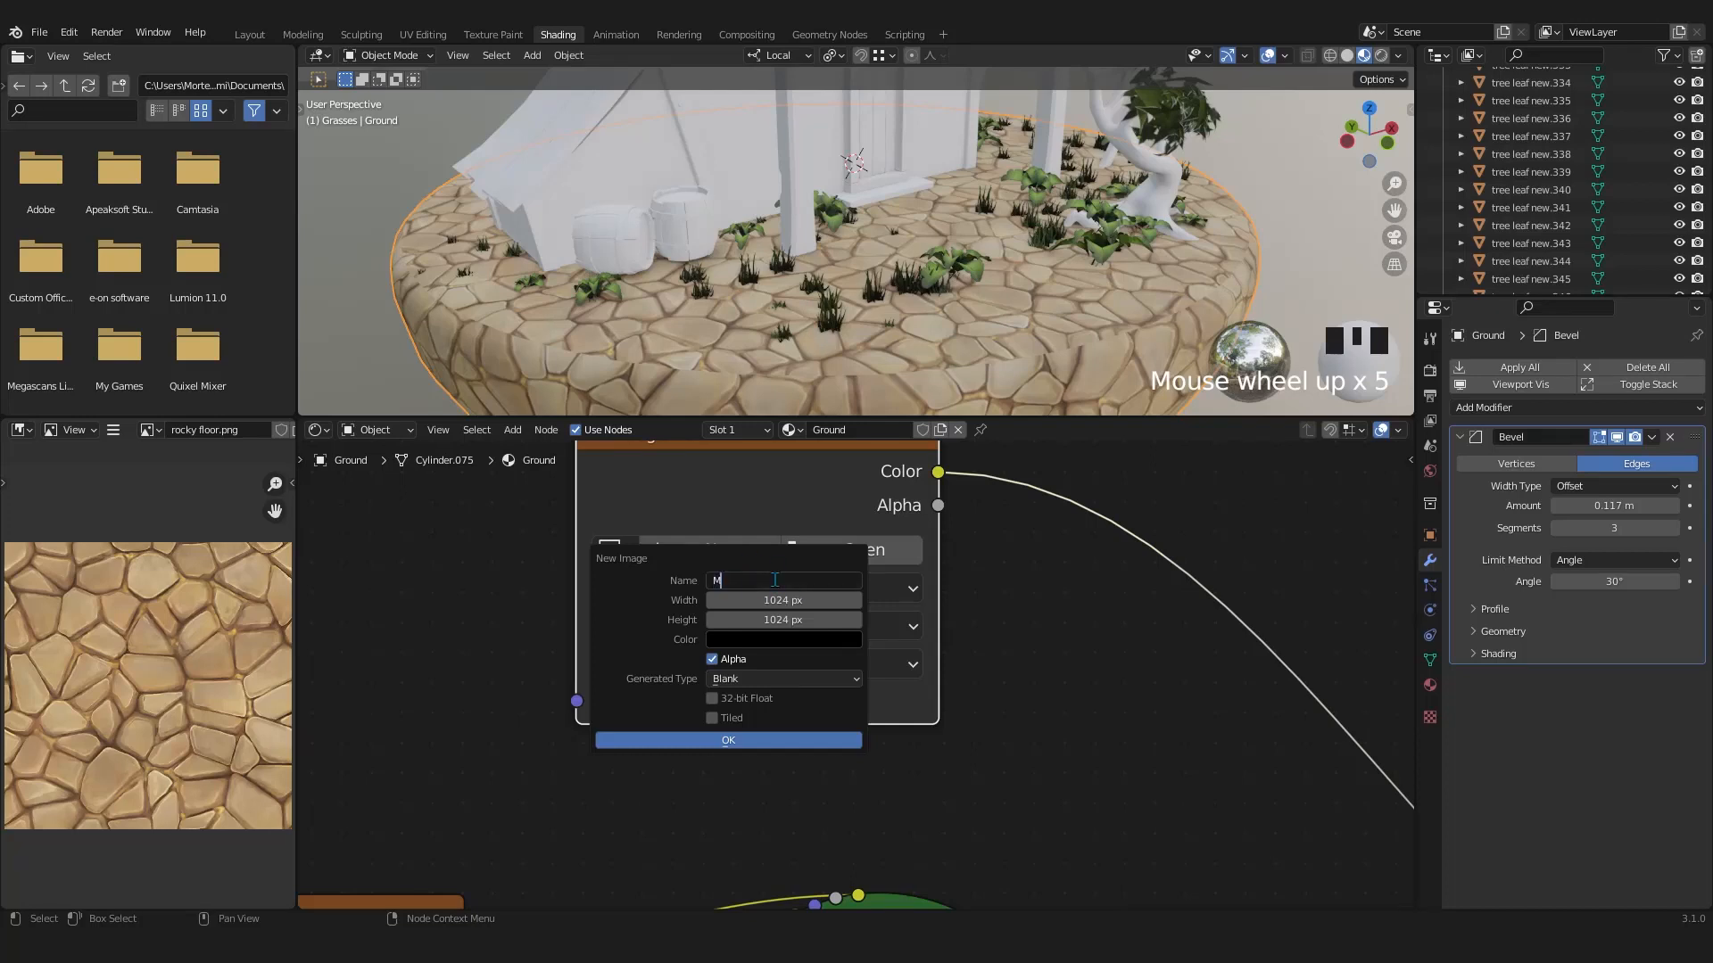
{"action": "type", "text": "ask"}
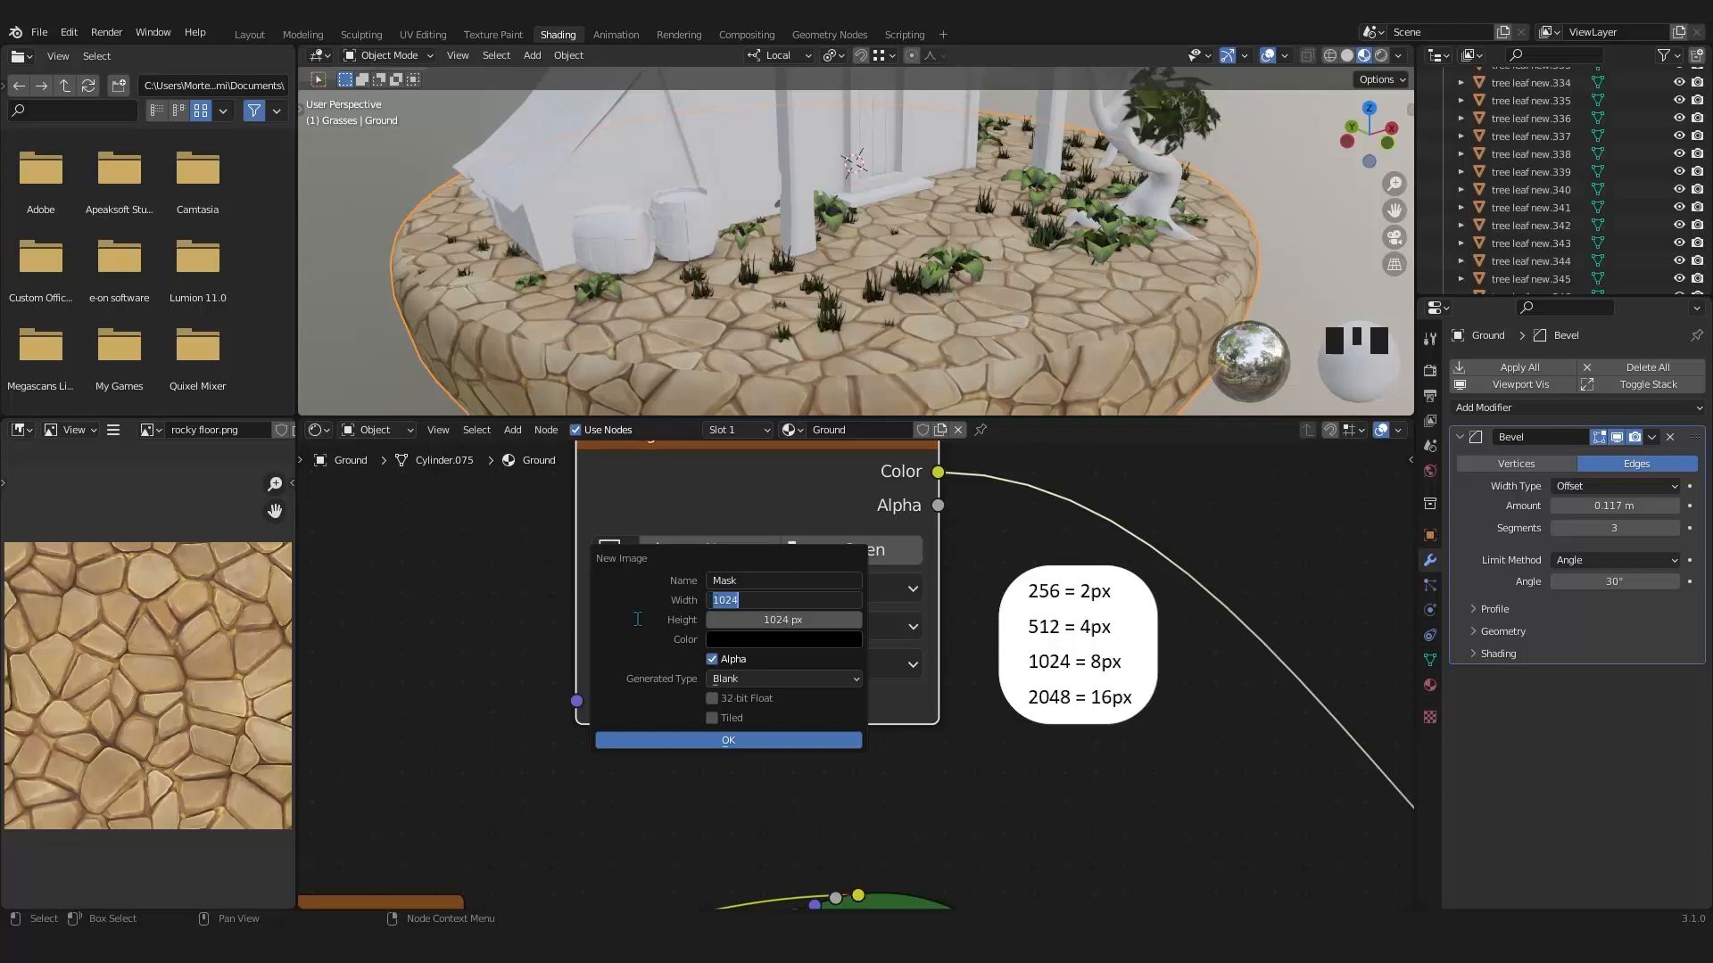
{"action": "mouse_move", "coordinate": [665, 615]}
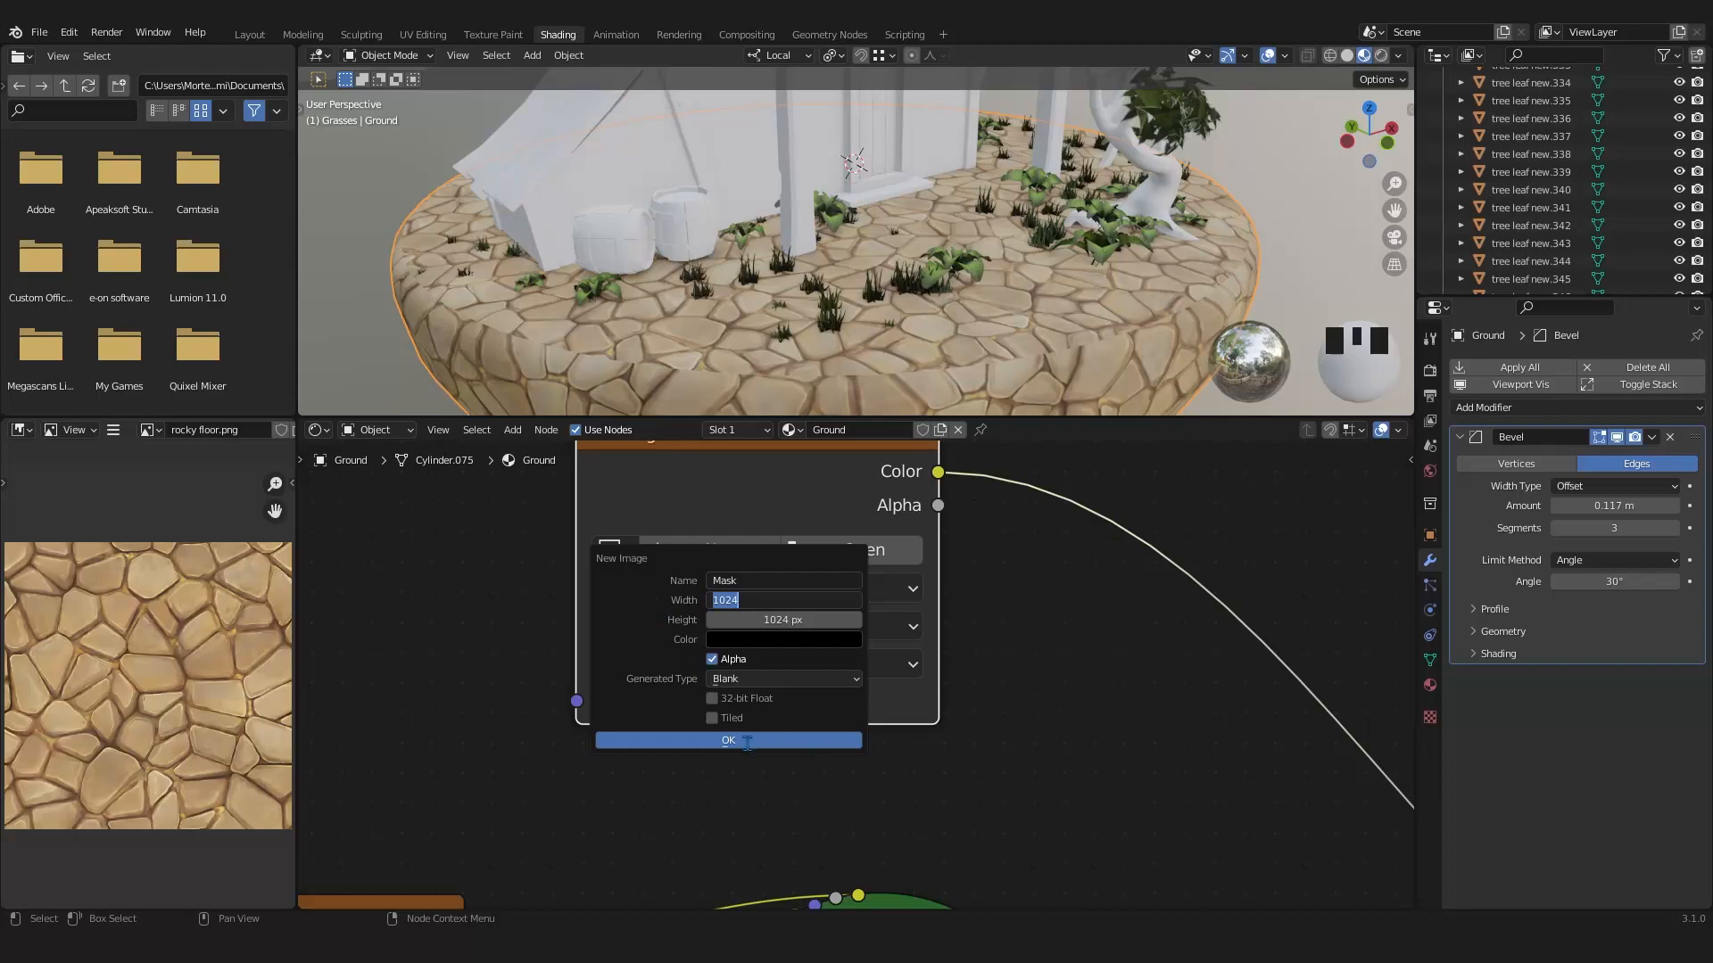
{"action": "left_click", "coordinate": [728, 741]}
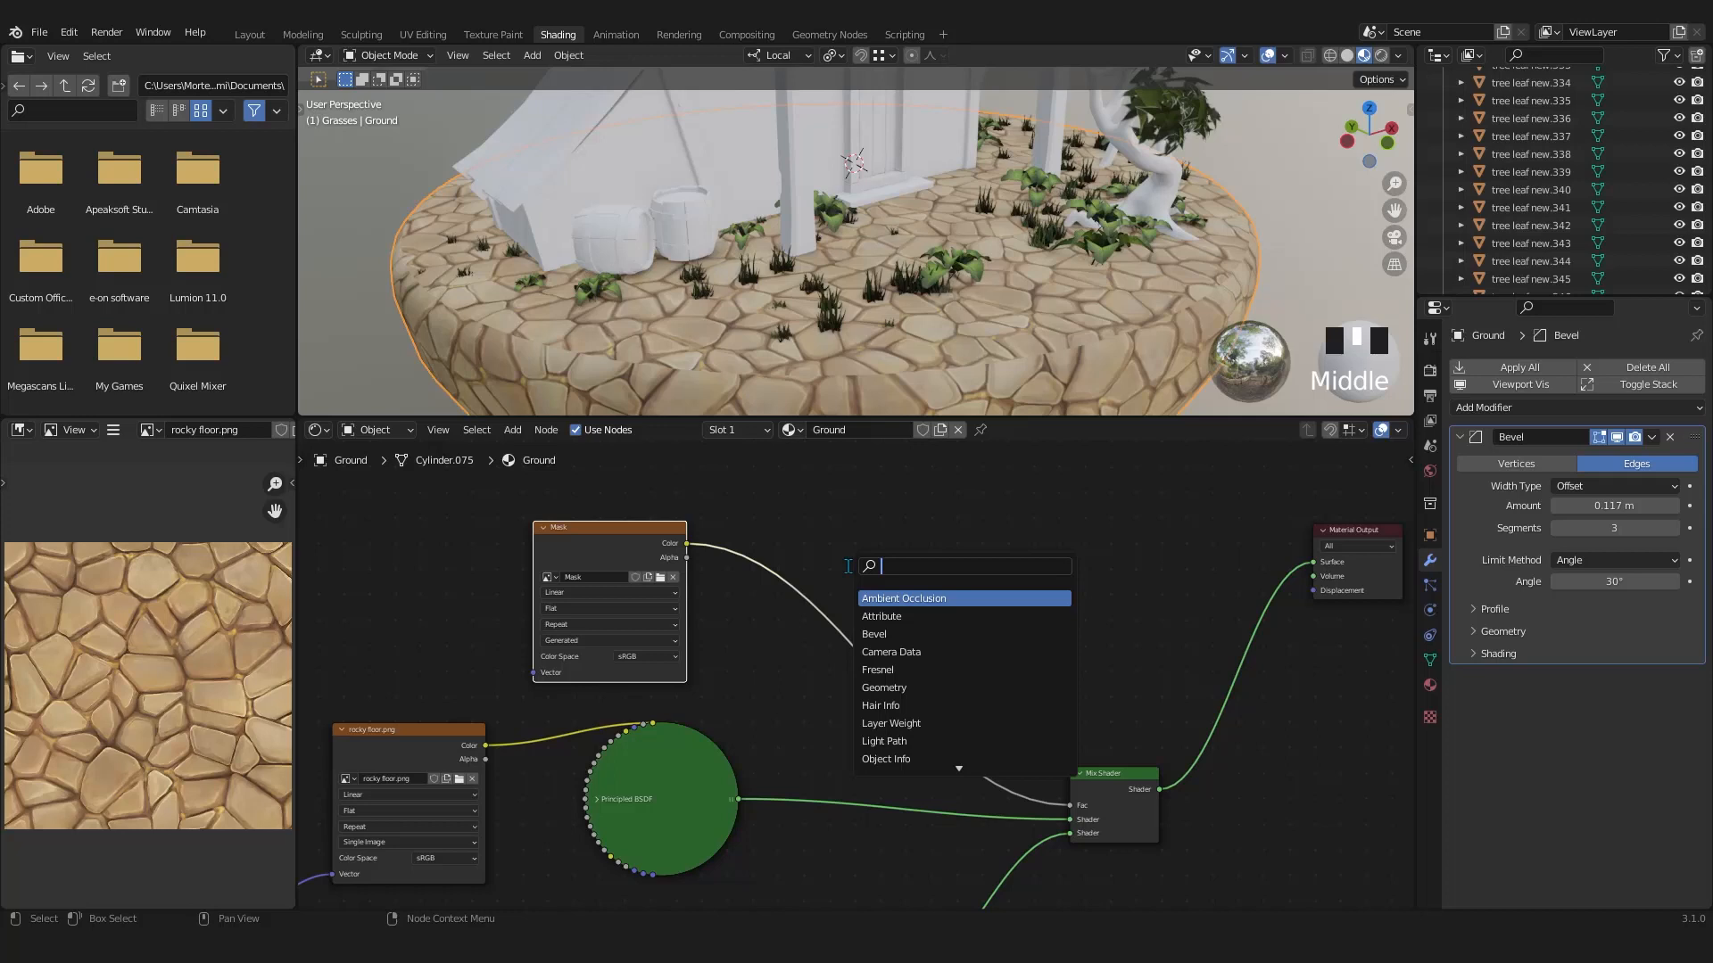
Add an Invert node between the Mask image and the Mix Shader factor
{"action": "type", "text": "in"}
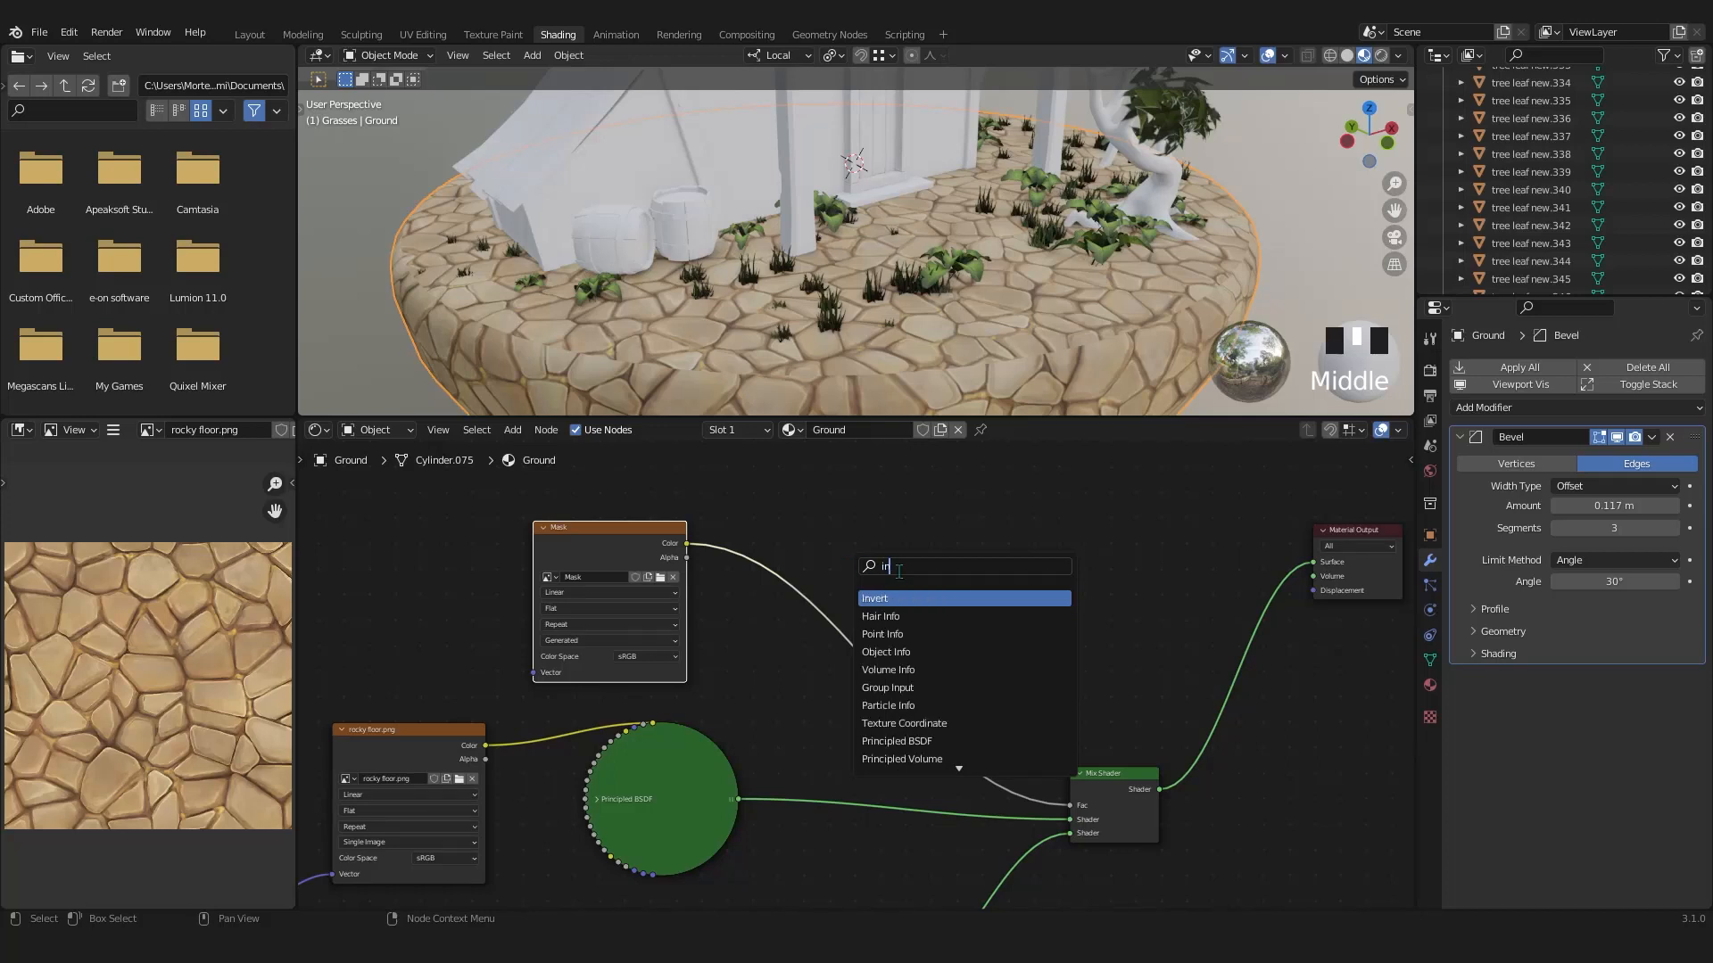
{"action": "left_click", "coordinate": [874, 597]}
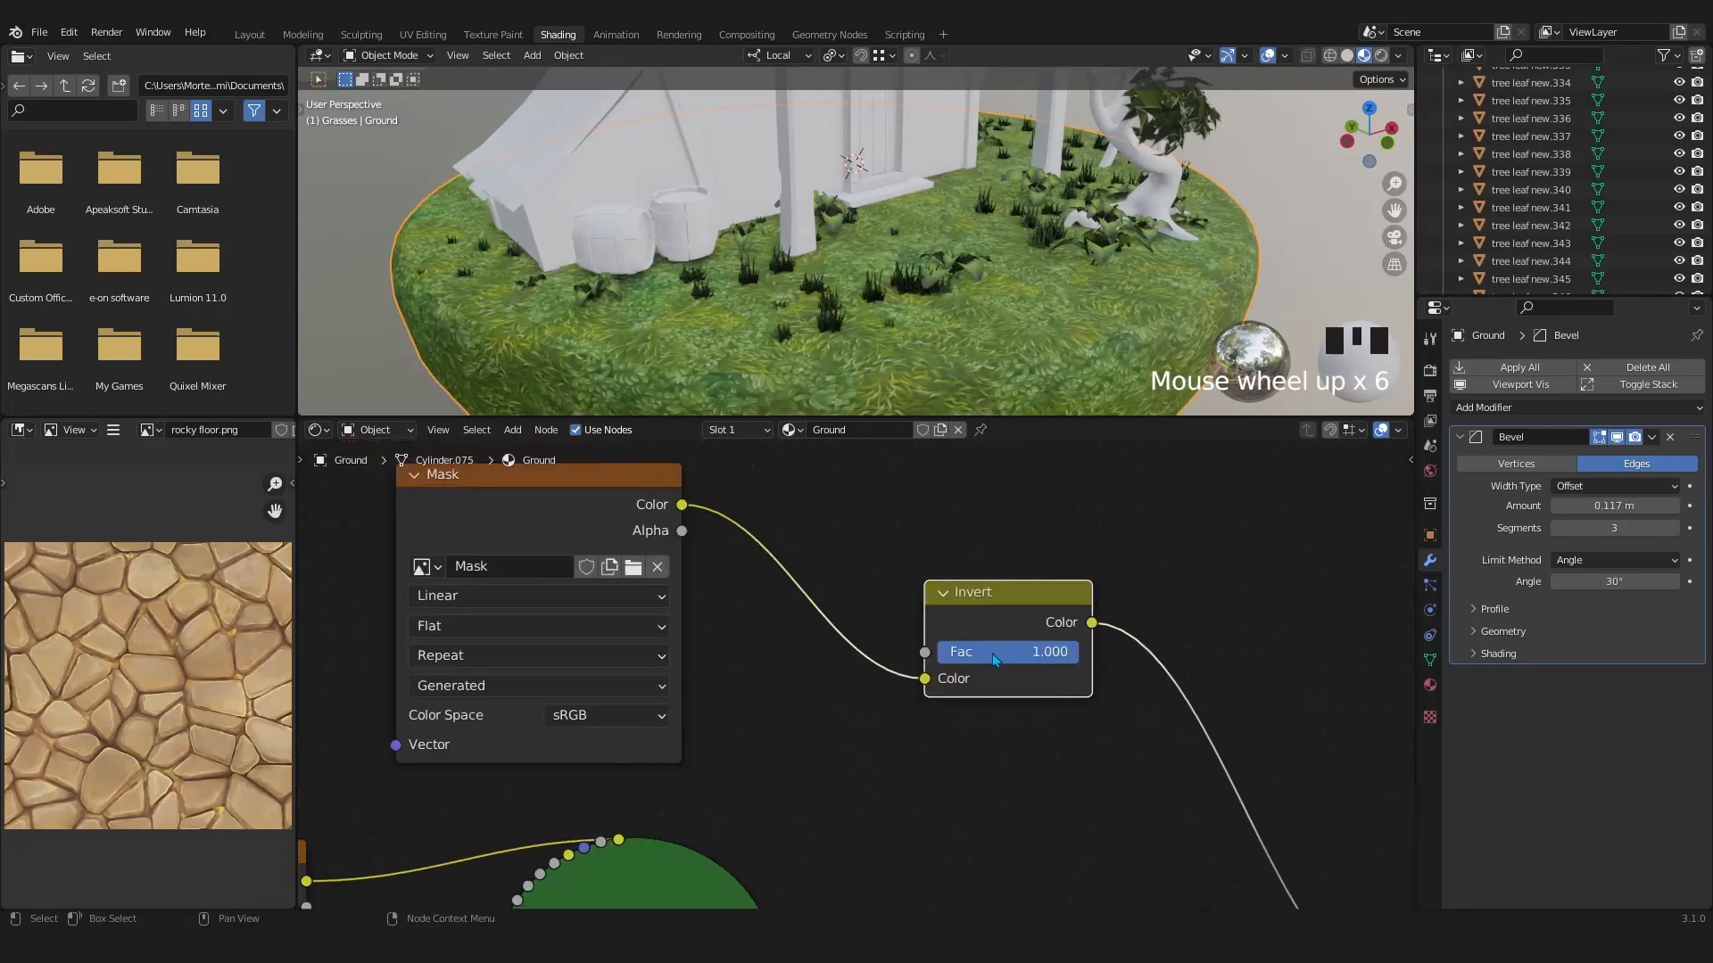
{"action": "mouse_move", "coordinate": [1064, 663]}
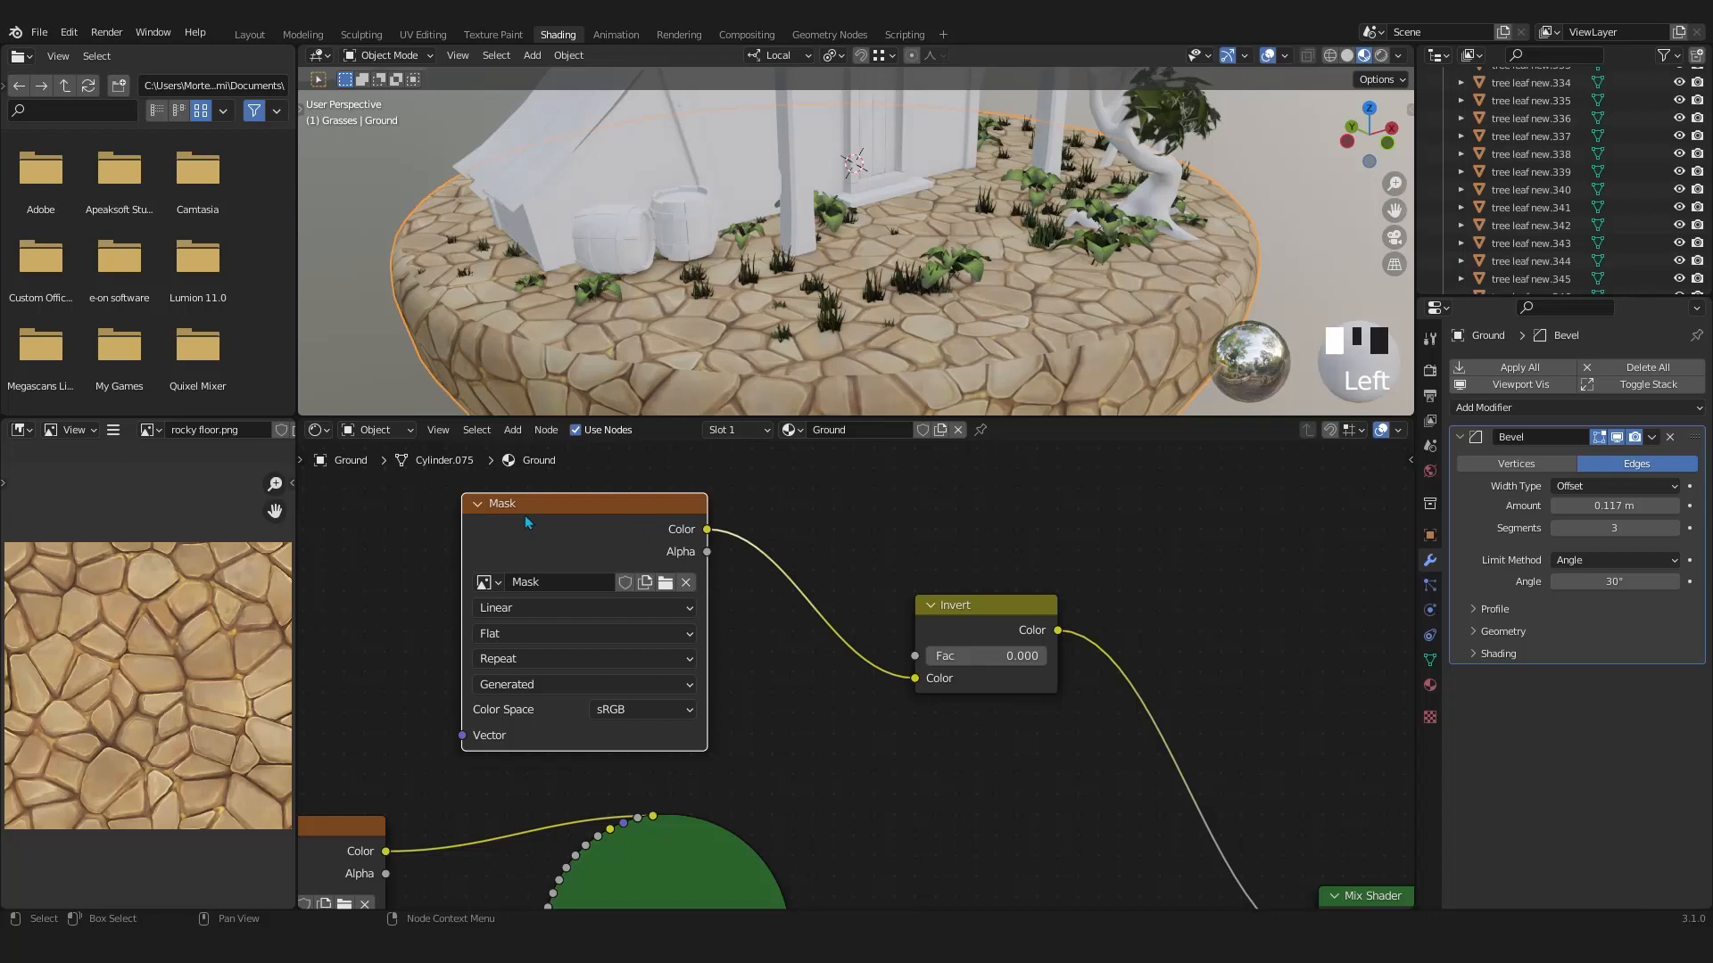
{"action": "mouse_move", "coordinate": [590, 542]}
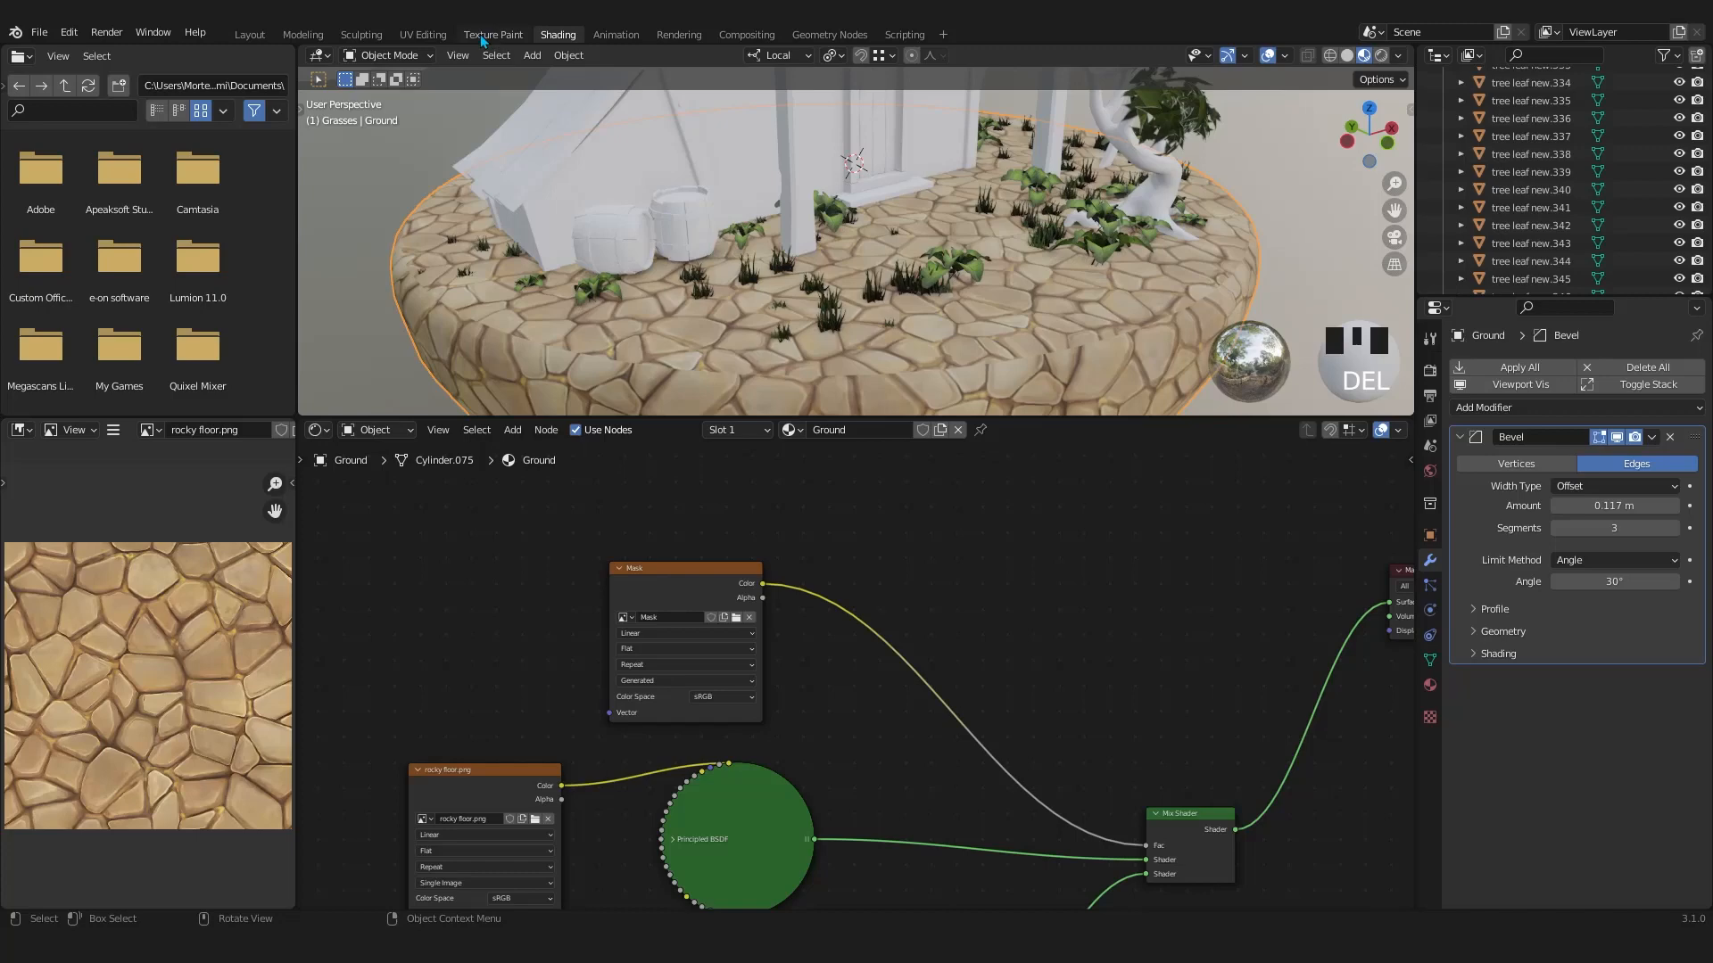
Switch to the Texture Paint workspace and select the Mask image in the Image Editor
{"action": "left_click", "coordinate": [493, 34]}
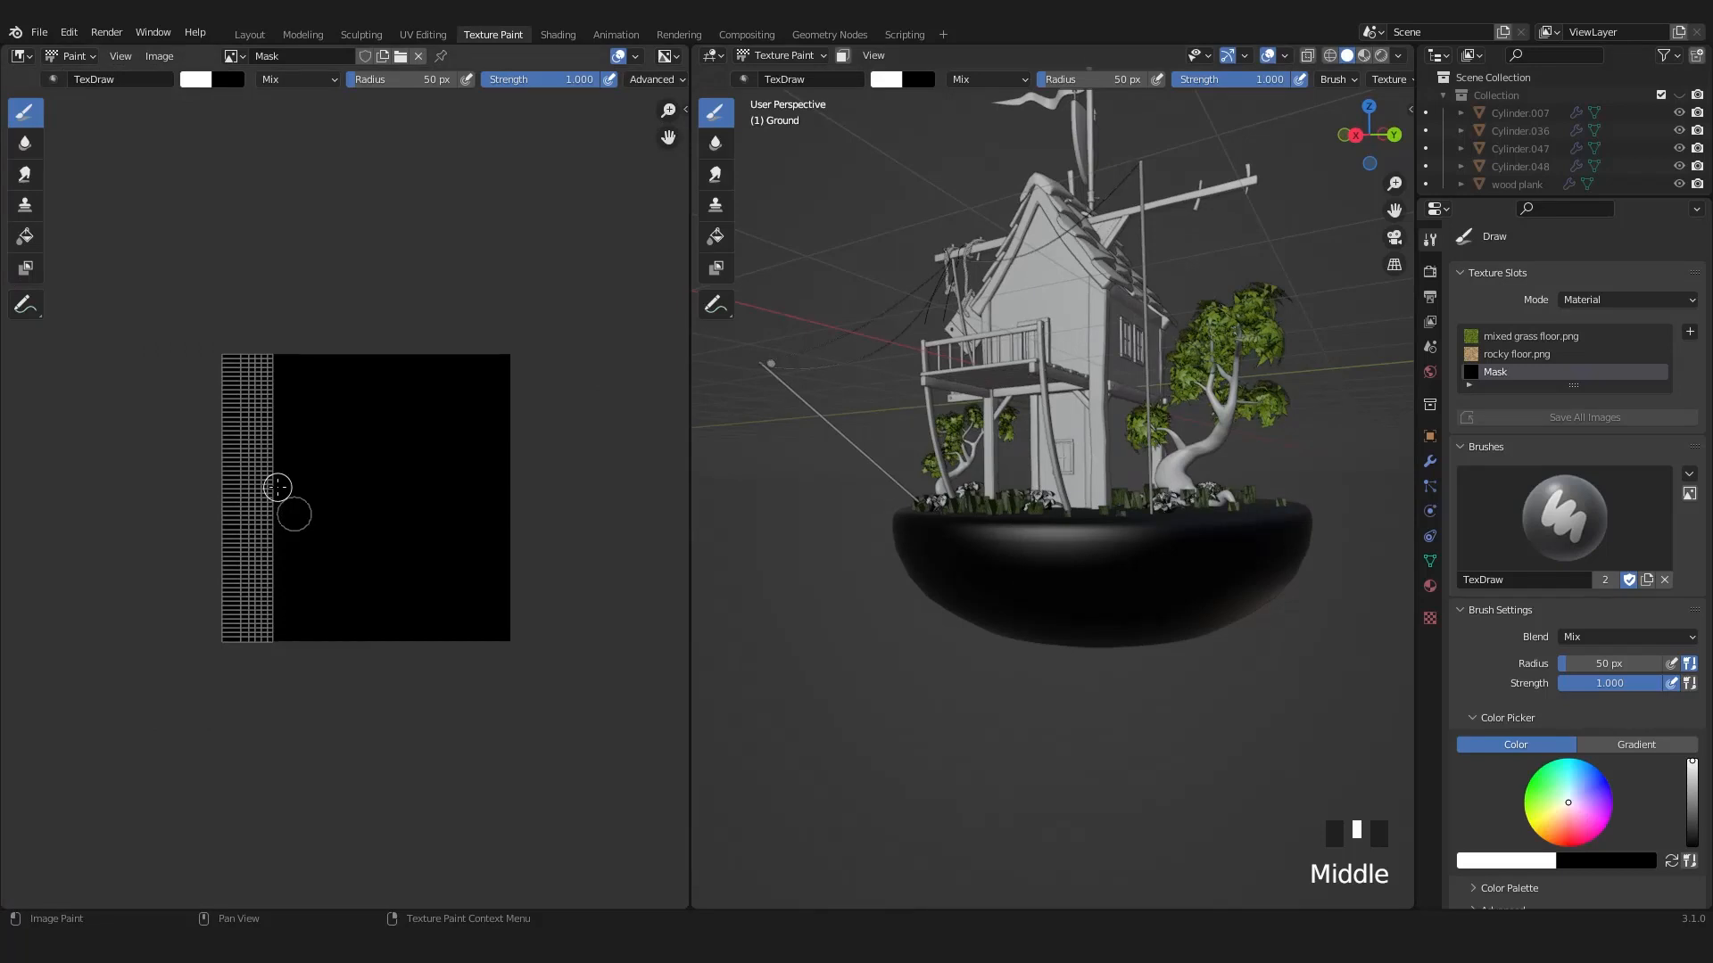
{"action": "left_click", "coordinate": [230, 56]}
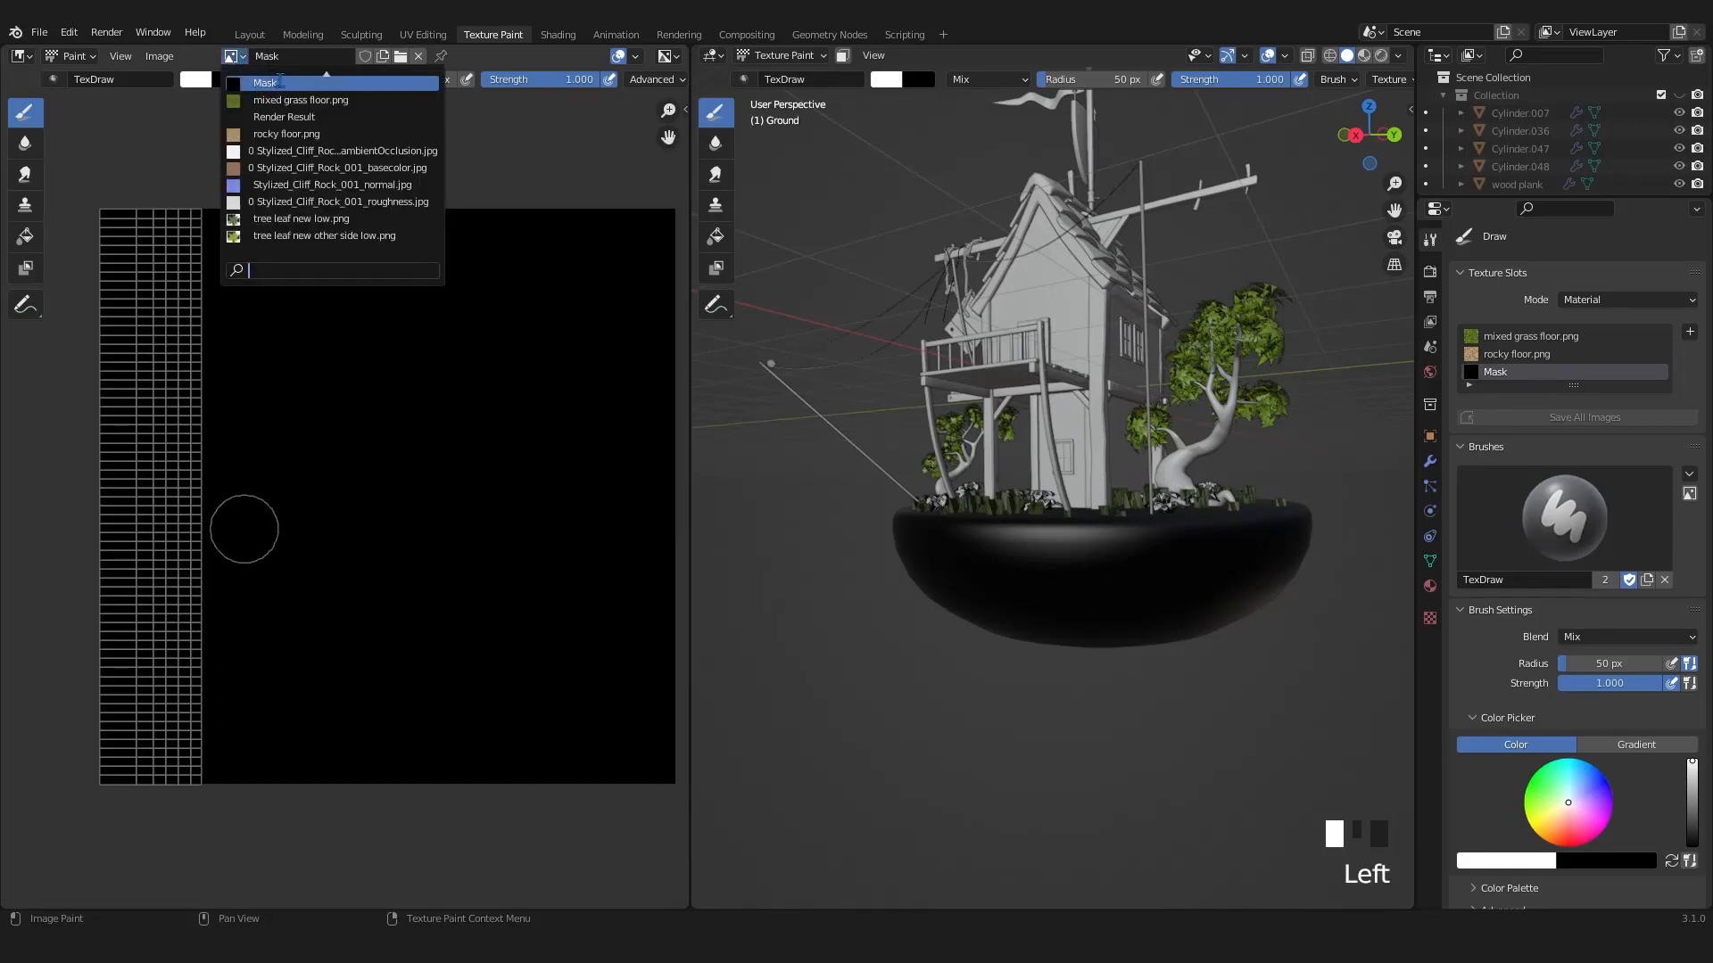
{"action": "left_click", "coordinate": [269, 82]}
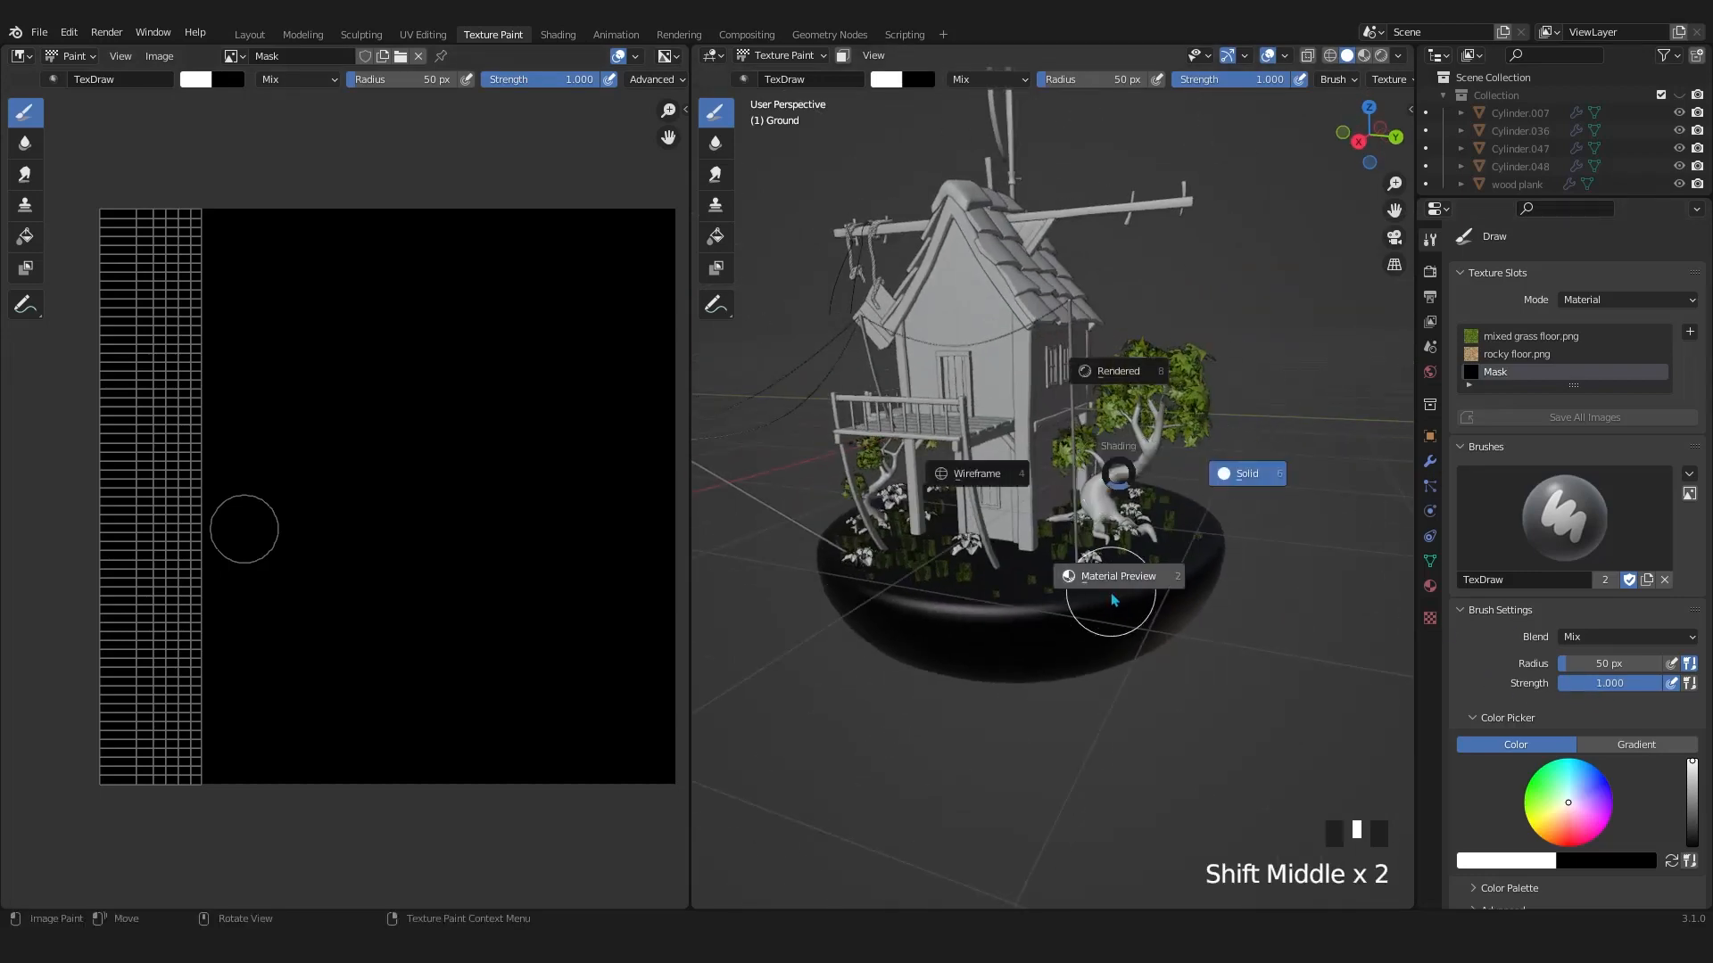
{"action": "mouse_move", "coordinate": [1118, 586]}
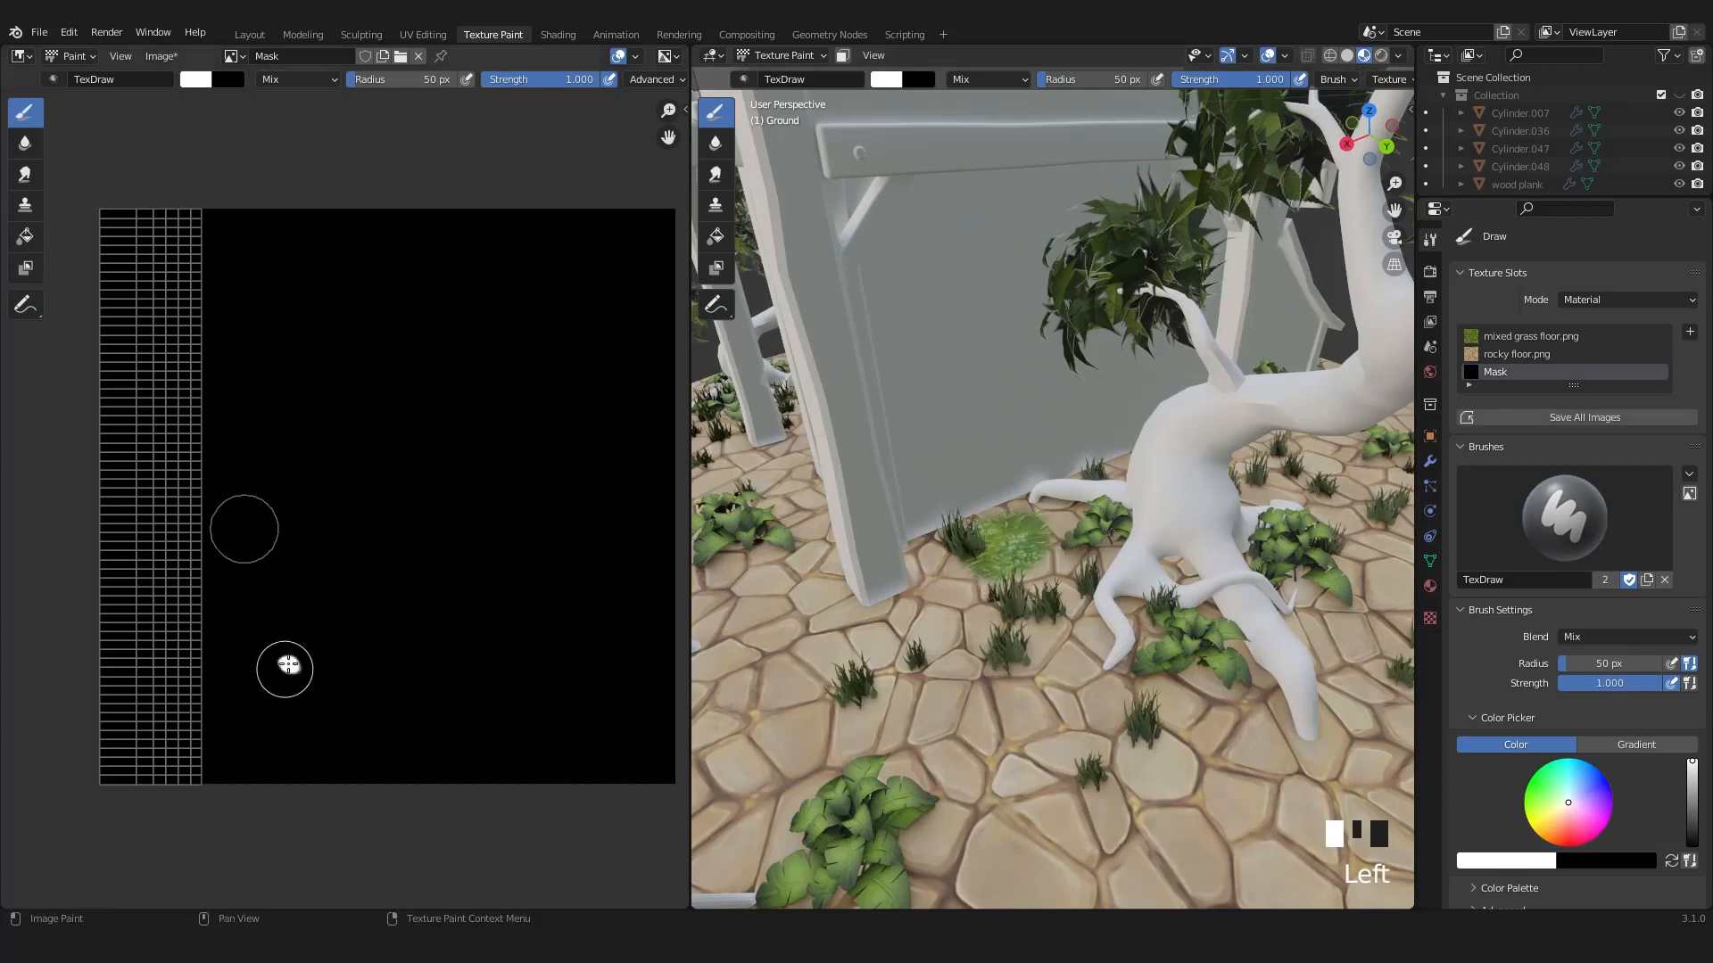
Paint a white stroke on the Mask beside the tree to reveal a grass patch
{"action": "left_click", "coordinate": [287, 667]}
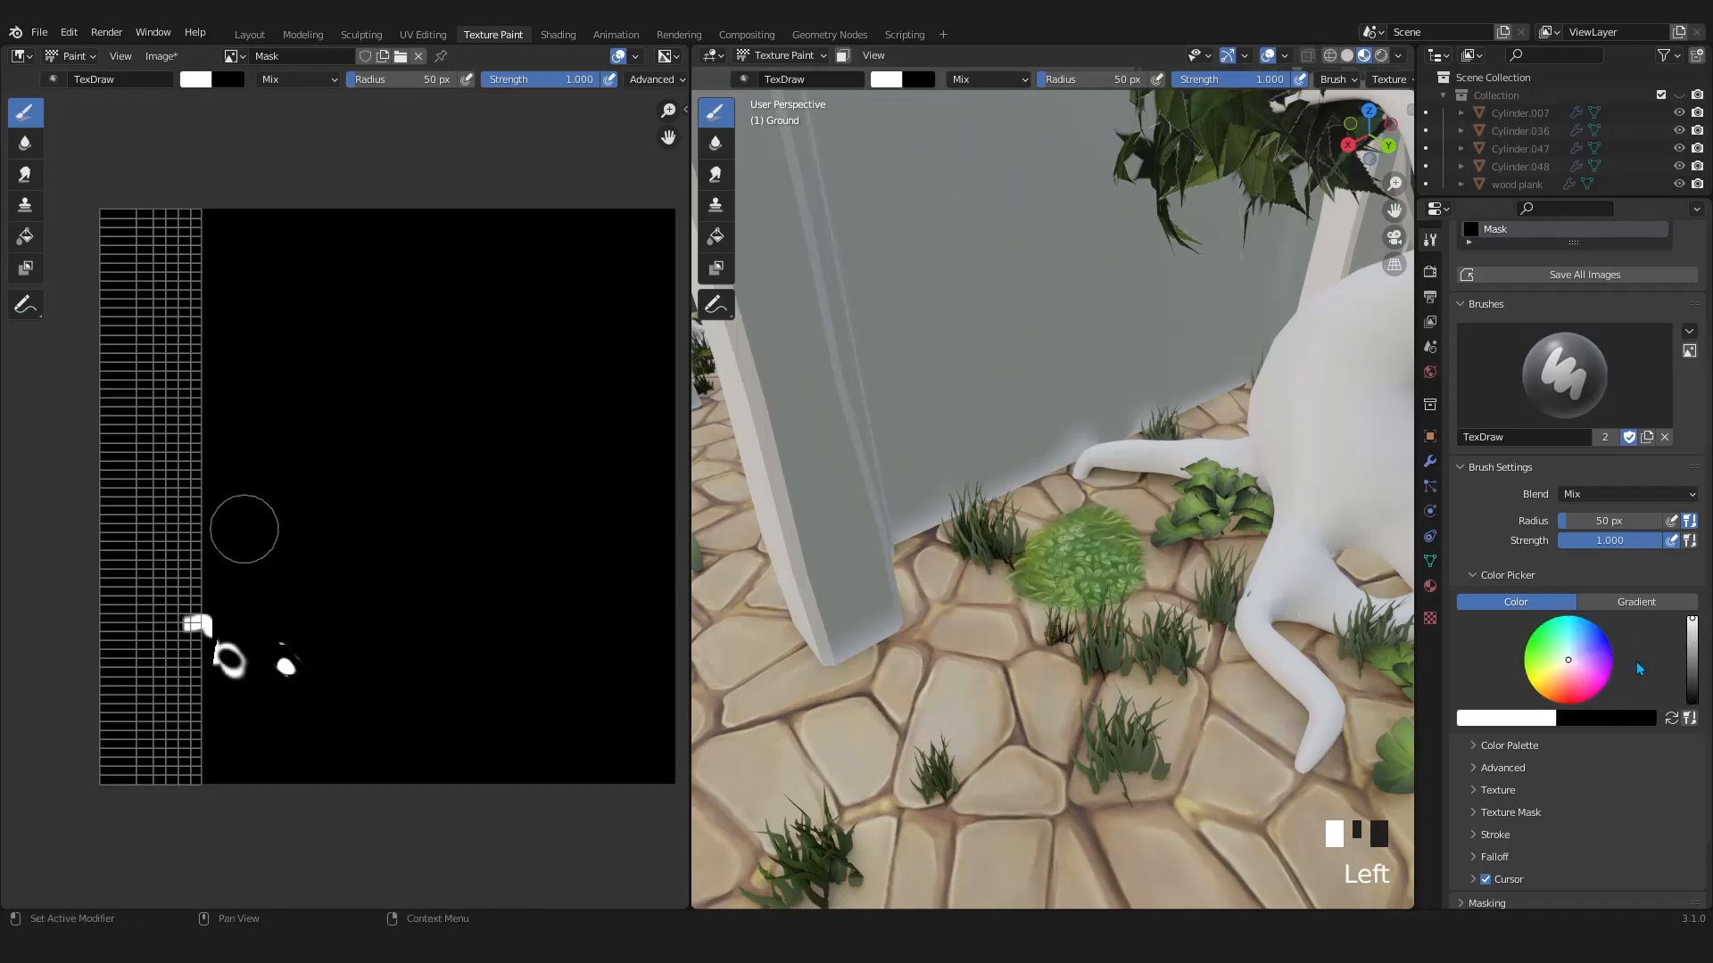
{"action": "mouse_move", "coordinate": [1549, 726]}
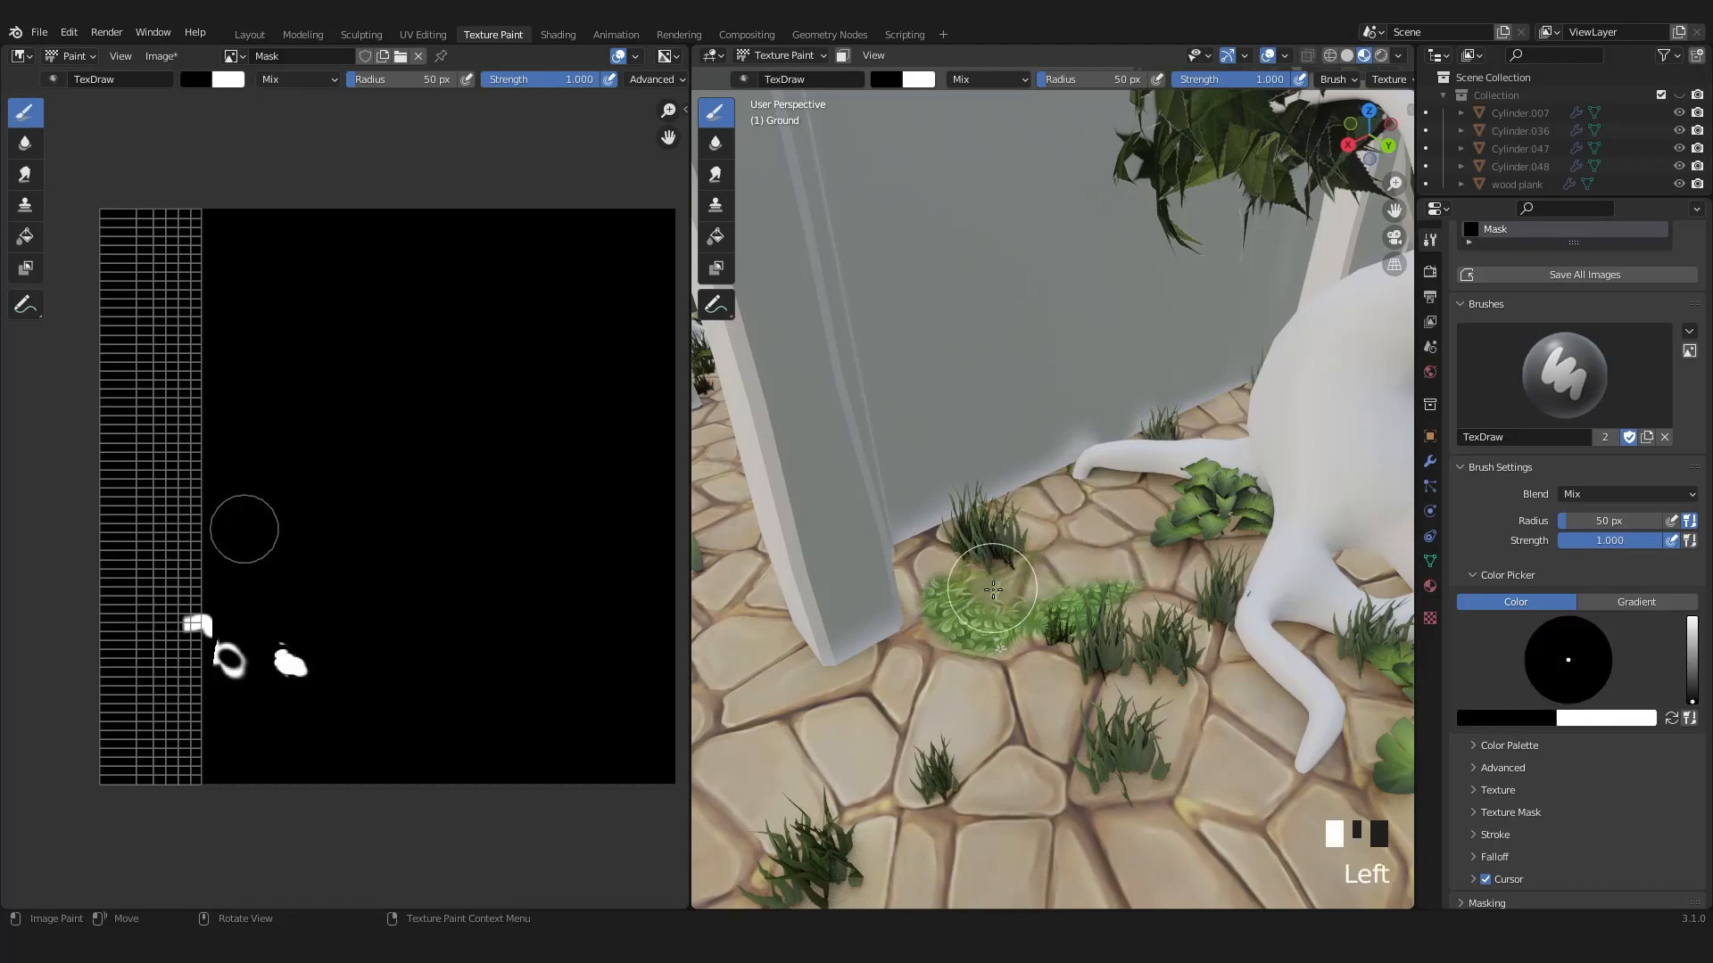
Trim the first grass patch, then paint white grass strokes around the tree roots
{"action": "left_click_drag", "start_coordinate": [992, 590], "coordinate": [1022, 576]}
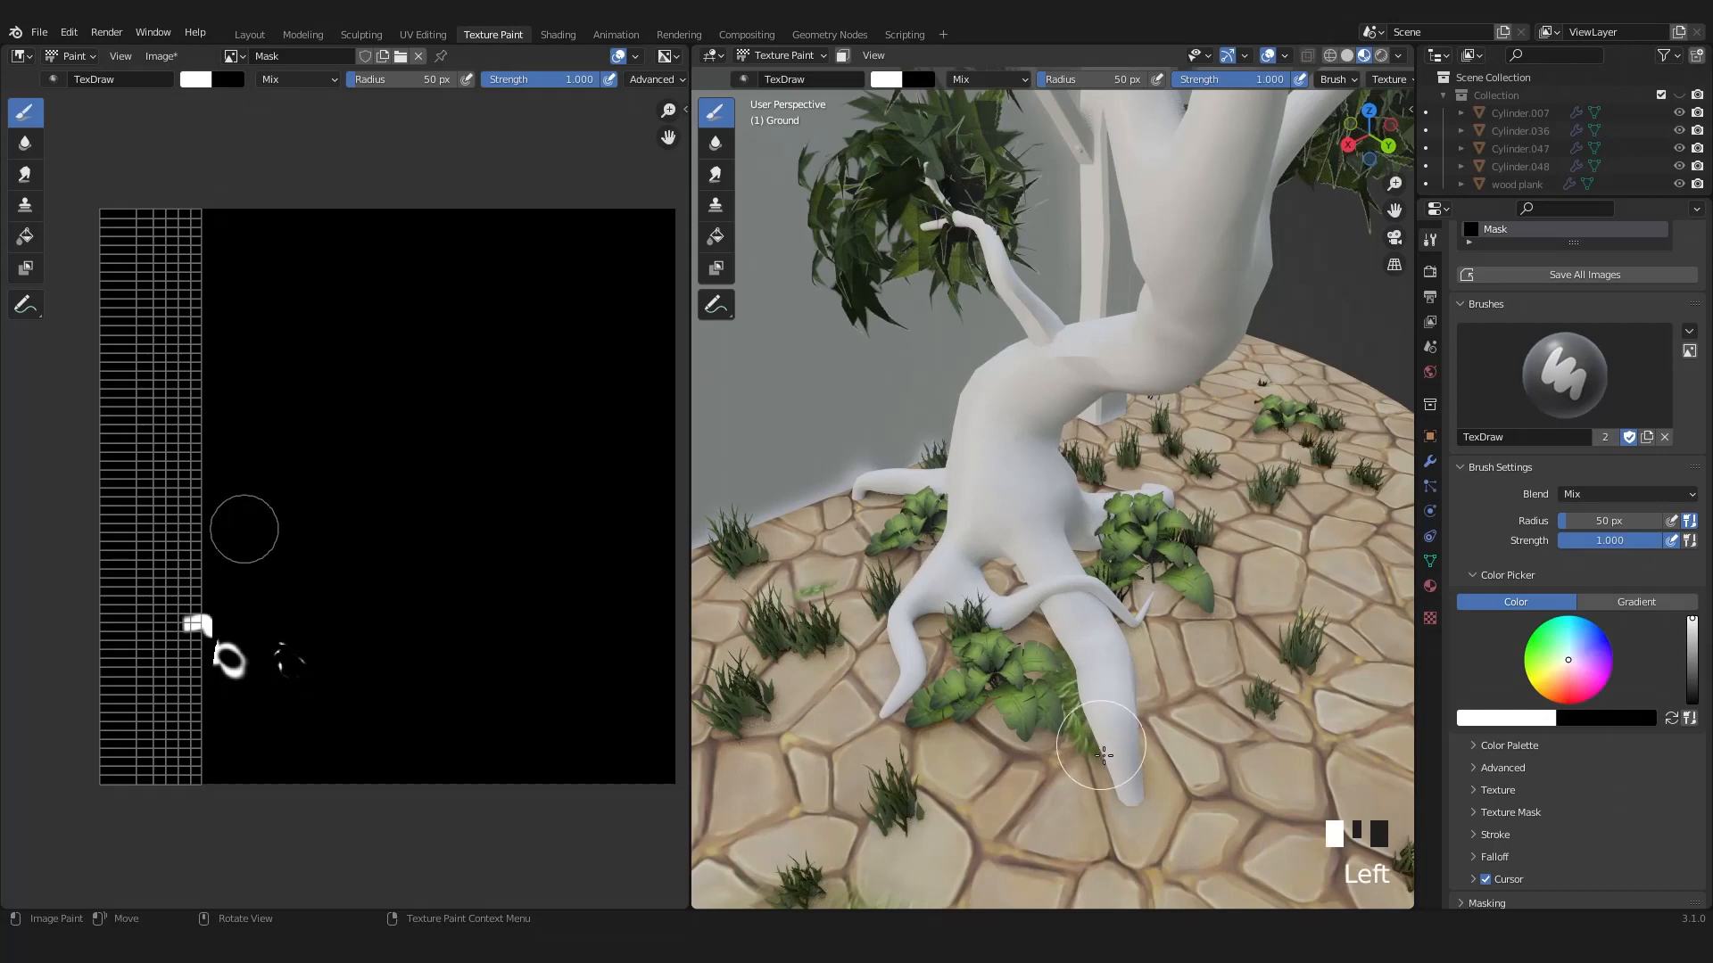
{"action": "mouse_move", "coordinate": [1027, 586]}
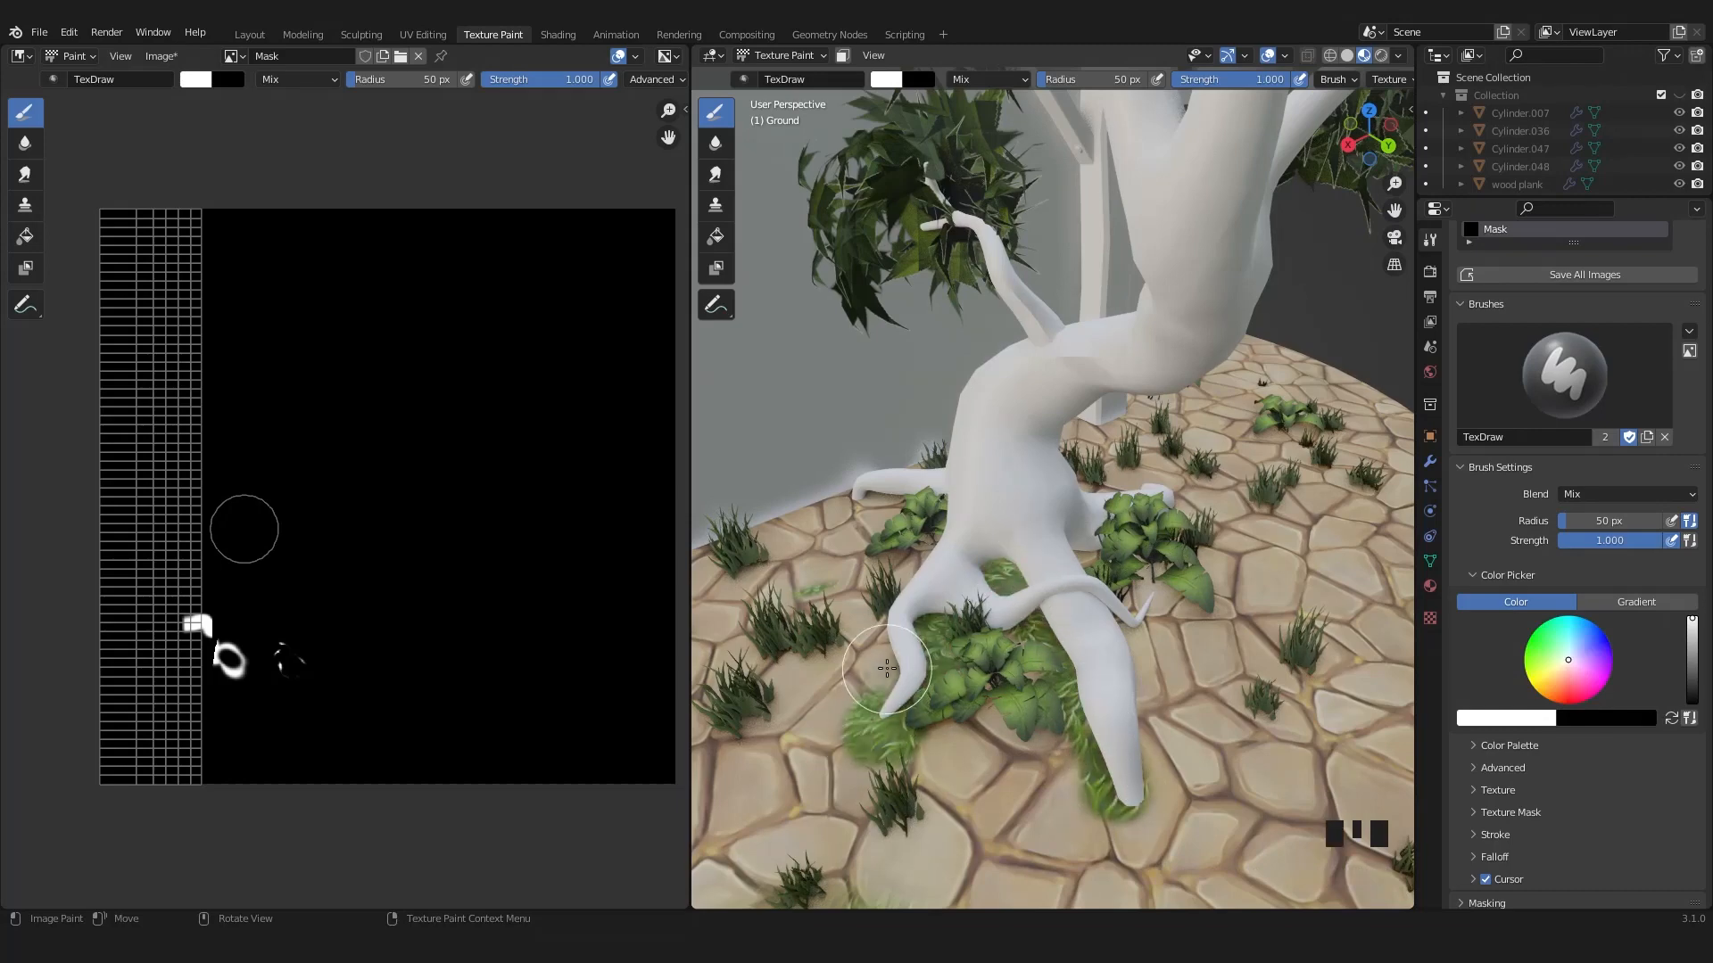
{"action": "scroll", "scroll_direction": "down", "scroll_amount": 3}
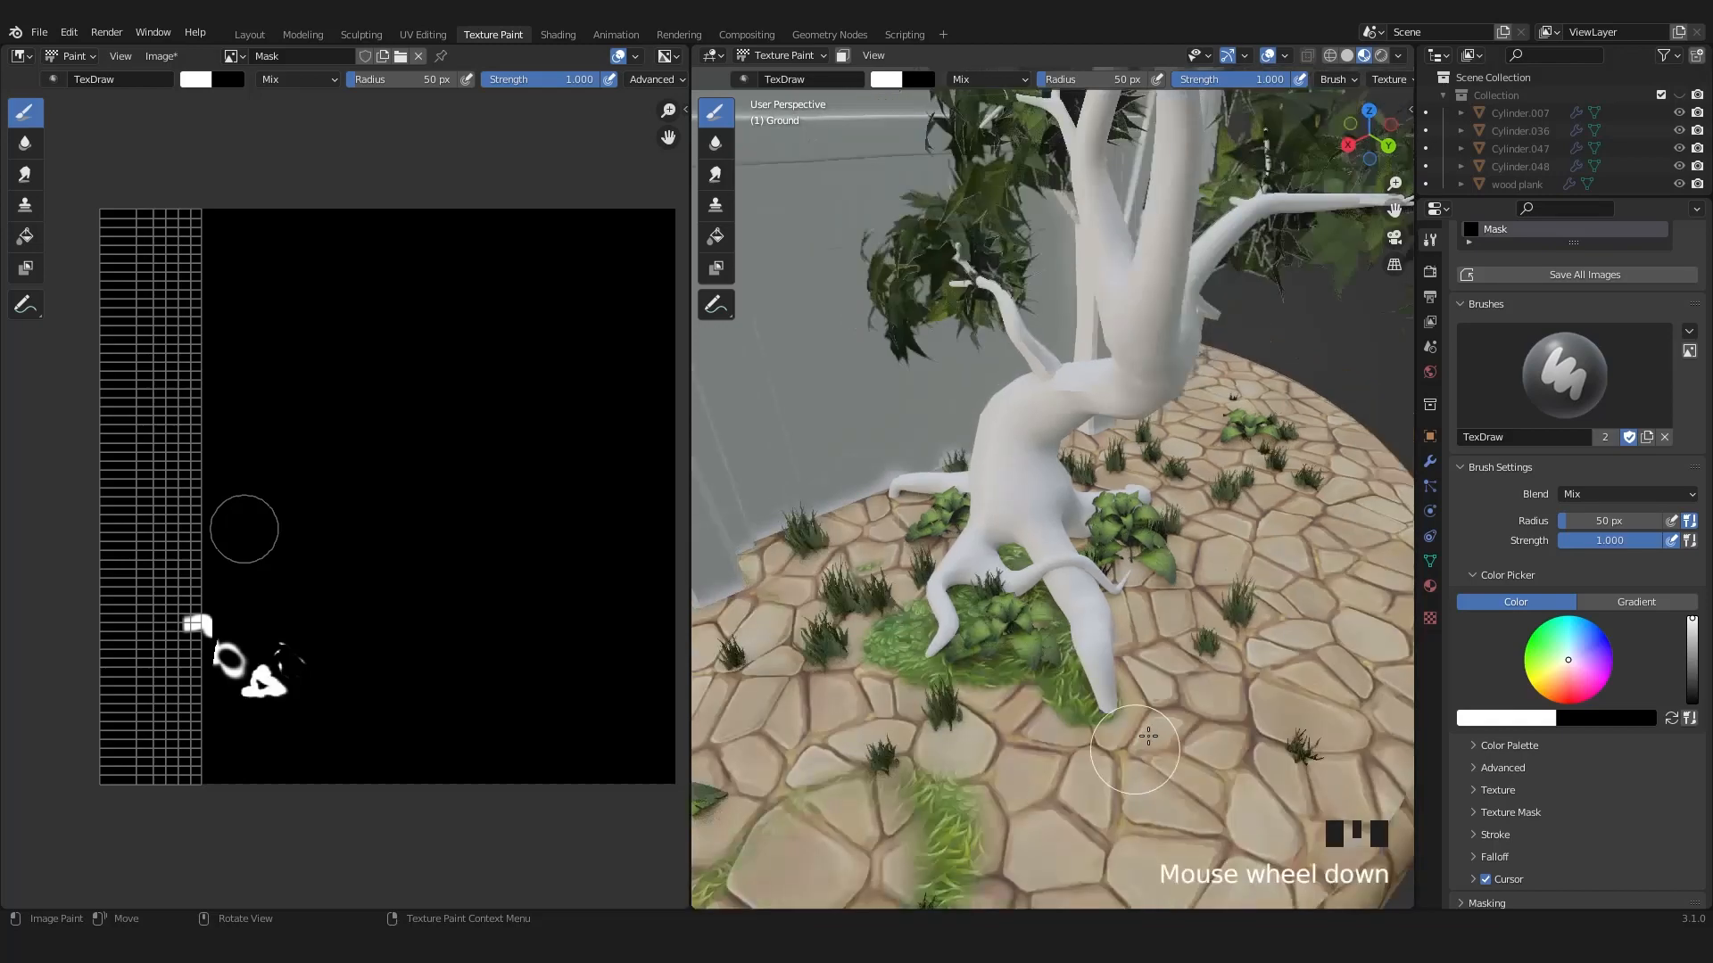
{"action": "left_click_drag", "start_coordinate": [1133, 749], "coordinate": [934, 623]}
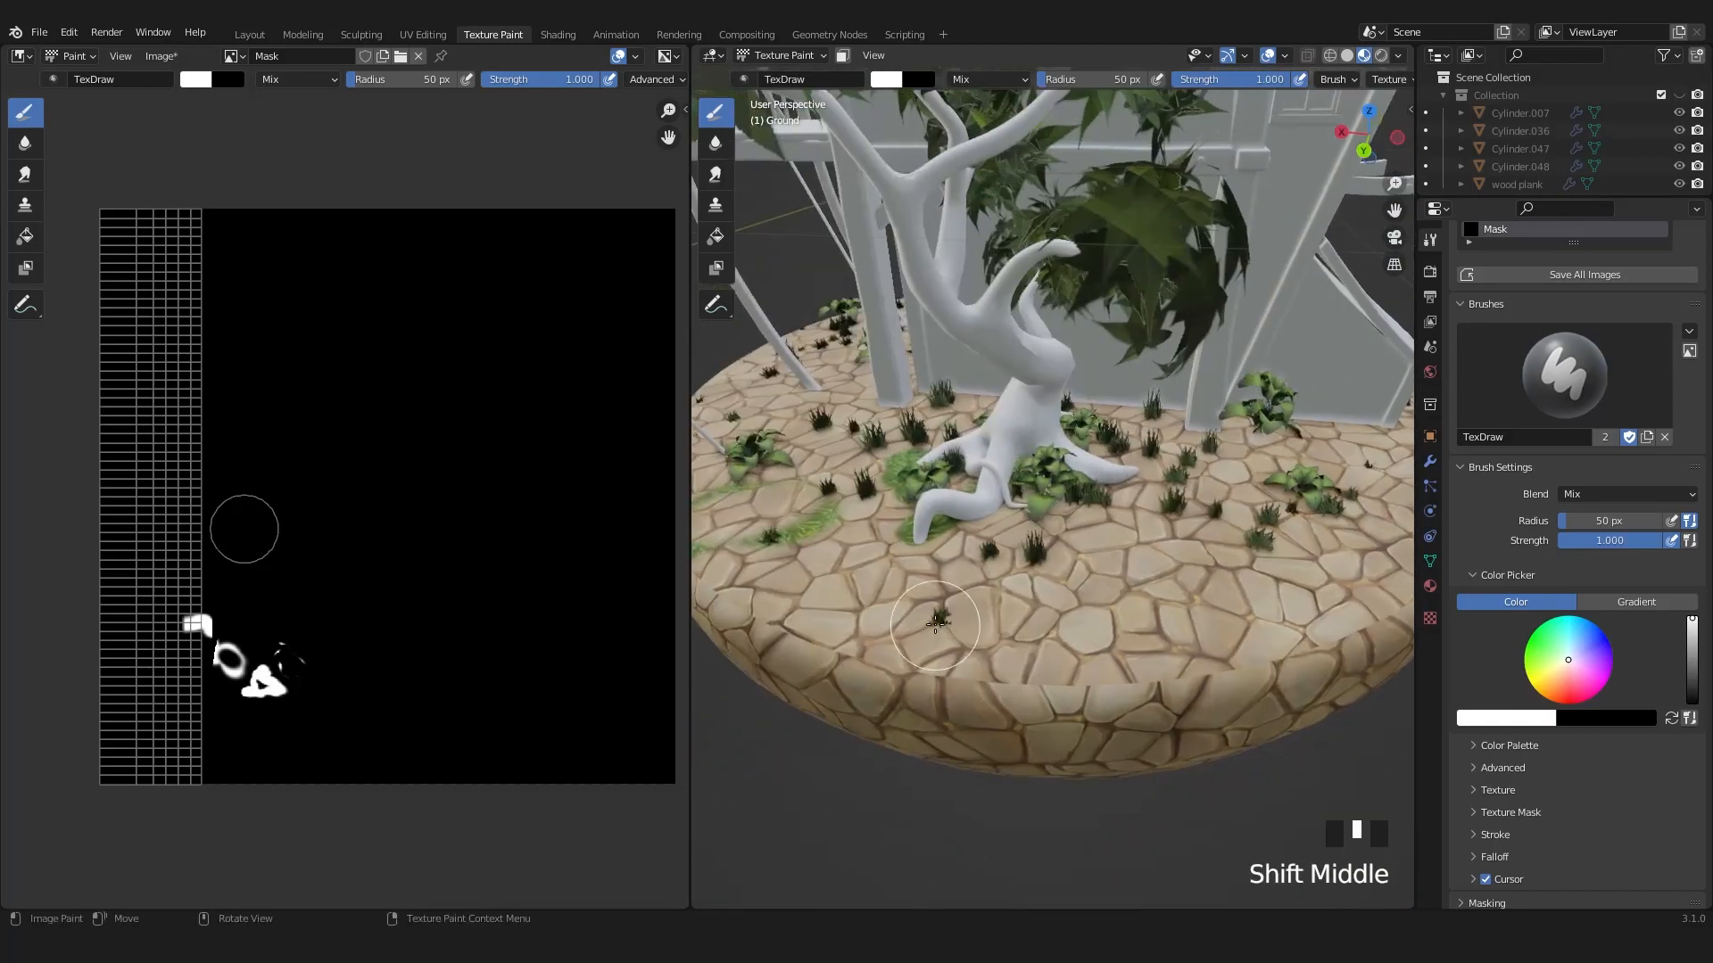
{"action": "left_click_drag", "start_coordinate": [934, 624], "coordinate": [994, 502]}
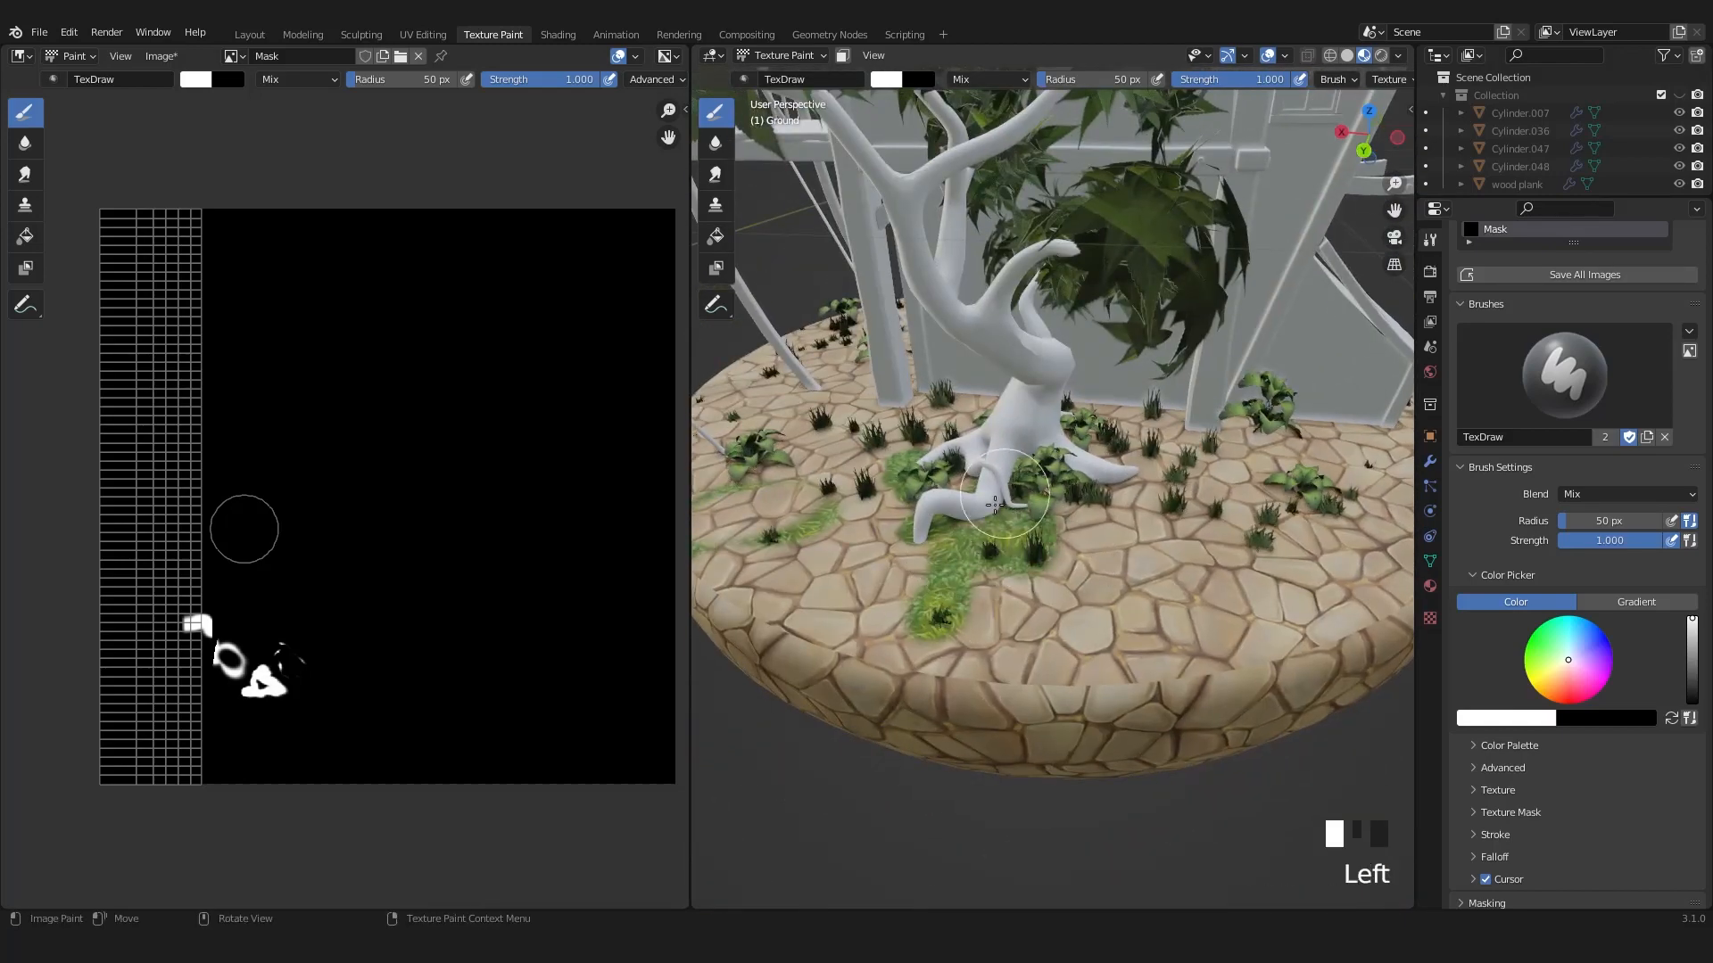
{"action": "left_click_drag", "start_coordinate": [994, 502], "coordinate": [1119, 524]}
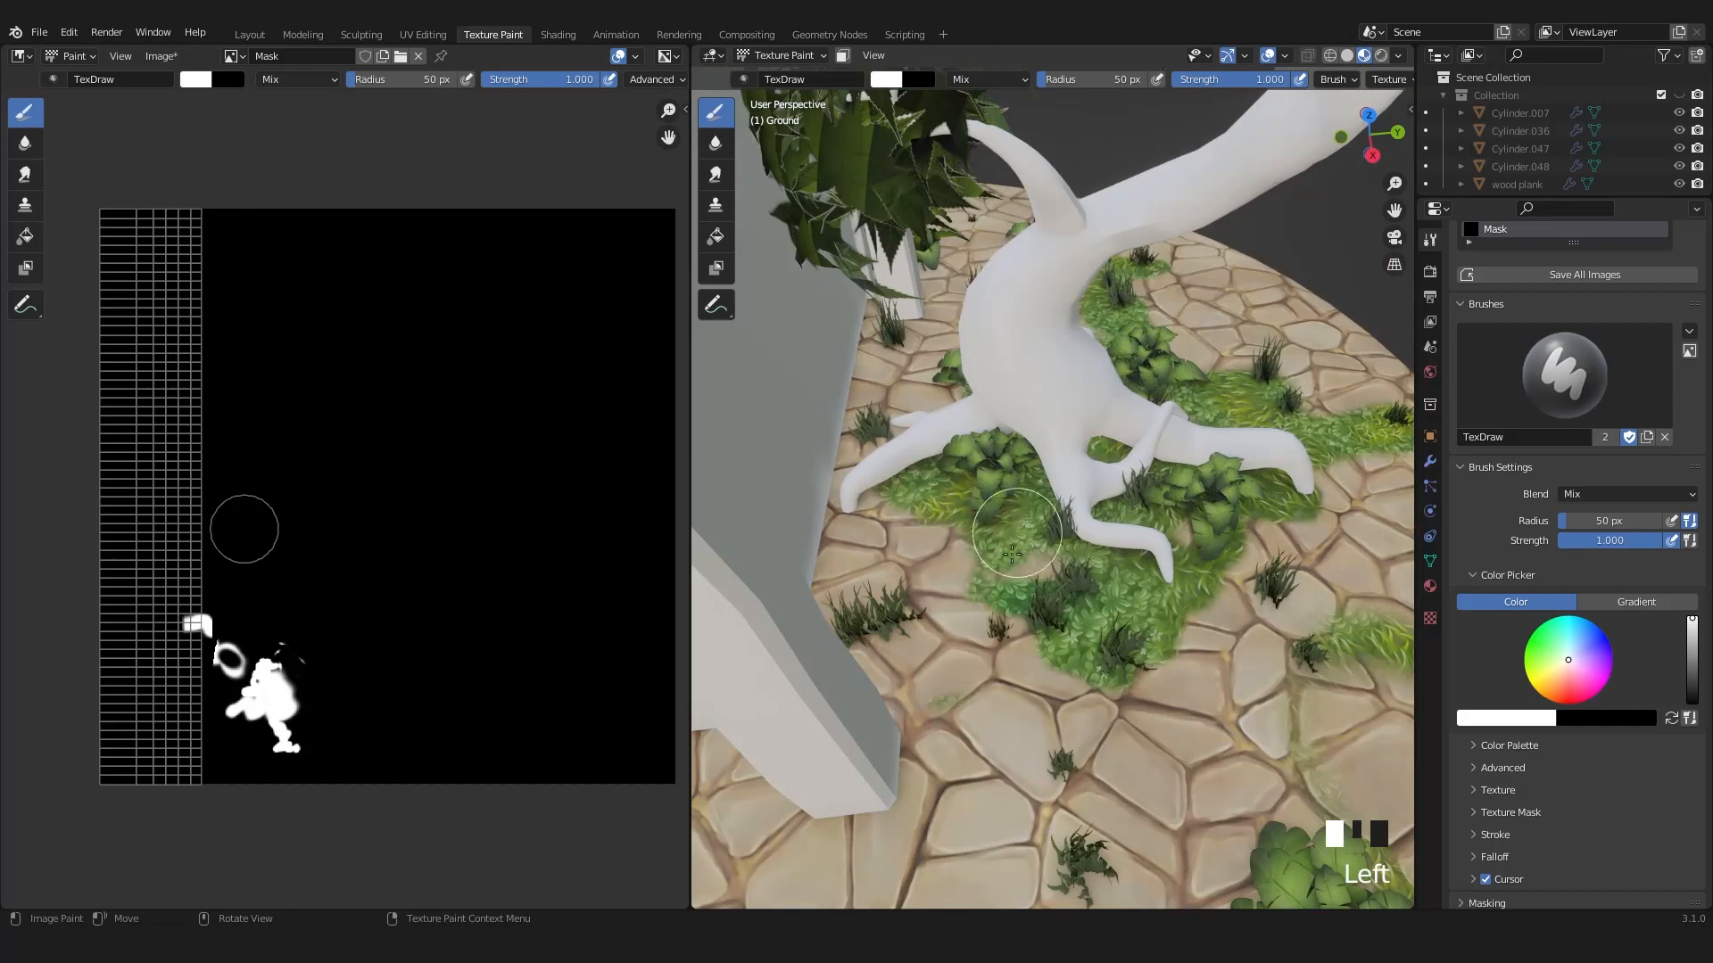
{"action": "scroll", "scroll_direction": "up", "scroll_amount": 3}
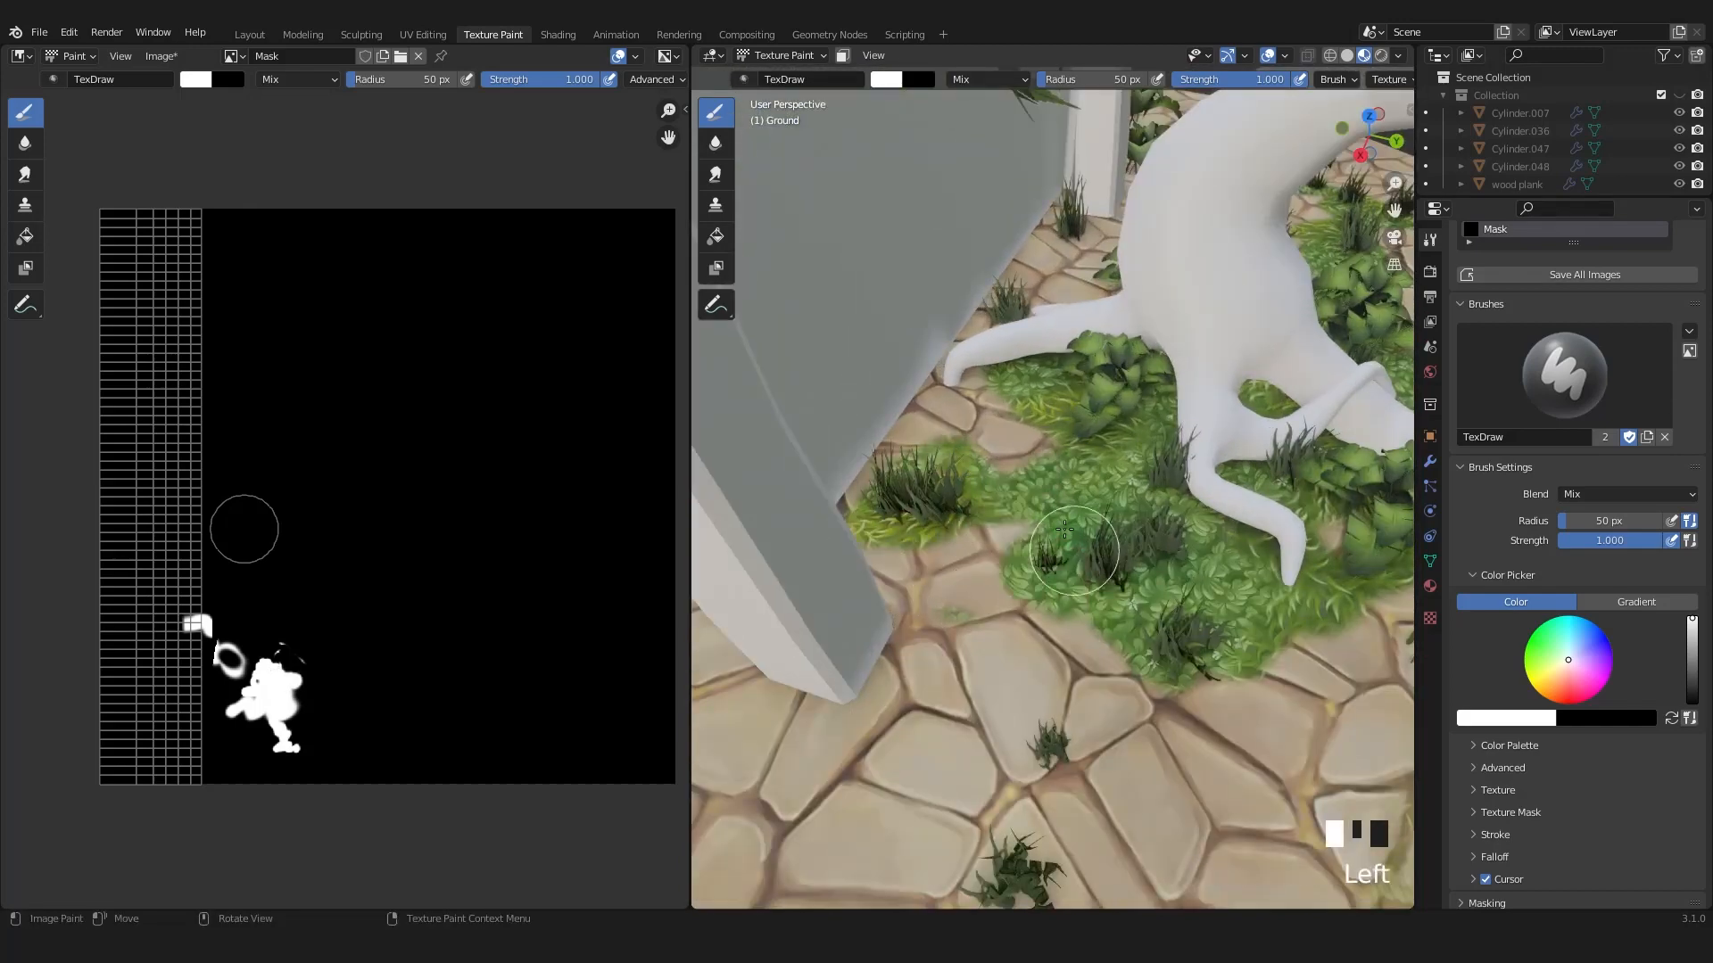
{"action": "scroll", "scroll_direction": "up", "scroll_amount": 3}
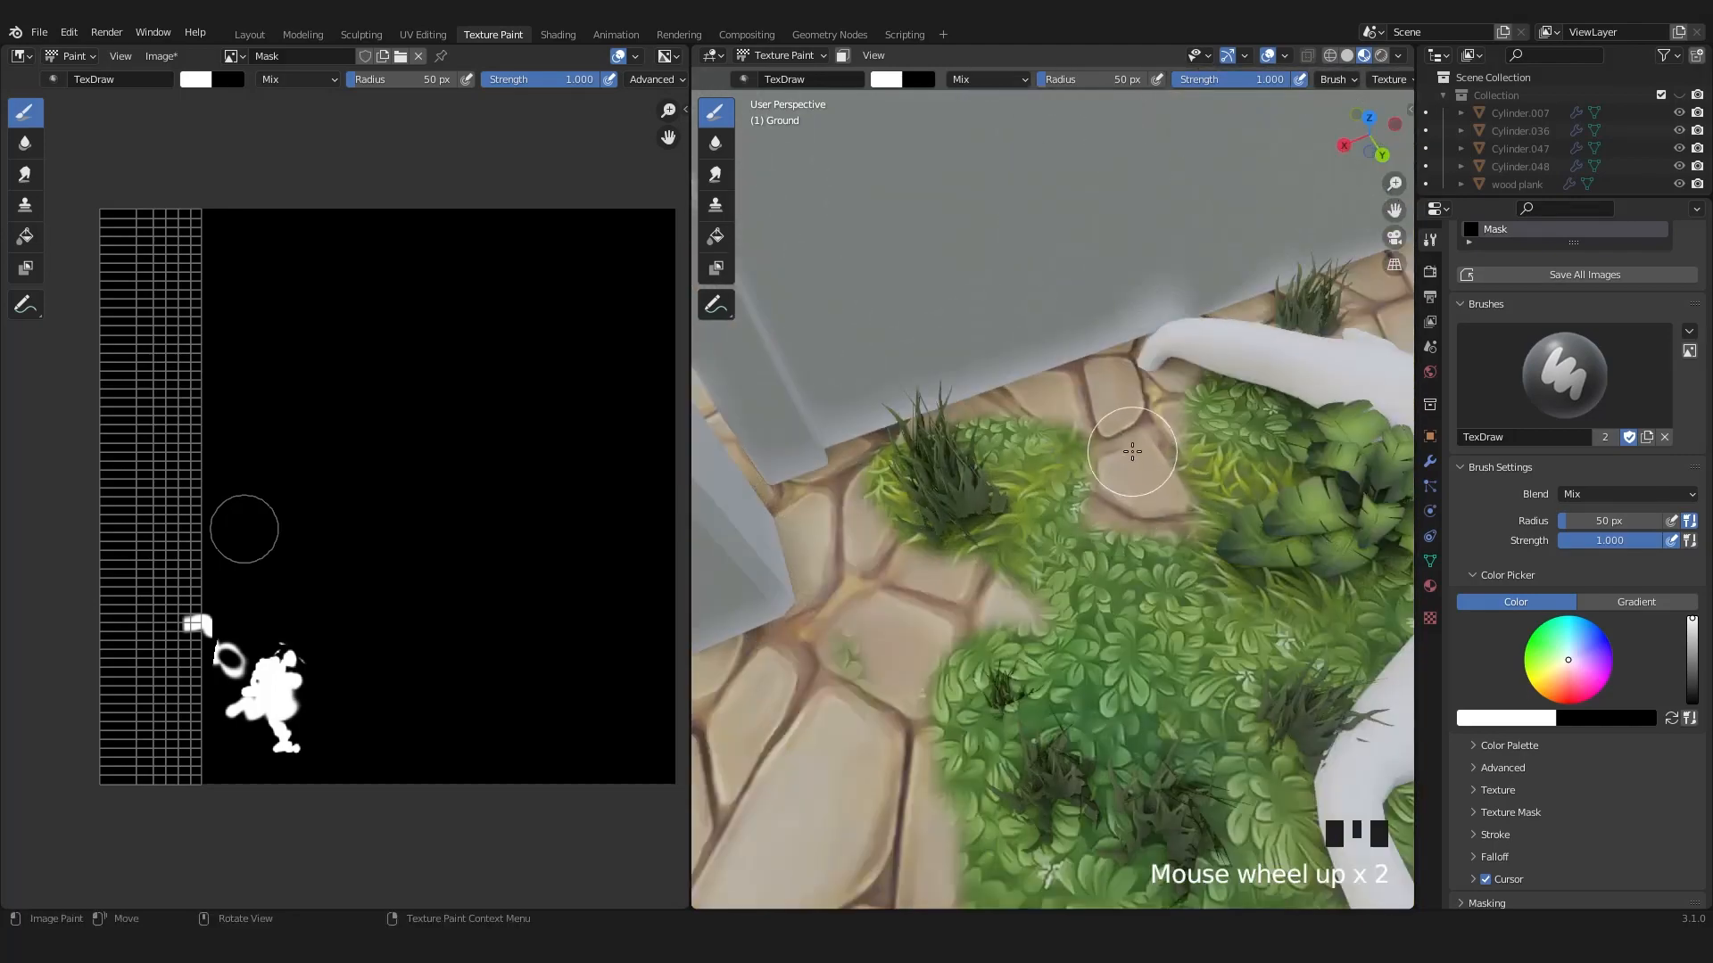
{"action": "left_click_drag", "start_coordinate": [1131, 452], "coordinate": [1147, 475]}
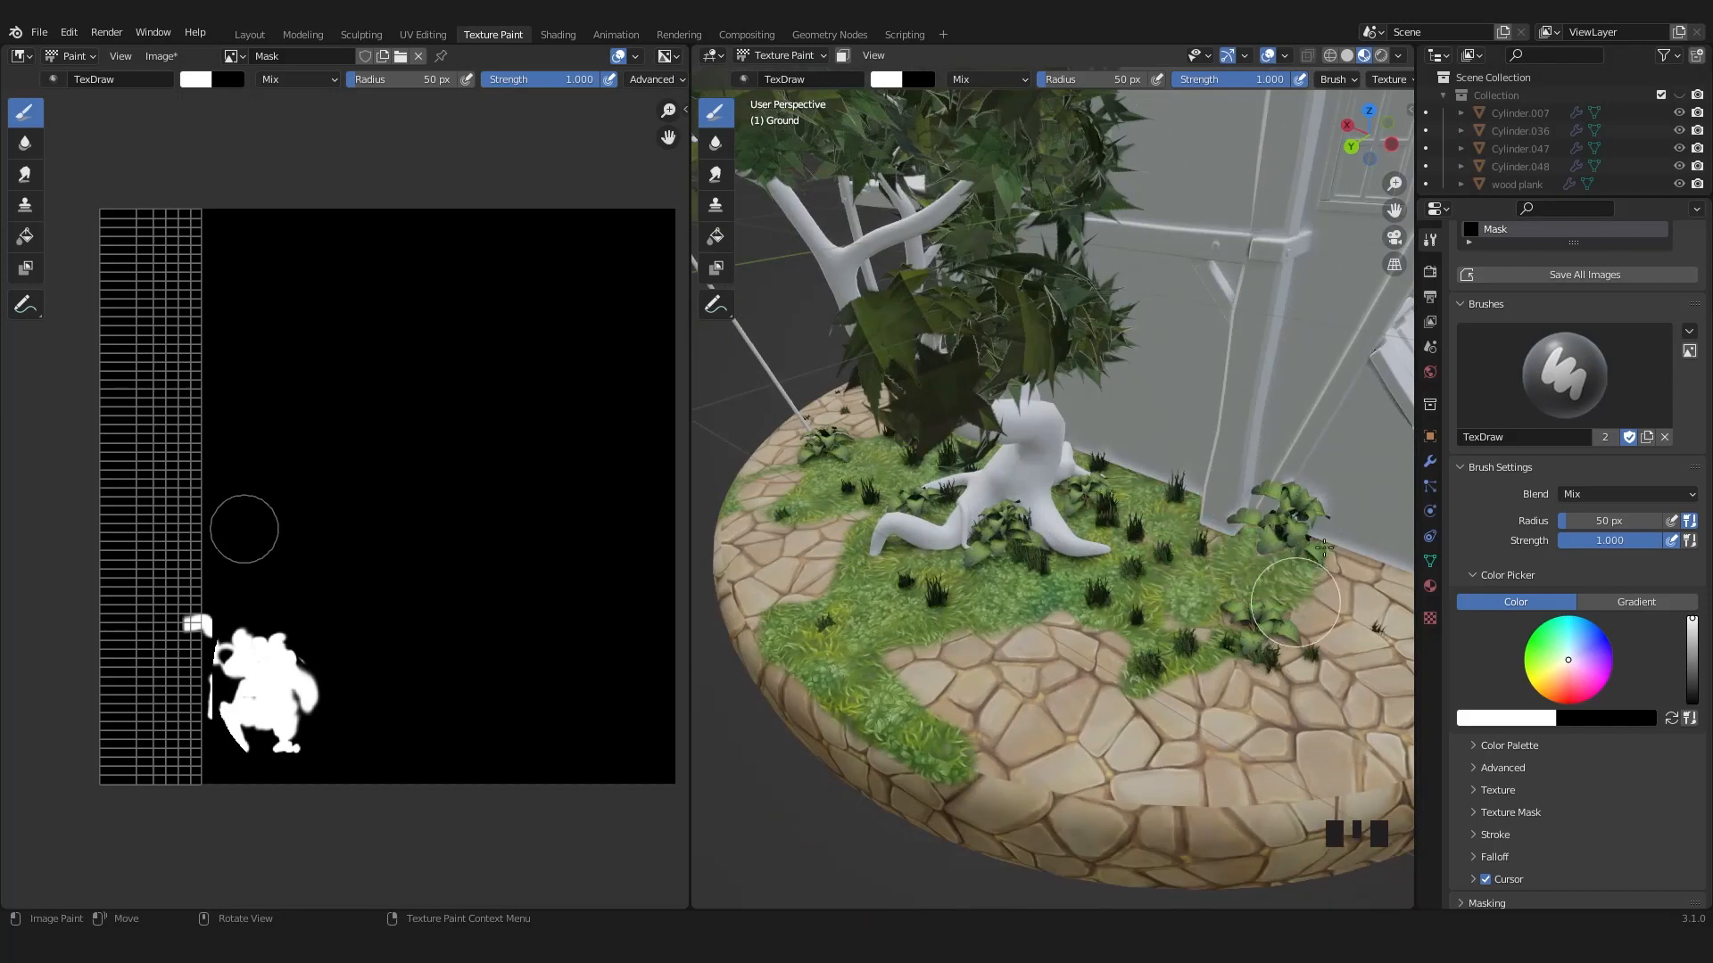
Paint grass beside the house and tree, then carve a stone walkway with black half-strength strokes
{"action": "left_click_drag", "start_coordinate": [1294, 606], "coordinate": [1081, 666]}
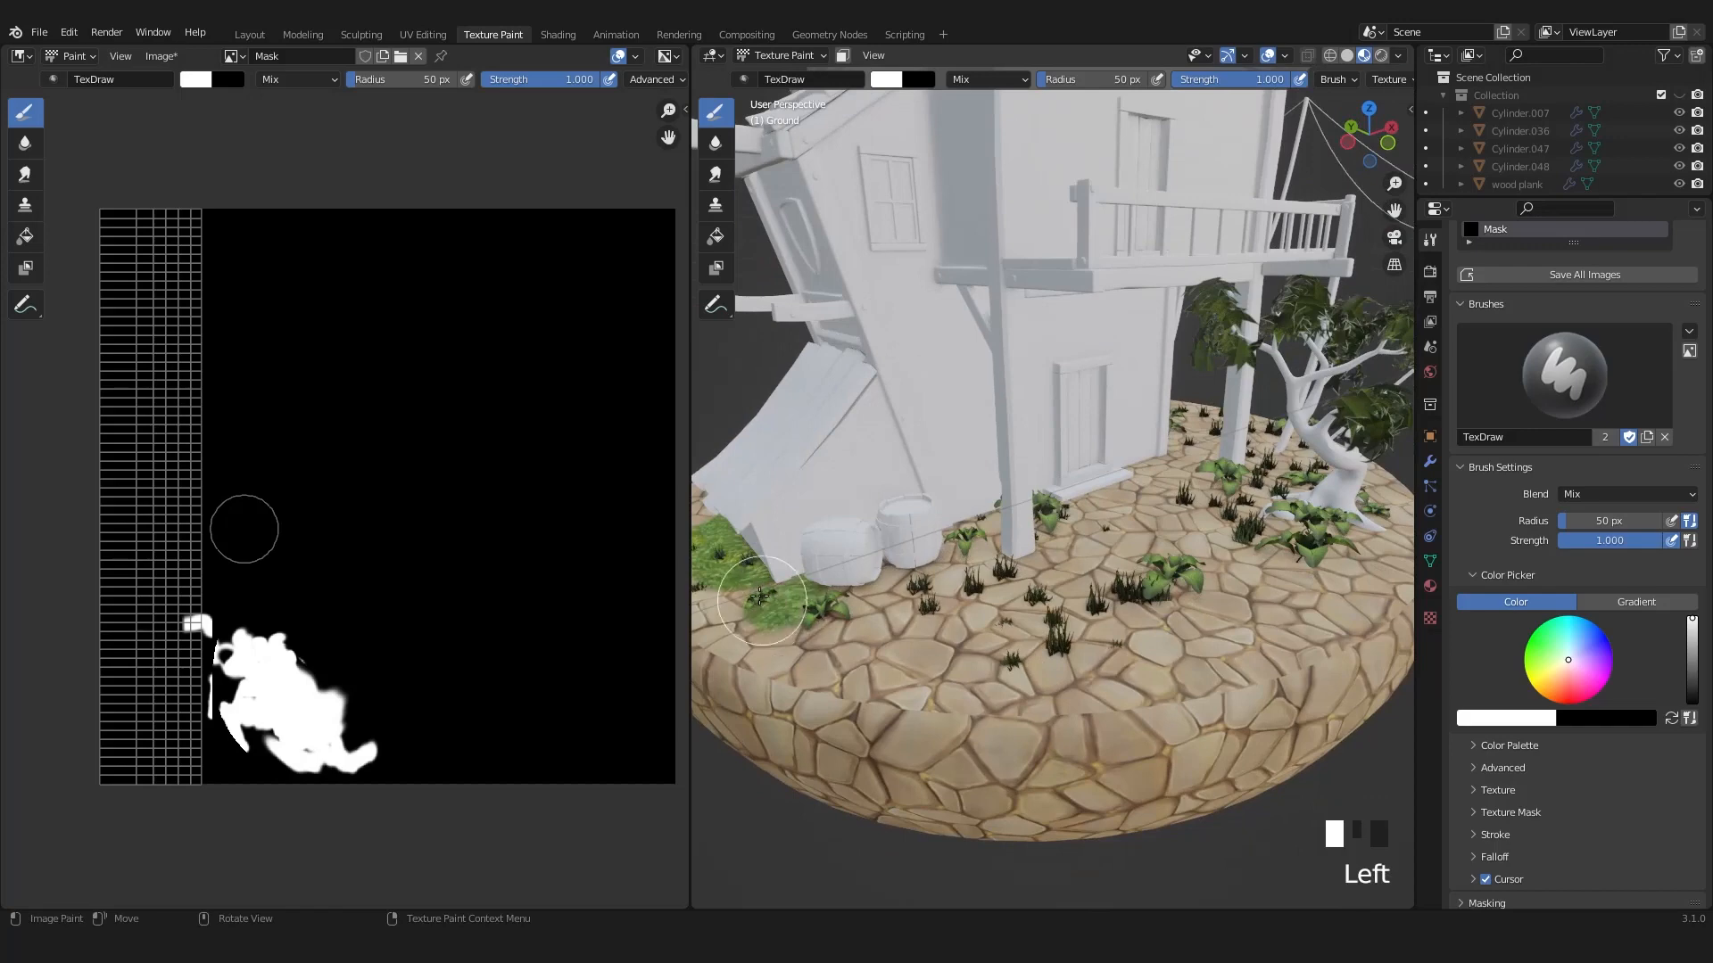
{"action": "left_click_drag", "start_coordinate": [764, 600], "coordinate": [1042, 644]}
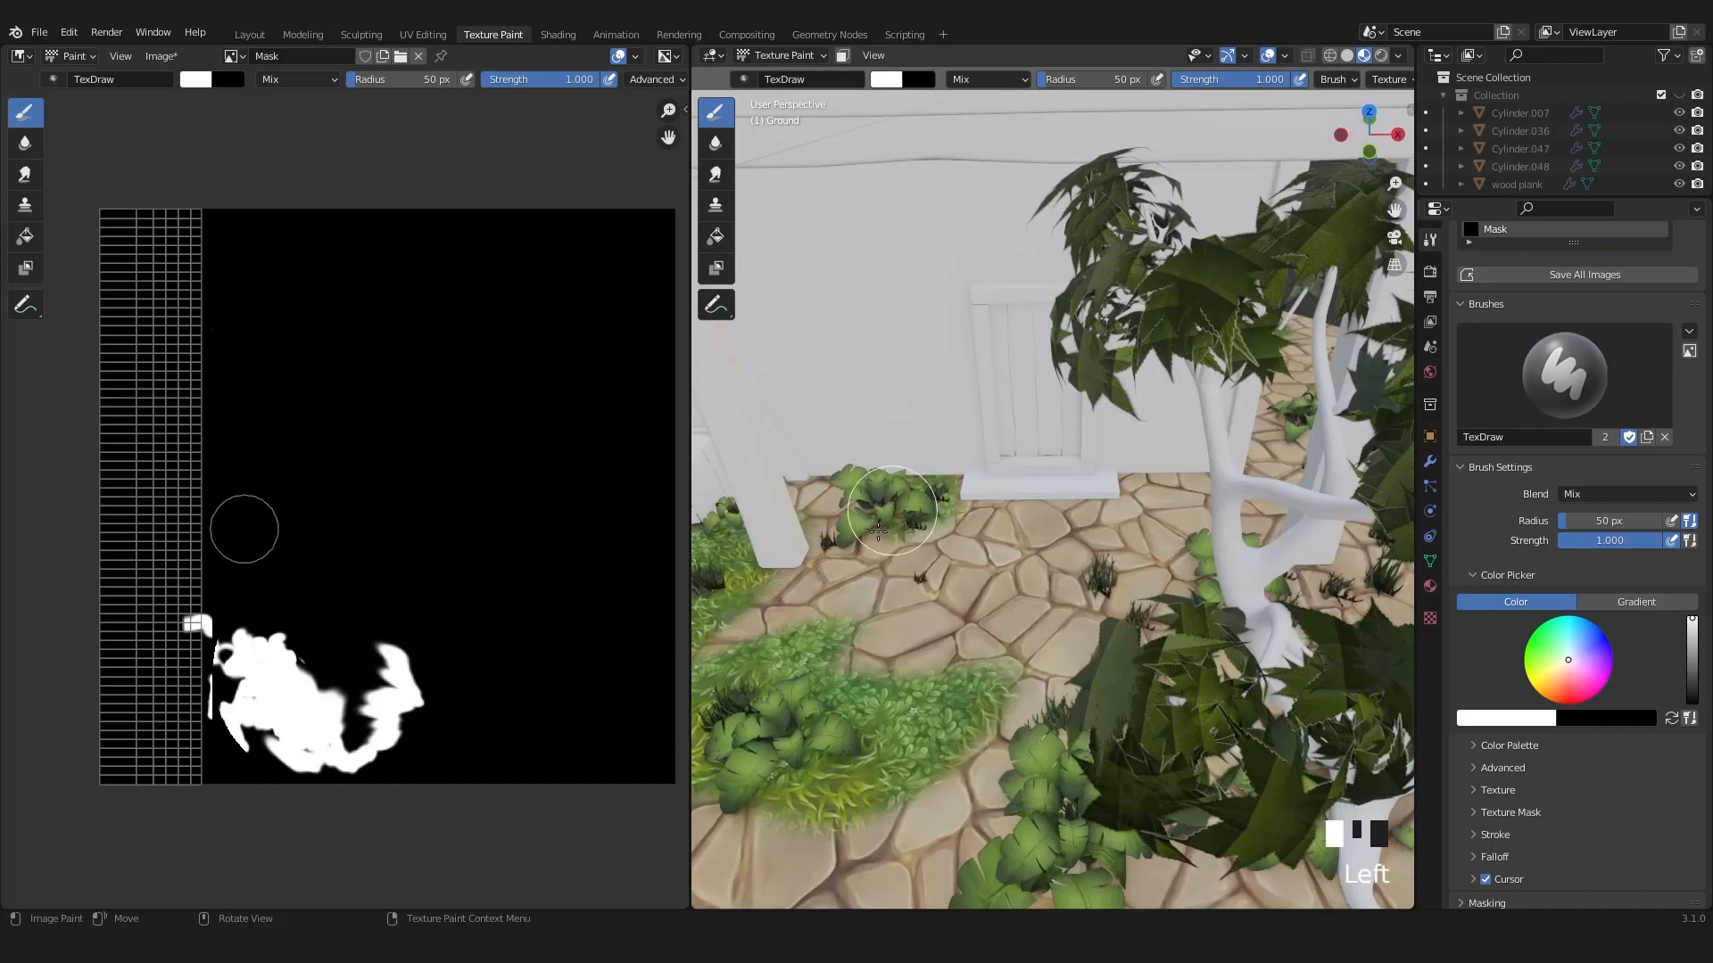
{"action": "left_click_drag", "start_coordinate": [890, 508], "coordinate": [746, 725]}
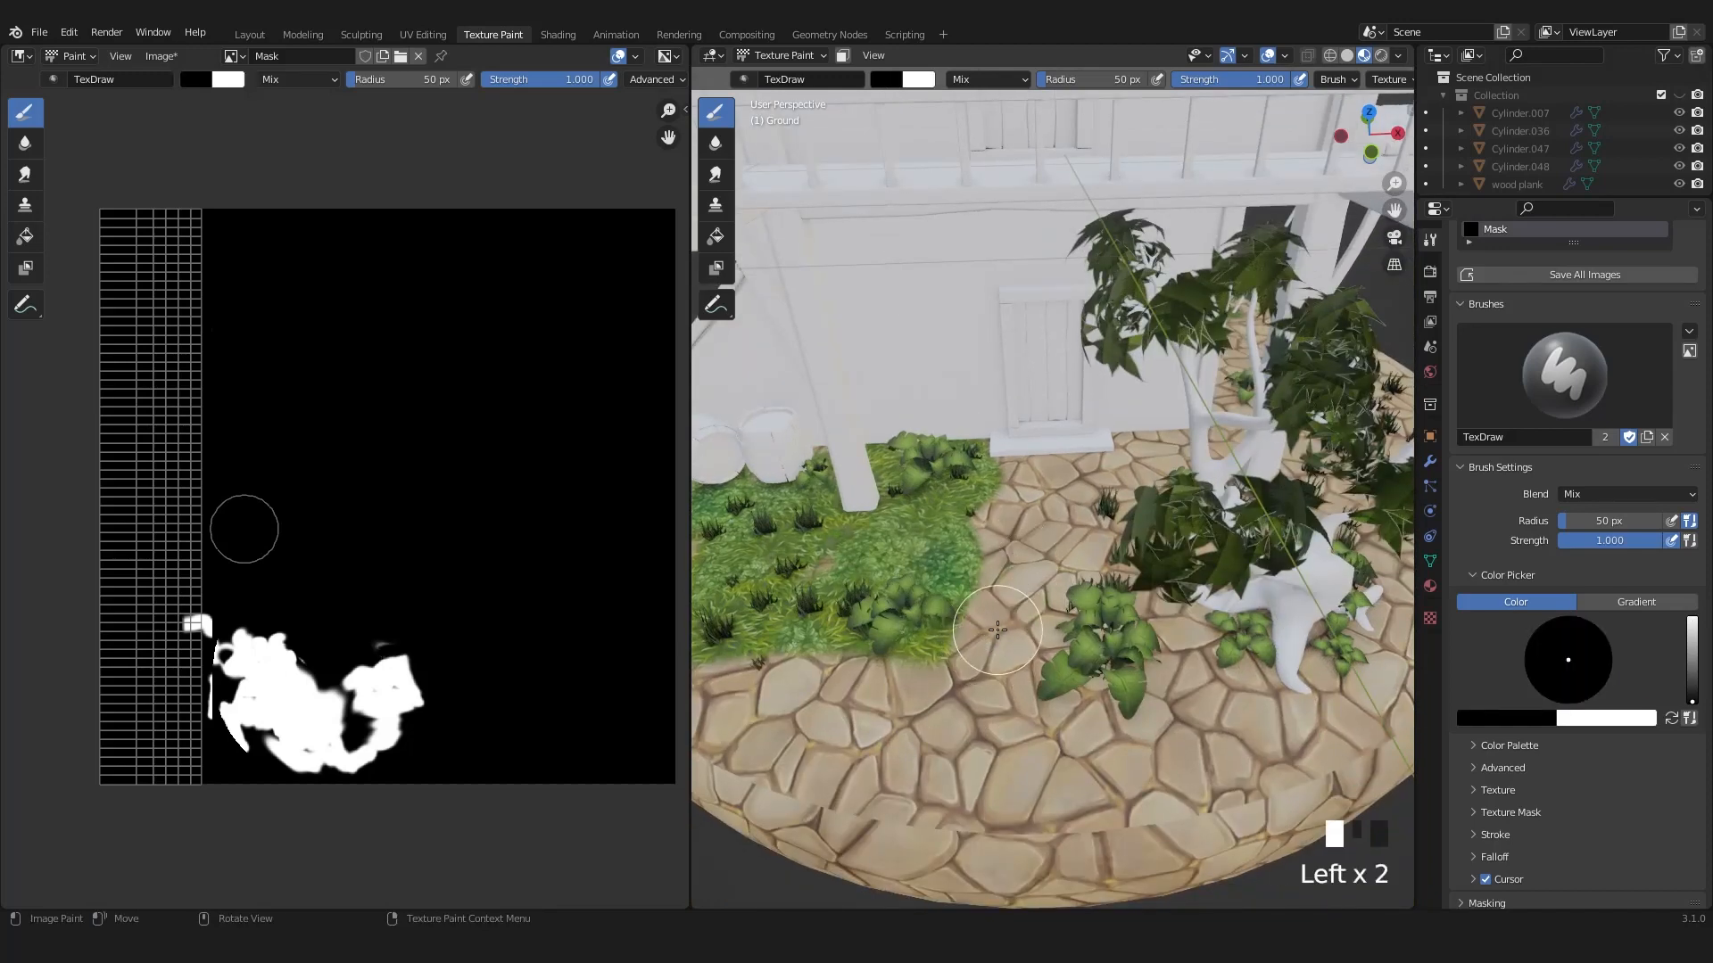
{"action": "left_click_drag", "start_coordinate": [997, 628], "coordinate": [1022, 595]}
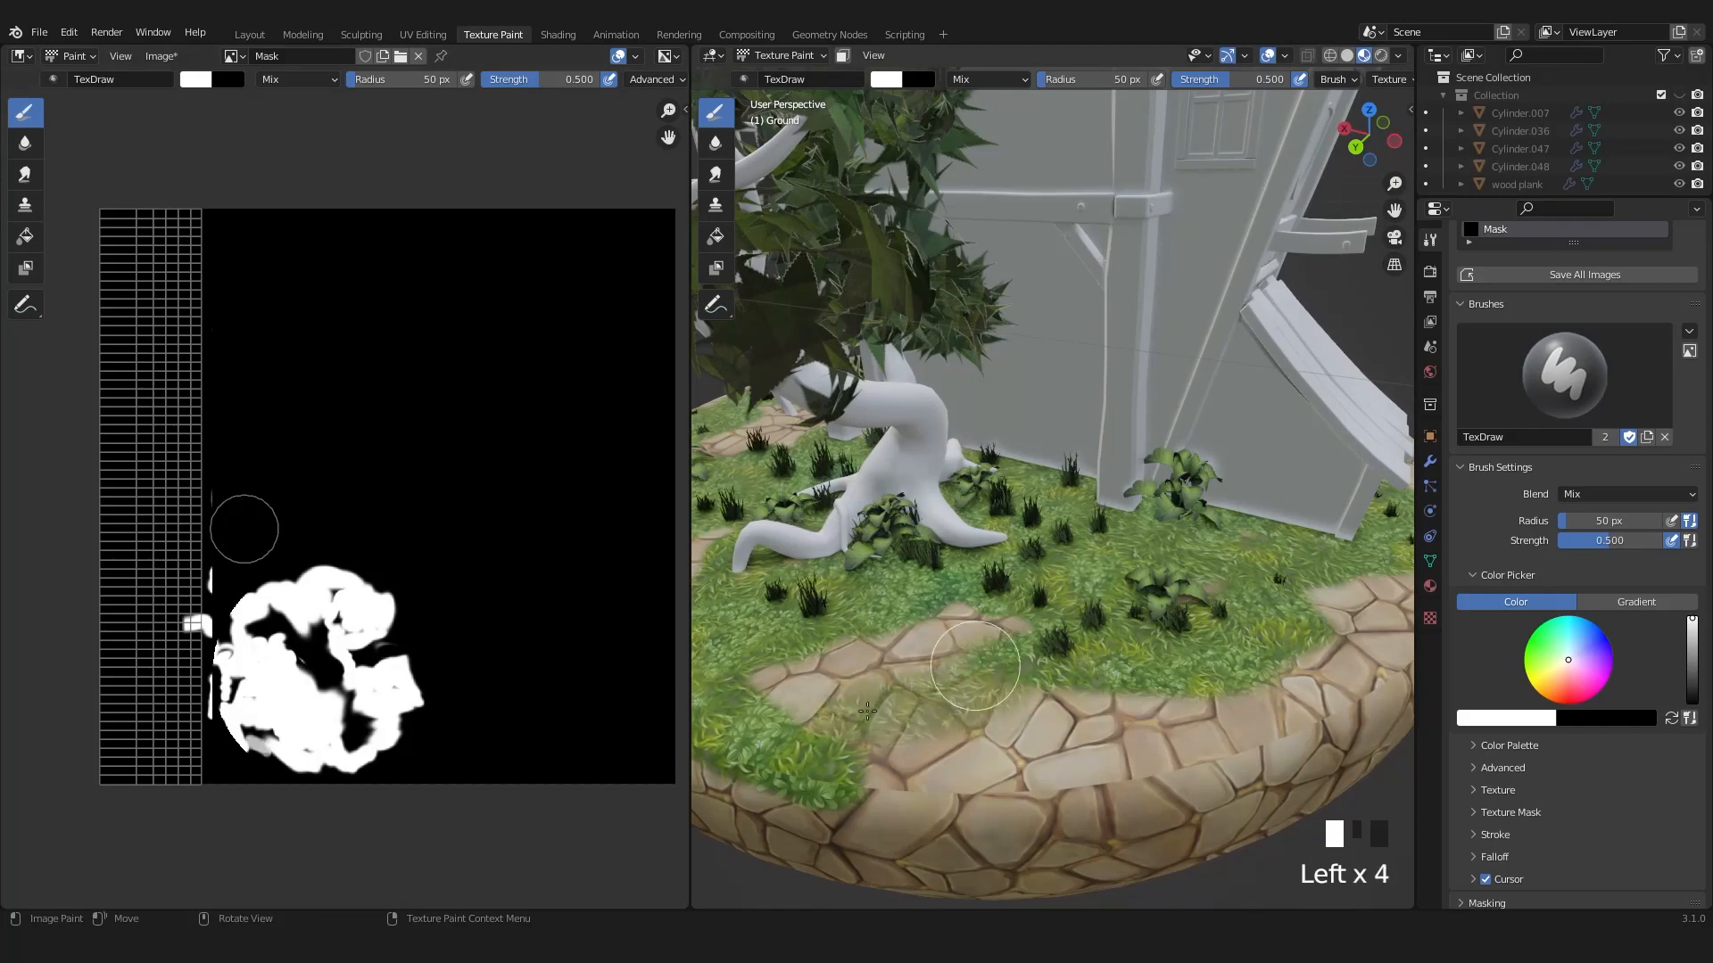
Raise brush strength to 0.8, then 1.0, and paint black along the walkway by the barrels
{"action": "left_click", "coordinate": [921, 713]}
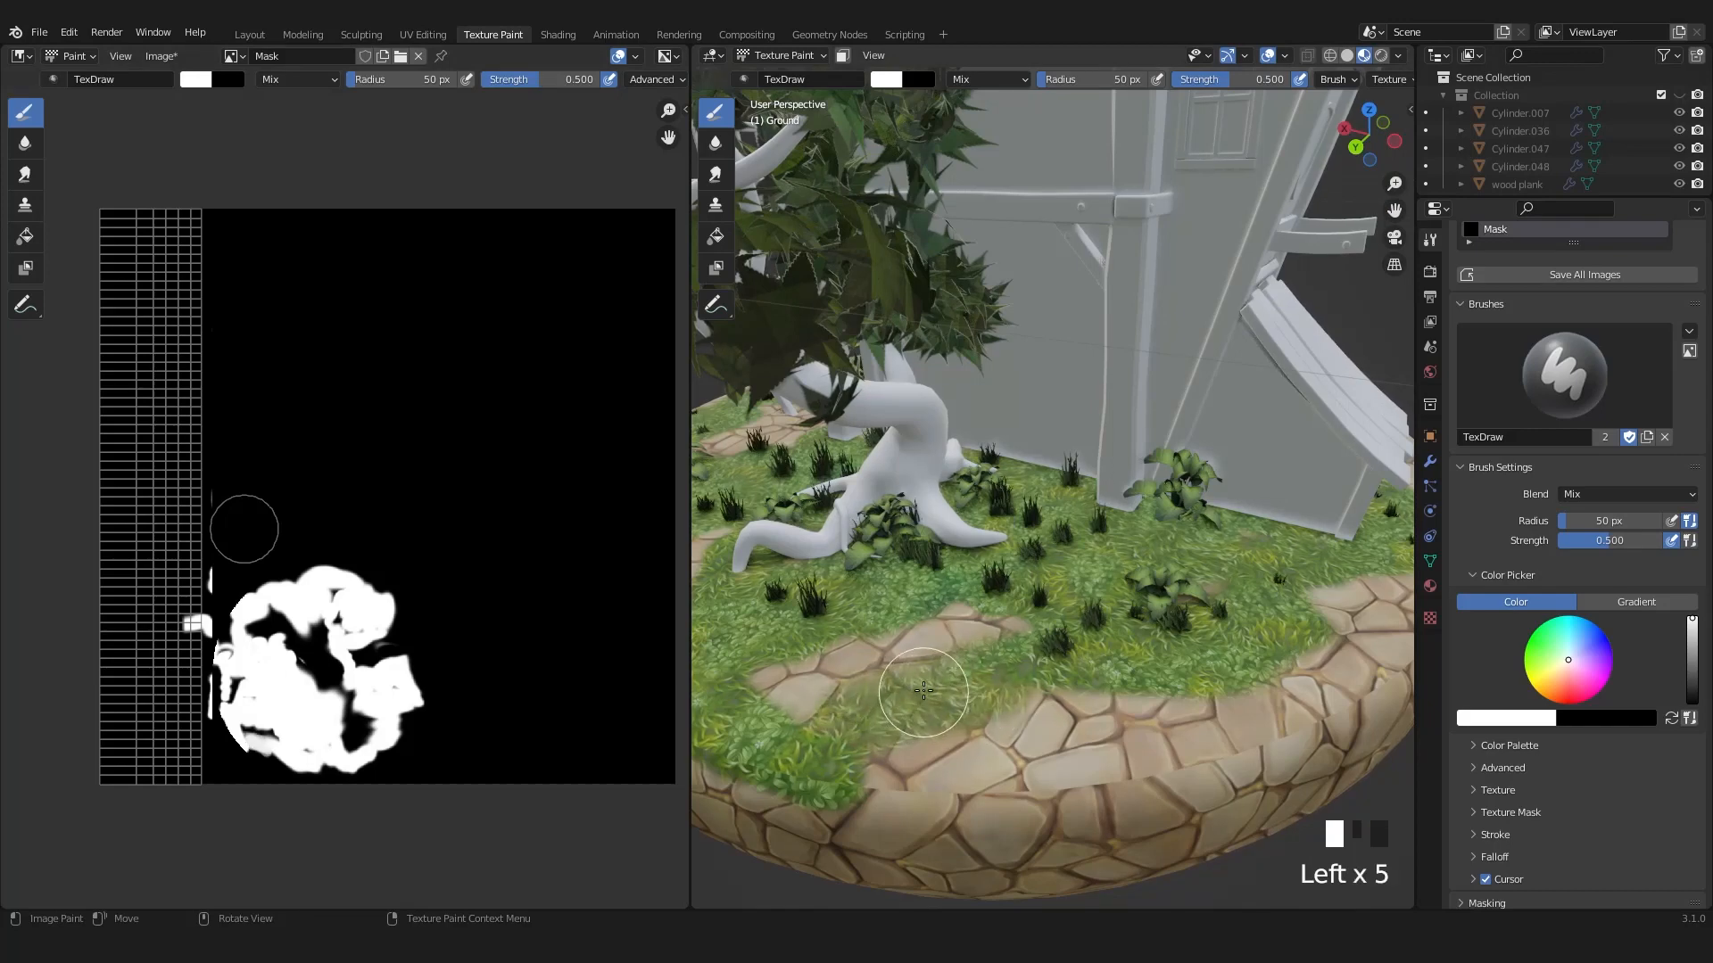
{"action": "left_click", "coordinate": [810, 671]}
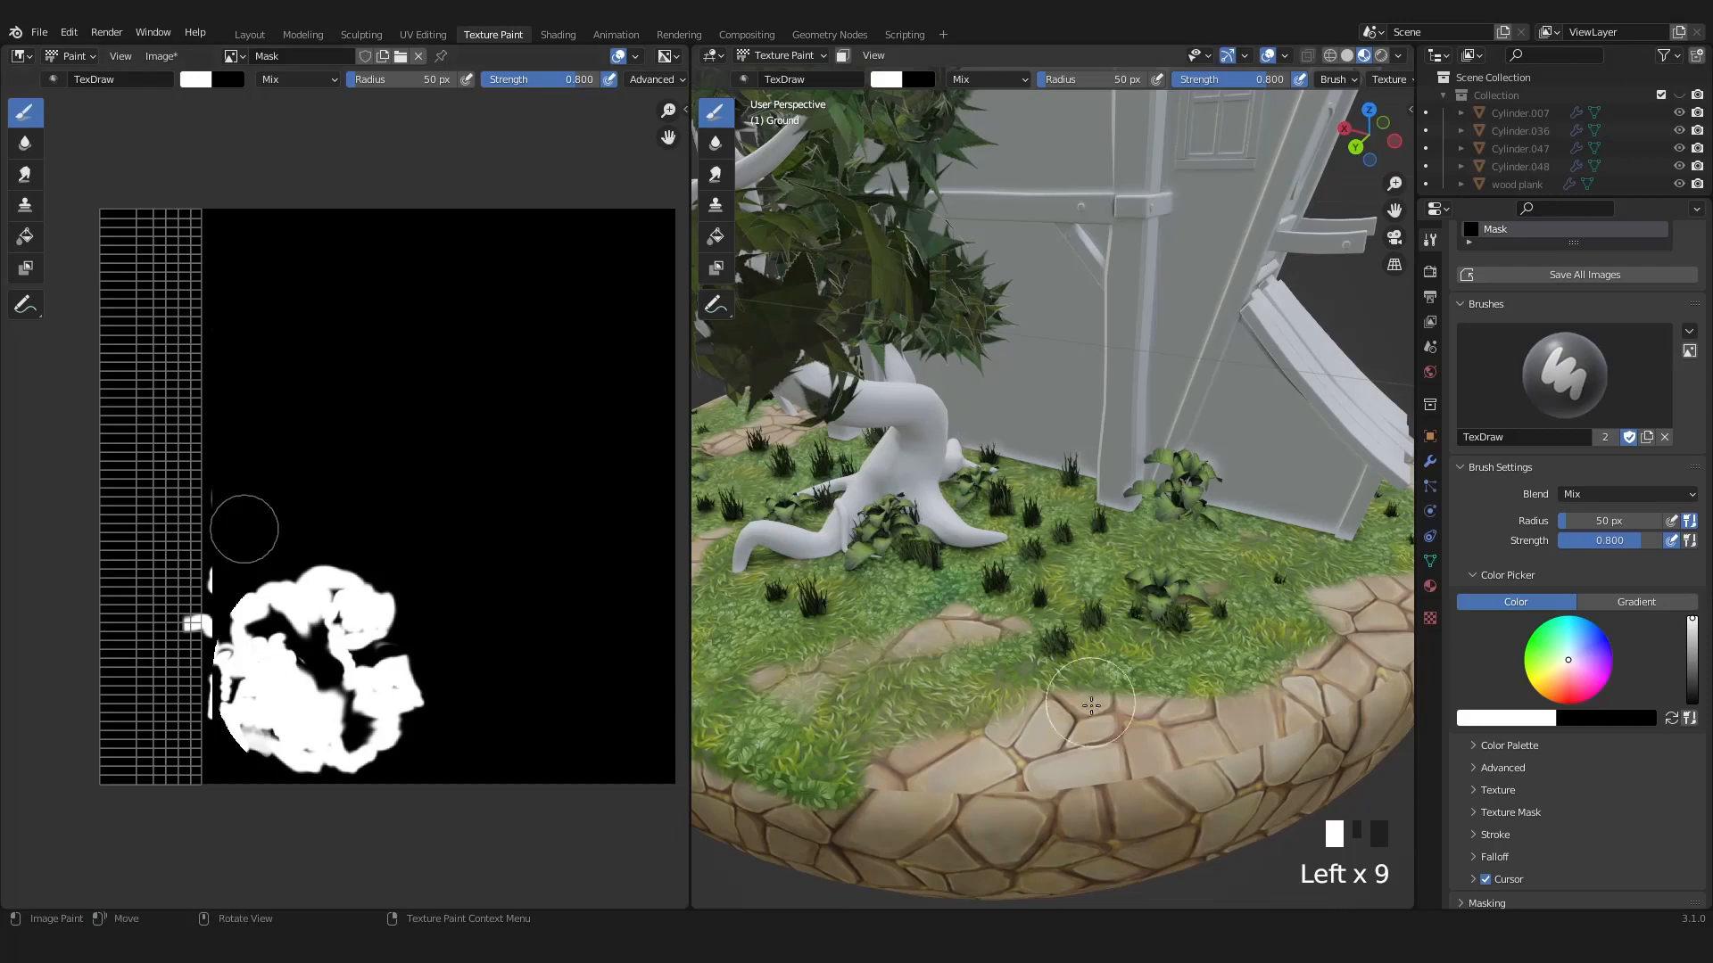
{"action": "left_click", "coordinate": [873, 787]}
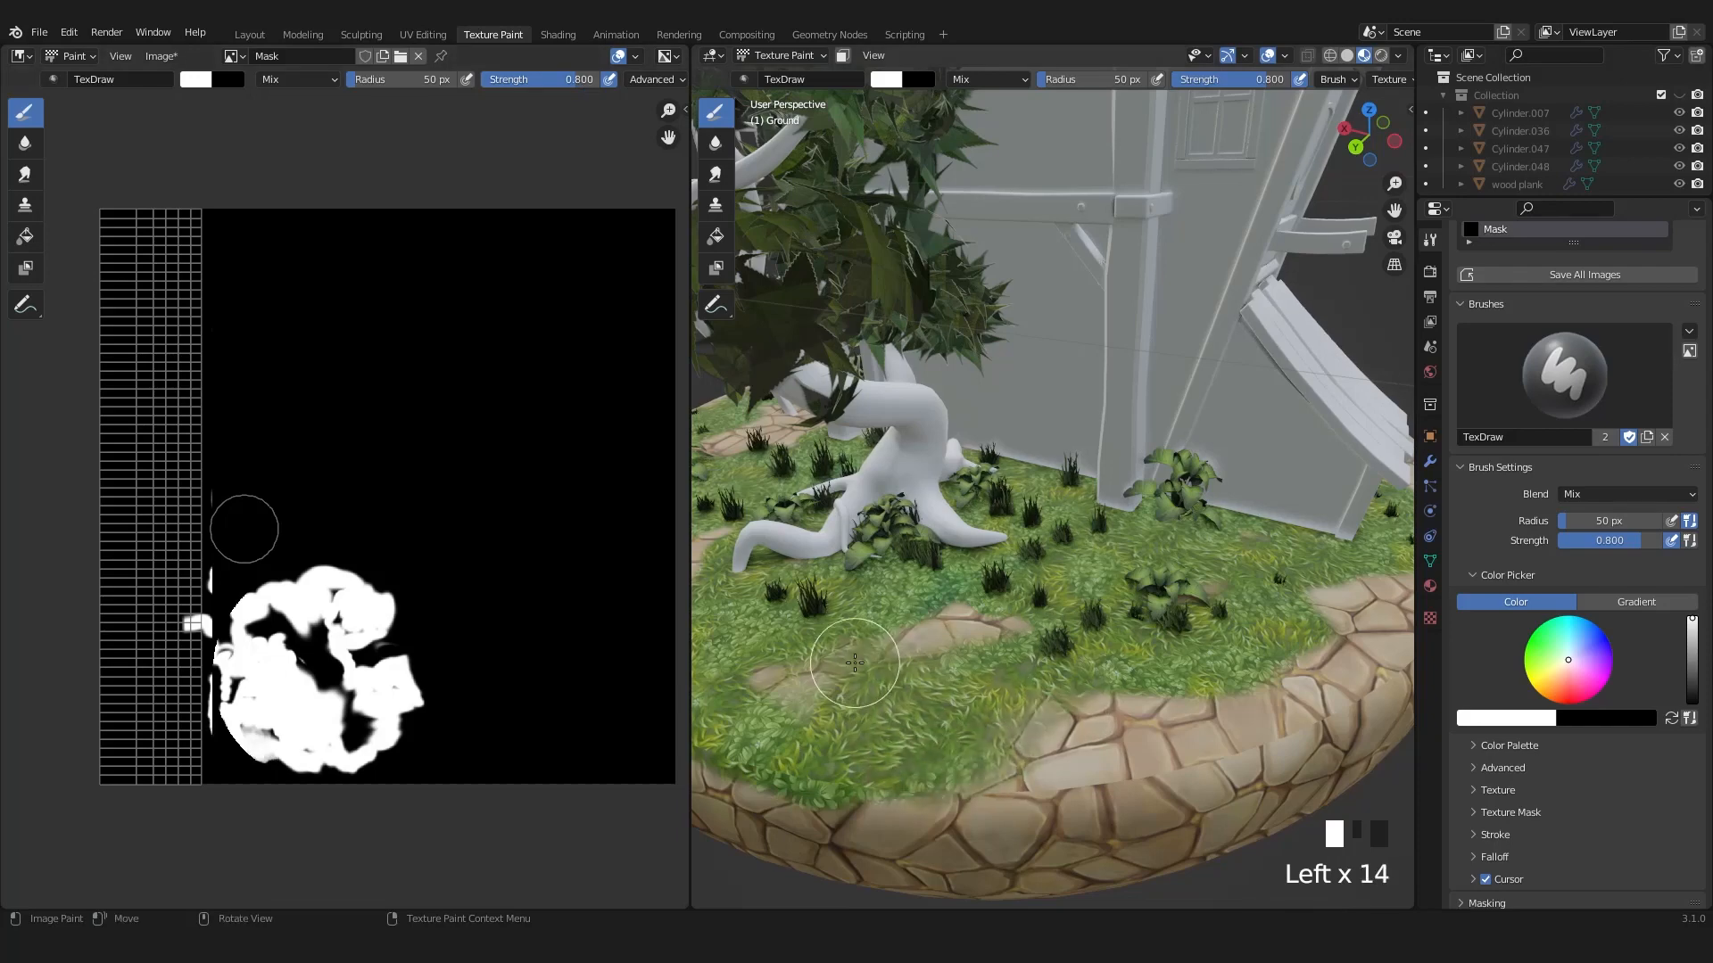
{"action": "scroll", "scroll_direction": "up", "scroll_amount": 3}
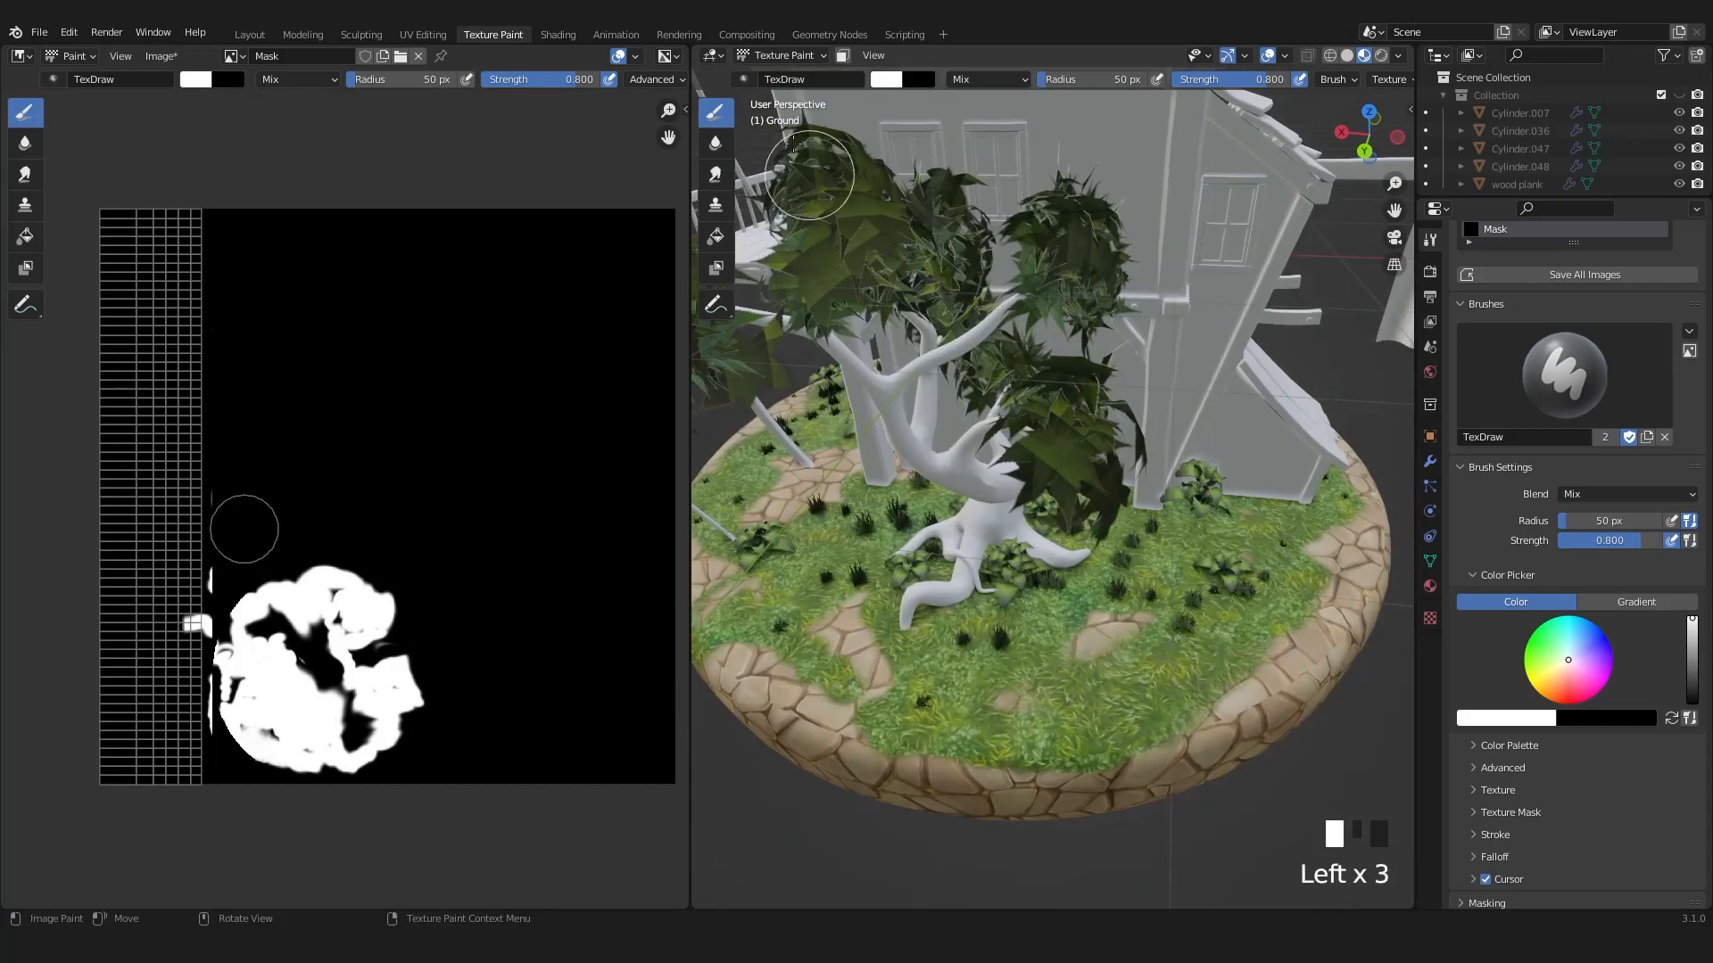
{"action": "left_click", "coordinate": [1198, 667]}
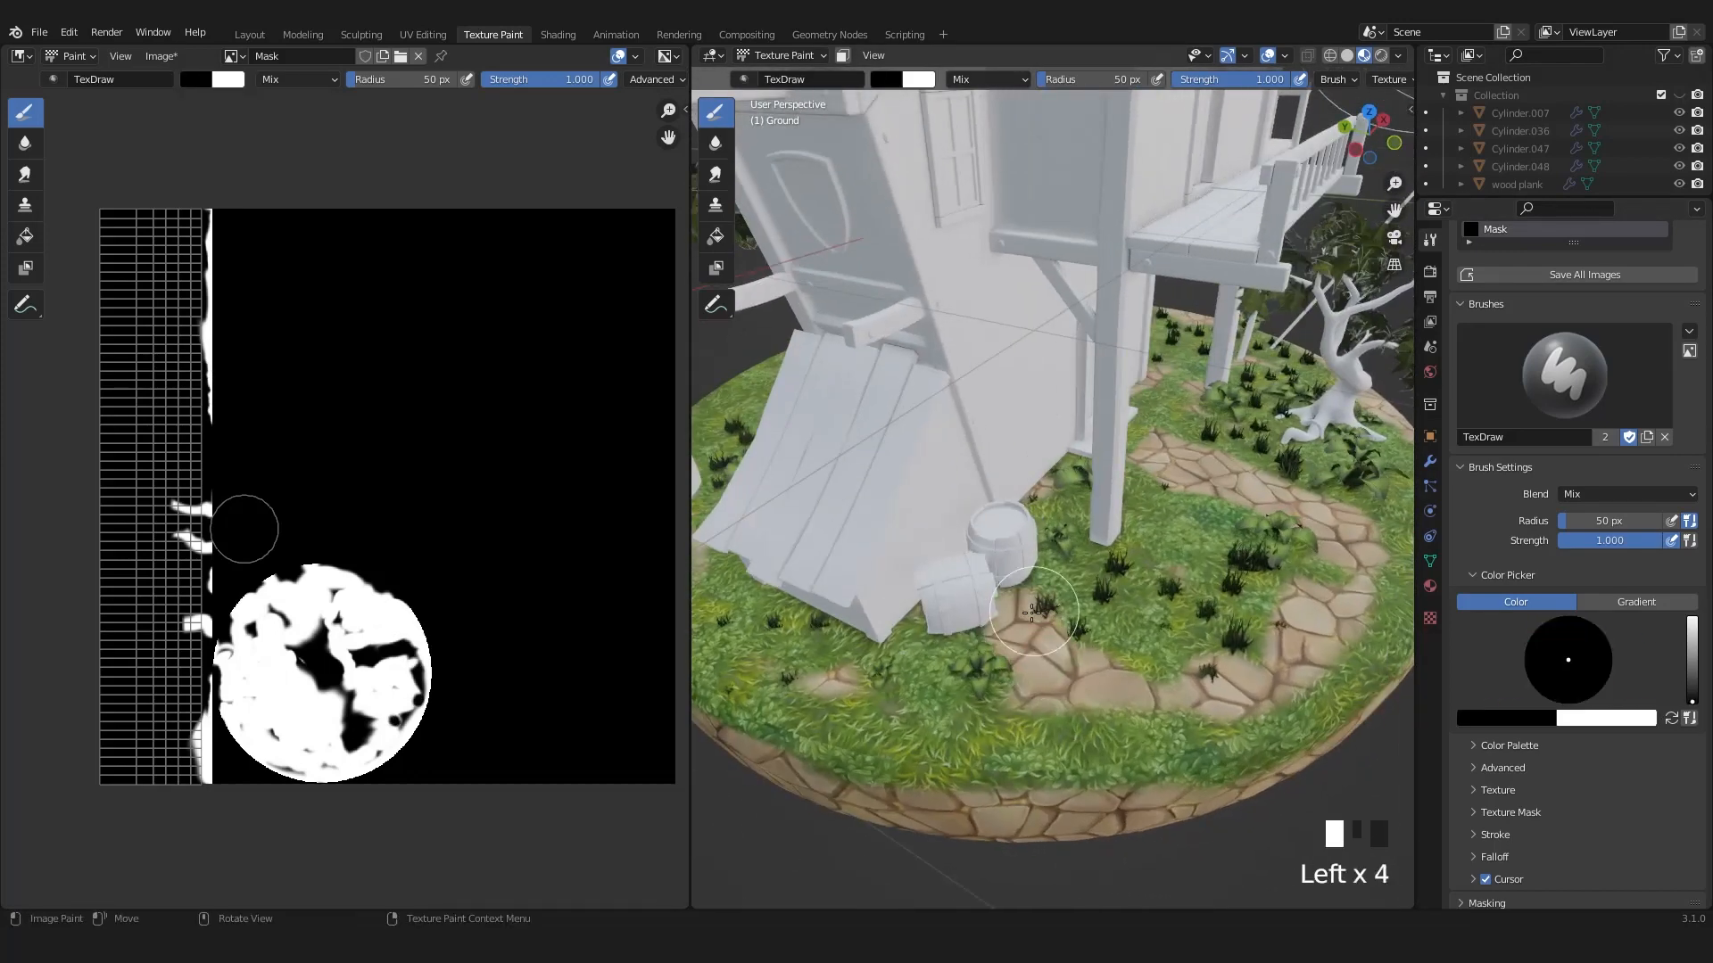
{"action": "scroll", "scroll_direction": "down", "scroll_amount": 3}
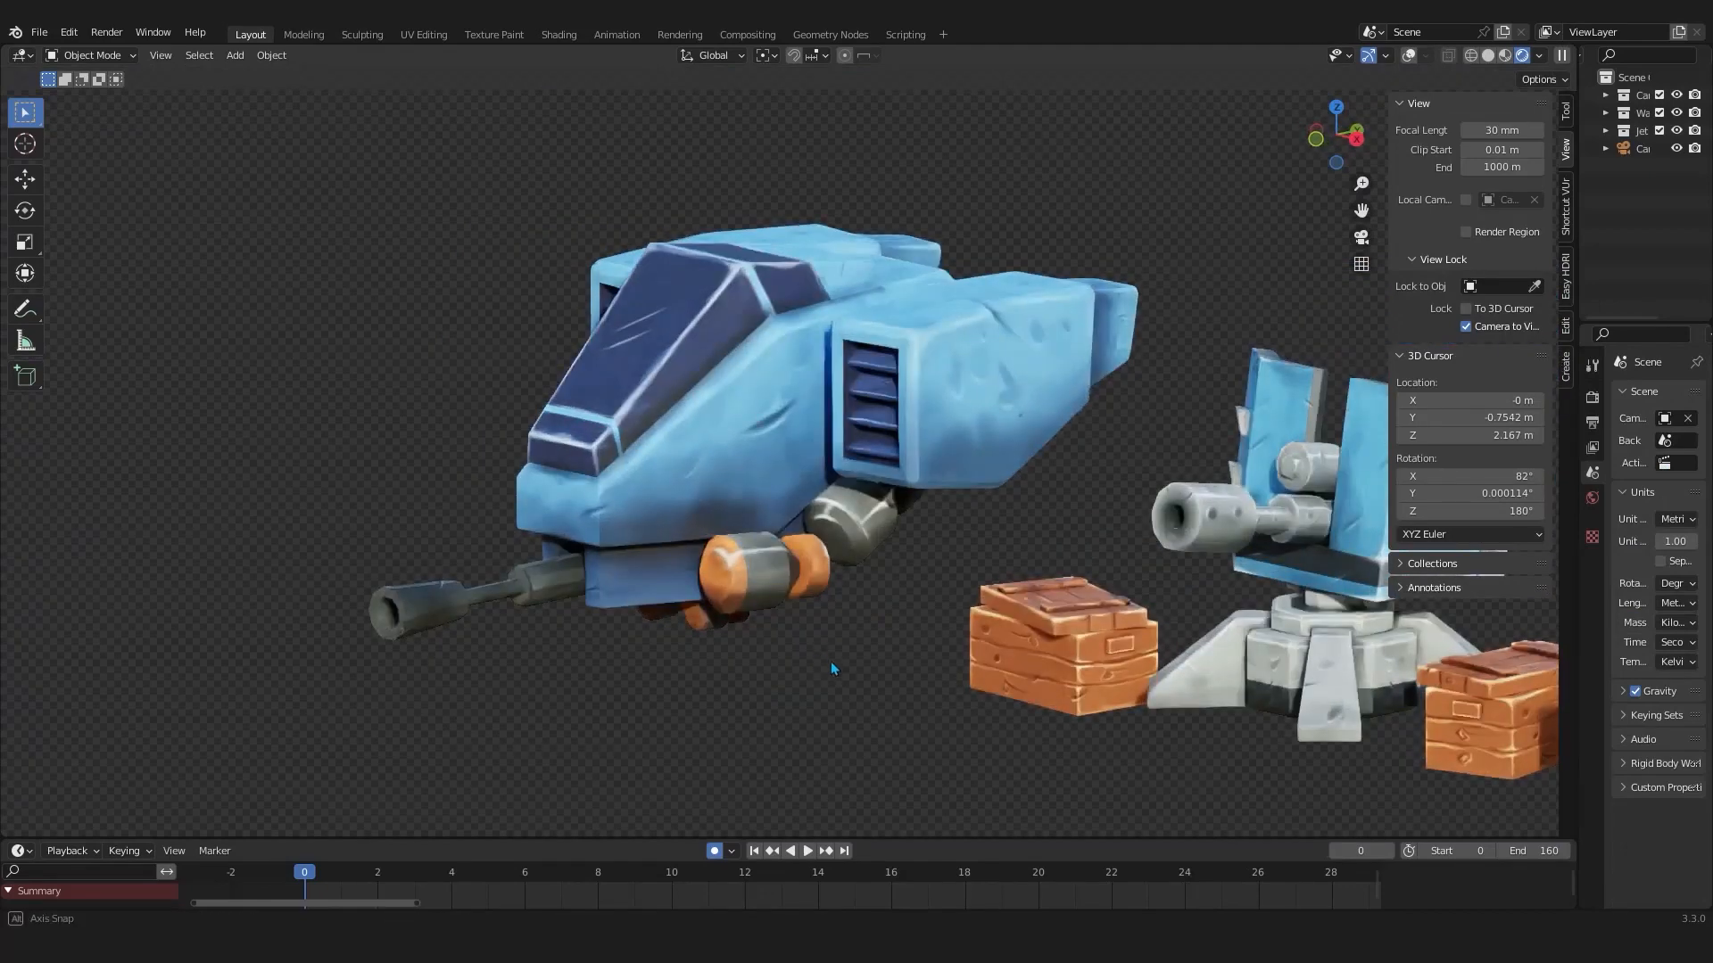
Dab two dark wear spots onto the jet body's blue texture with Screen blend
{"action": "left_click", "coordinate": [494, 34]}
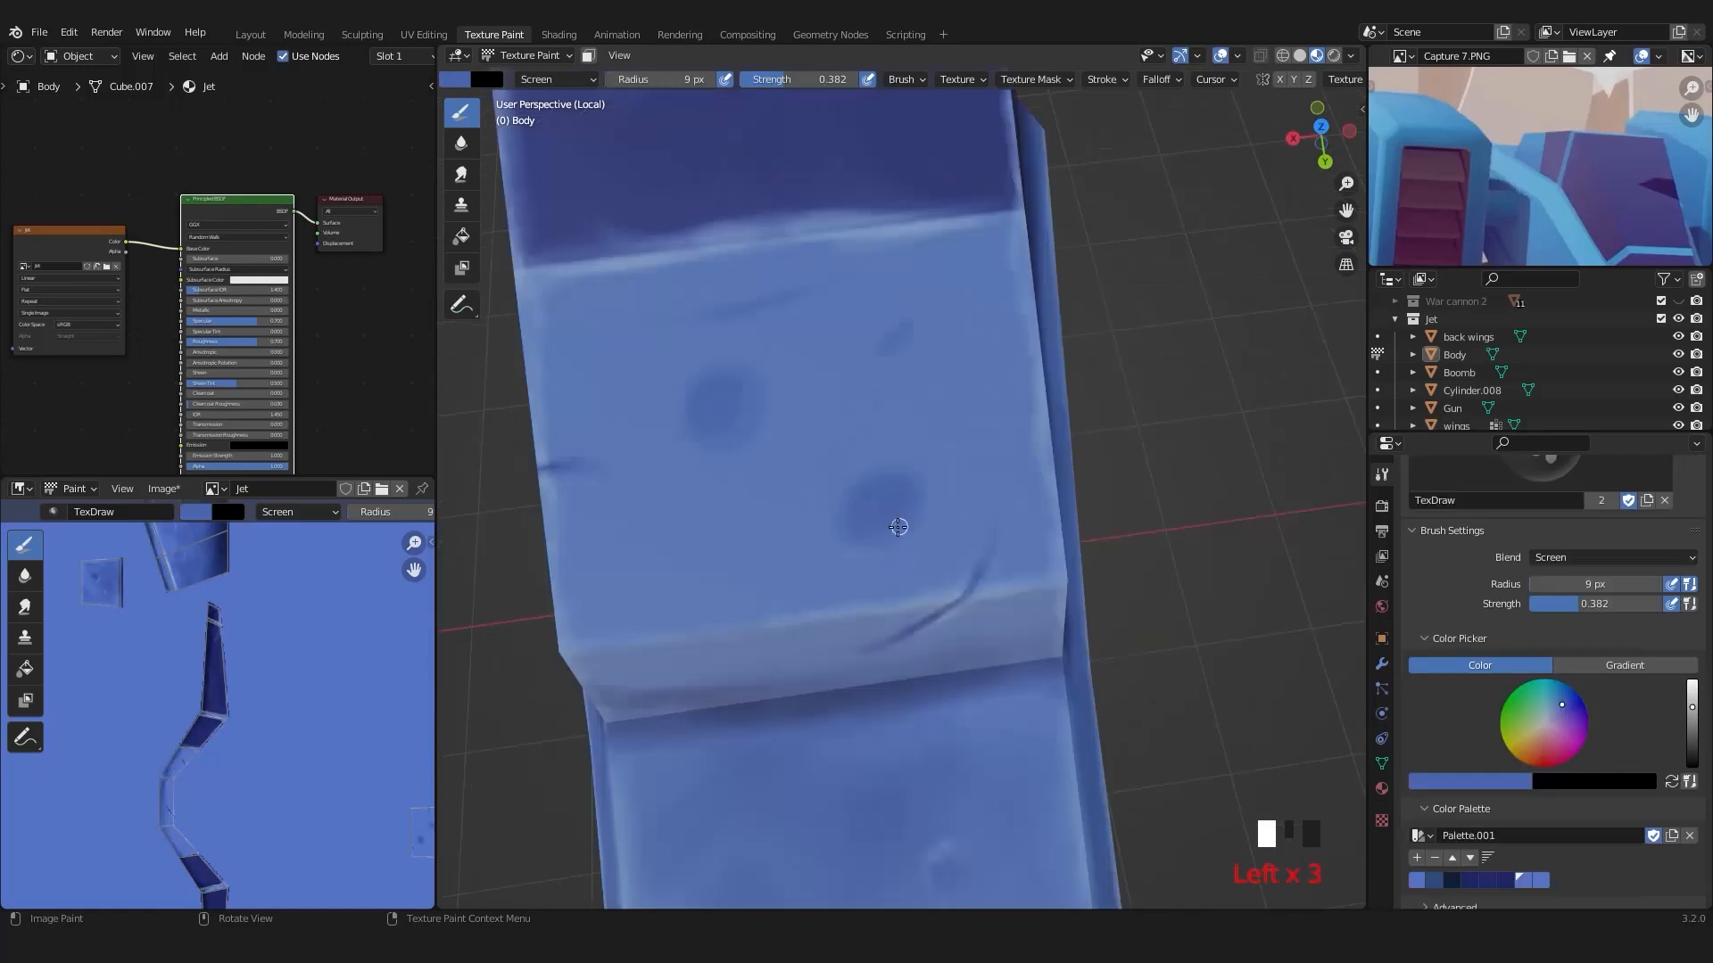
{"action": "left_click", "coordinate": [866, 473]}
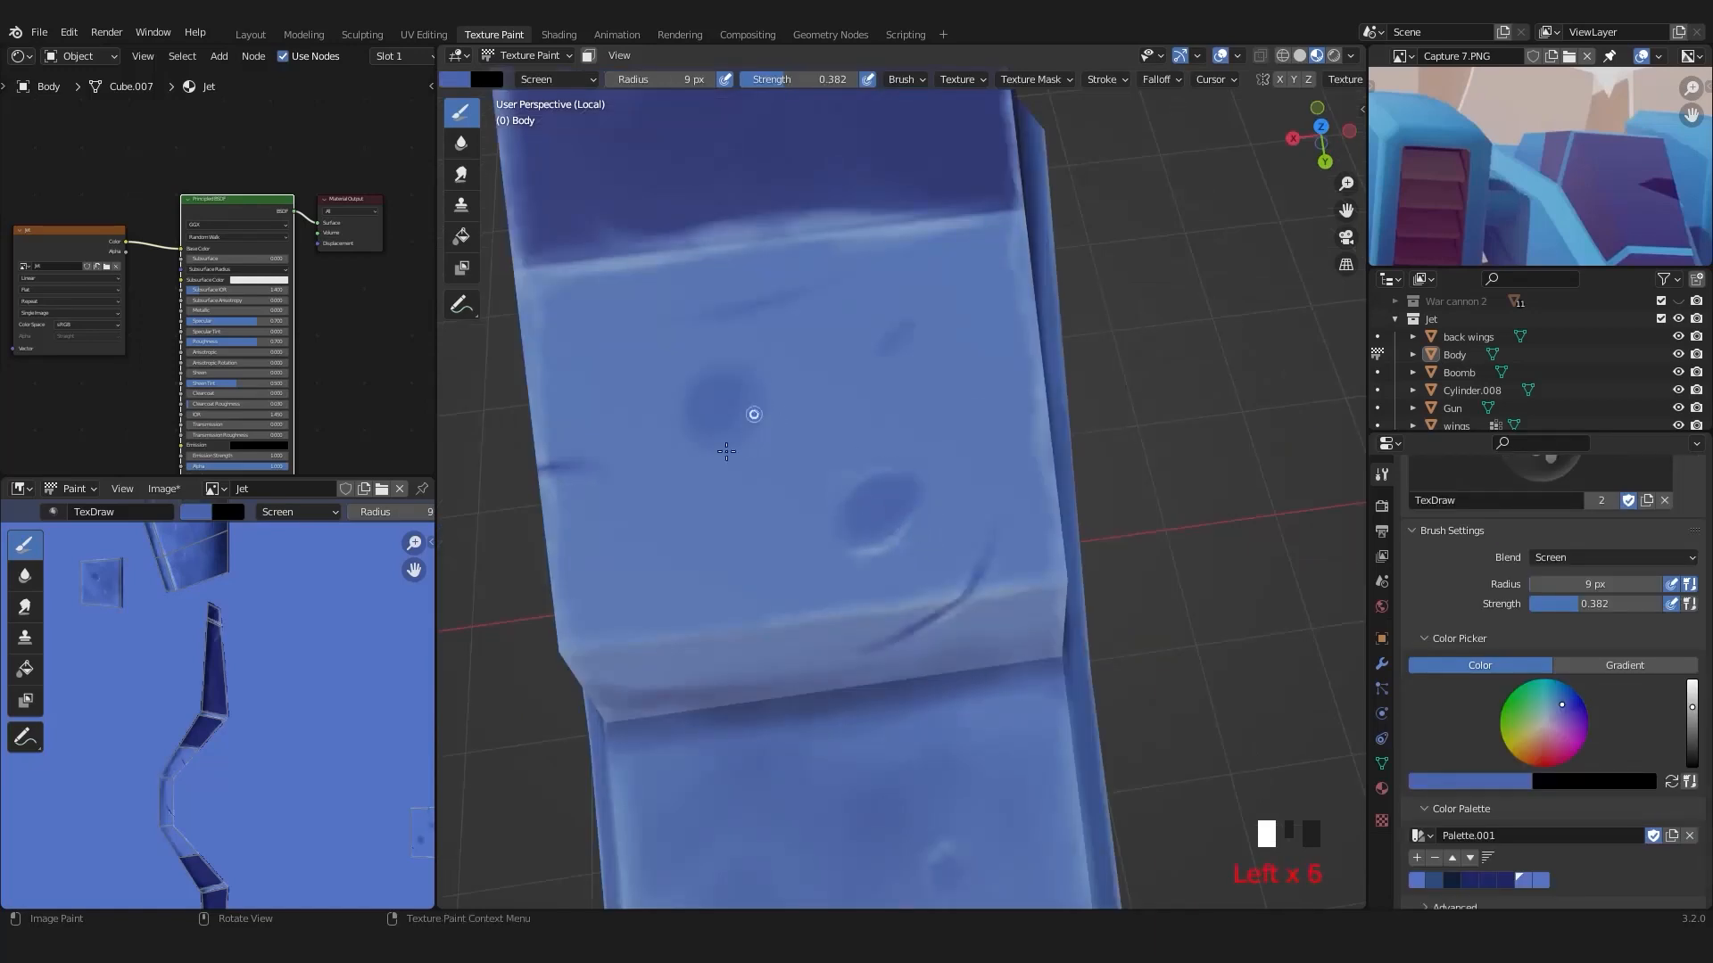
{"action": "left_click", "coordinate": [250, 33]}
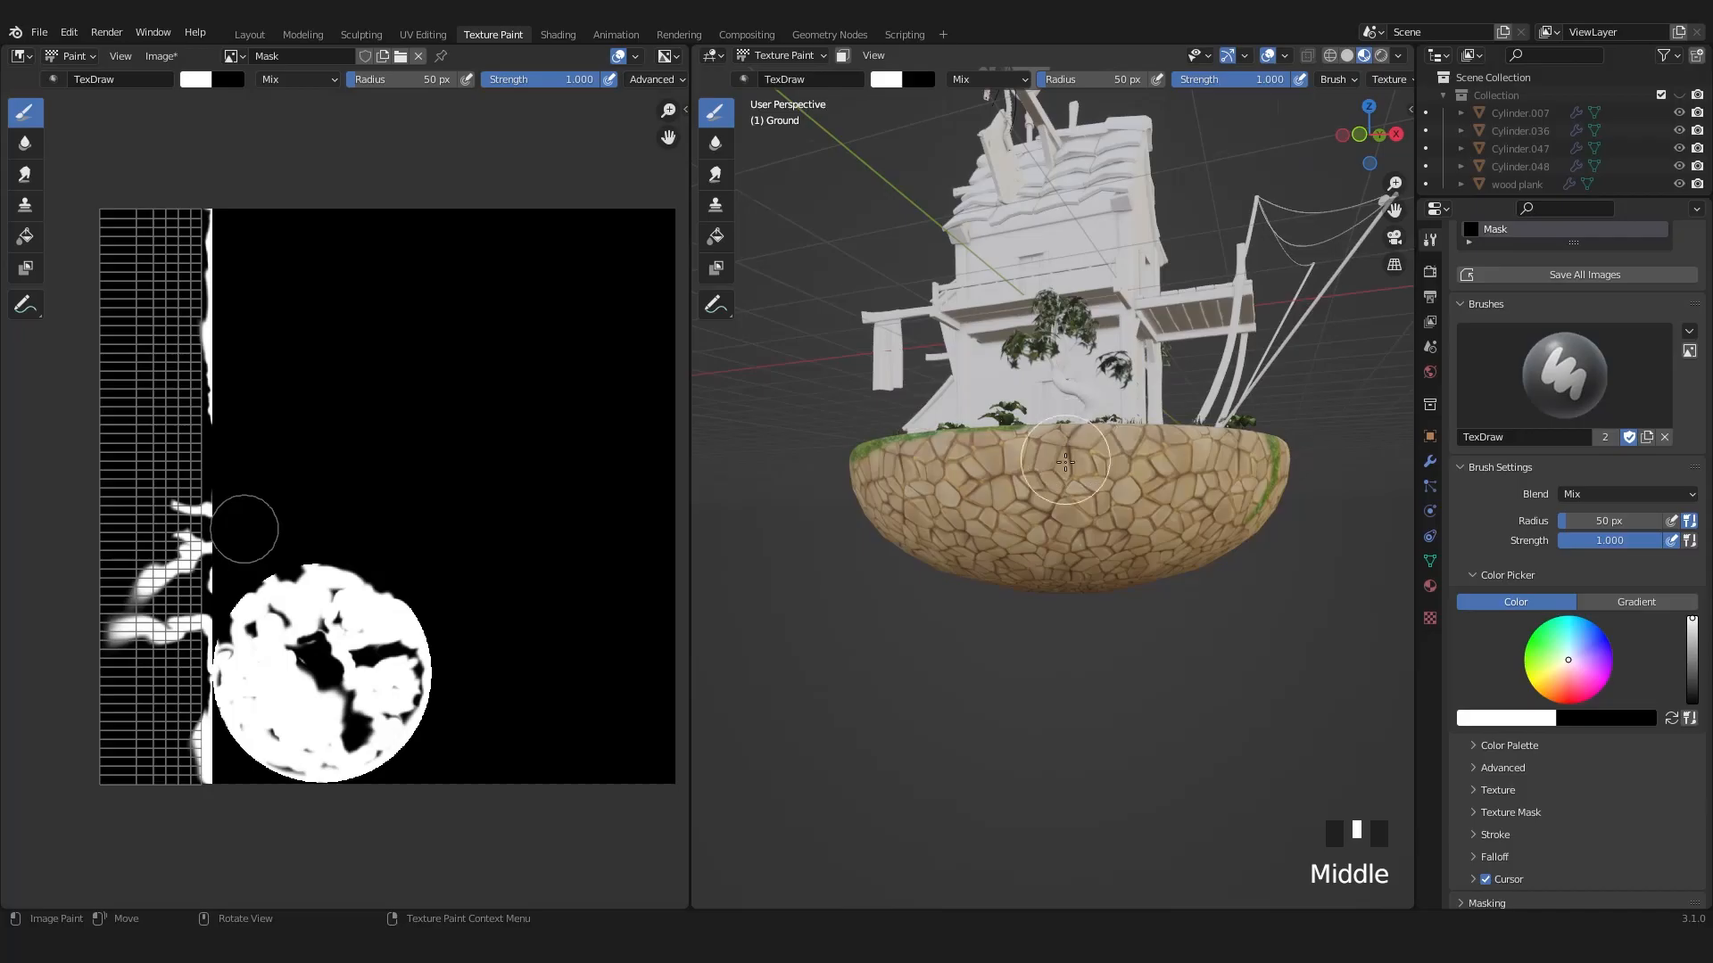
Paint white grass streaks down the island's side, over the stone rim and underside
{"action": "left_click_drag", "start_coordinate": [1066, 458], "coordinate": [1084, 587]}
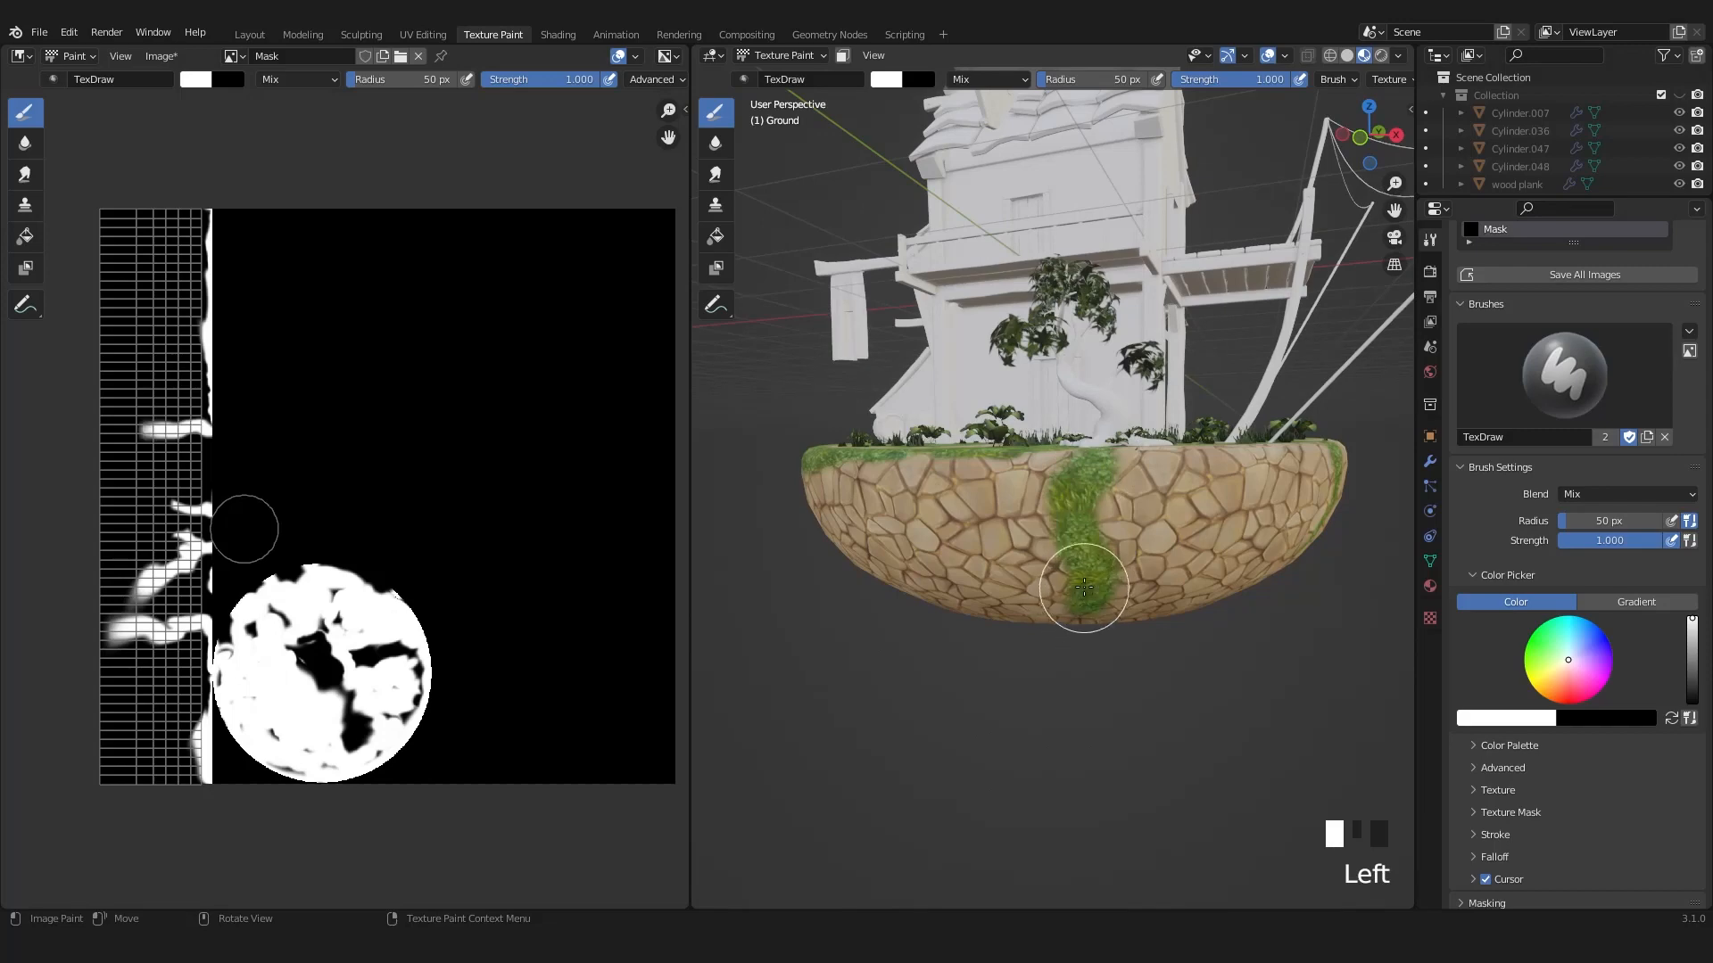
{"action": "left_click_drag", "start_coordinate": [1081, 590], "coordinate": [1132, 480]}
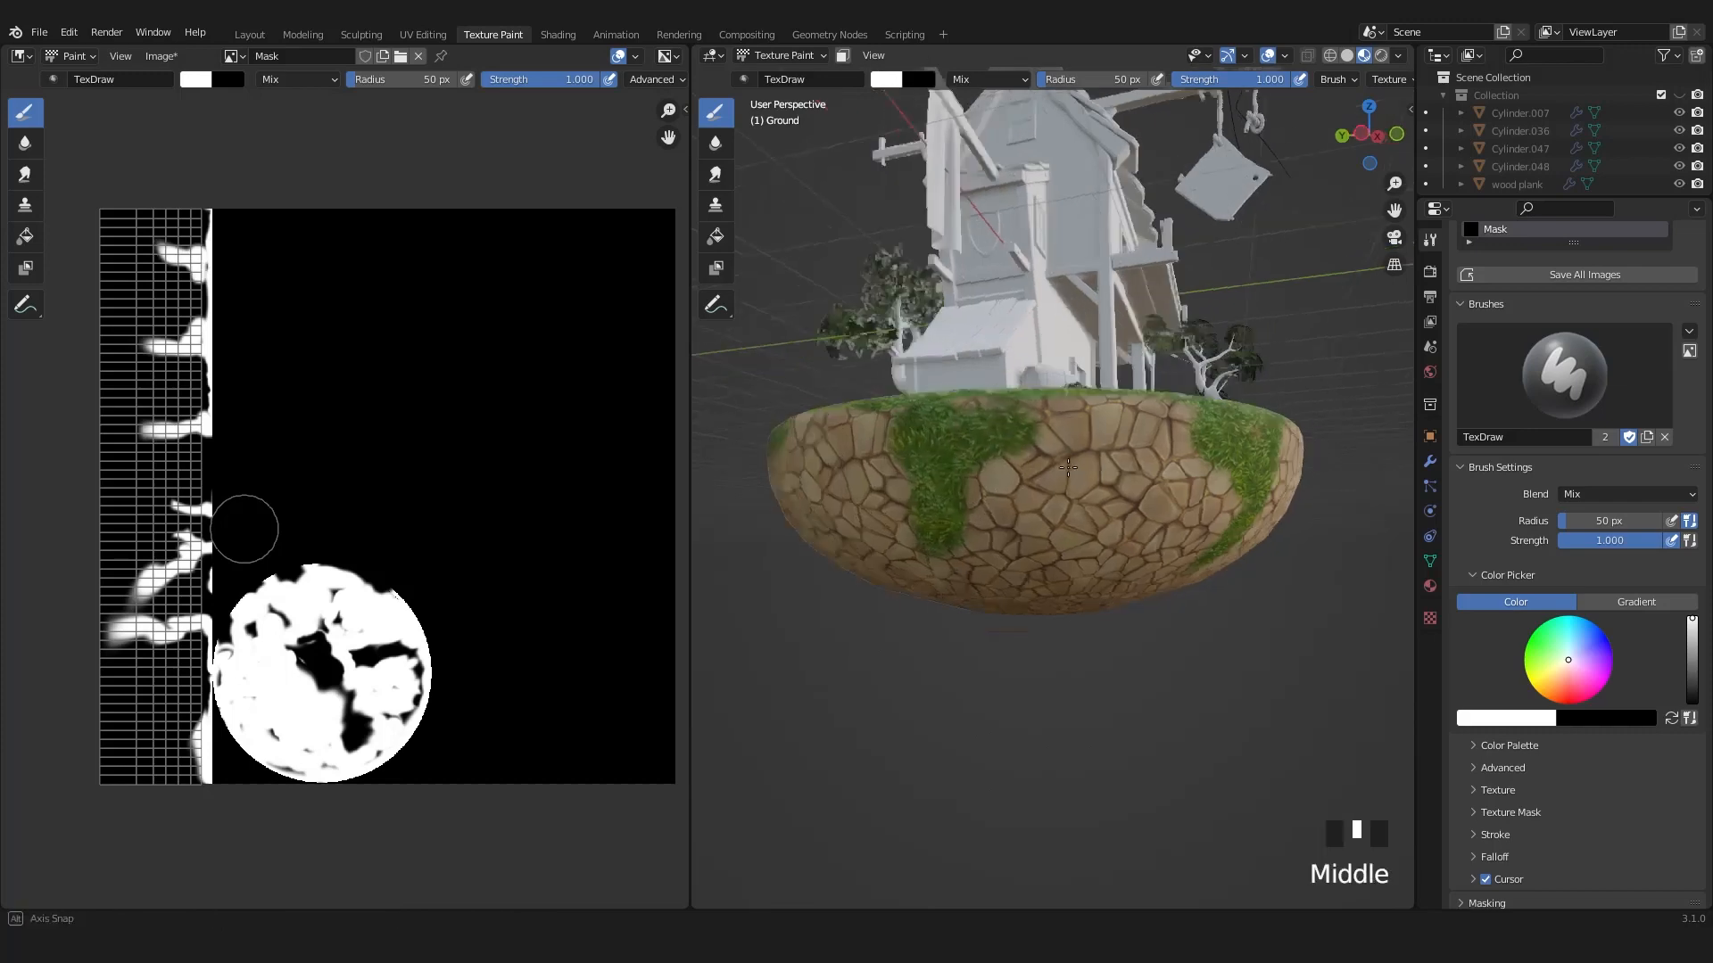
{"action": "scroll", "scroll_direction": "up", "scroll_amount": 3}
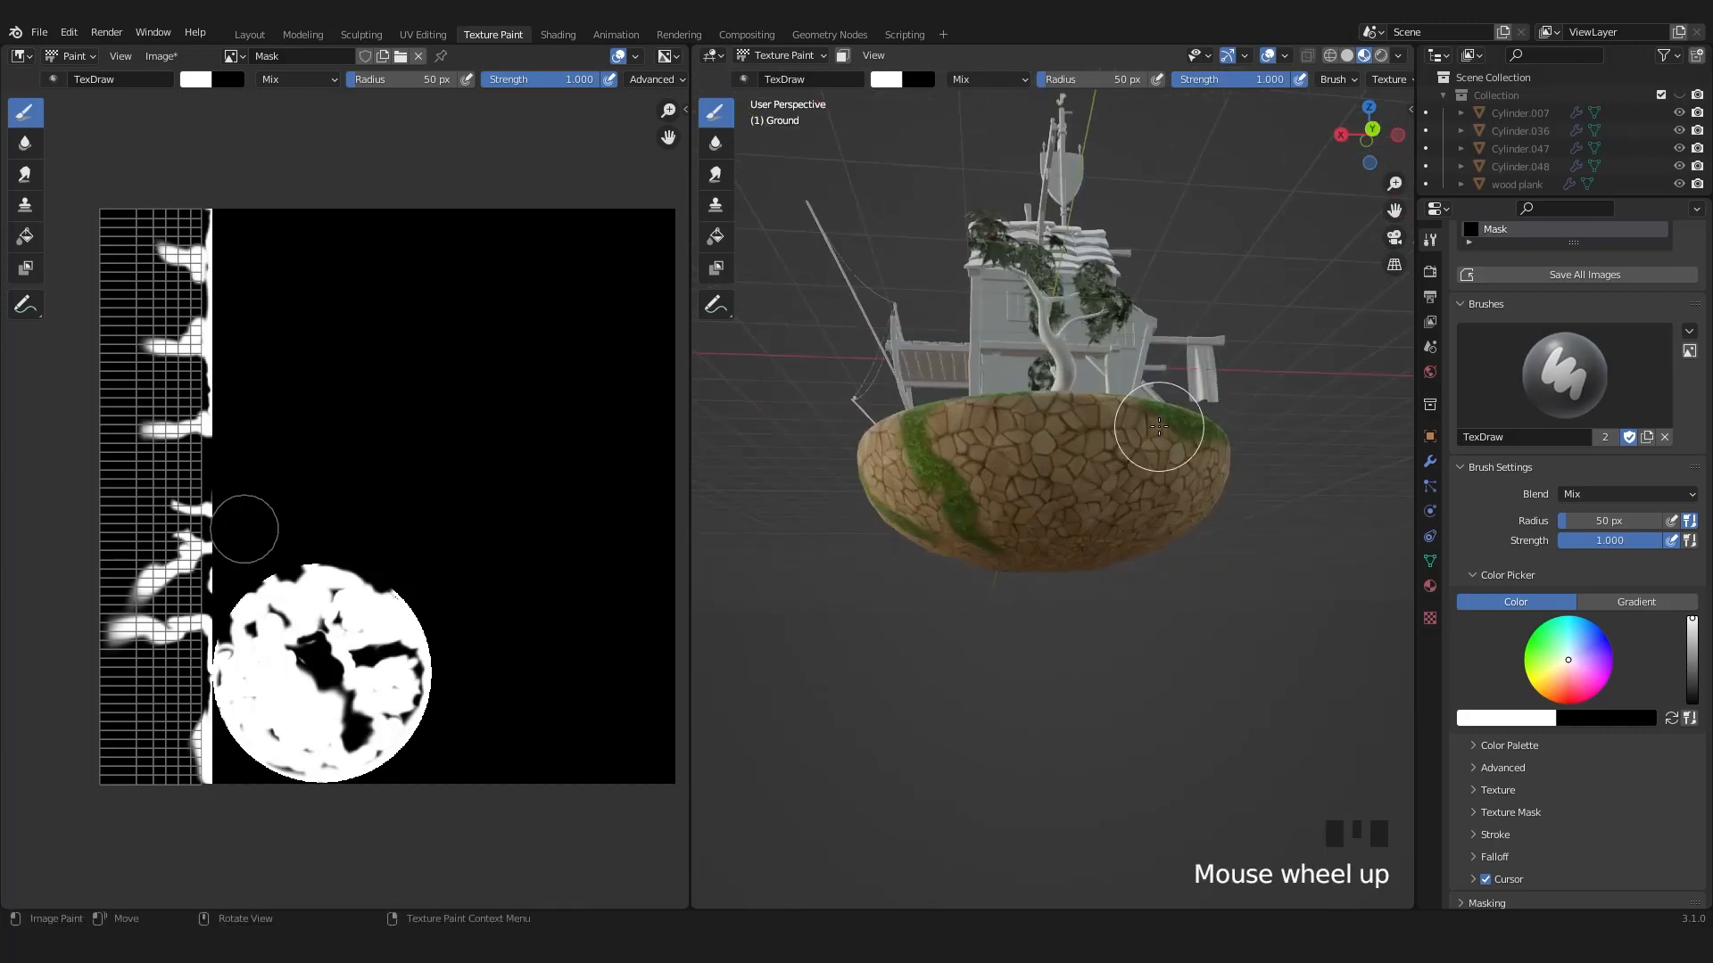
{"action": "left_click_drag", "start_coordinate": [1158, 427], "coordinate": [1070, 420]}
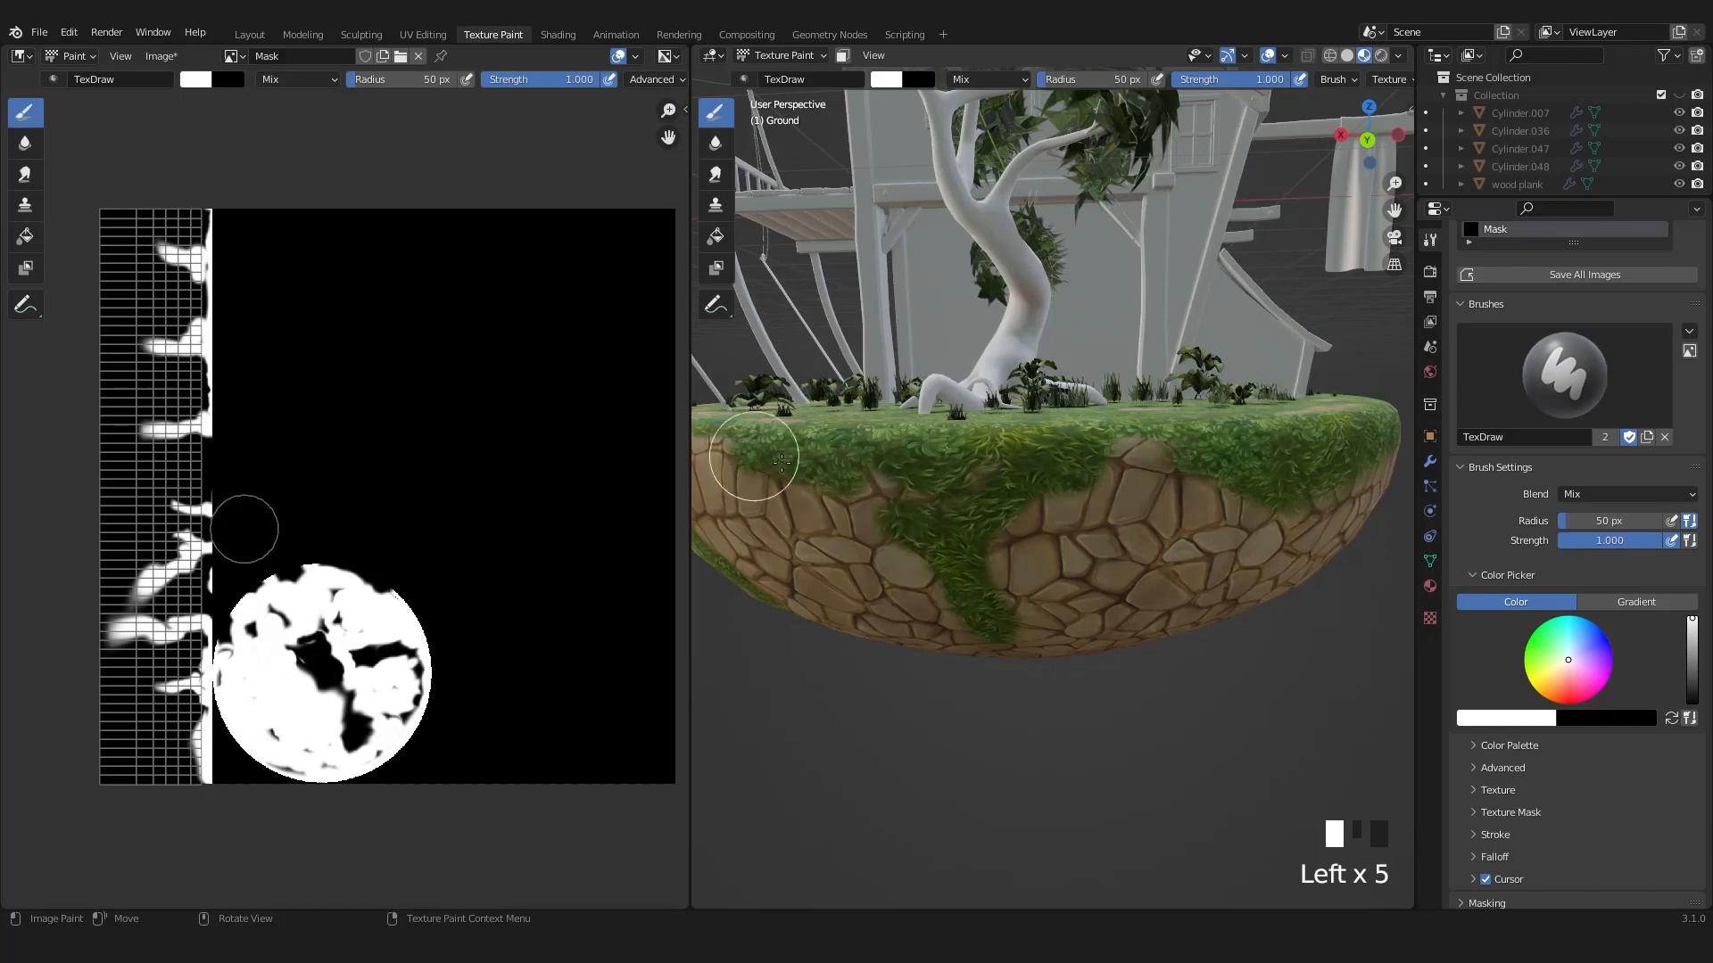
{"action": "scroll", "scroll_direction": "down", "scroll_amount": 3}
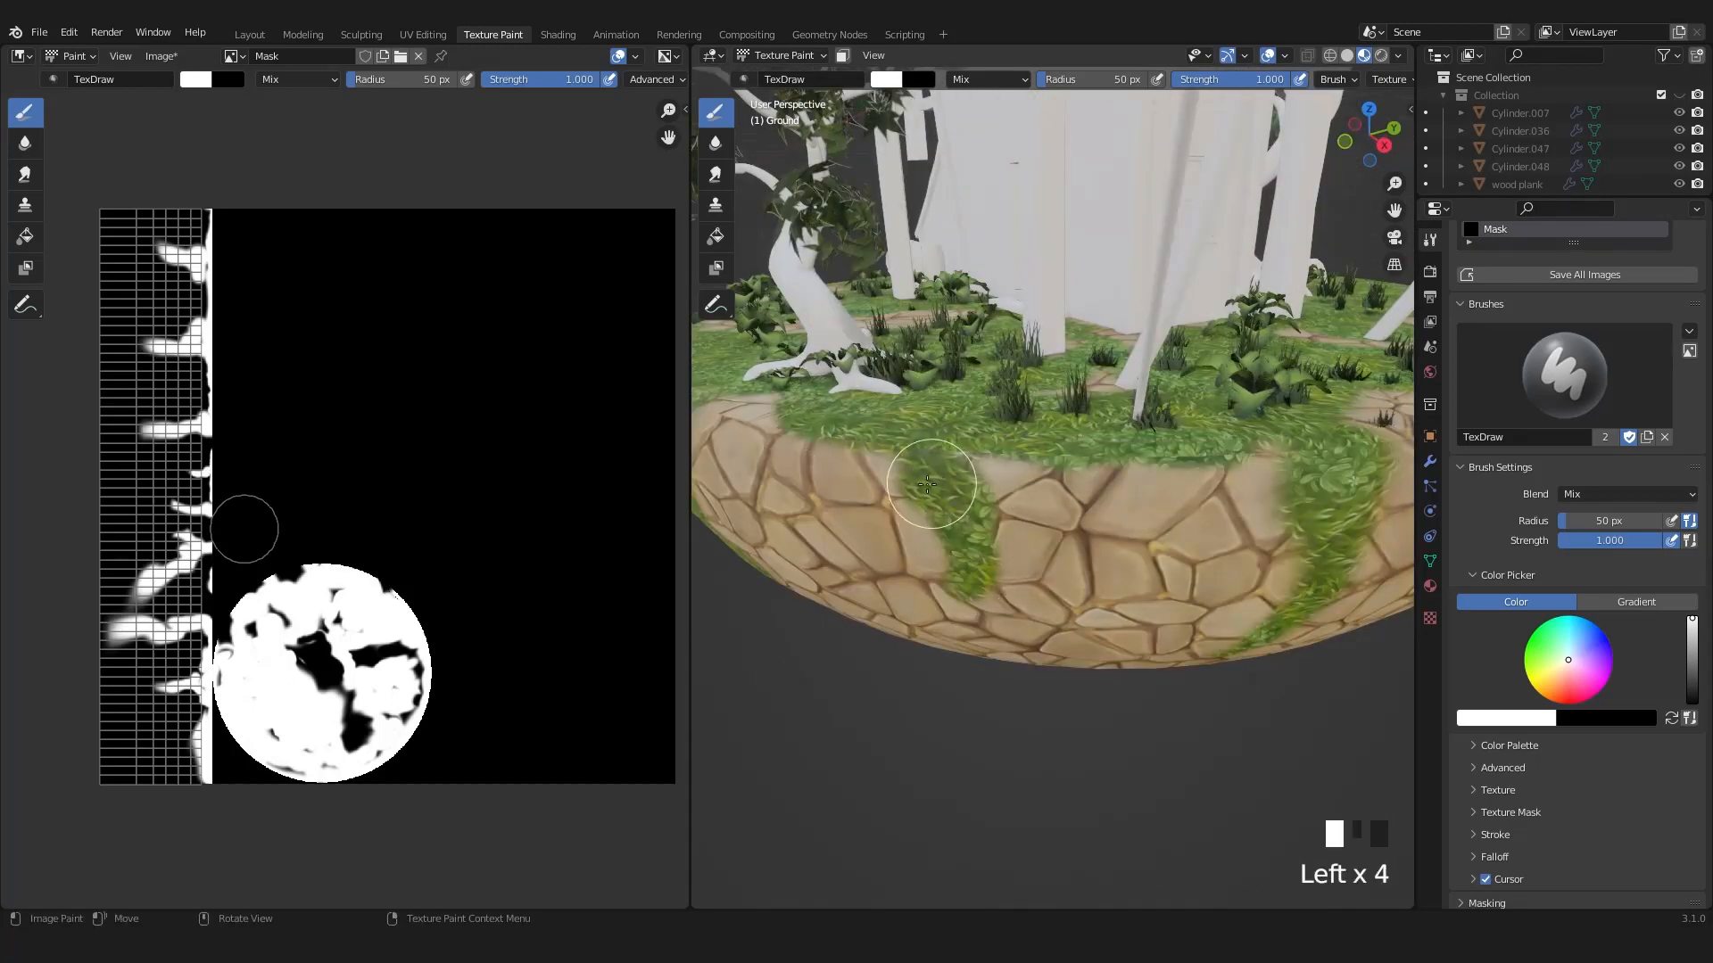
{"action": "scroll", "scroll_direction": "down", "scroll_amount": 3}
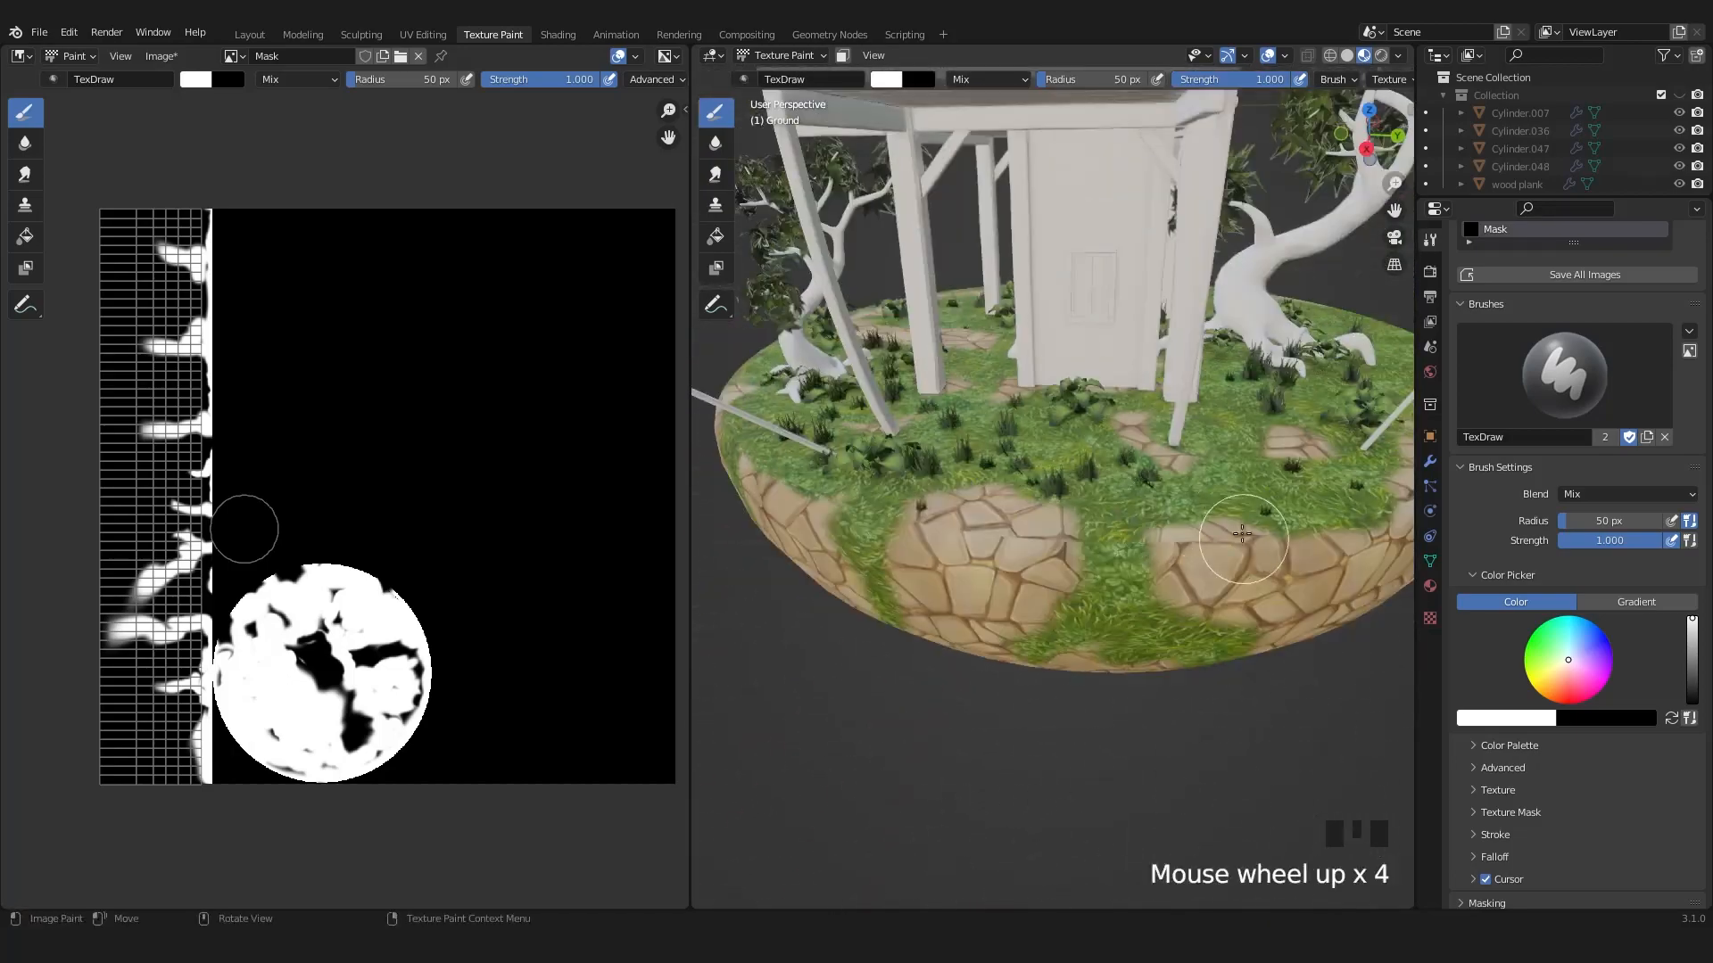
Add more grass streaks across the island's rocky stone underside in the Mask
{"action": "left_click_drag", "start_coordinate": [1242, 535], "coordinate": [1215, 593]}
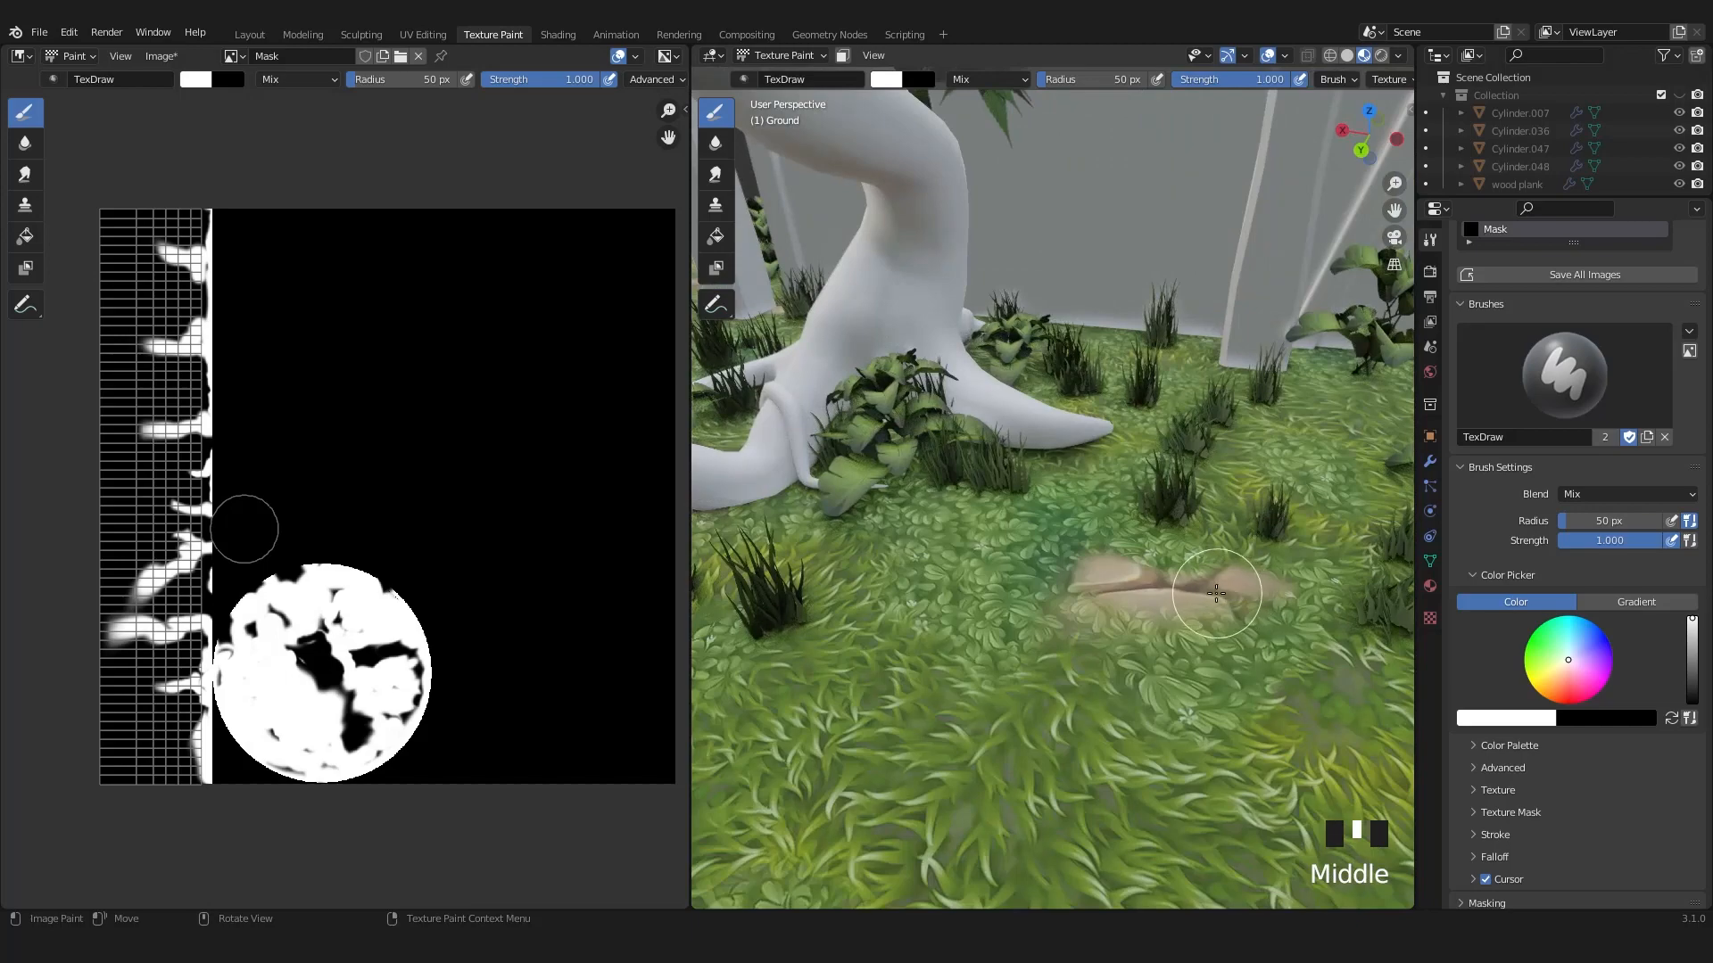
{"action": "scroll", "scroll_direction": "down", "scroll_amount": 3}
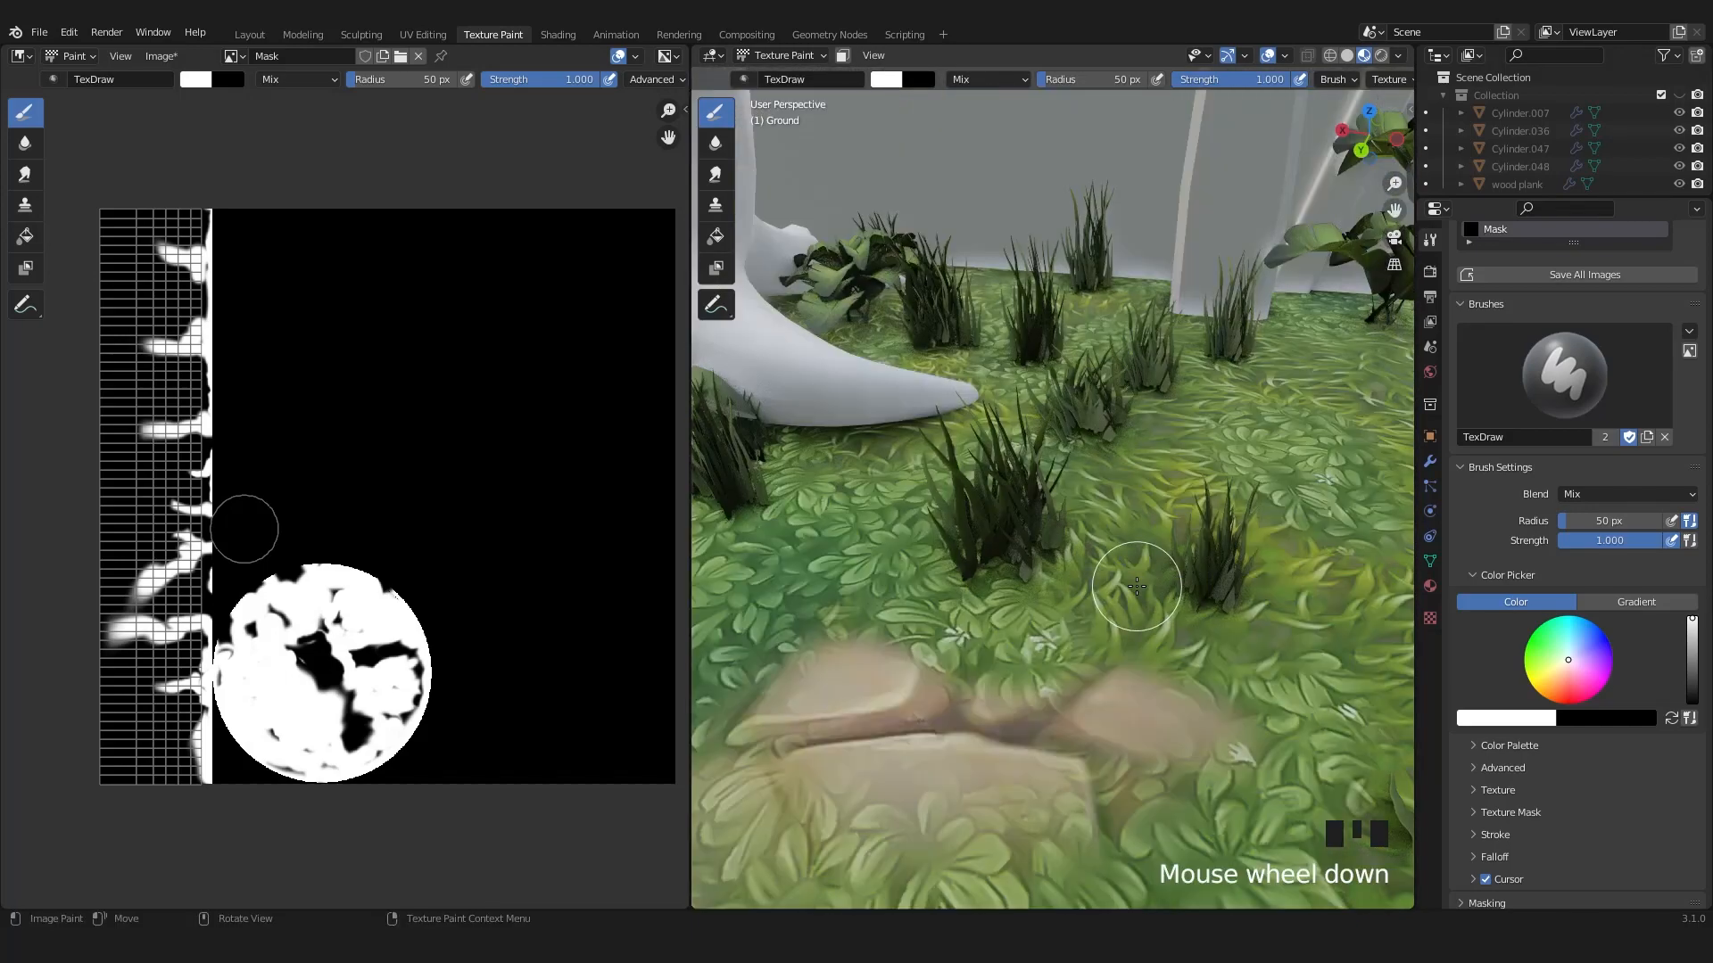
{"action": "scroll", "scroll_direction": "down", "scroll_amount": 3}
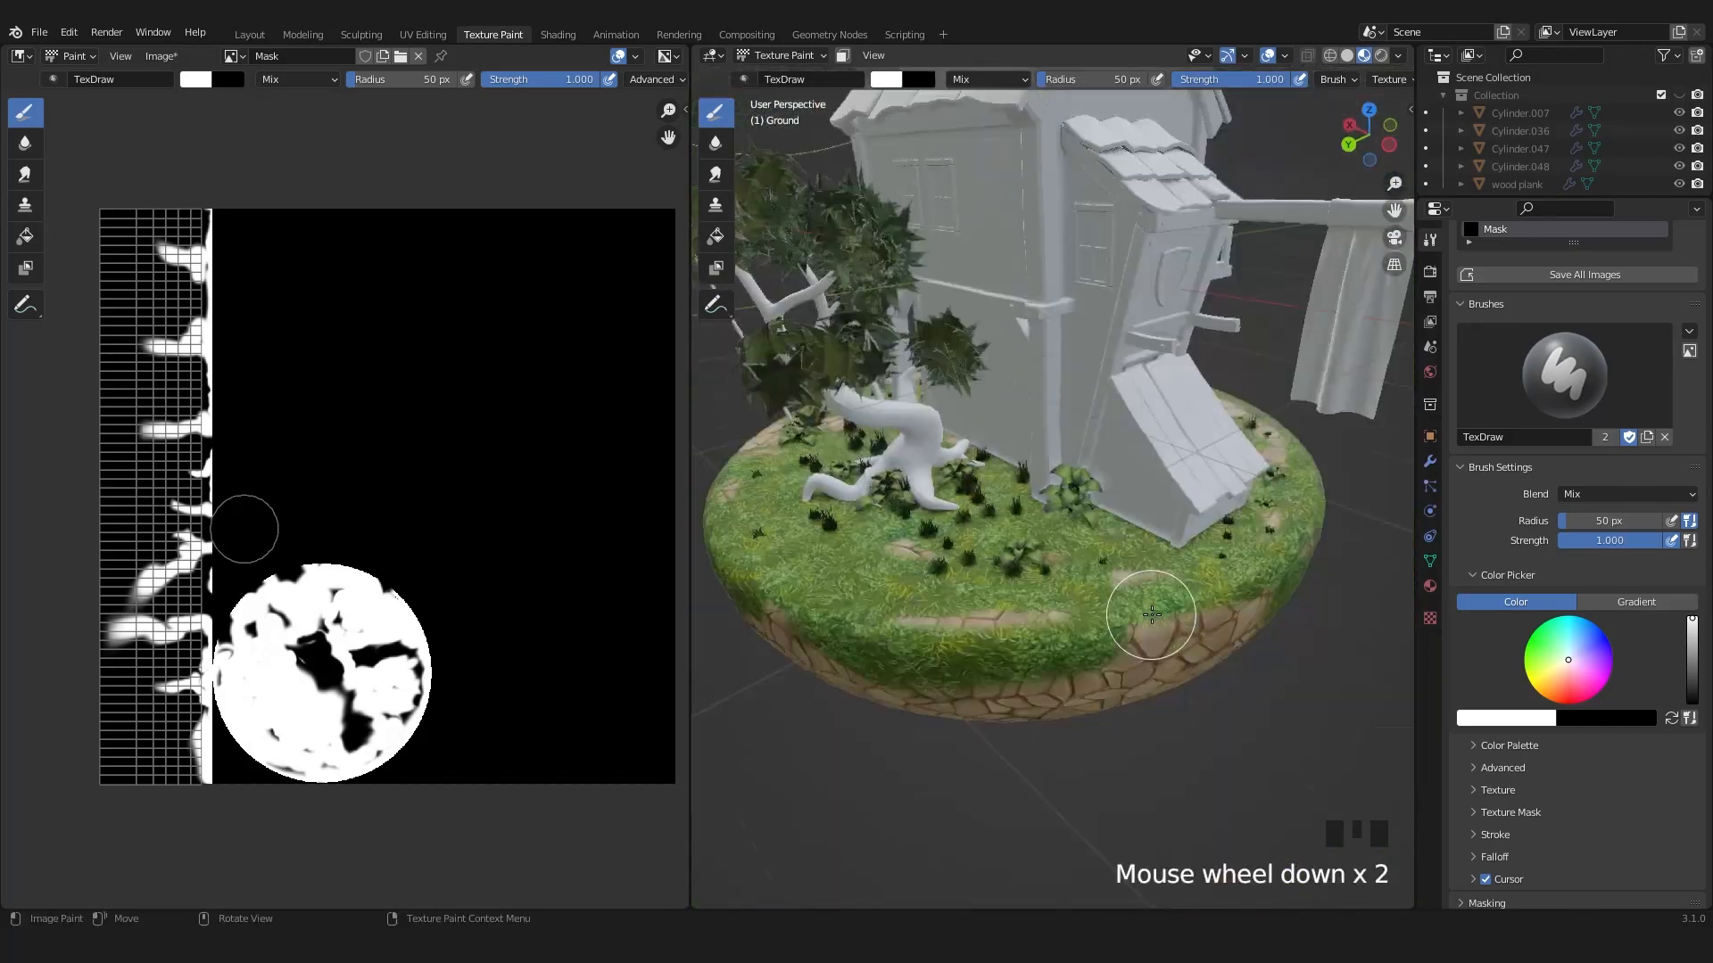
{"action": "left_click_drag", "start_coordinate": [1150, 612], "coordinate": [1144, 579]}
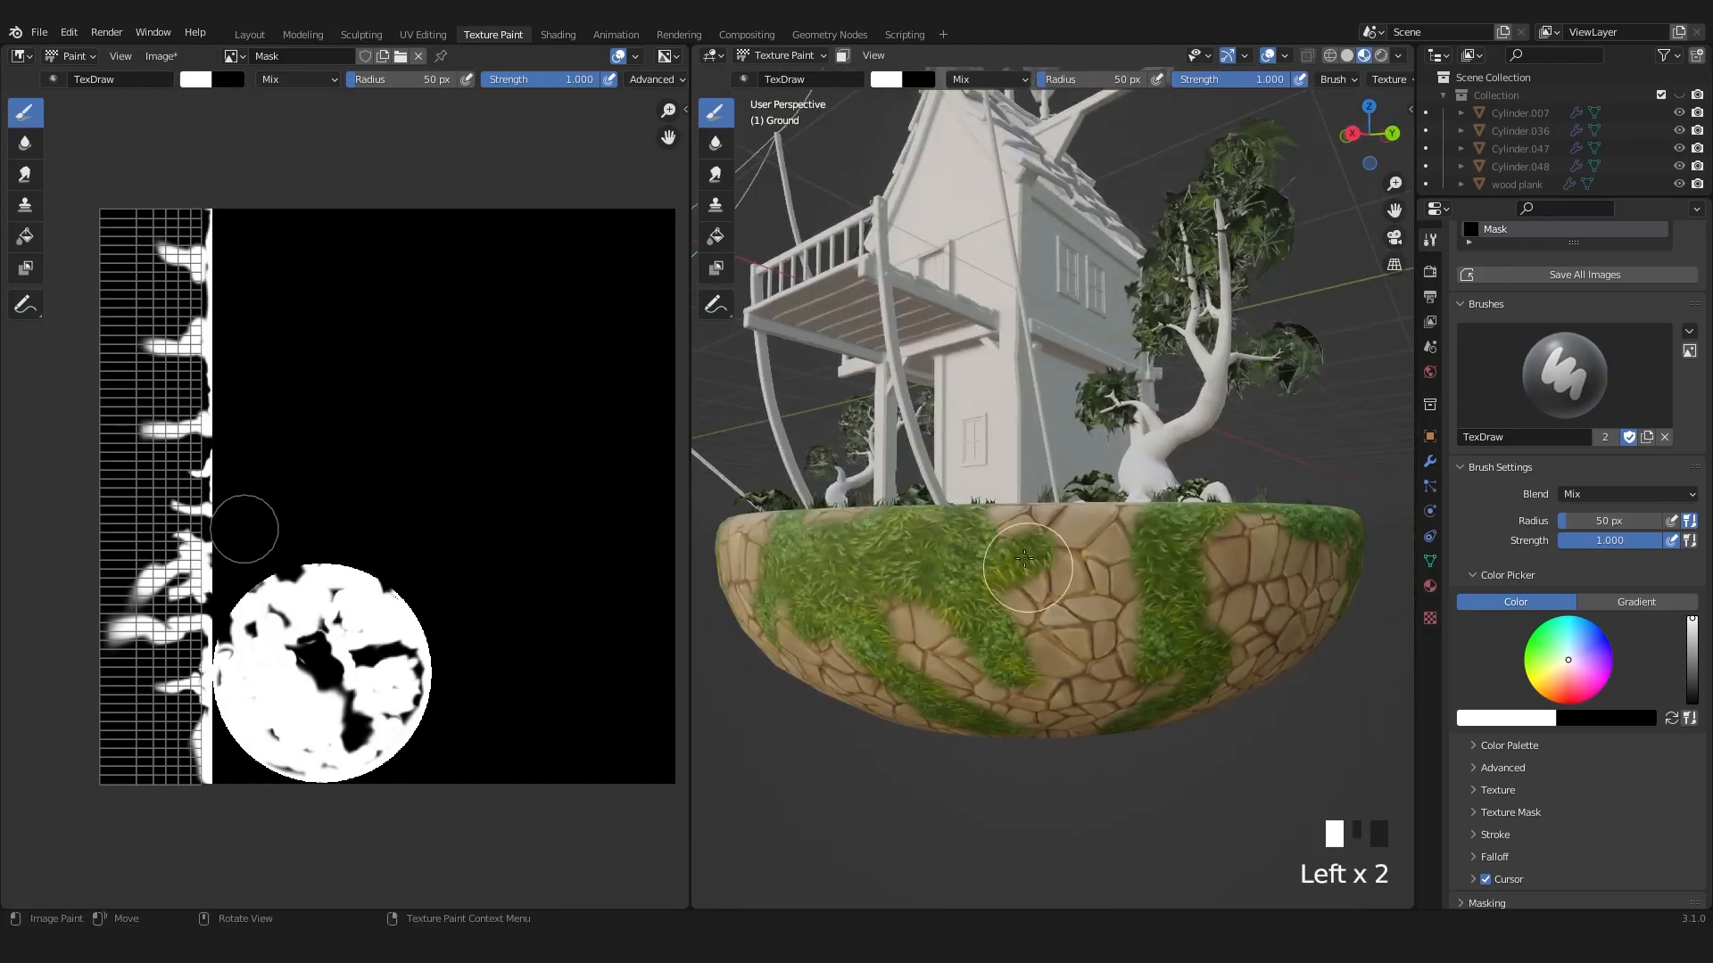
{"action": "left_click_drag", "start_coordinate": [1026, 557], "coordinate": [962, 579]}
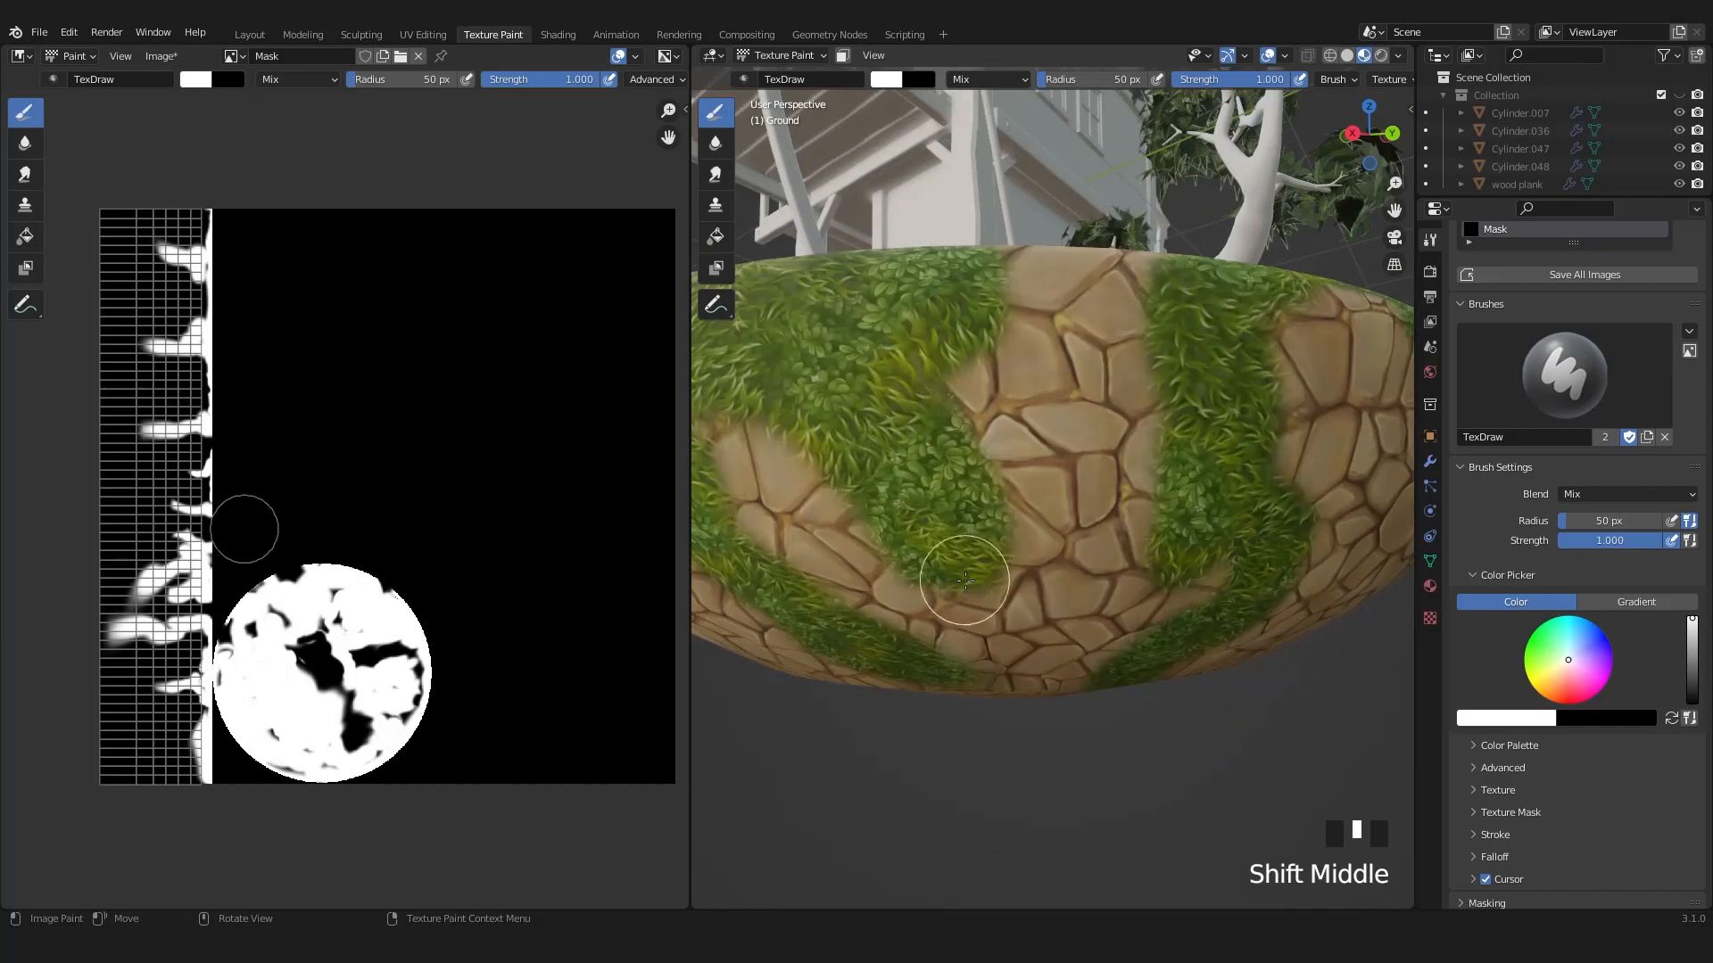
{"action": "left_click_drag", "start_coordinate": [961, 579], "coordinate": [1305, 393]}
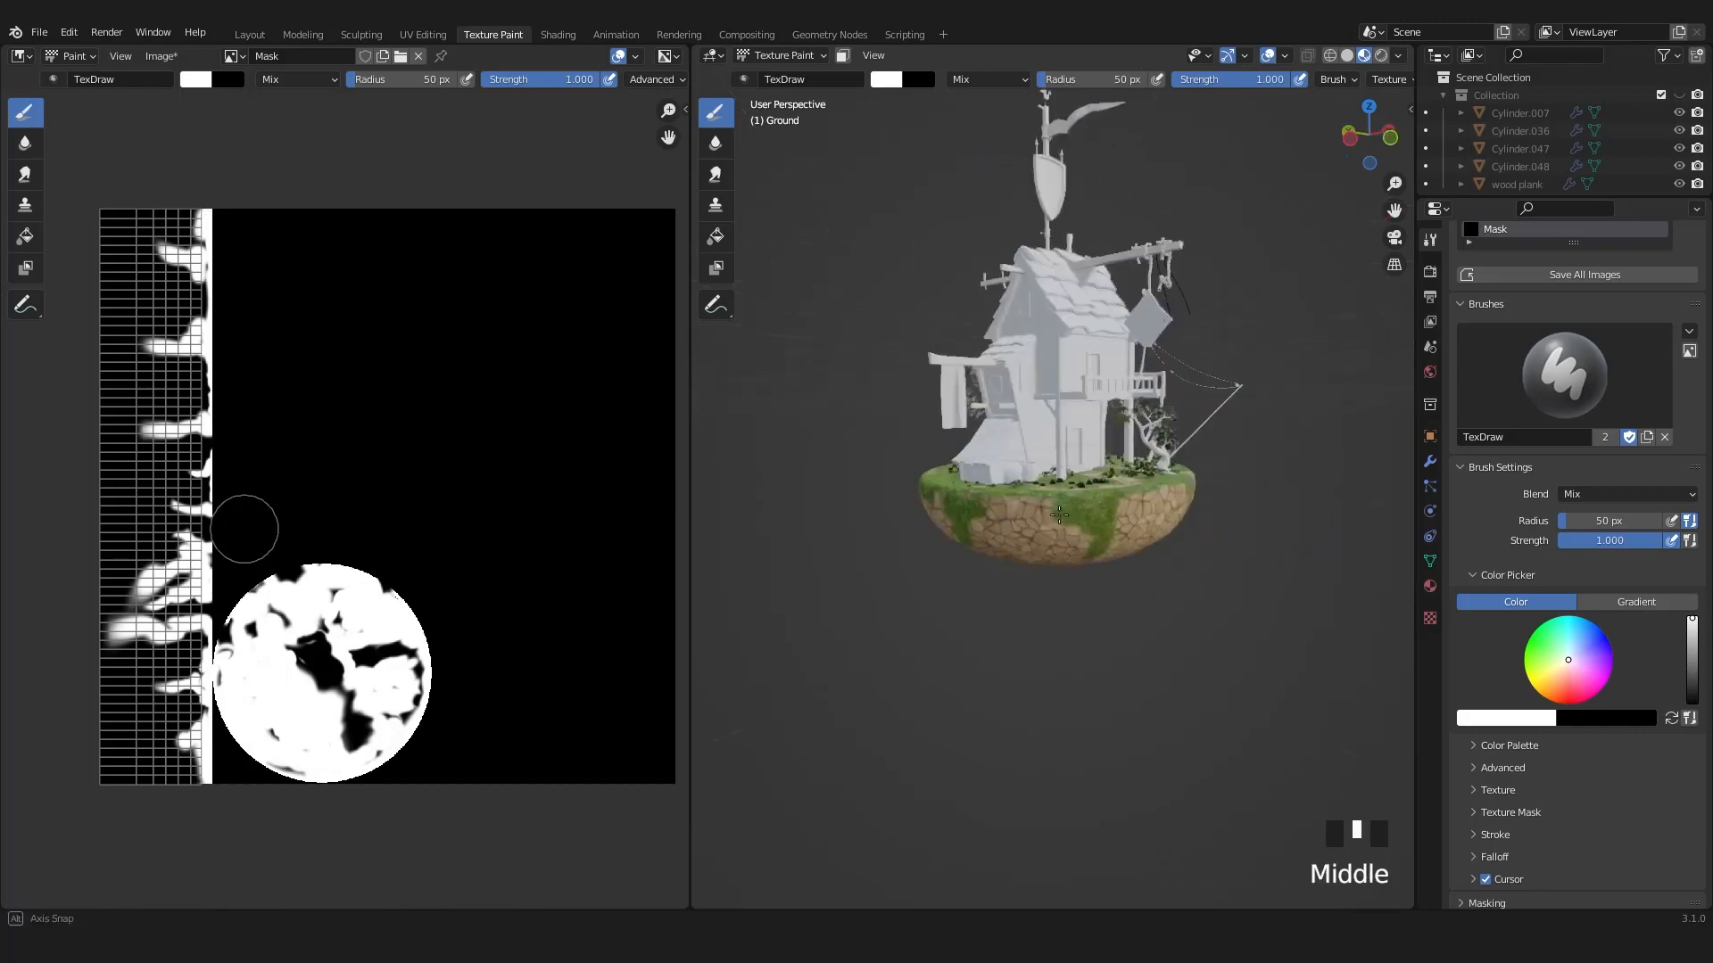
{"action": "left_click_drag", "start_coordinate": [1059, 513], "coordinate": [1026, 563]}
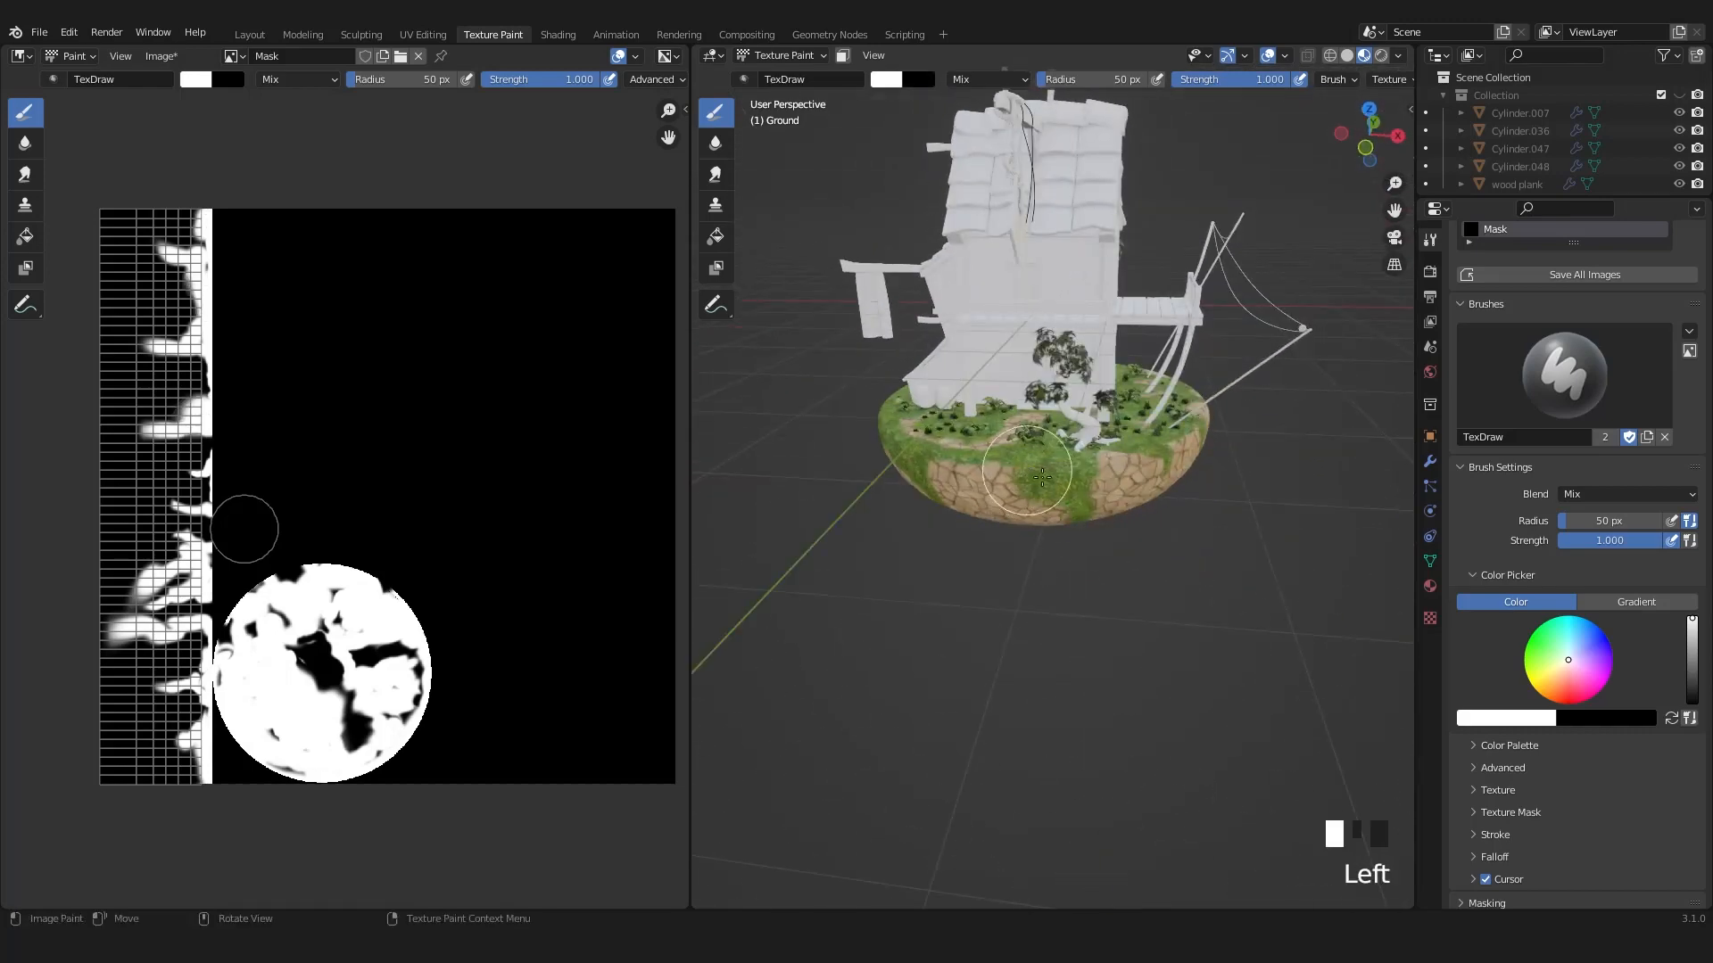
{"action": "scroll", "scroll_direction": "down", "scroll_amount": 3}
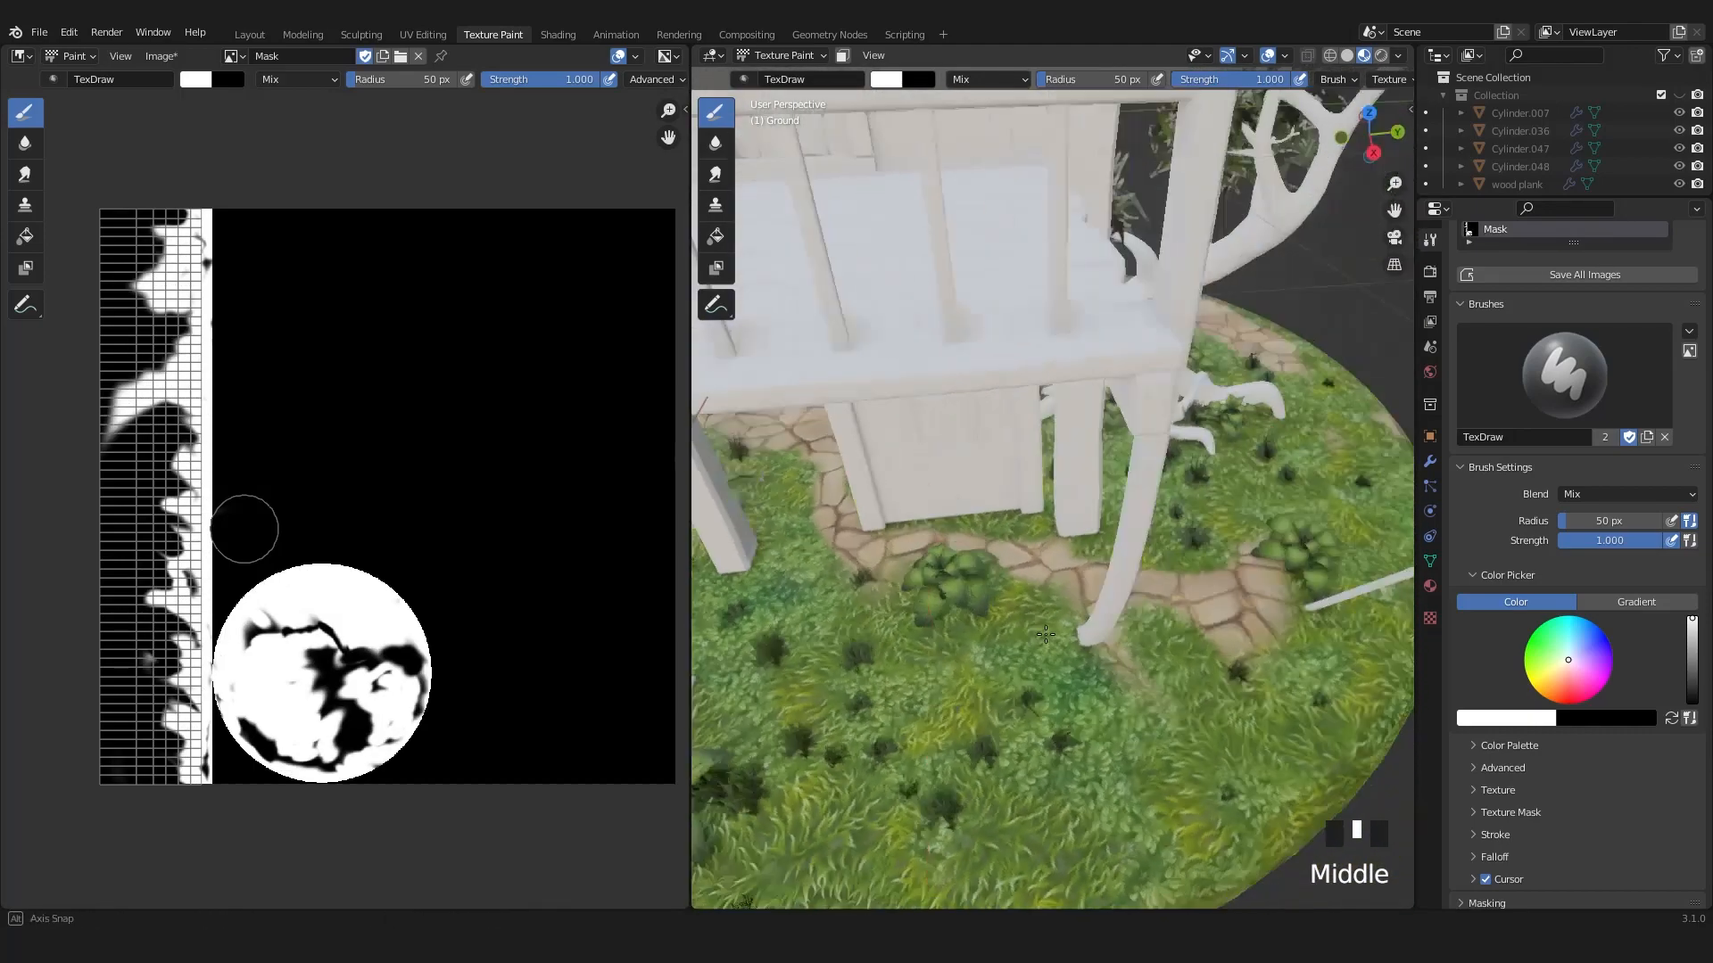
{"action": "scroll", "scroll_direction": "down", "scroll_amount": 3}
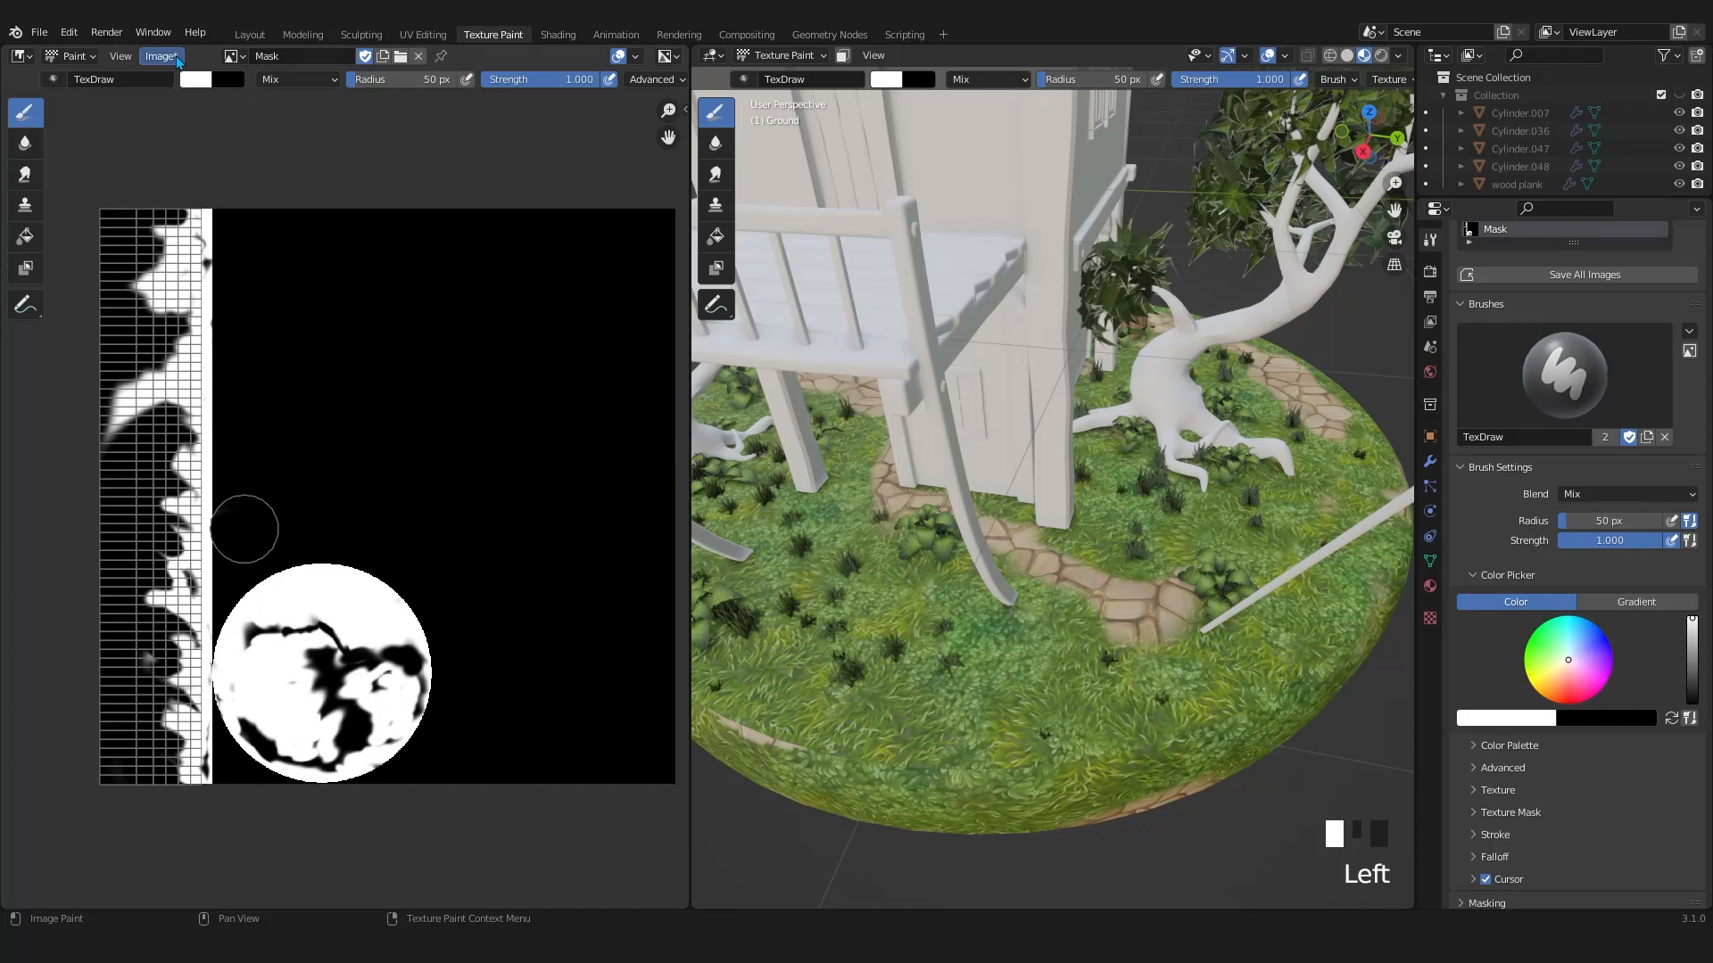
Save the painted mask as Mask.png, an 8-bit RGB PNG without alpha
{"action": "left_click", "coordinate": [162, 55]}
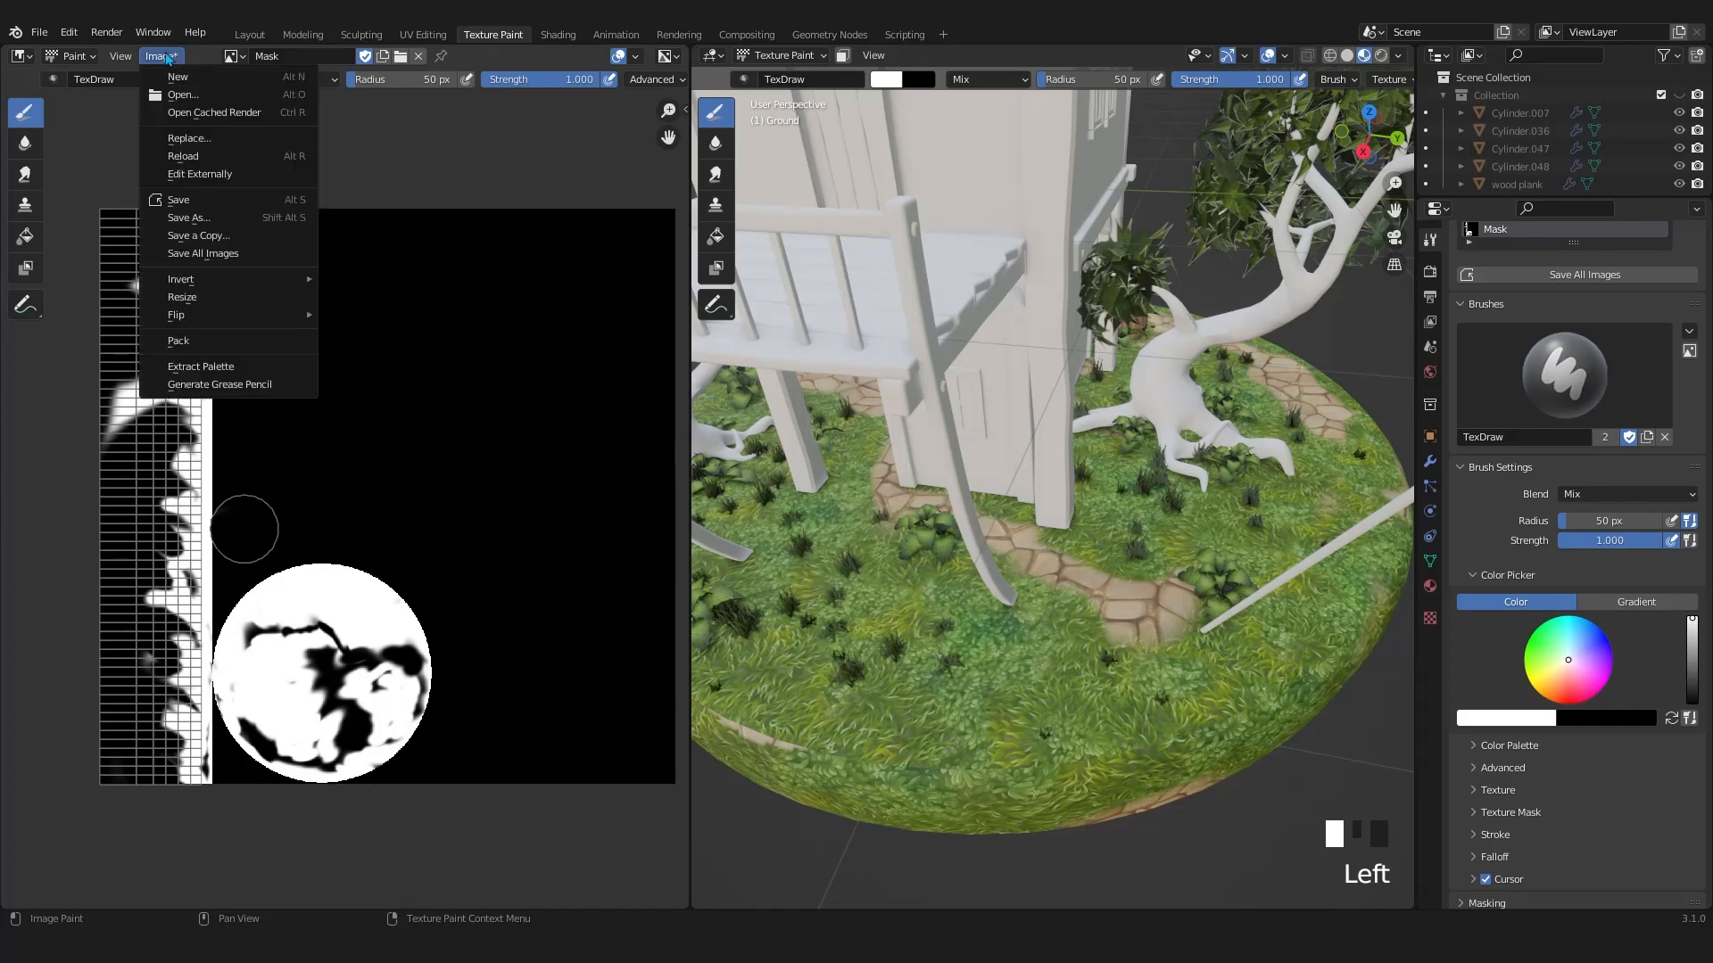
{"action": "mouse_move", "coordinate": [189, 218]}
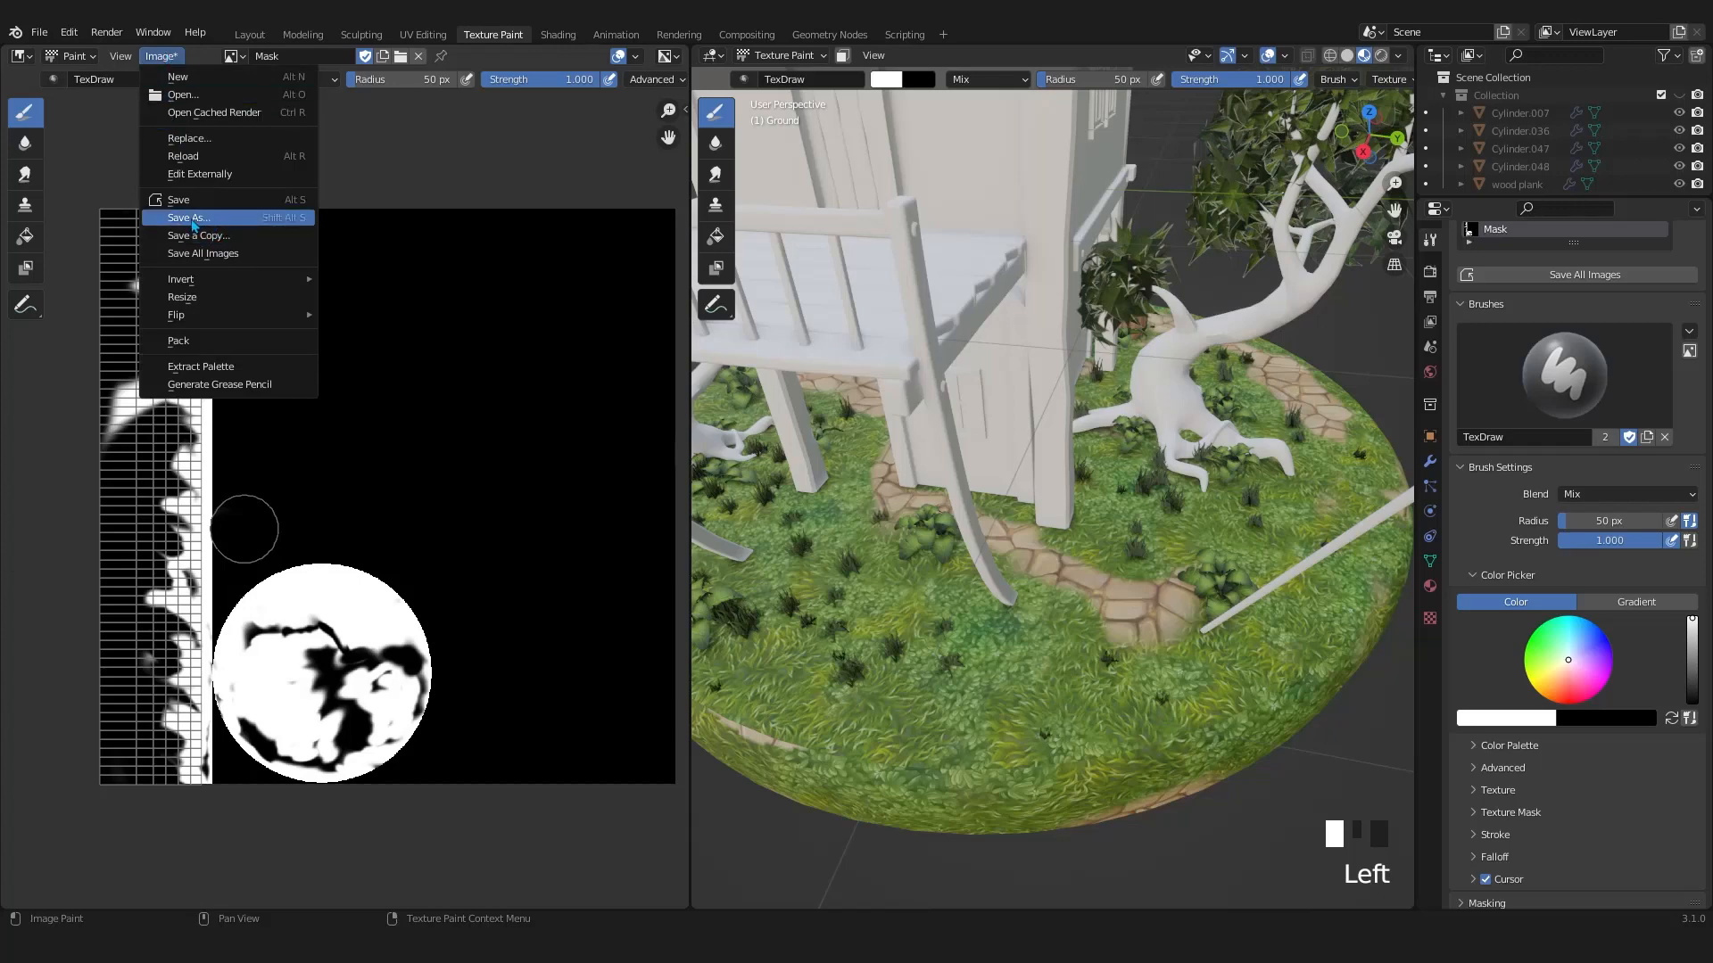
{"action": "left_click", "coordinate": [188, 217]}
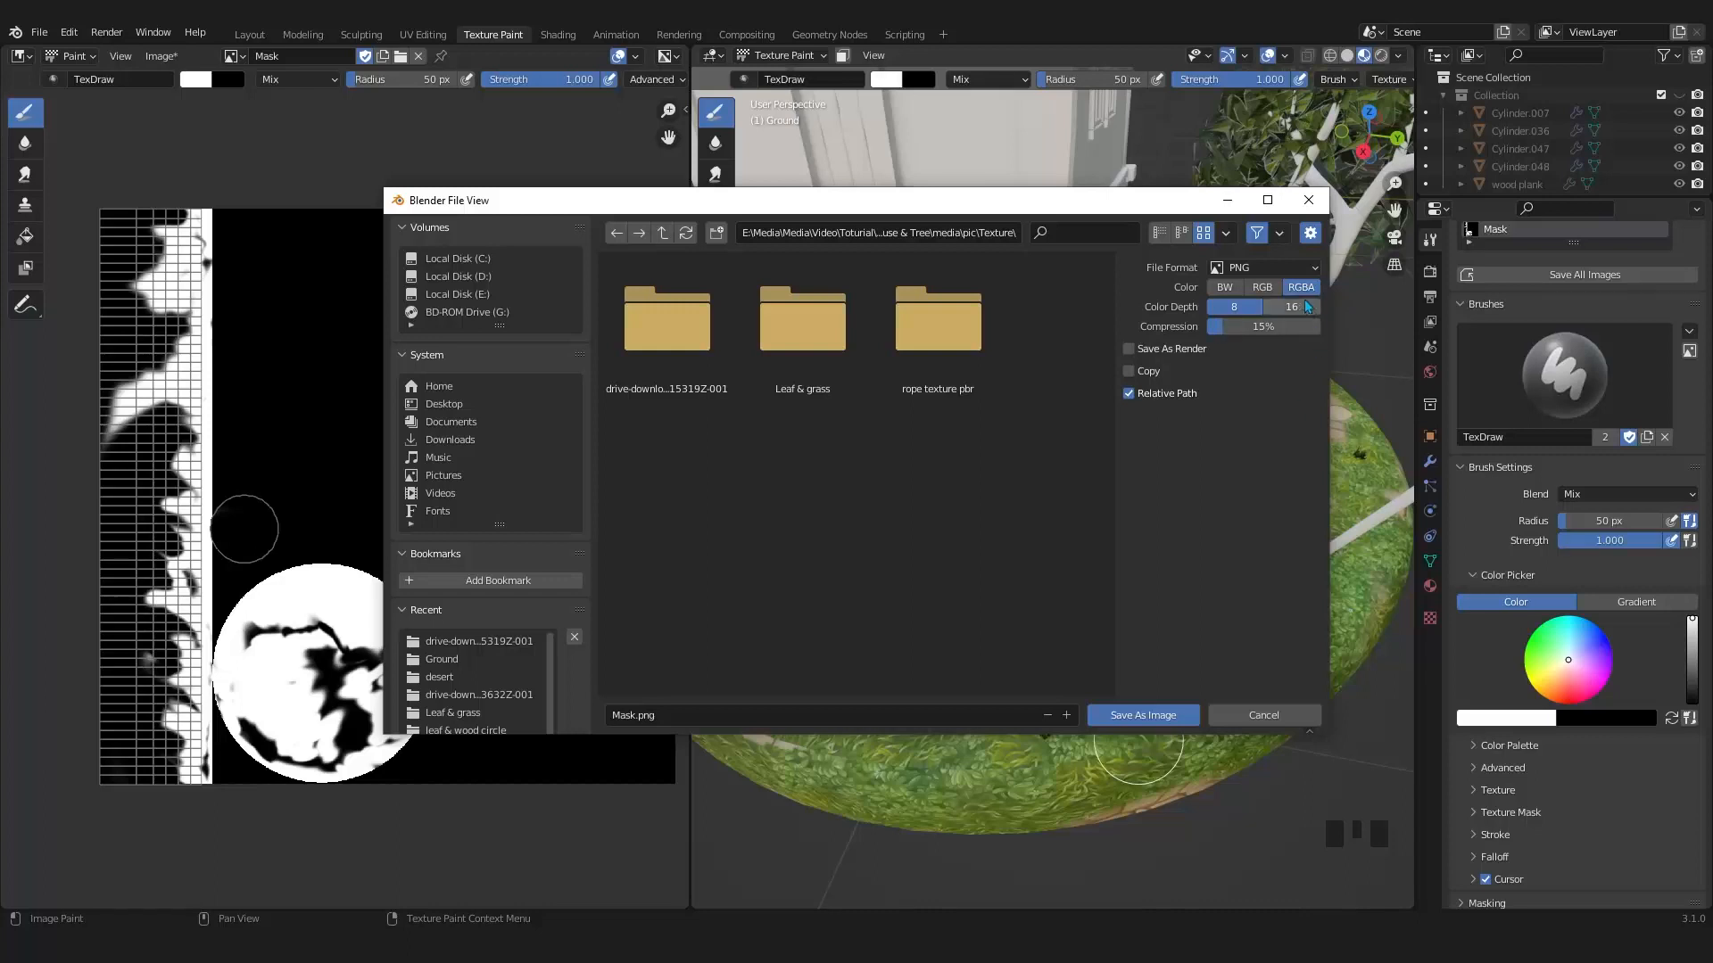
{"action": "mouse_move", "coordinate": [1263, 288]}
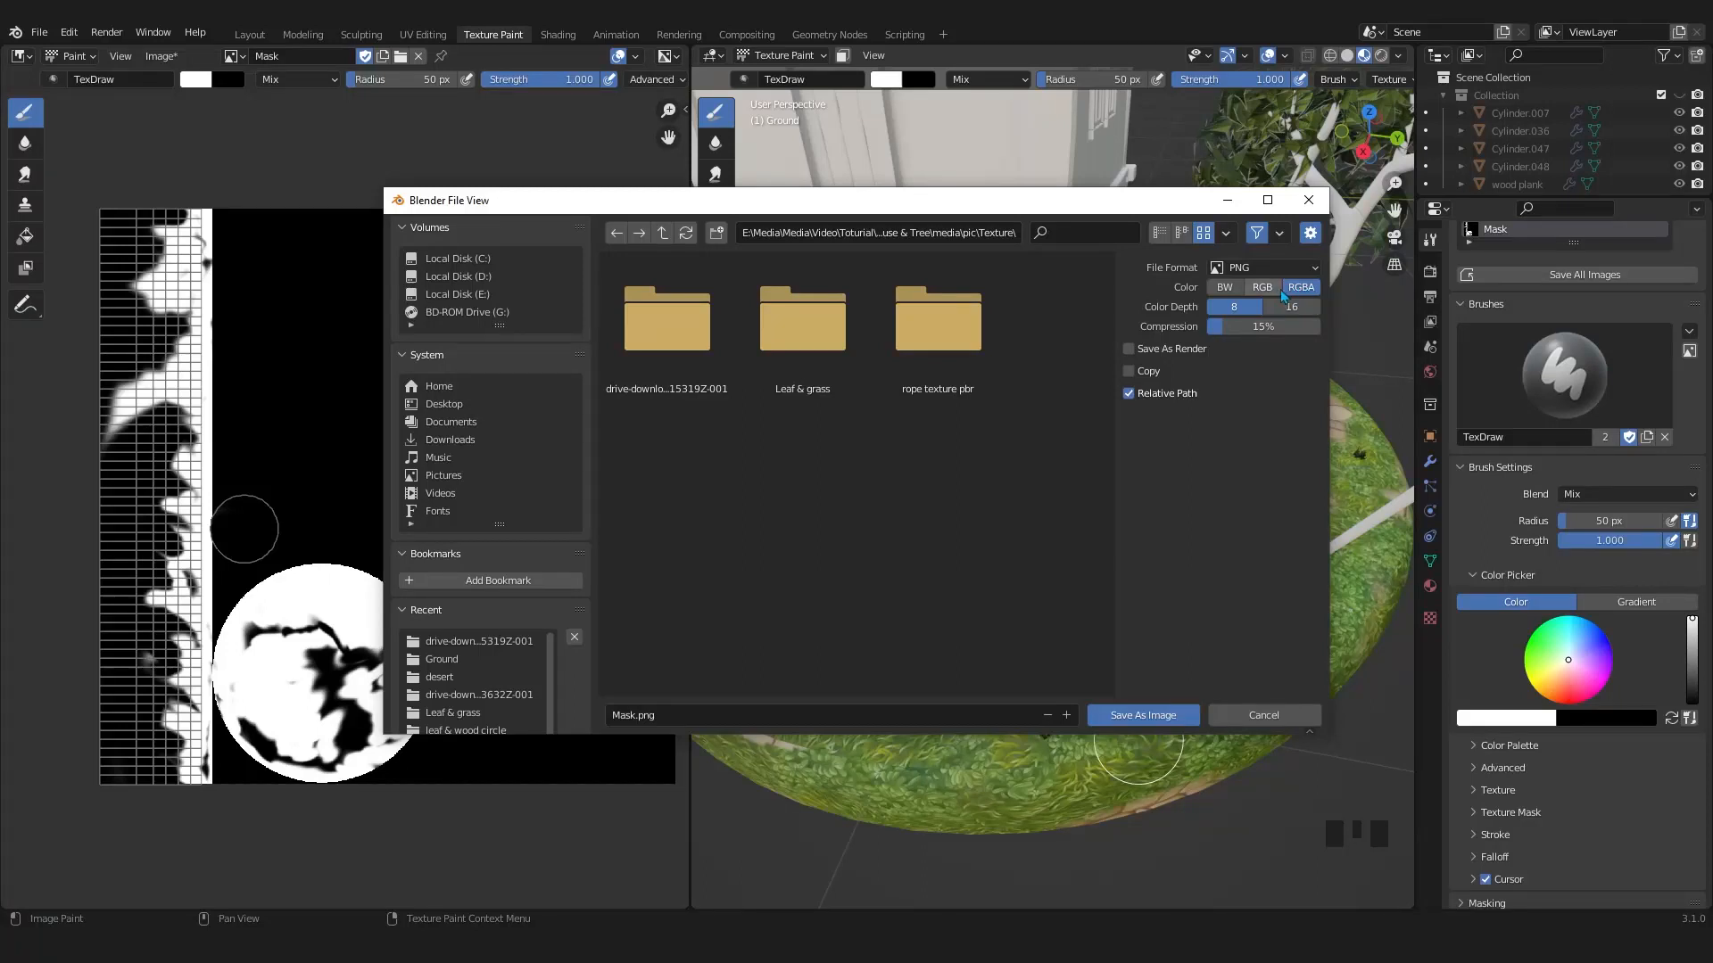
{"action": "left_click", "coordinate": [1262, 286]}
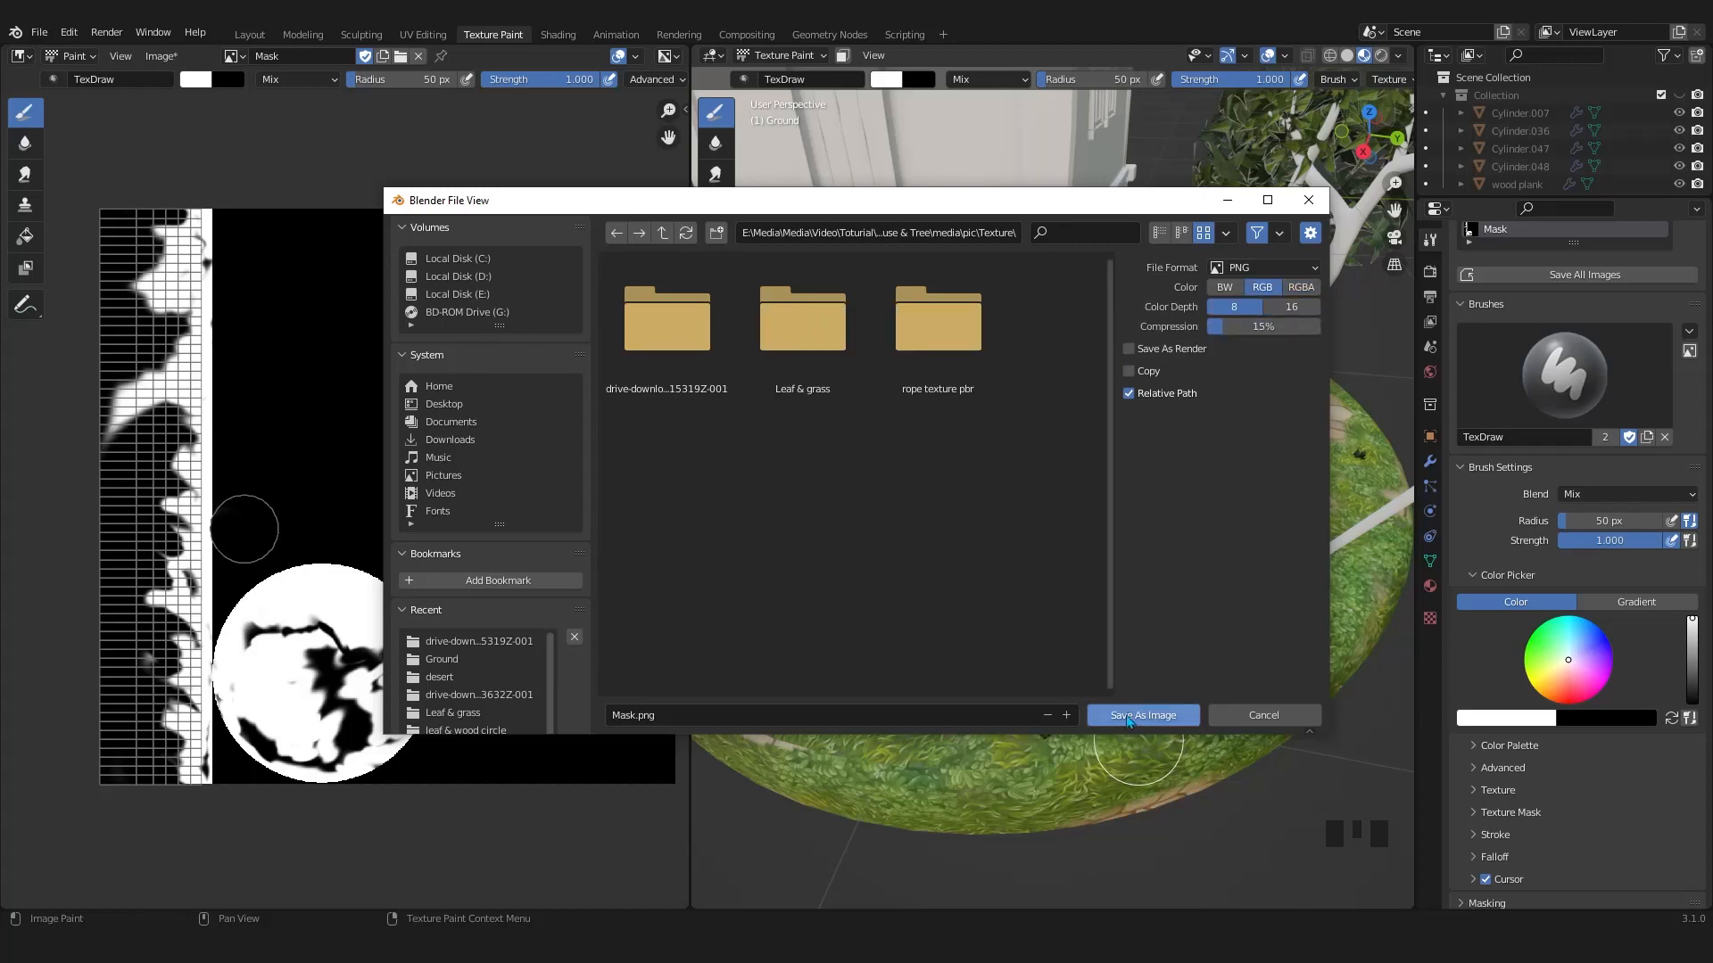
{"action": "left_click", "coordinate": [1143, 716]}
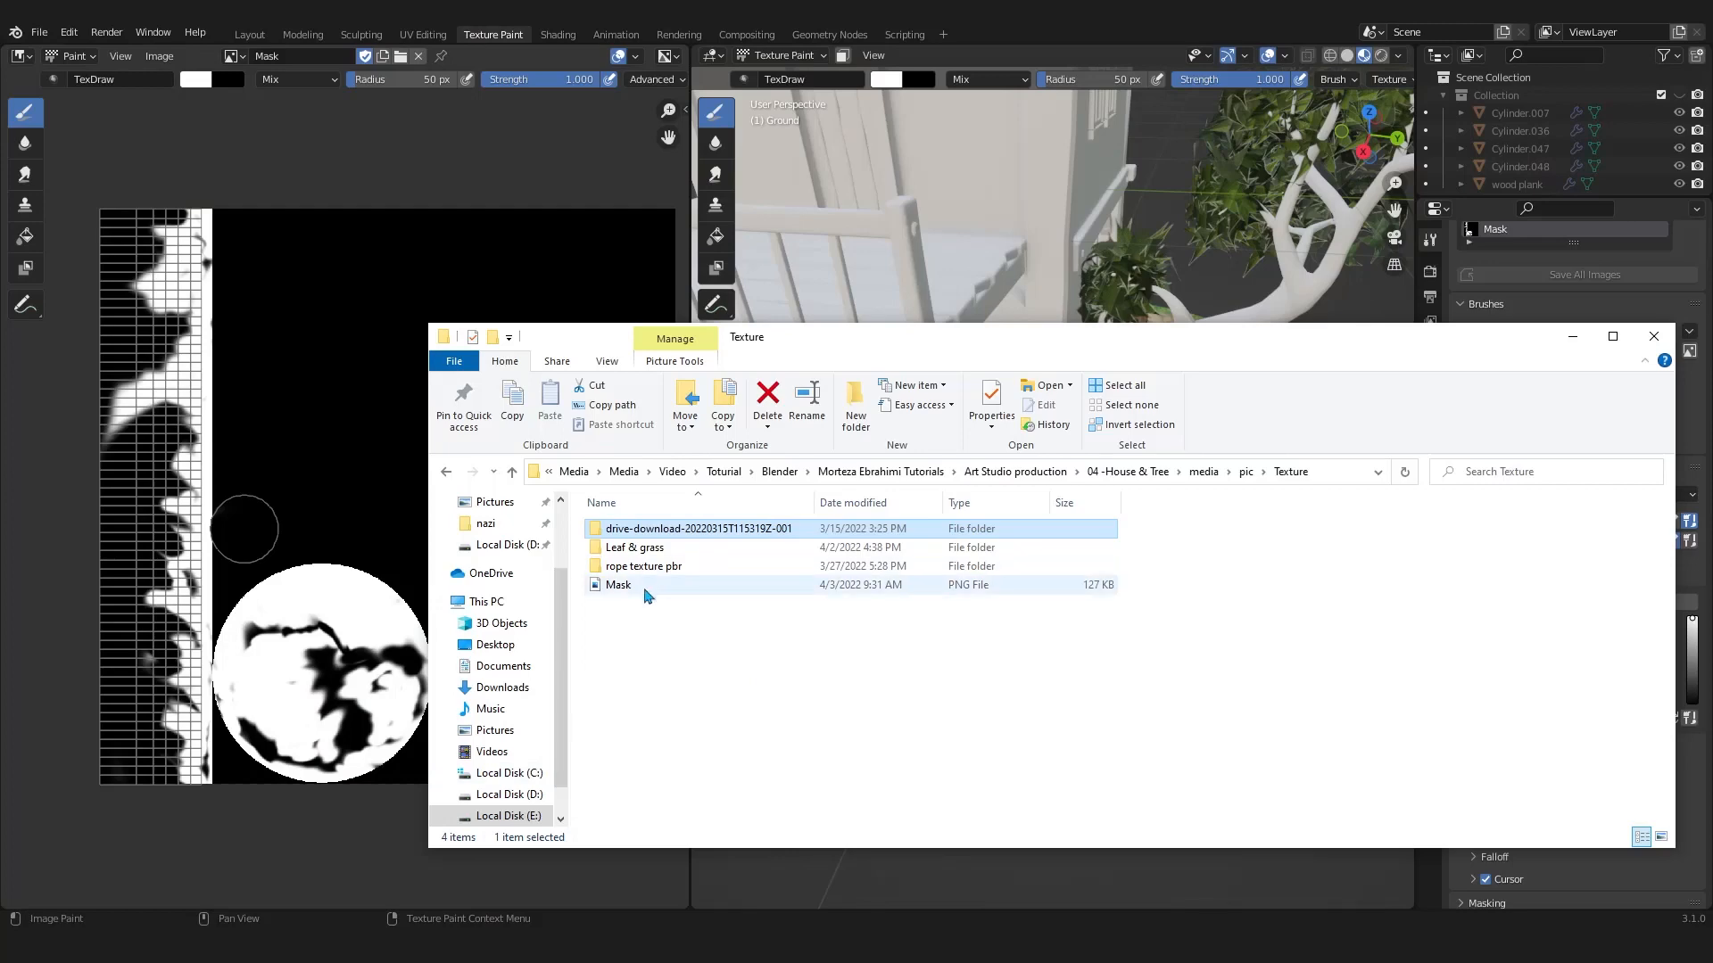
{"action": "double_click", "coordinate": [618, 584]}
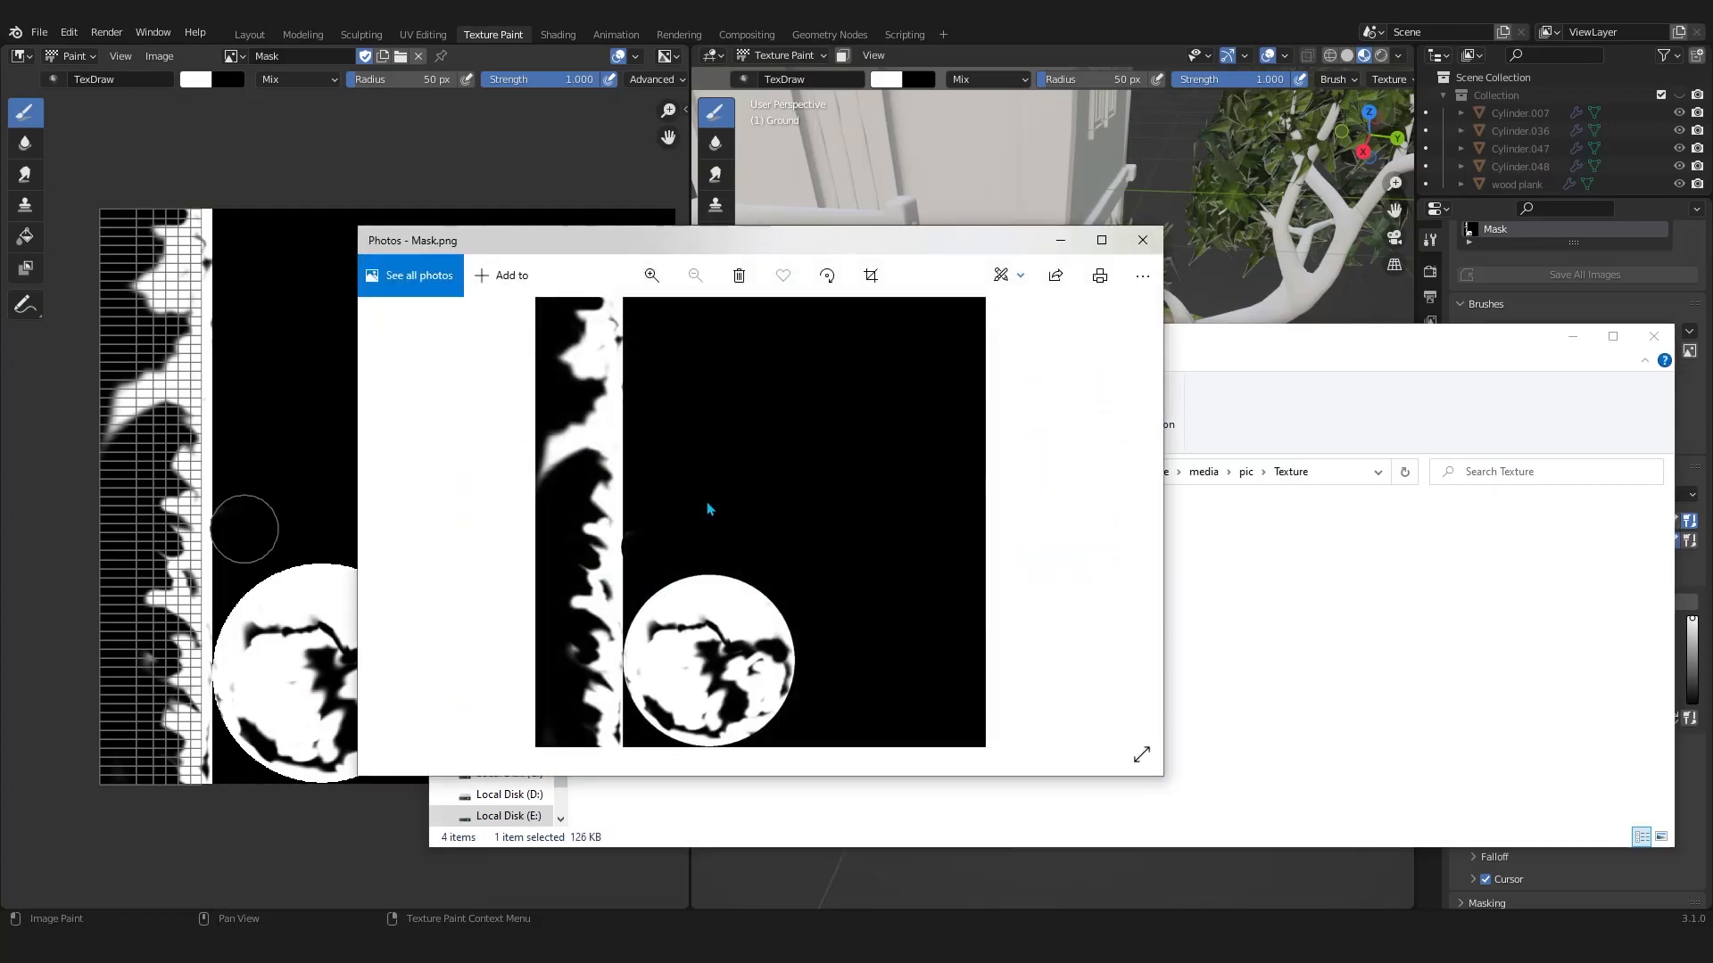
{"action": "left_click", "coordinate": [1142, 240]}
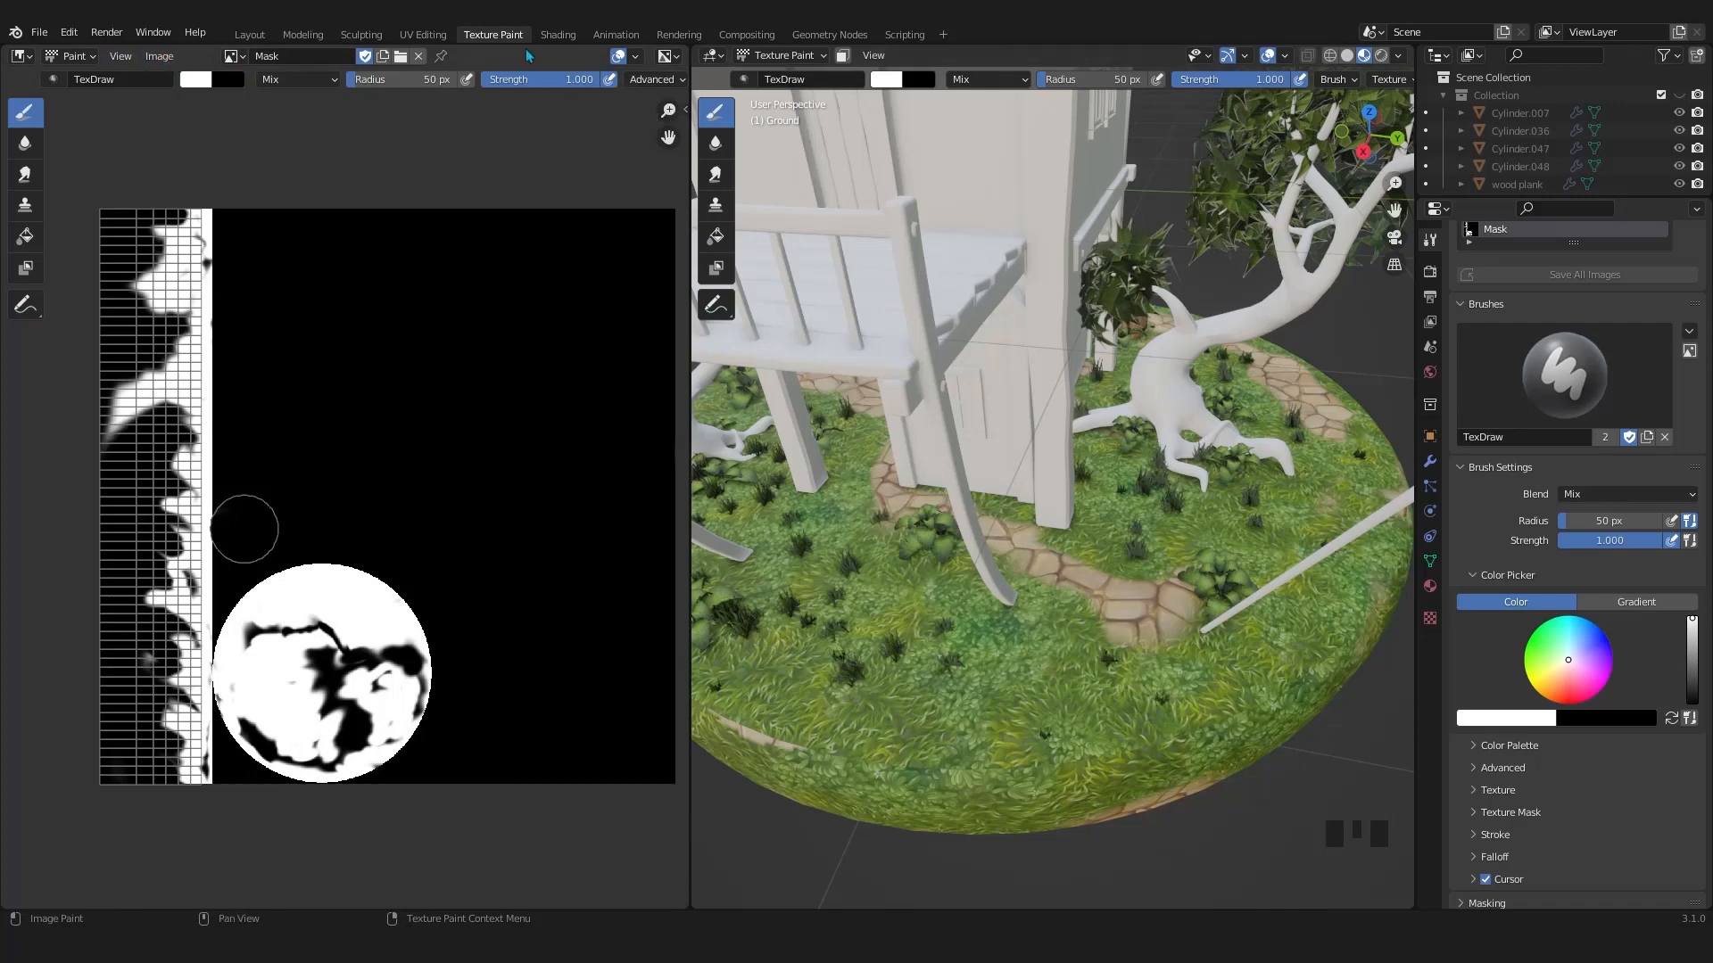
Inspect the island rim in the Shading workspace, zoom in, and return to Texture Paint
{"action": "left_click", "coordinate": [558, 34]}
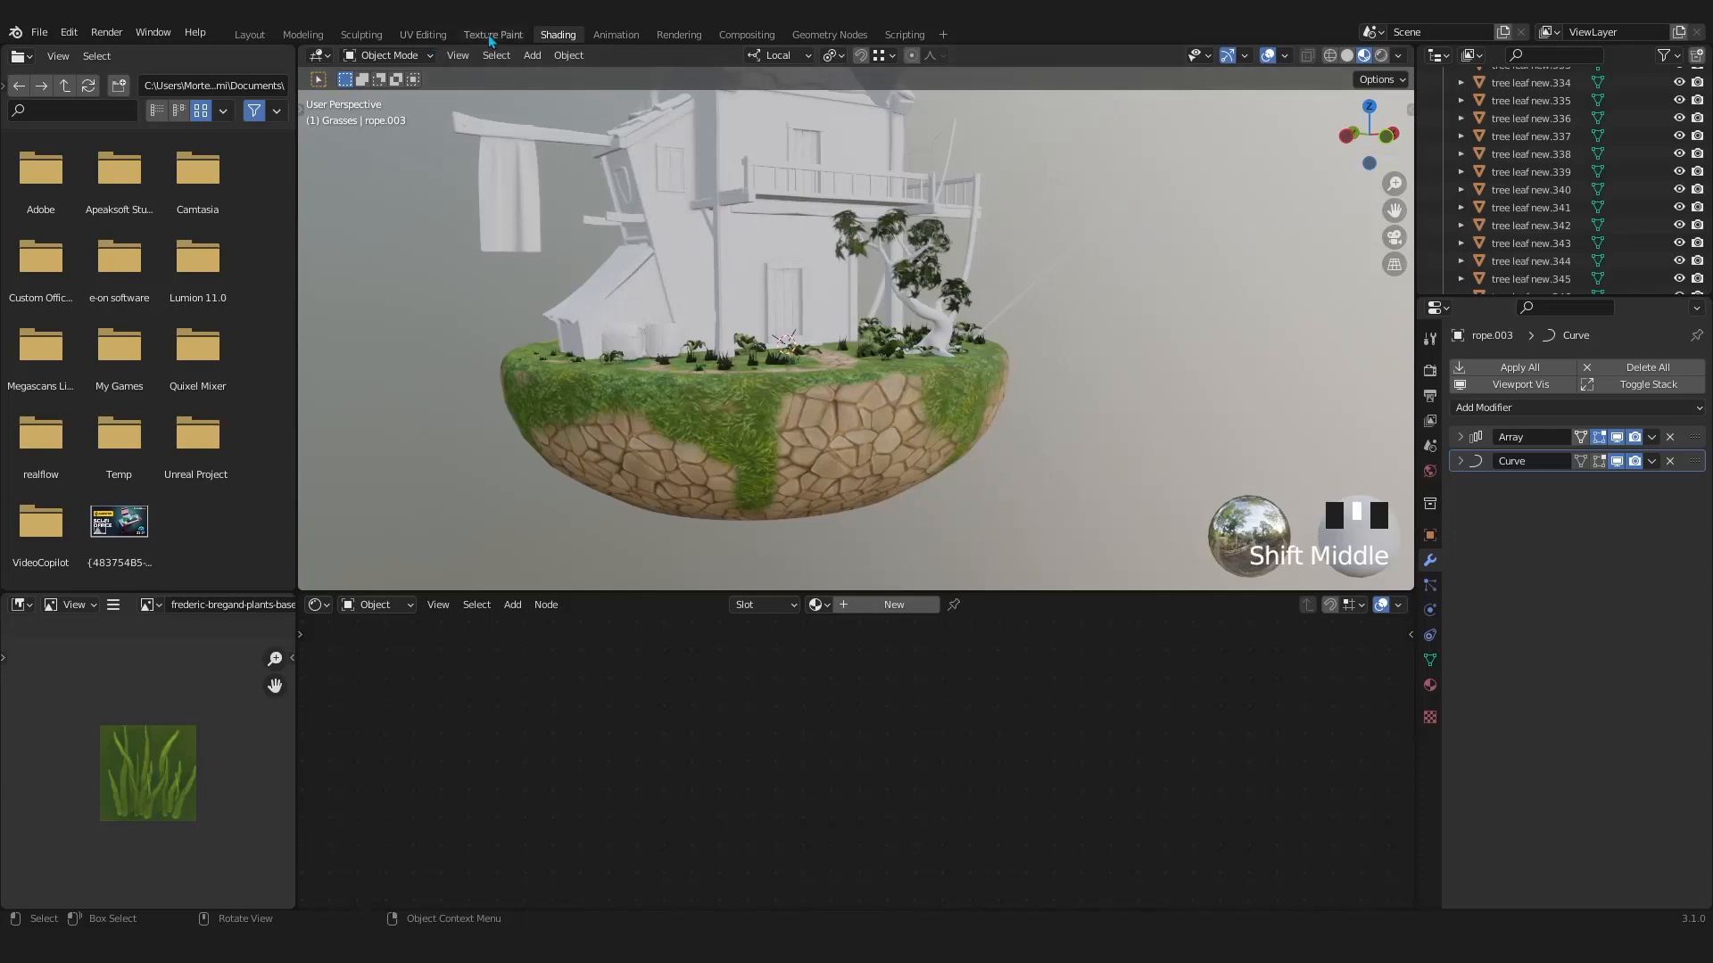
{"action": "left_click", "coordinate": [493, 34]}
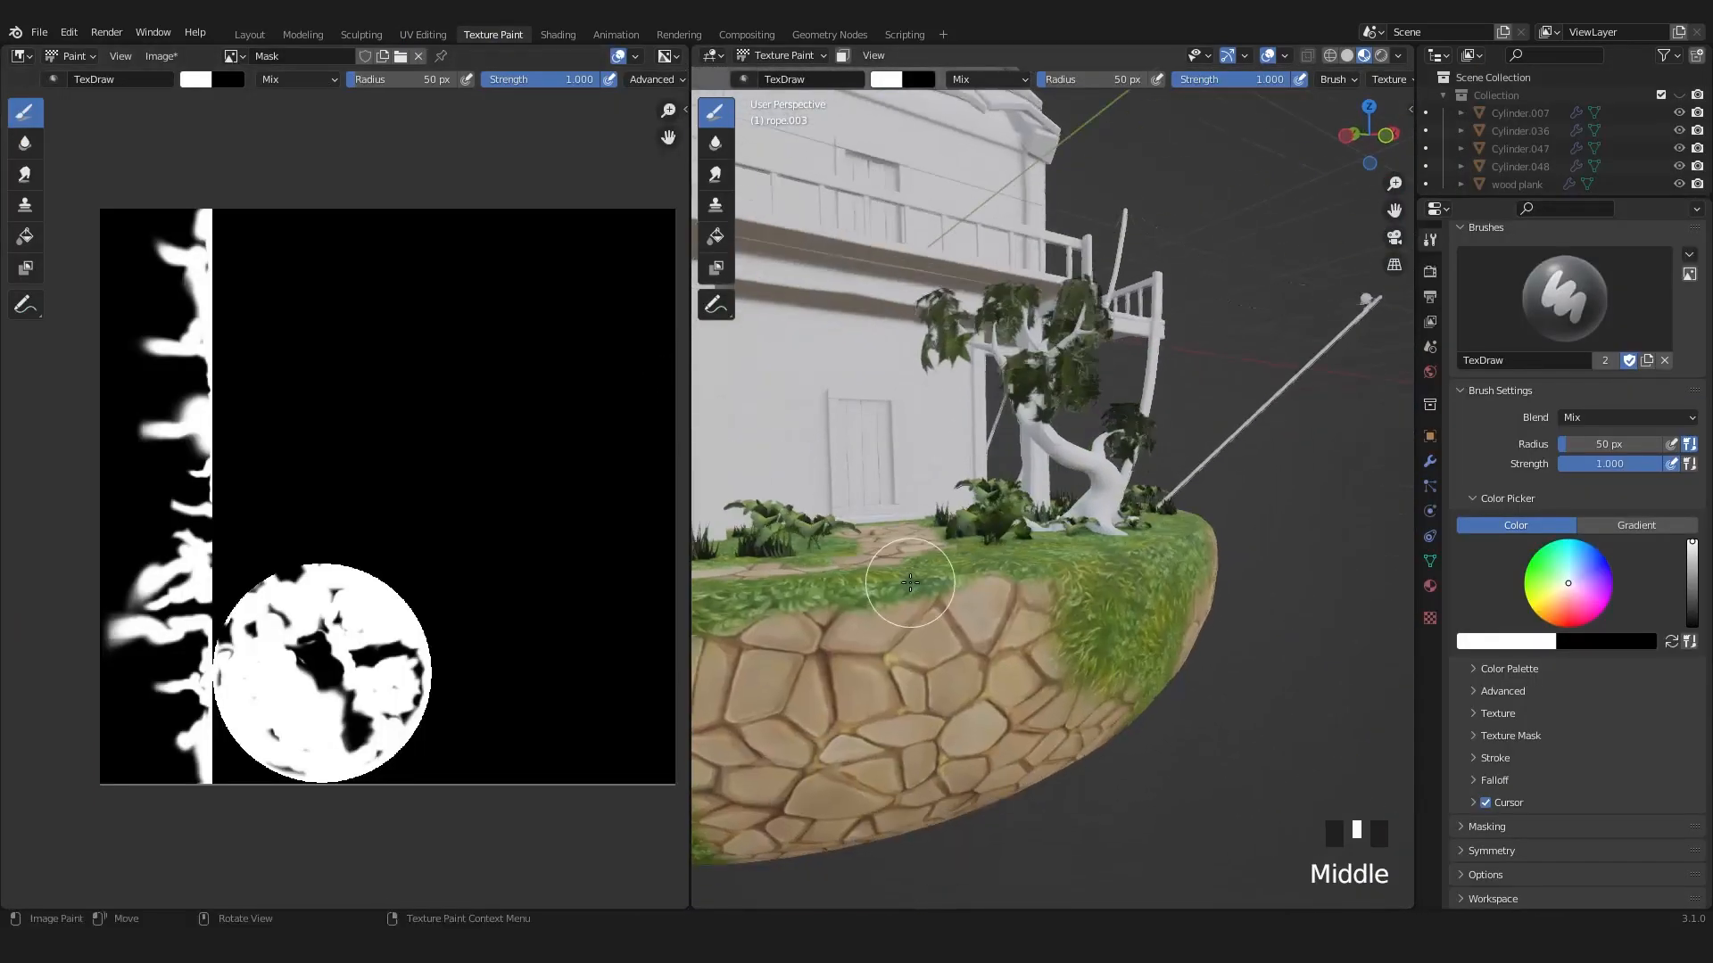
{"action": "scroll", "scroll_direction": "down", "scroll_amount": 3}
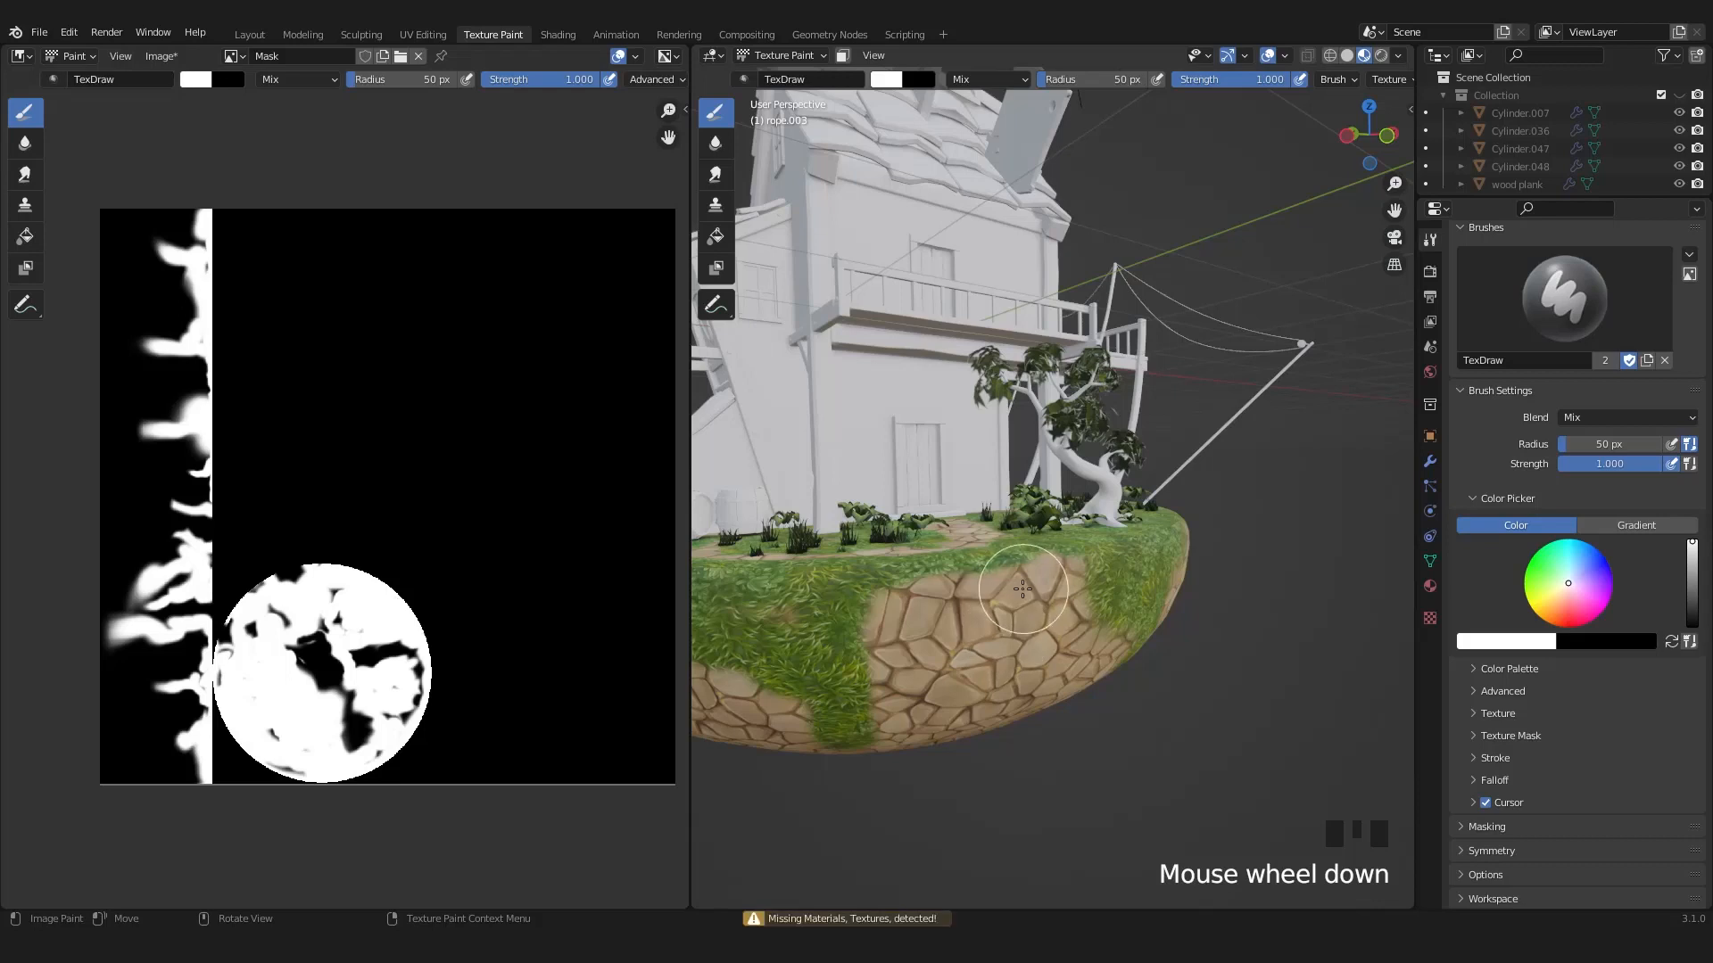
{"action": "mouse_move", "coordinate": [1029, 576]}
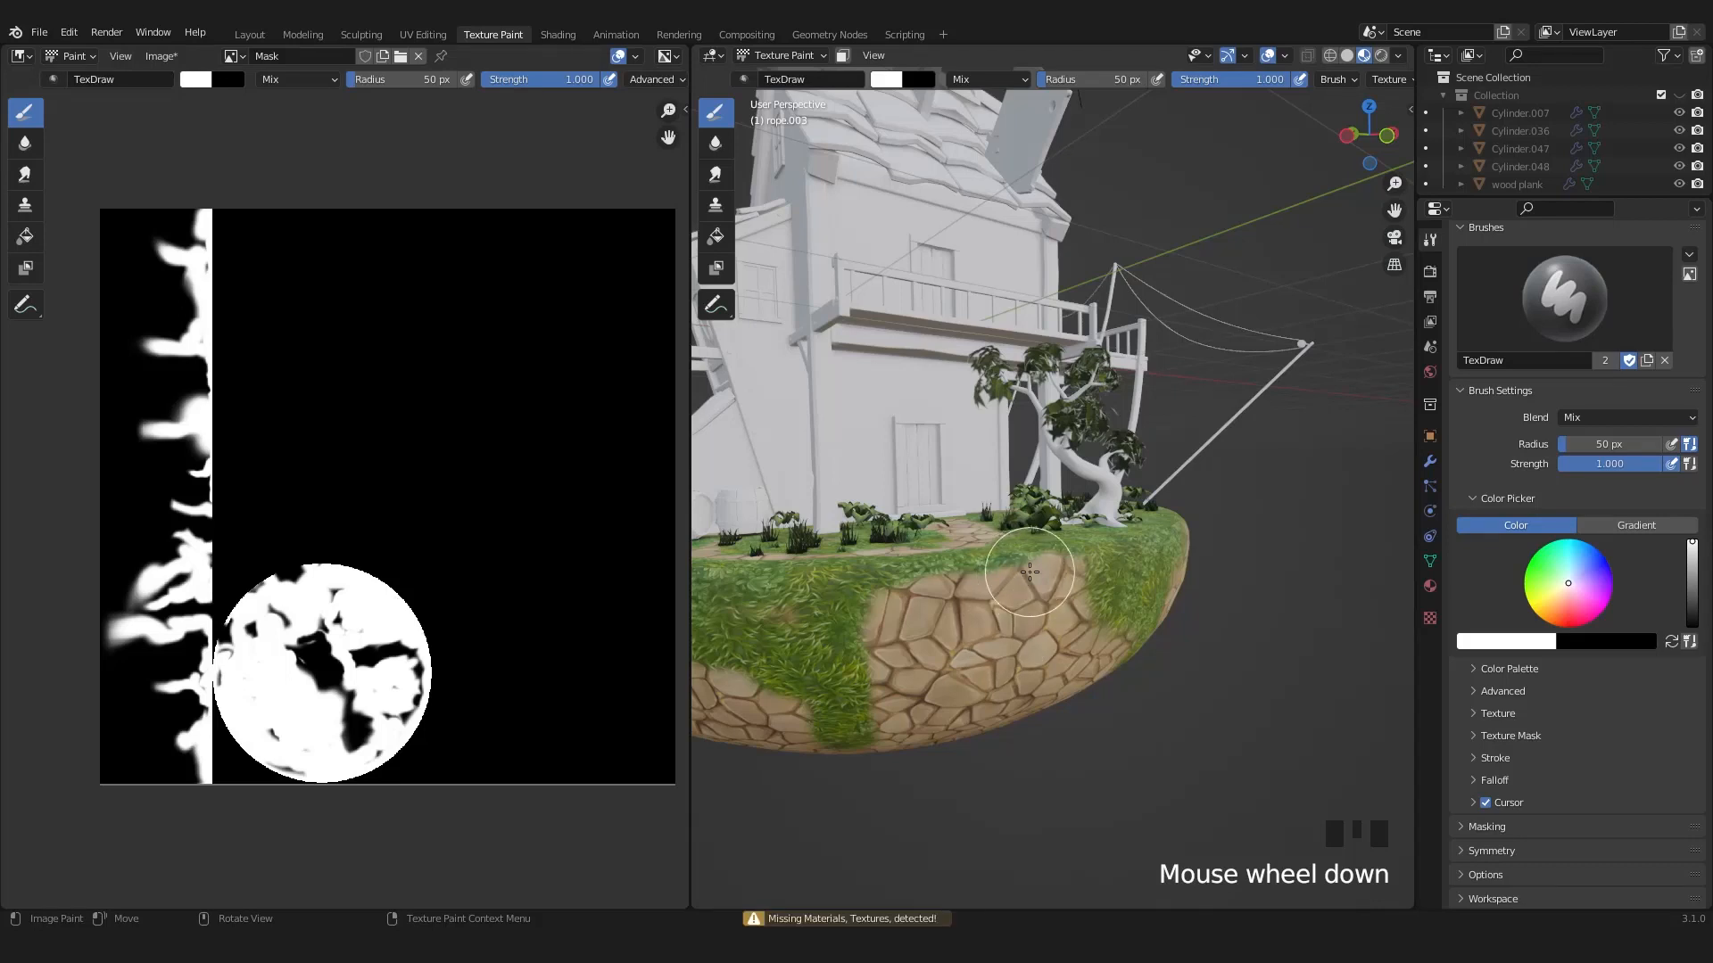
{"action": "scroll", "scroll_direction": "down", "scroll_amount": 3}
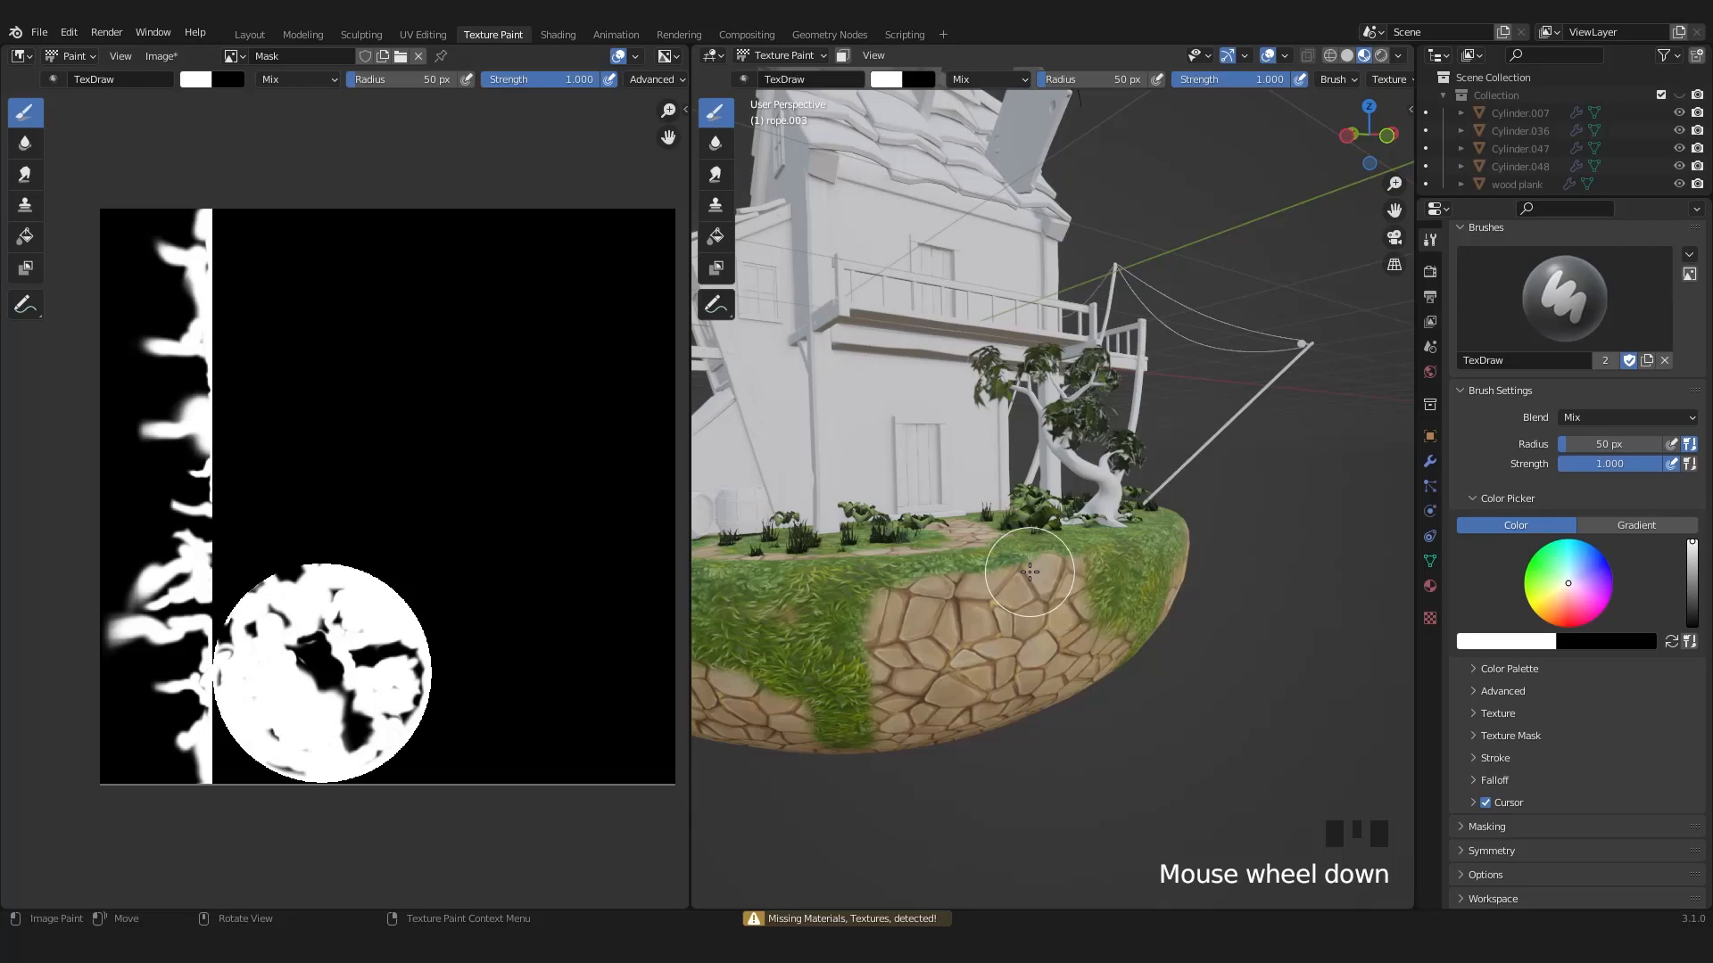
{"action": "left_click", "coordinate": [558, 34]}
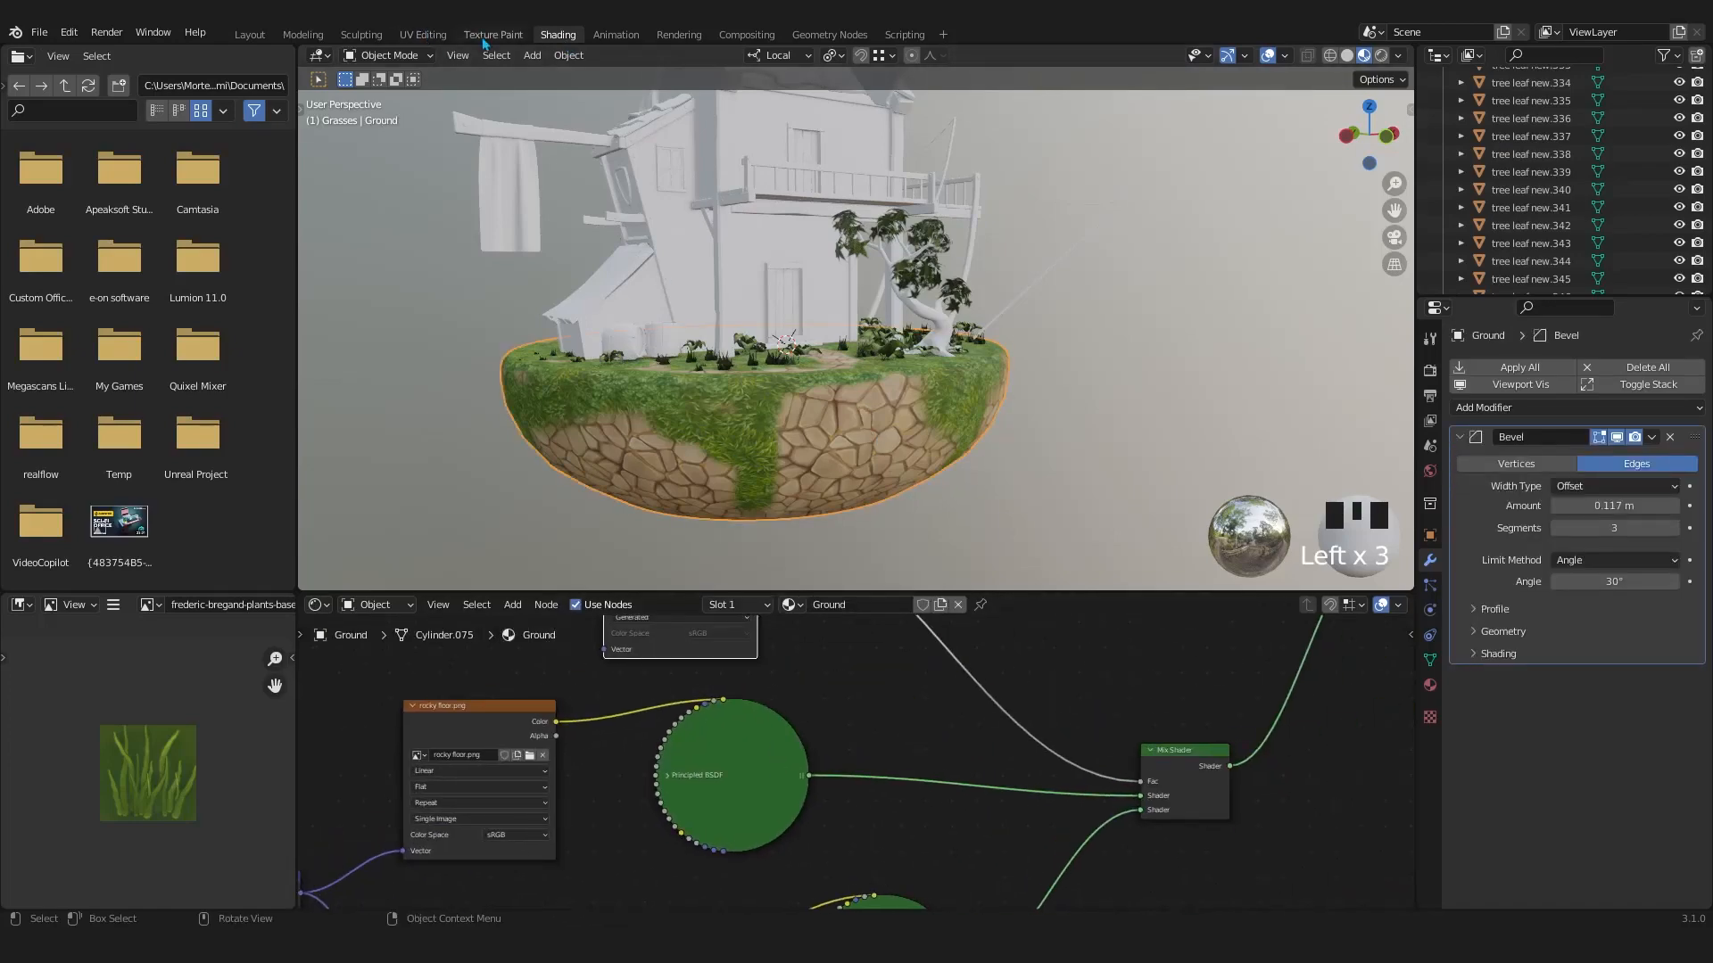
{"action": "left_click", "coordinate": [493, 34]}
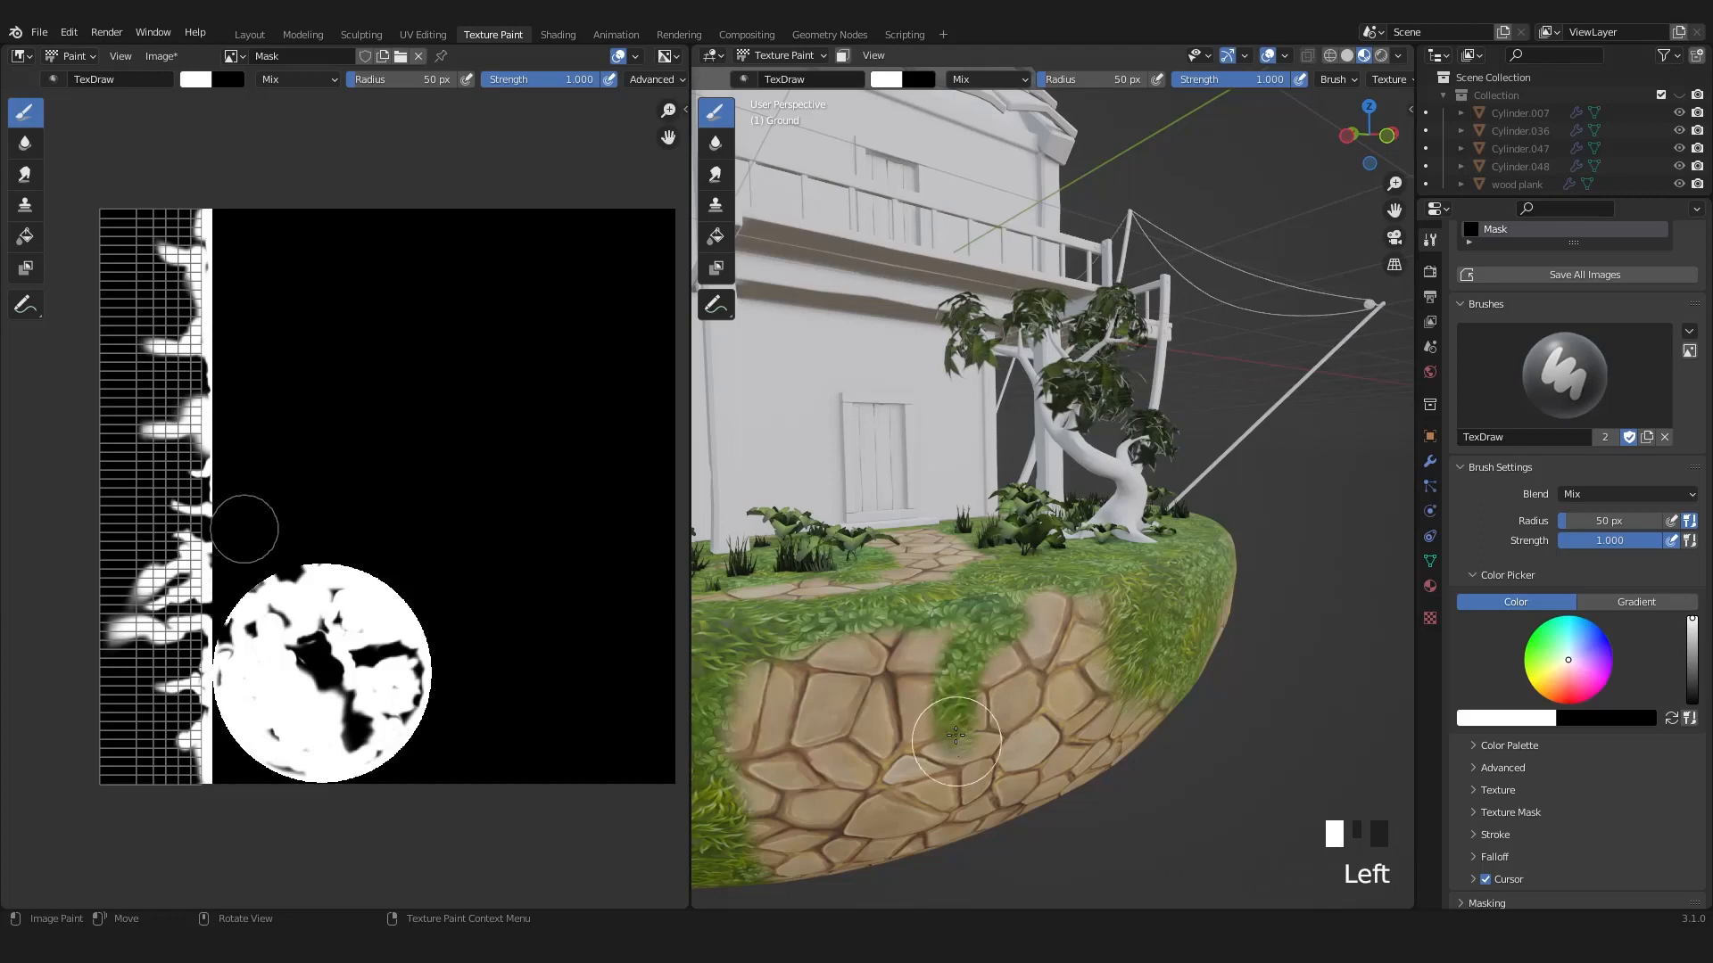
Drag two white grass streaks down the Ground mesh's stone side
{"action": "left_click_drag", "start_coordinate": [956, 735], "coordinate": [857, 776]}
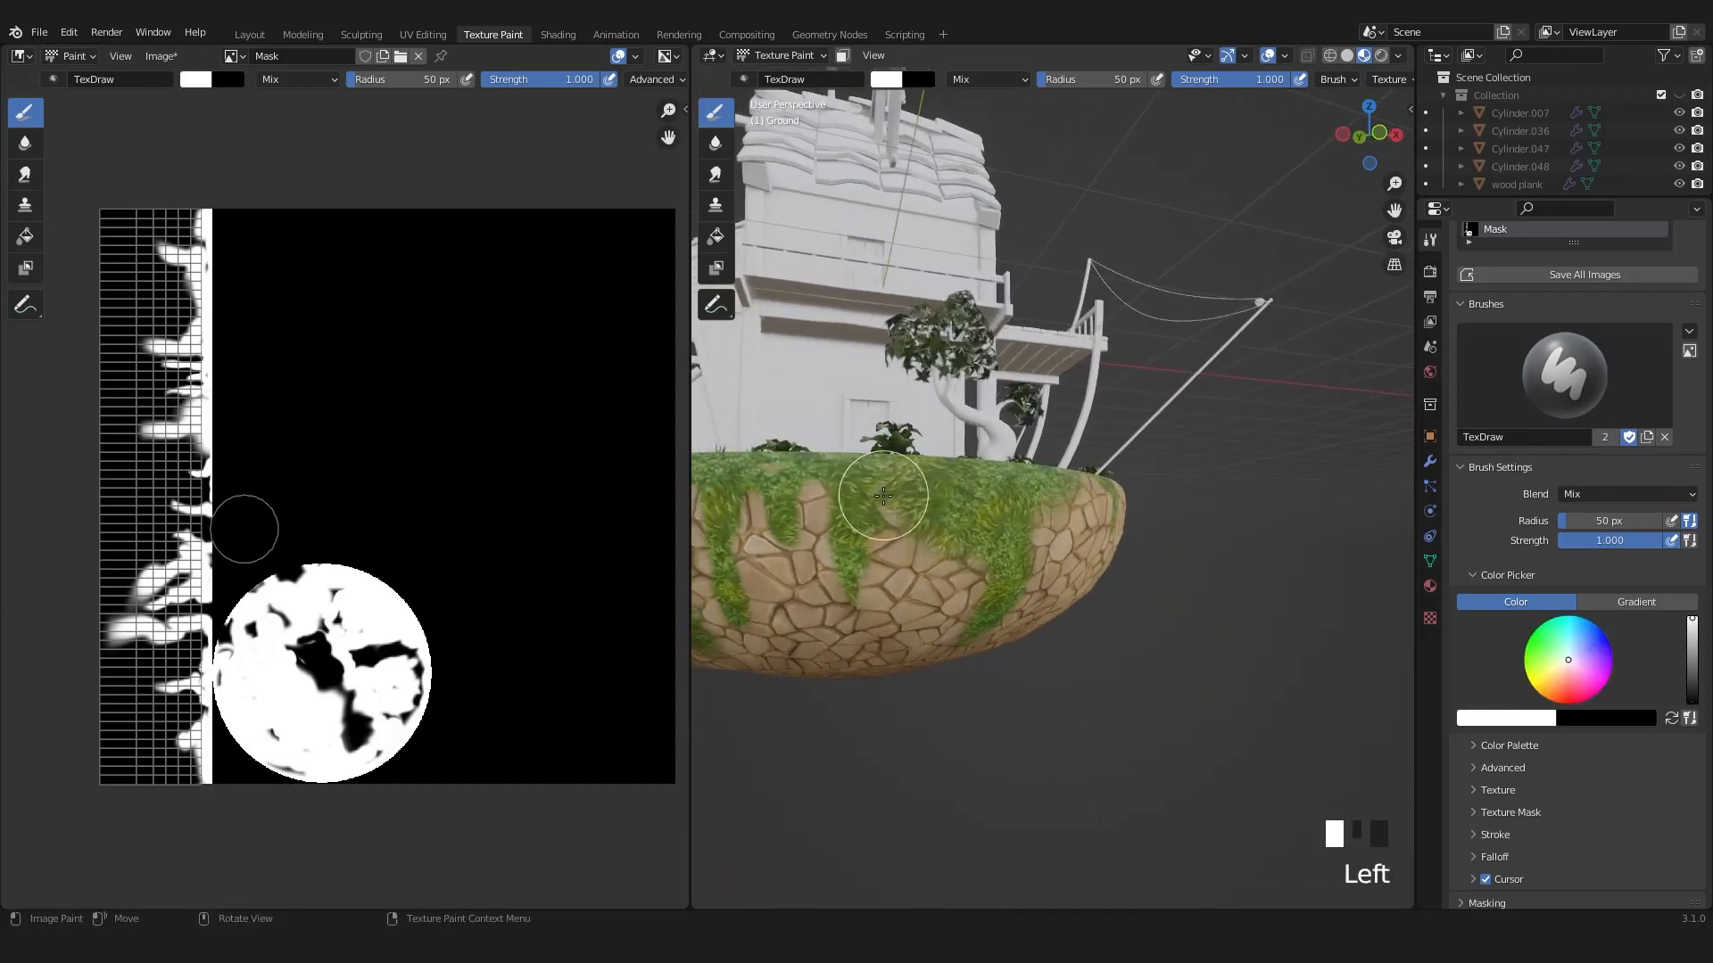
{"action": "left_click_drag", "start_coordinate": [882, 495], "coordinate": [955, 612]}
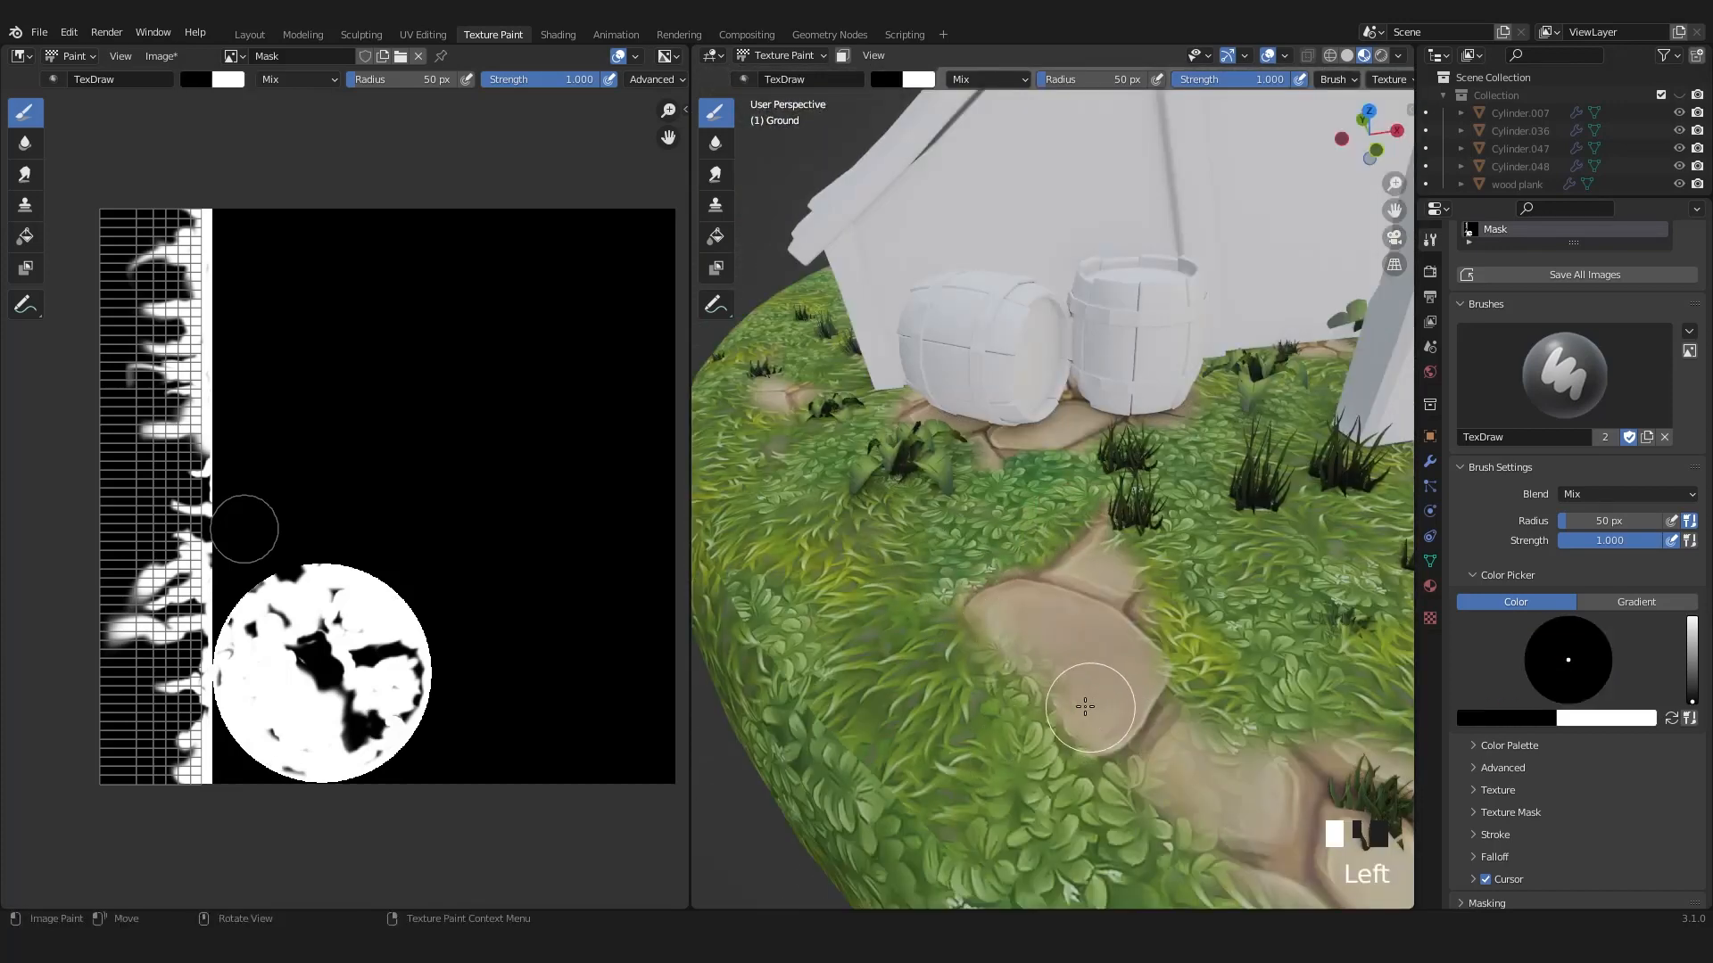
Zoom the view in and out around the stone walkway near the barrels
{"action": "scroll", "scroll_direction": "up", "scroll_amount": 3}
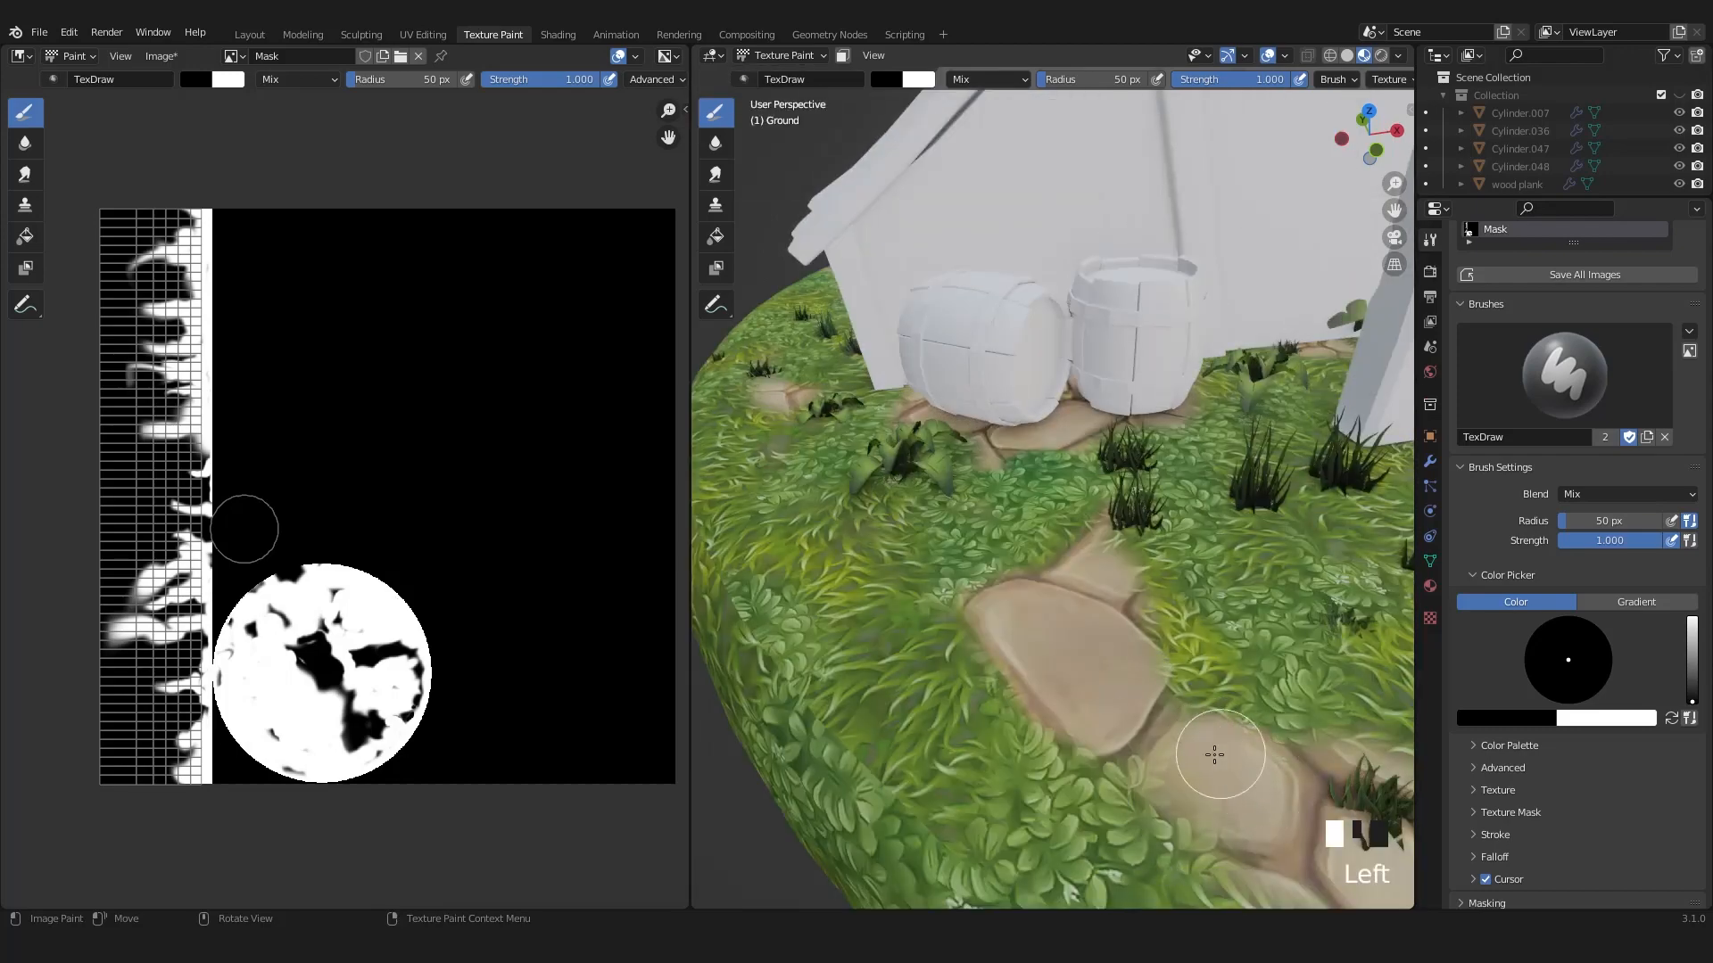
{"action": "scroll", "scroll_direction": "up", "scroll_amount": 3}
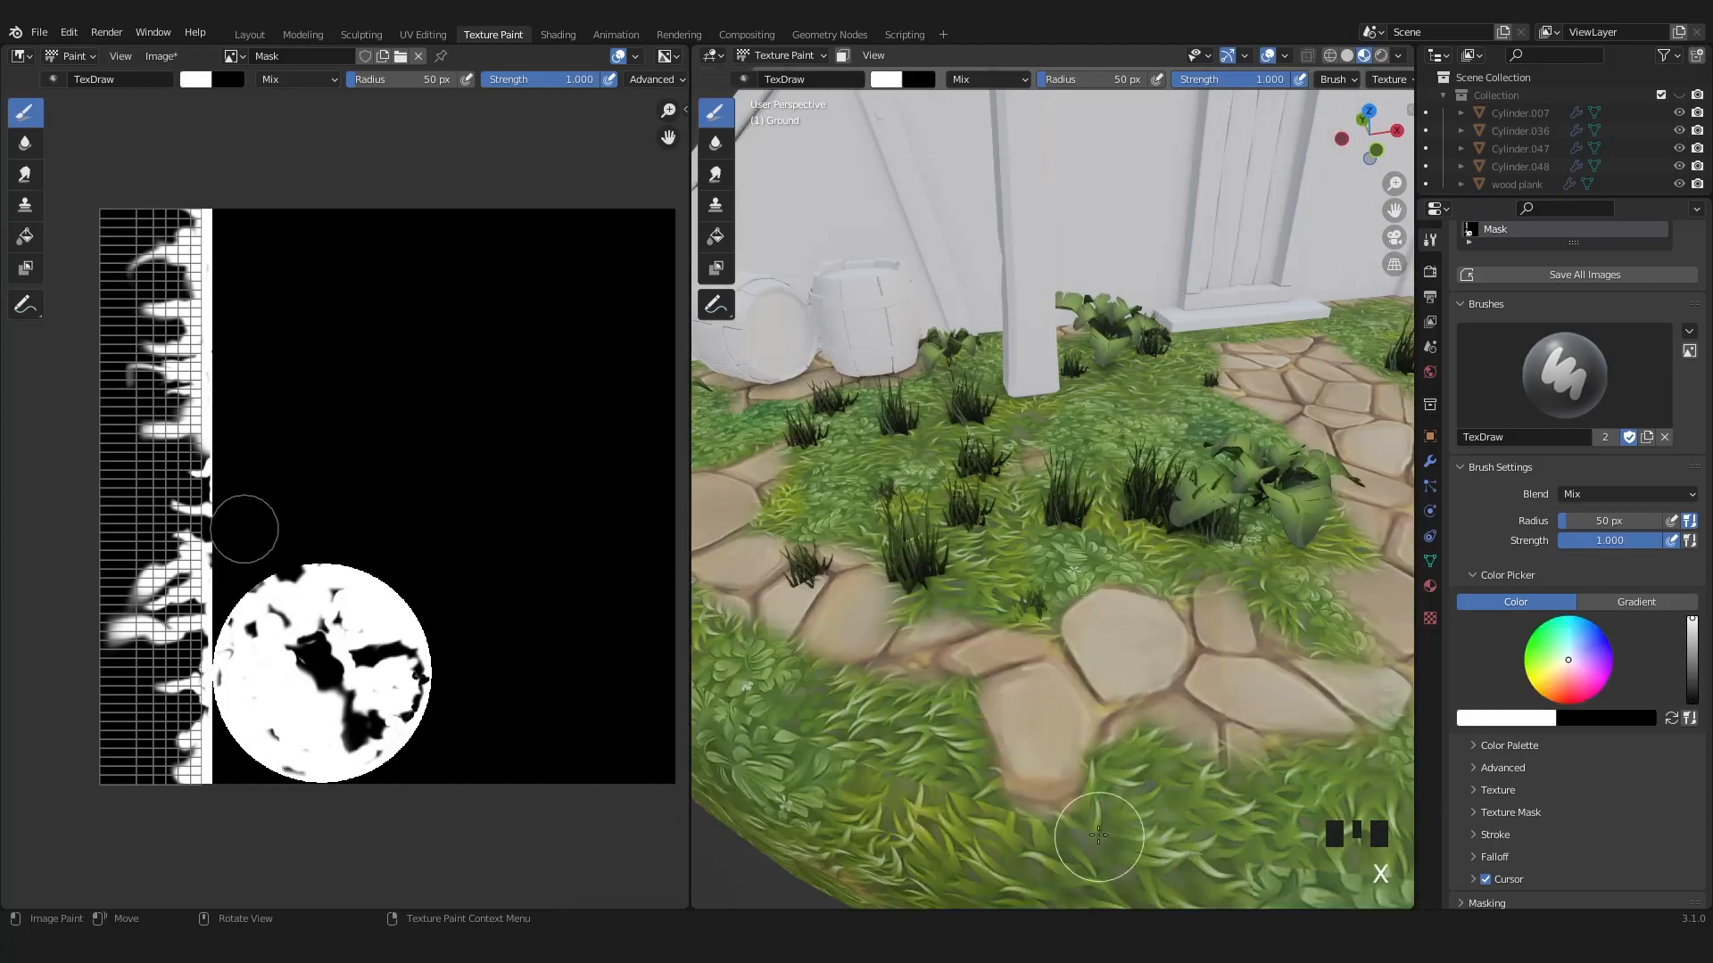
{"action": "scroll", "scroll_direction": "down", "scroll_amount": 3}
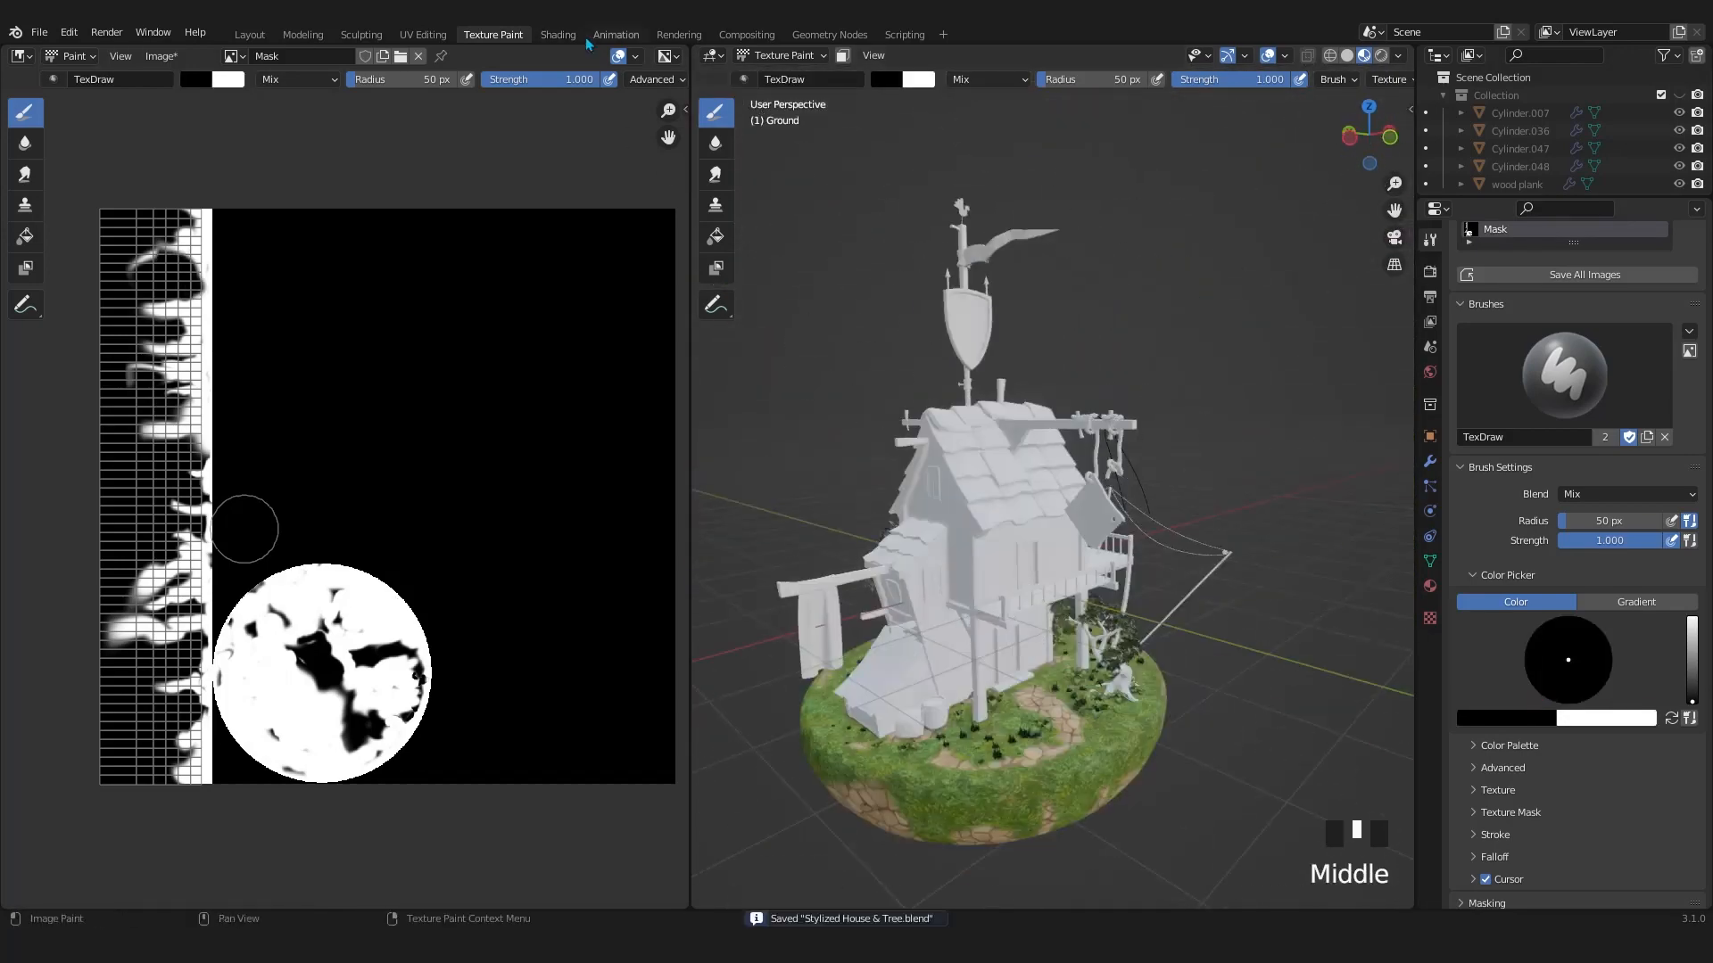
Preview the finished island's grass-and-stone material in the Shading workspace
{"action": "left_click", "coordinate": [557, 34]}
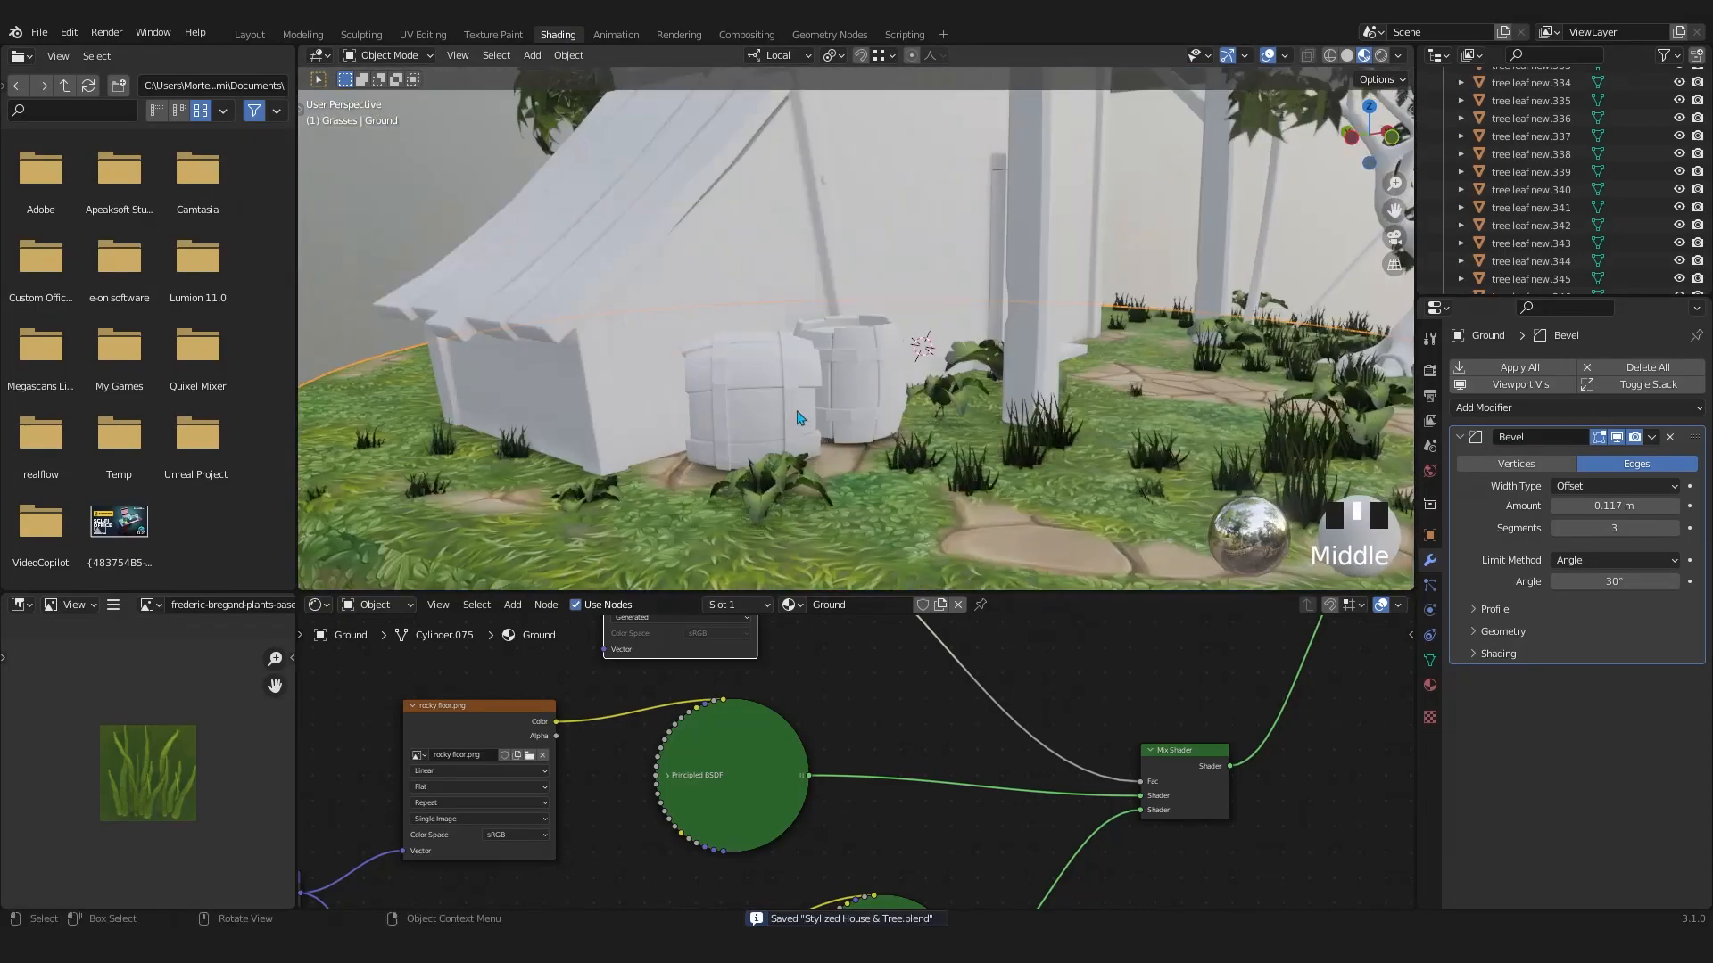
{"action": "left_click", "coordinate": [493, 34]}
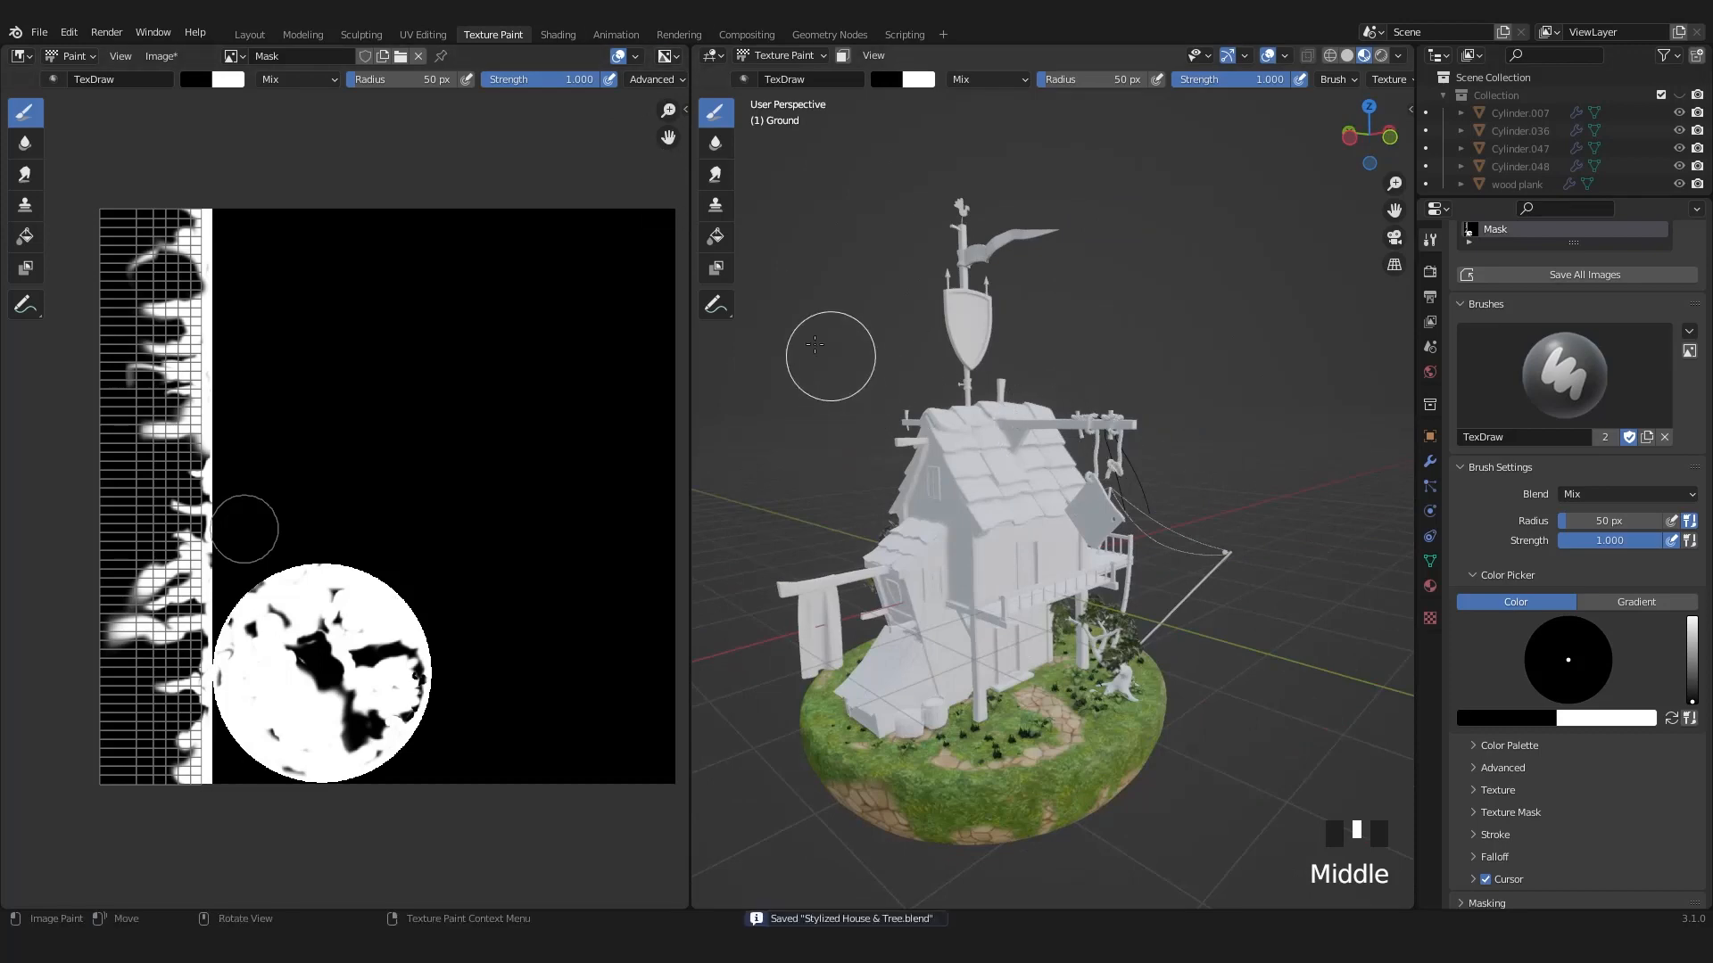
{"action": "left_click", "coordinate": [557, 34]}
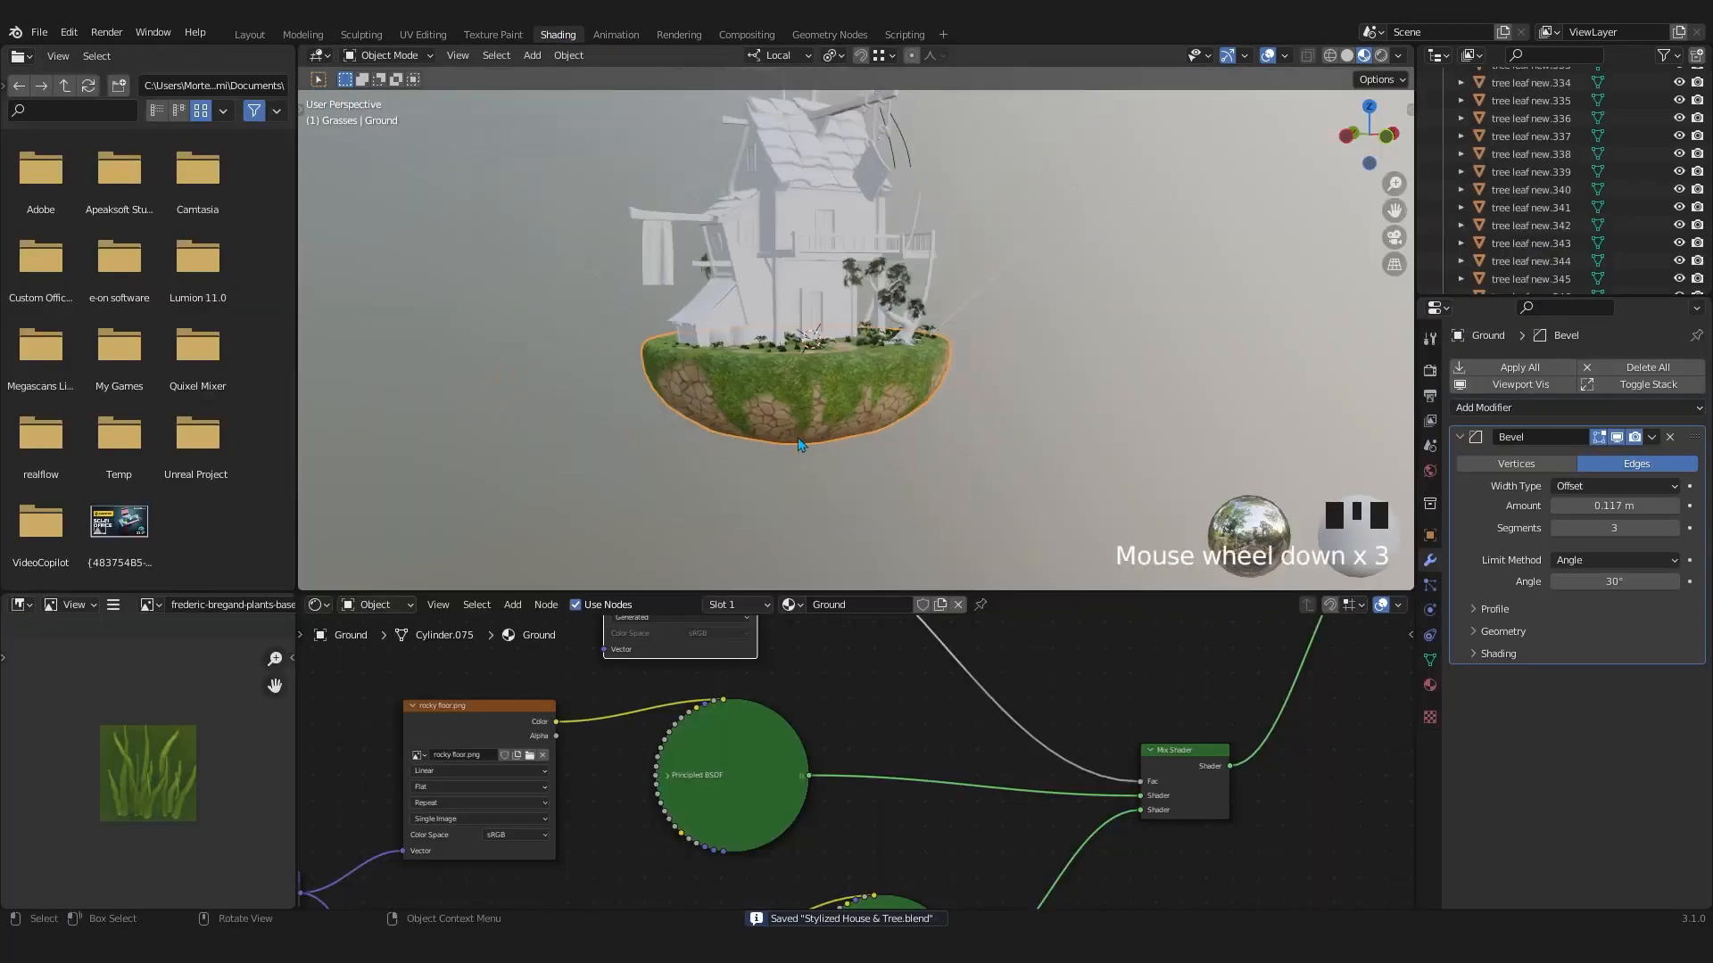